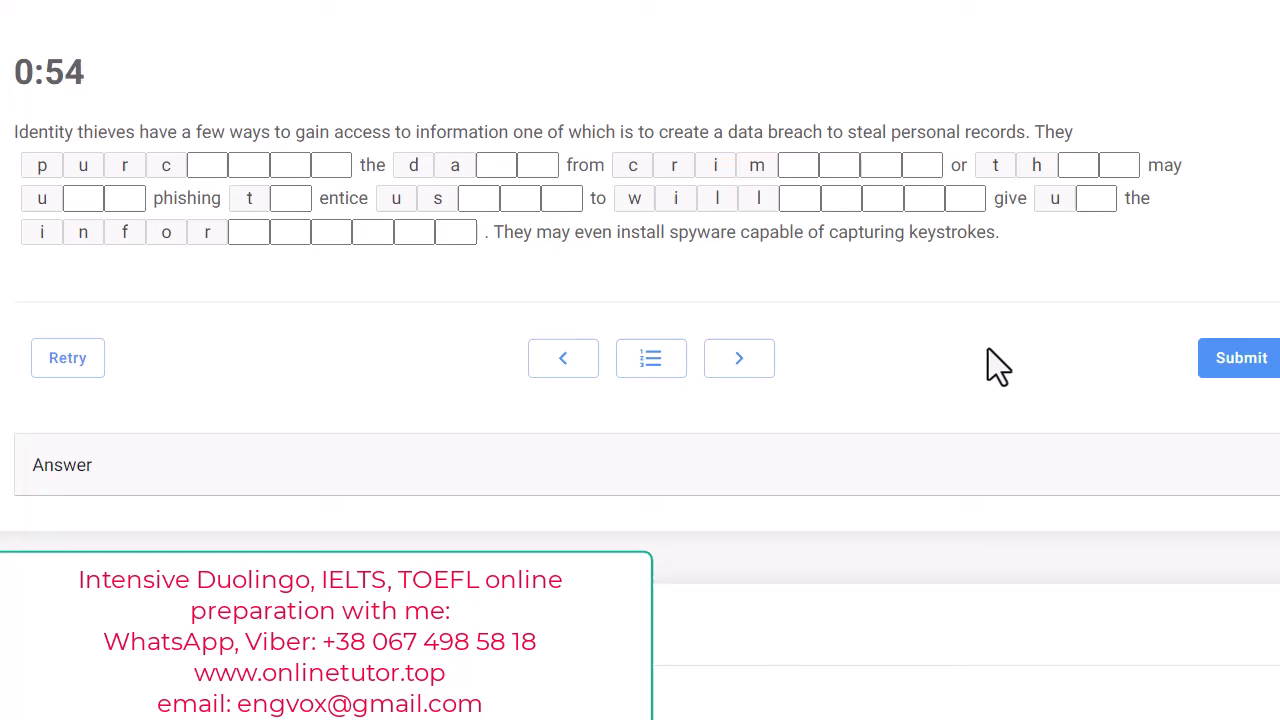
mouse_move(710, 265)
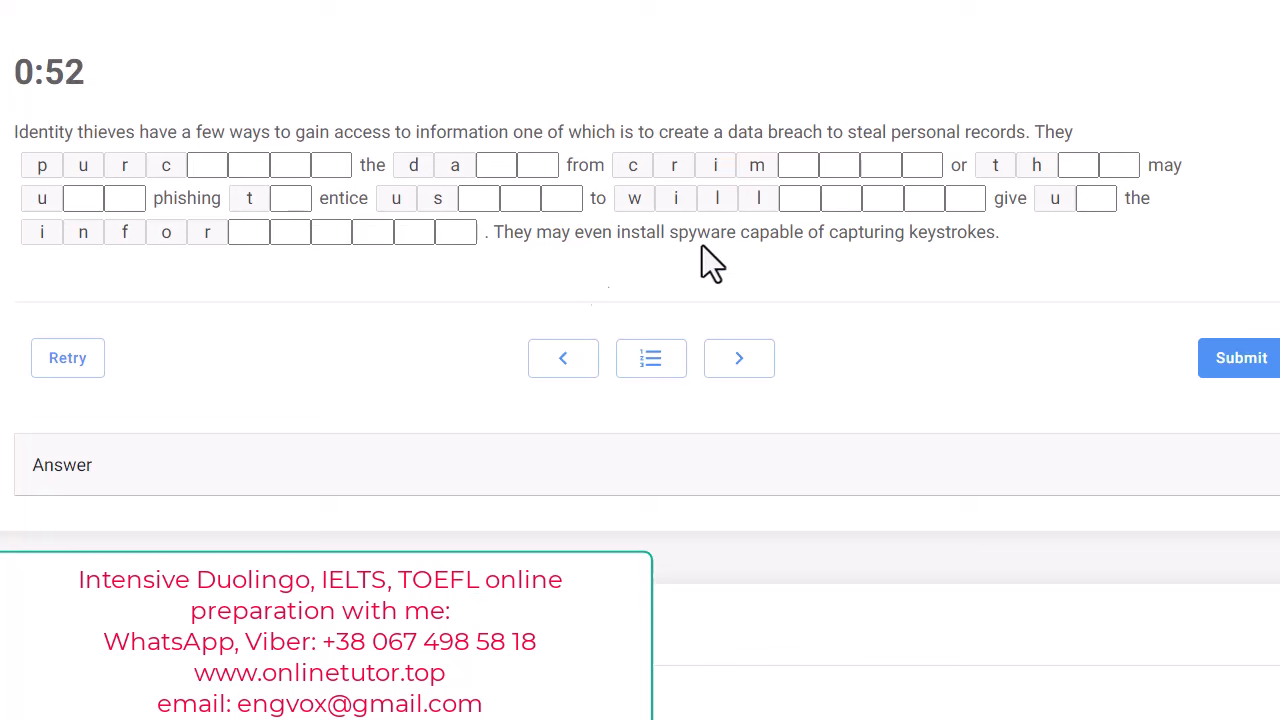
mouse_move(990, 330)
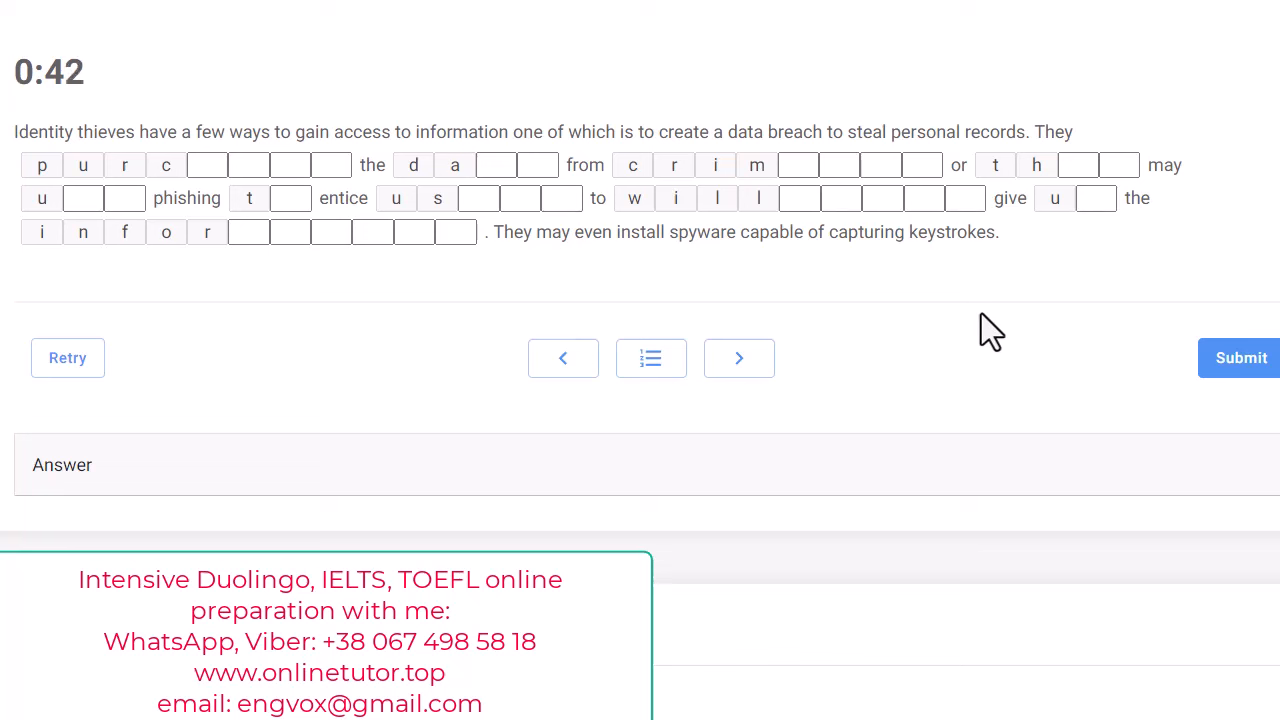
mouse_move(970, 325)
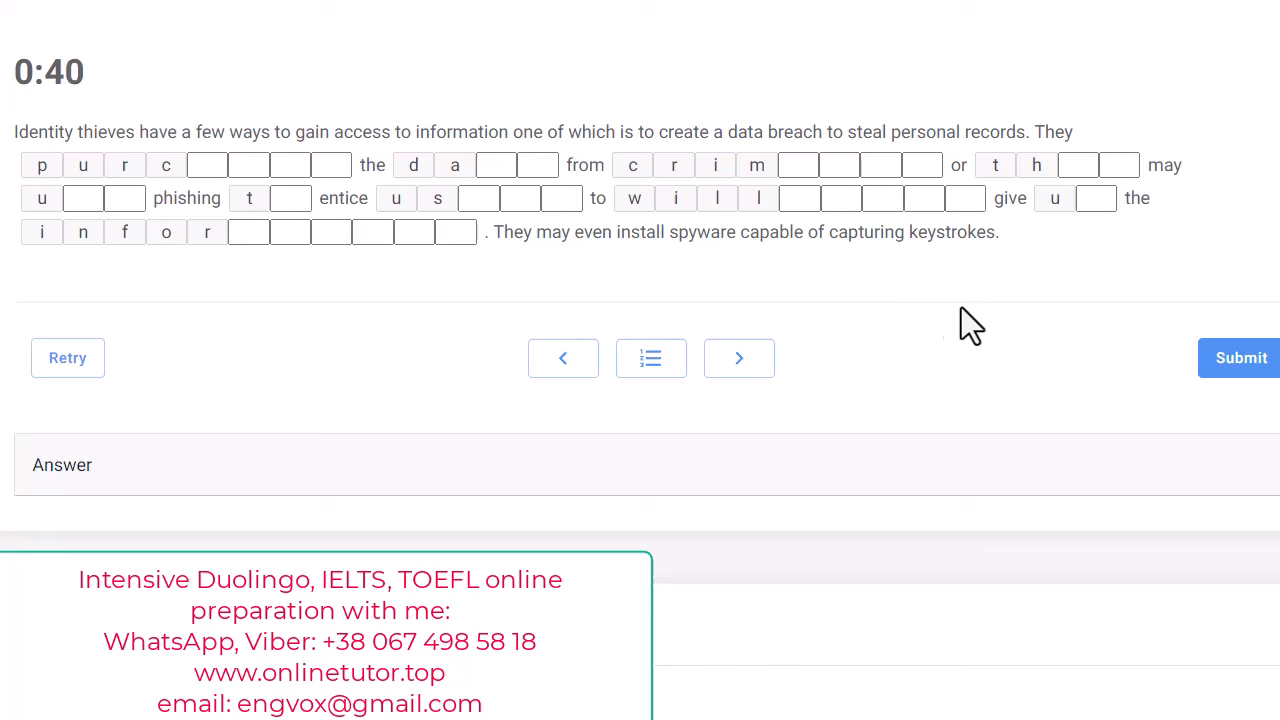
mouse_move(963, 320)
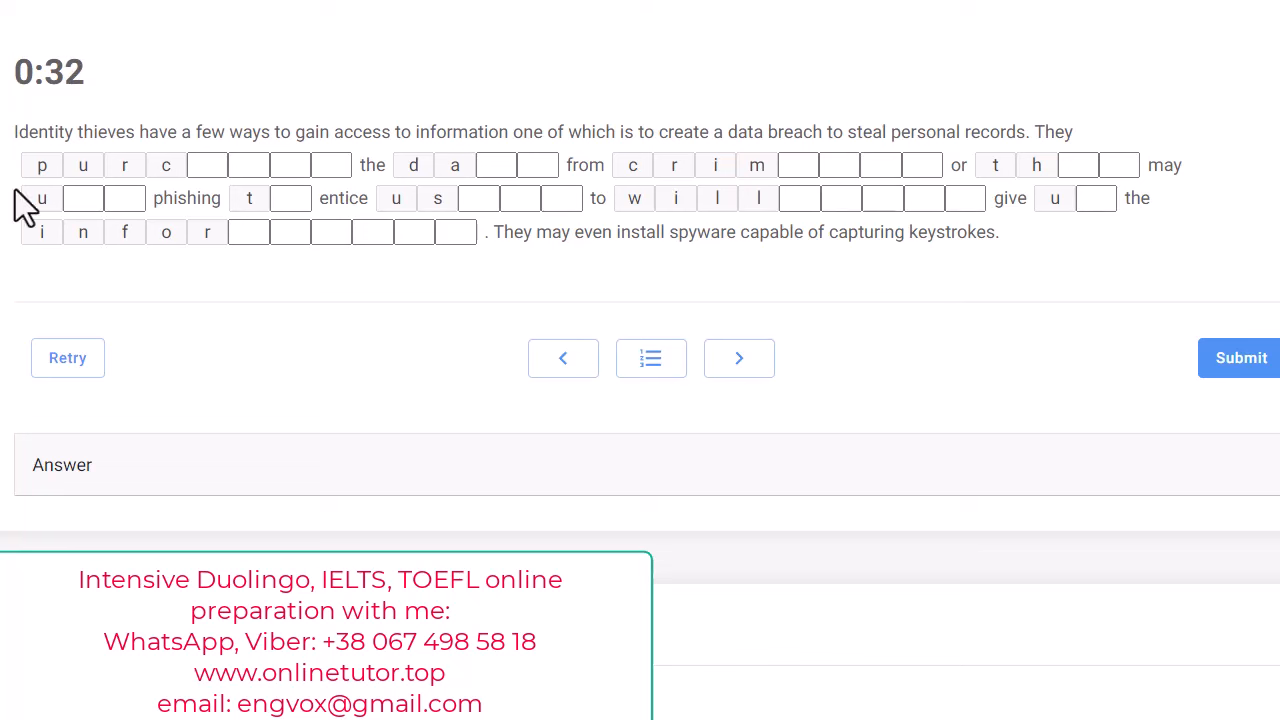
mouse_move(1057, 358)
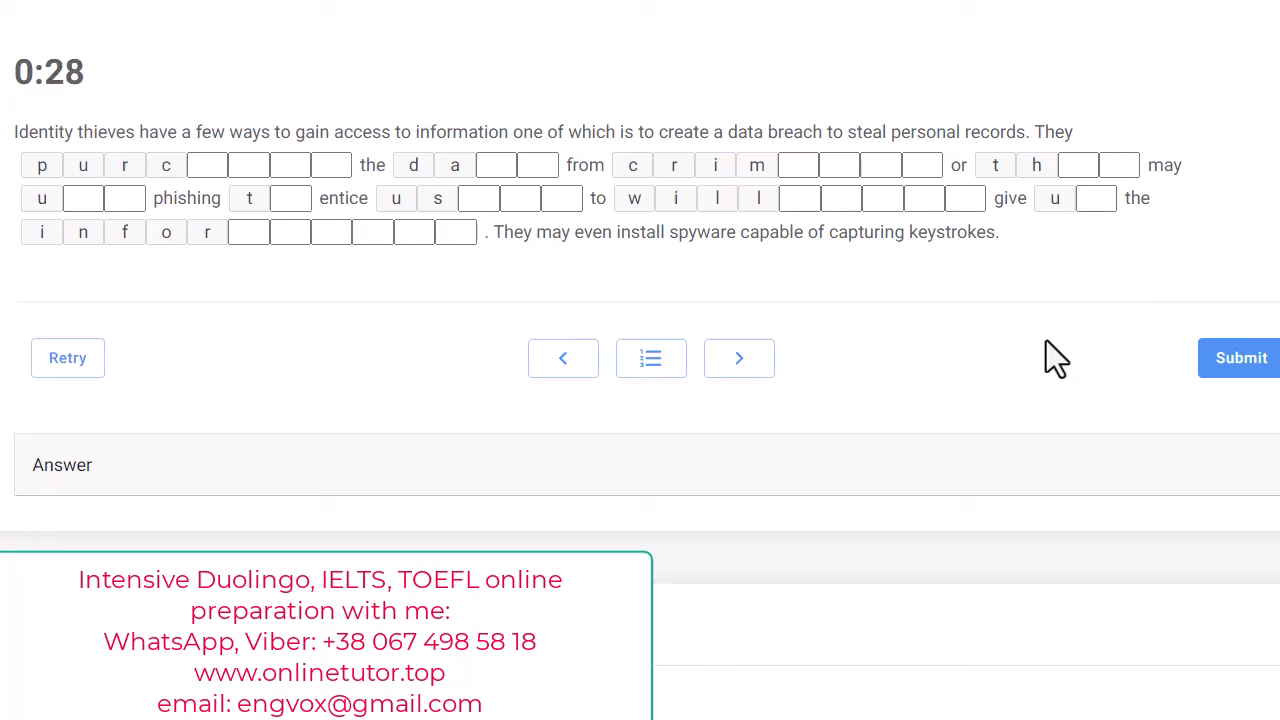
mouse_move(295, 278)
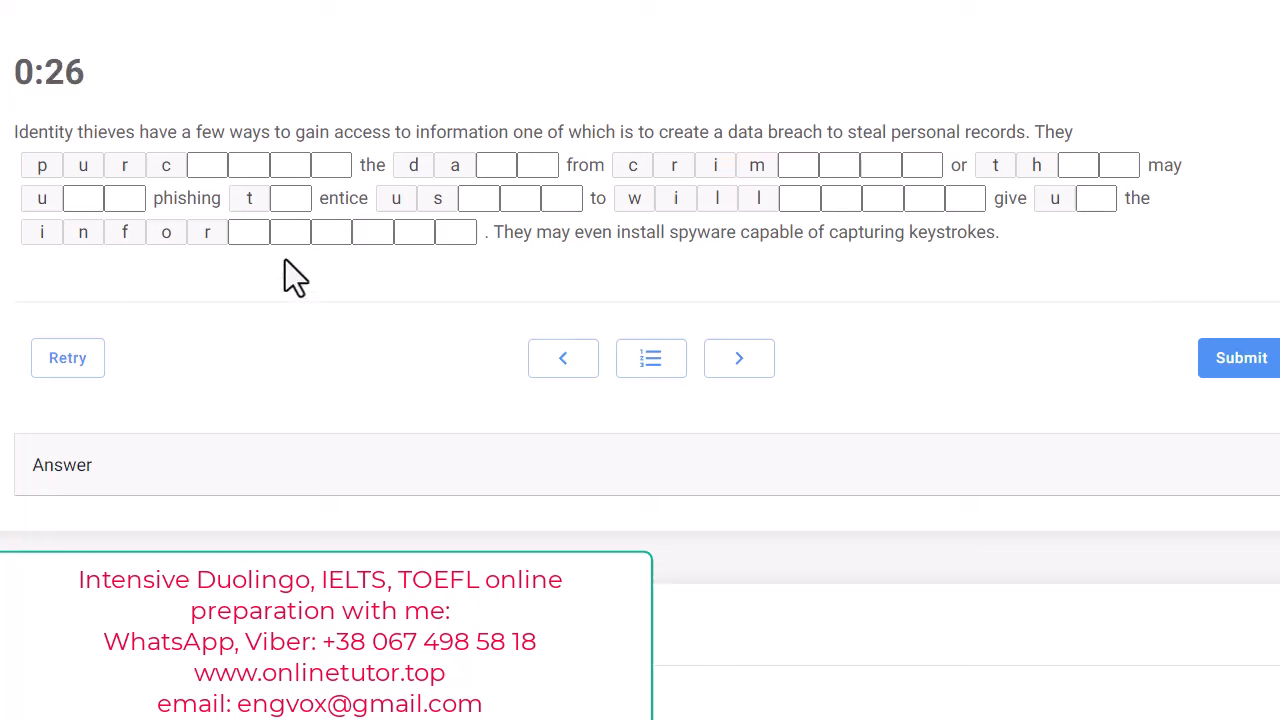
mouse_move(890, 130)
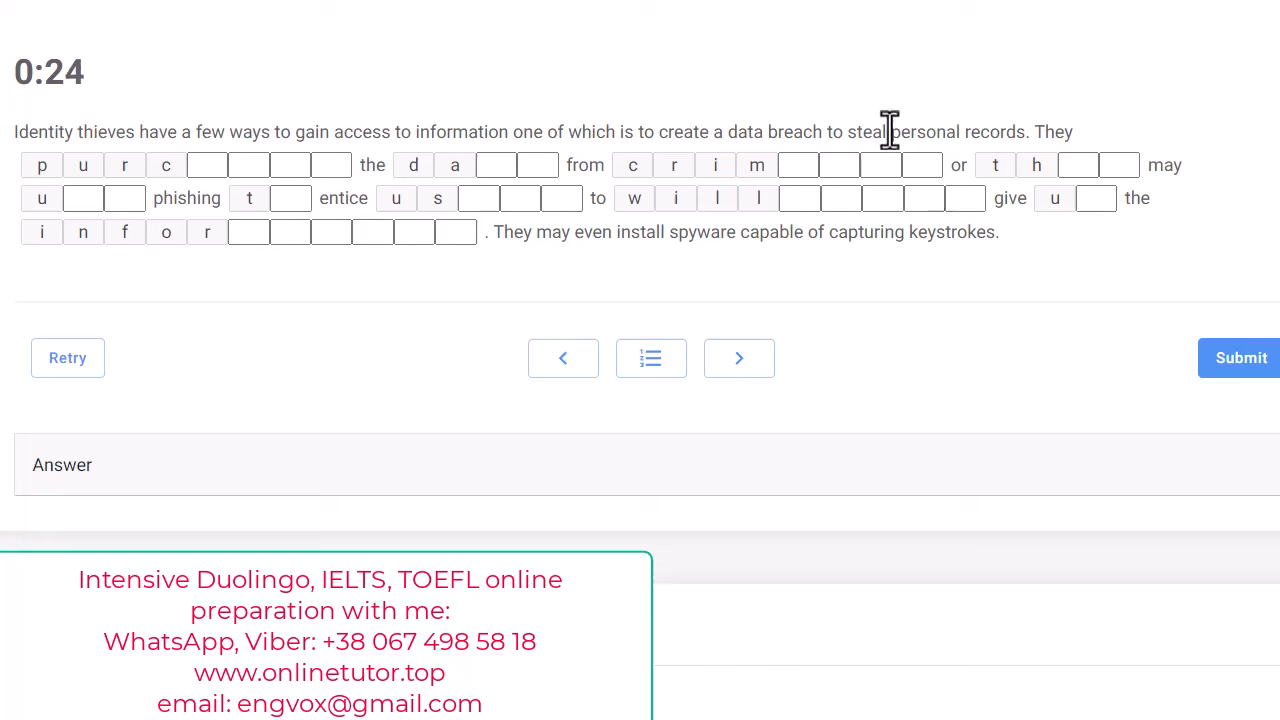
mouse_move(903, 90)
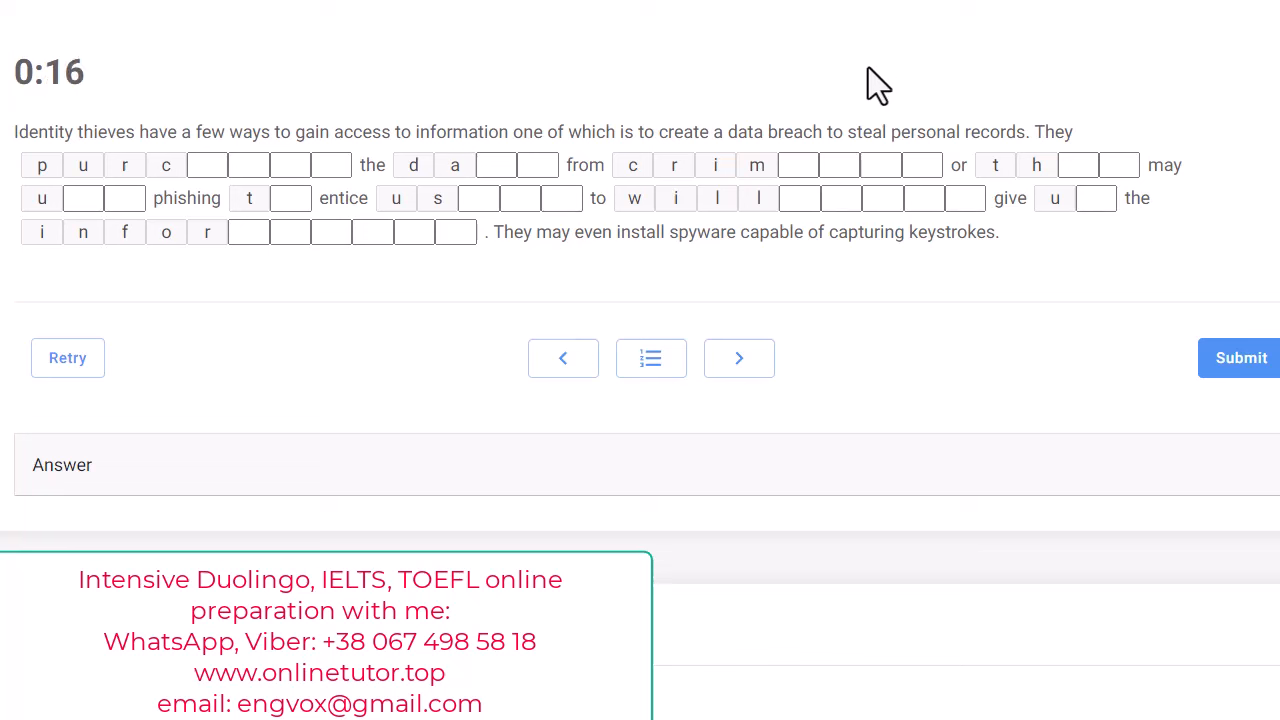
mouse_move(979, 265)
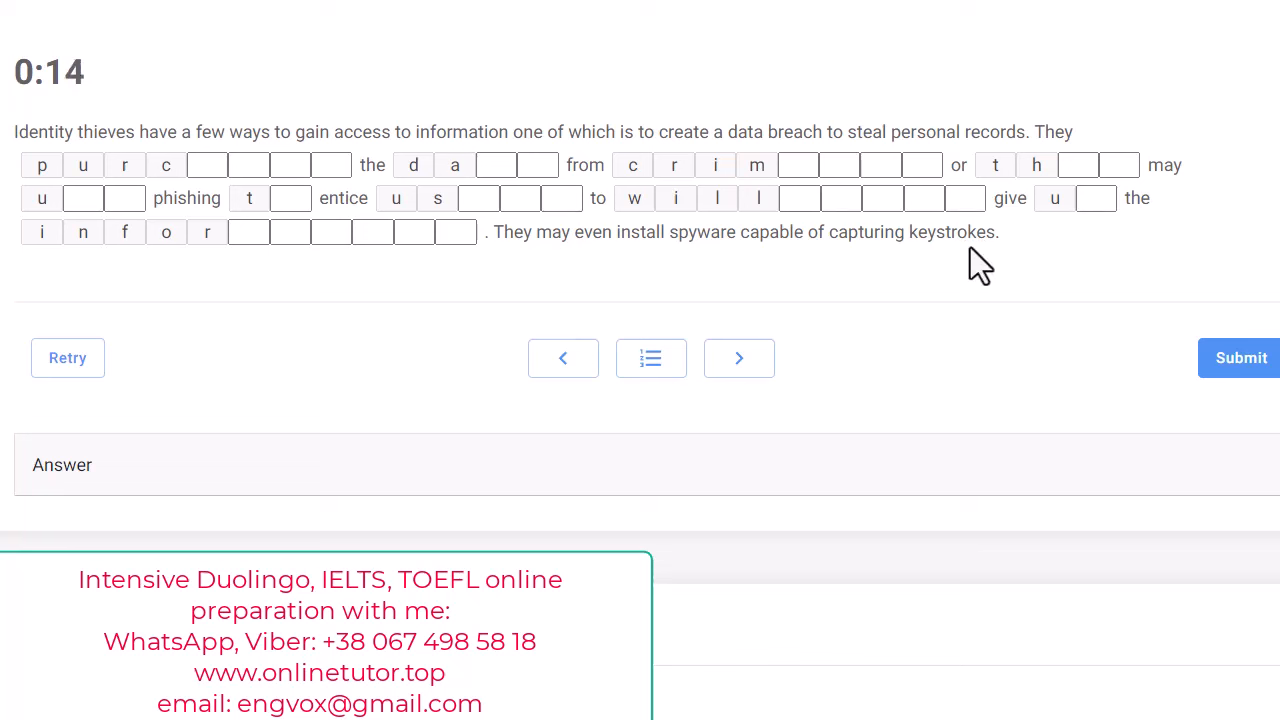
mouse_move(1001, 301)
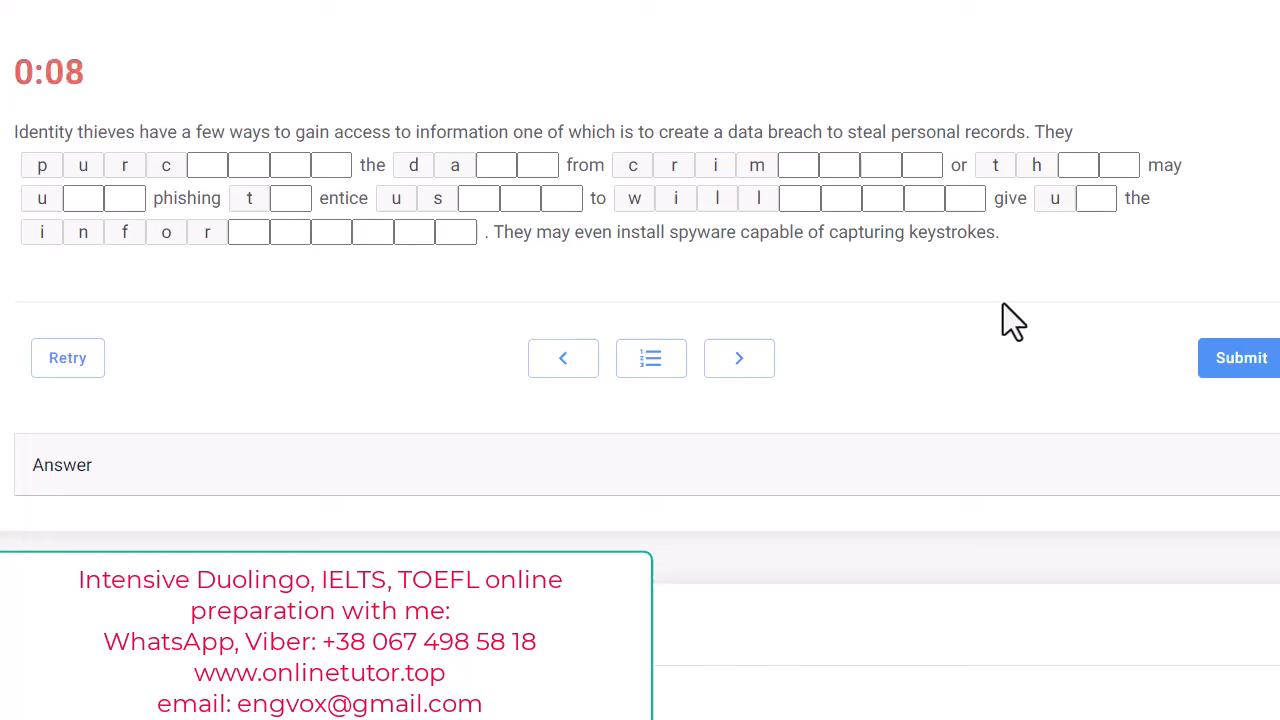
mouse_move(1022, 316)
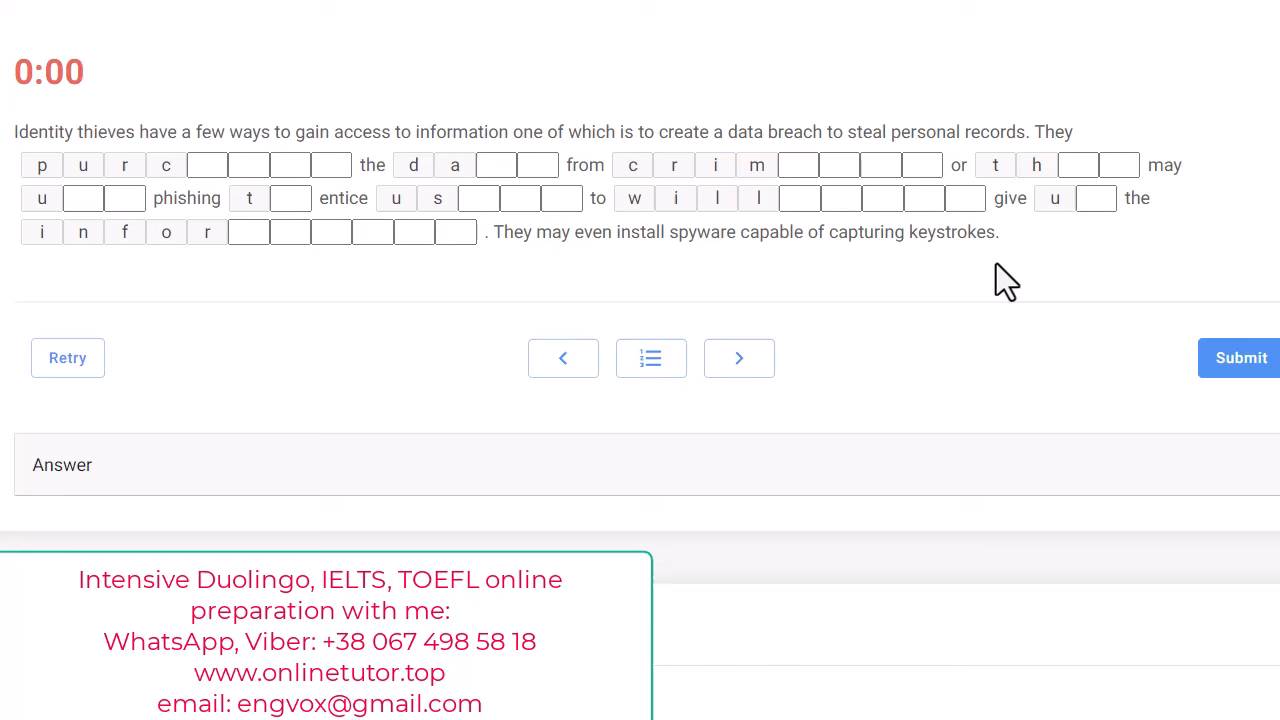
mouse_move(902, 352)
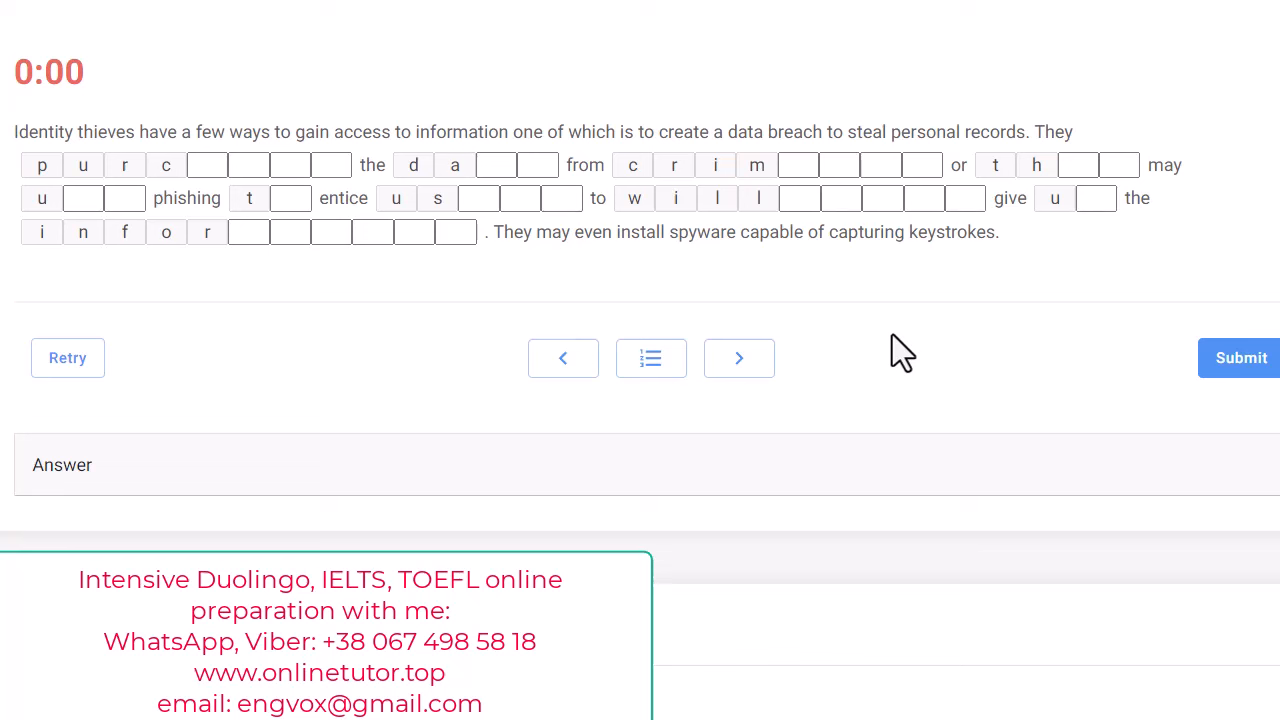
mouse_move(661, 138)
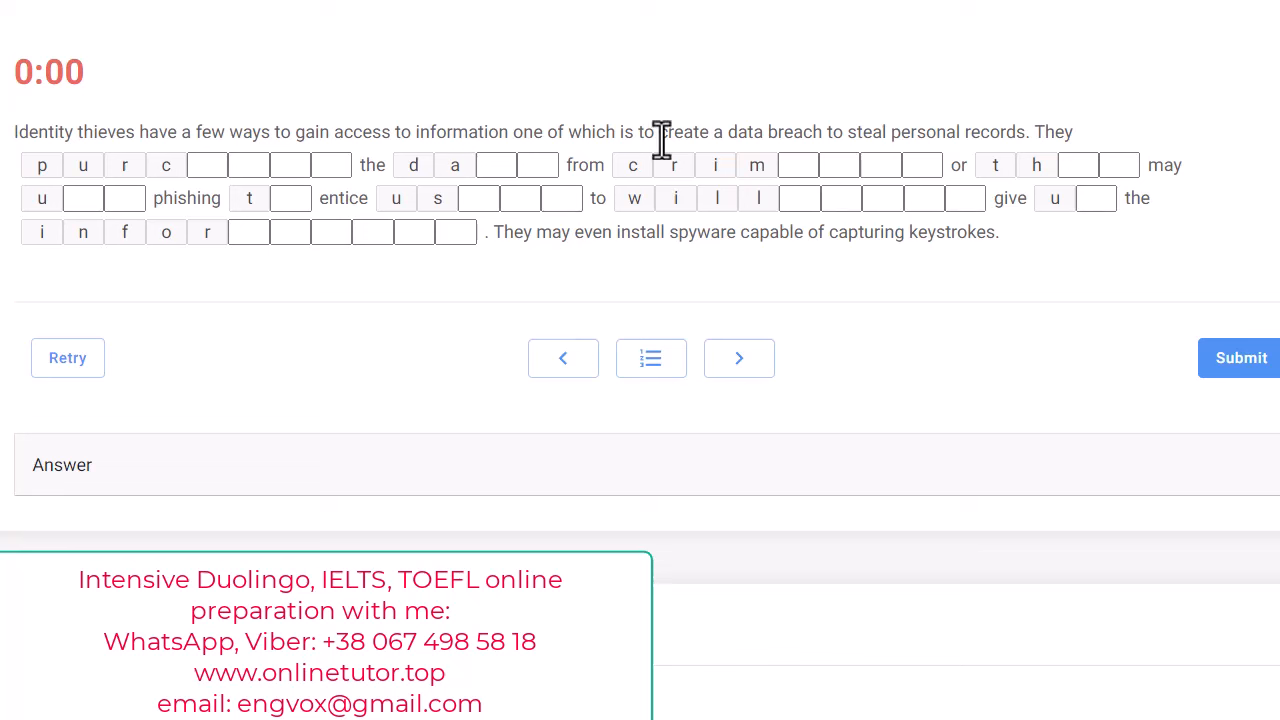
mouse_move(968, 143)
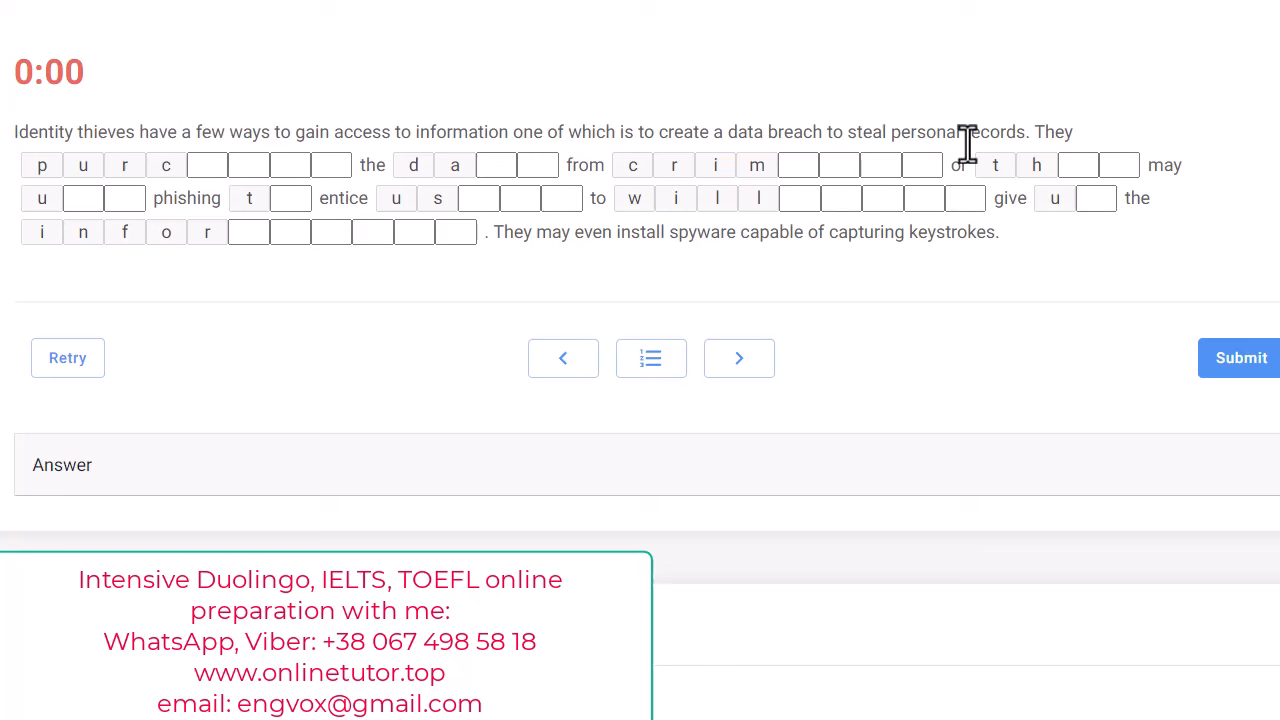
mouse_move(712, 232)
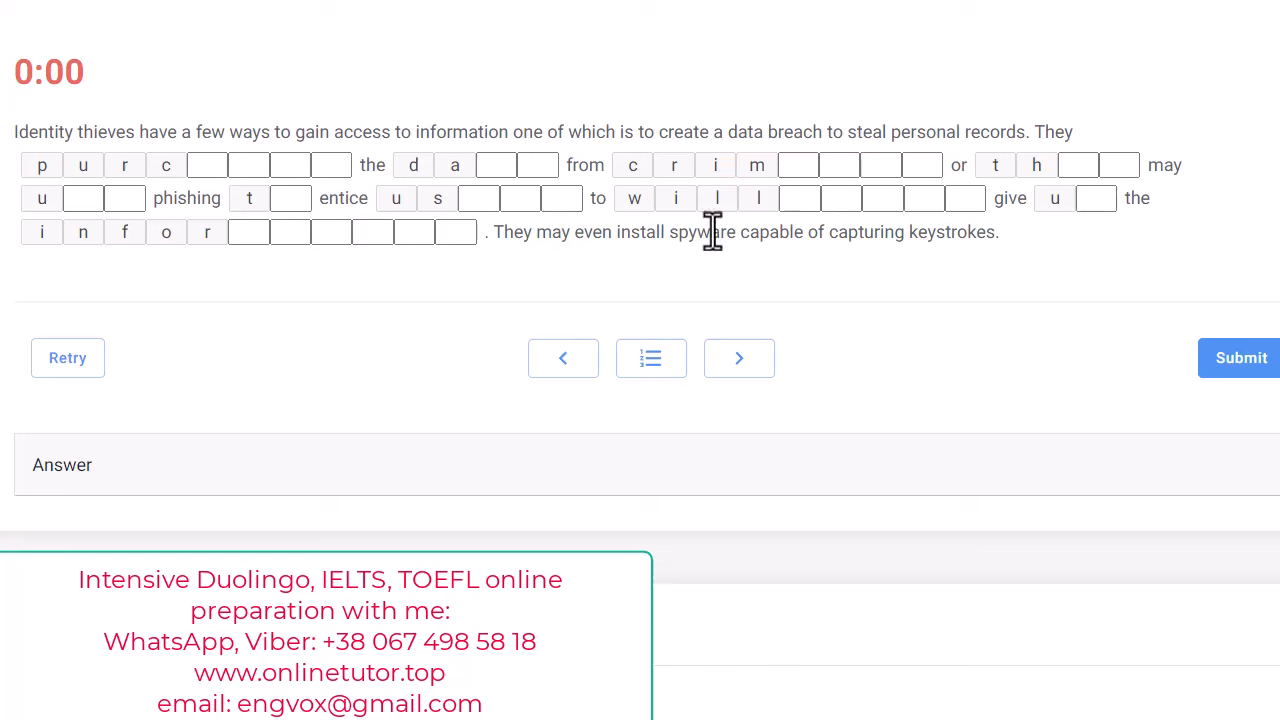
mouse_move(645, 217)
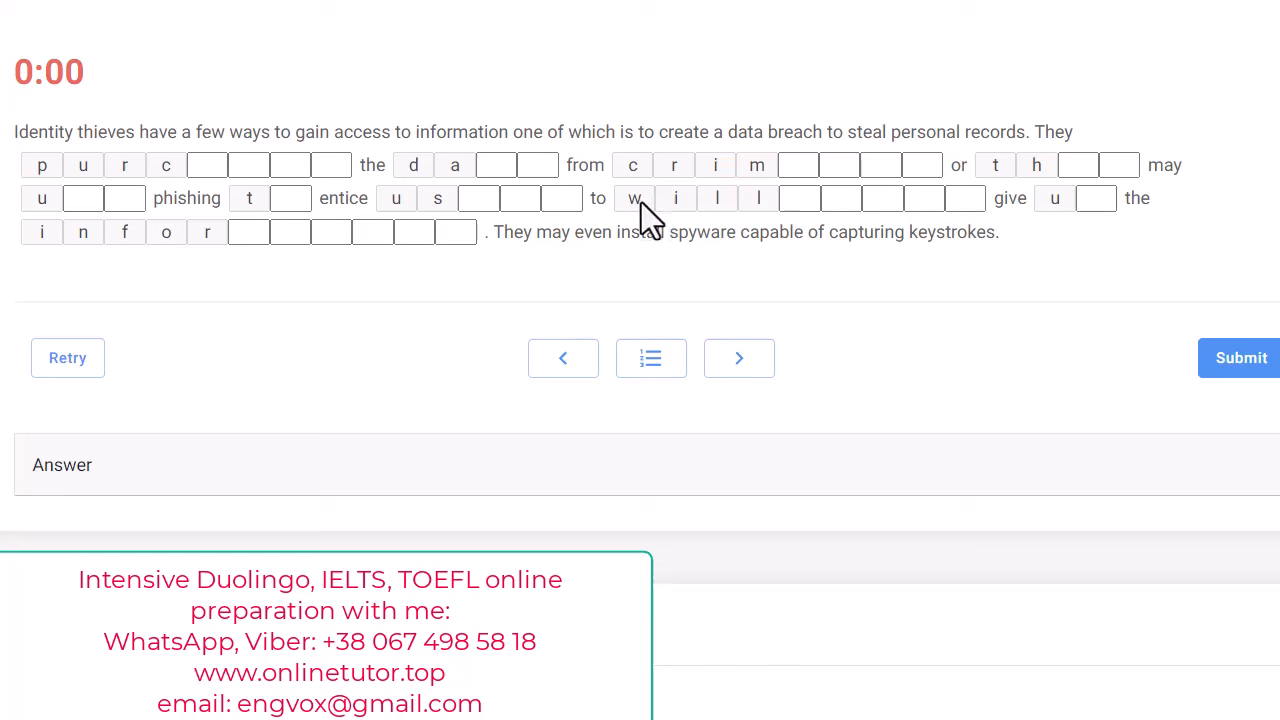
mouse_move(488, 225)
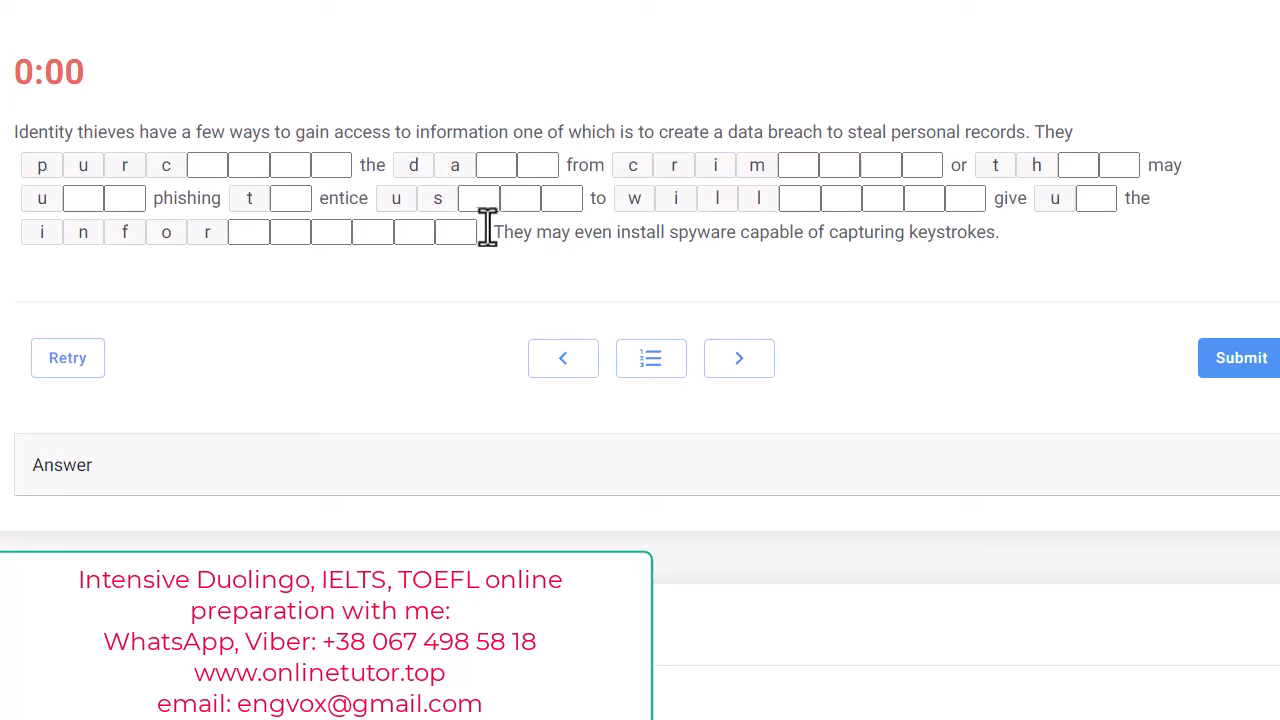
mouse_move(1080, 300)
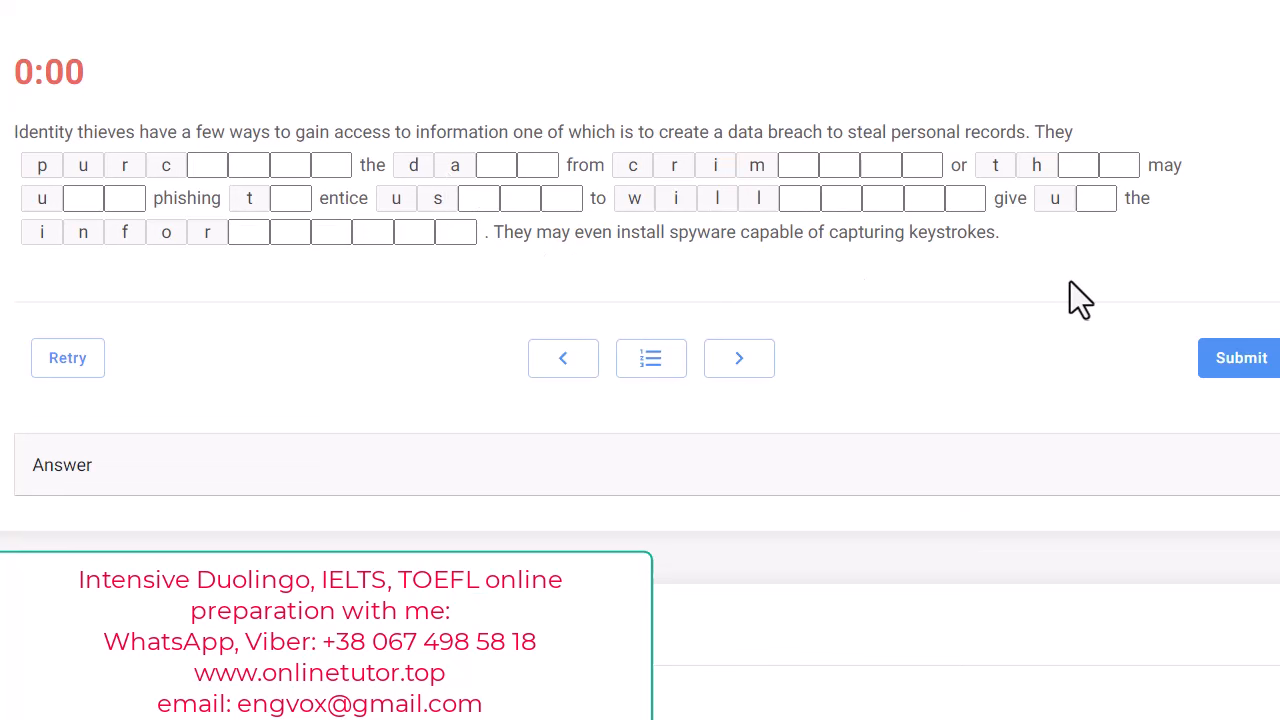
mouse_move(939, 291)
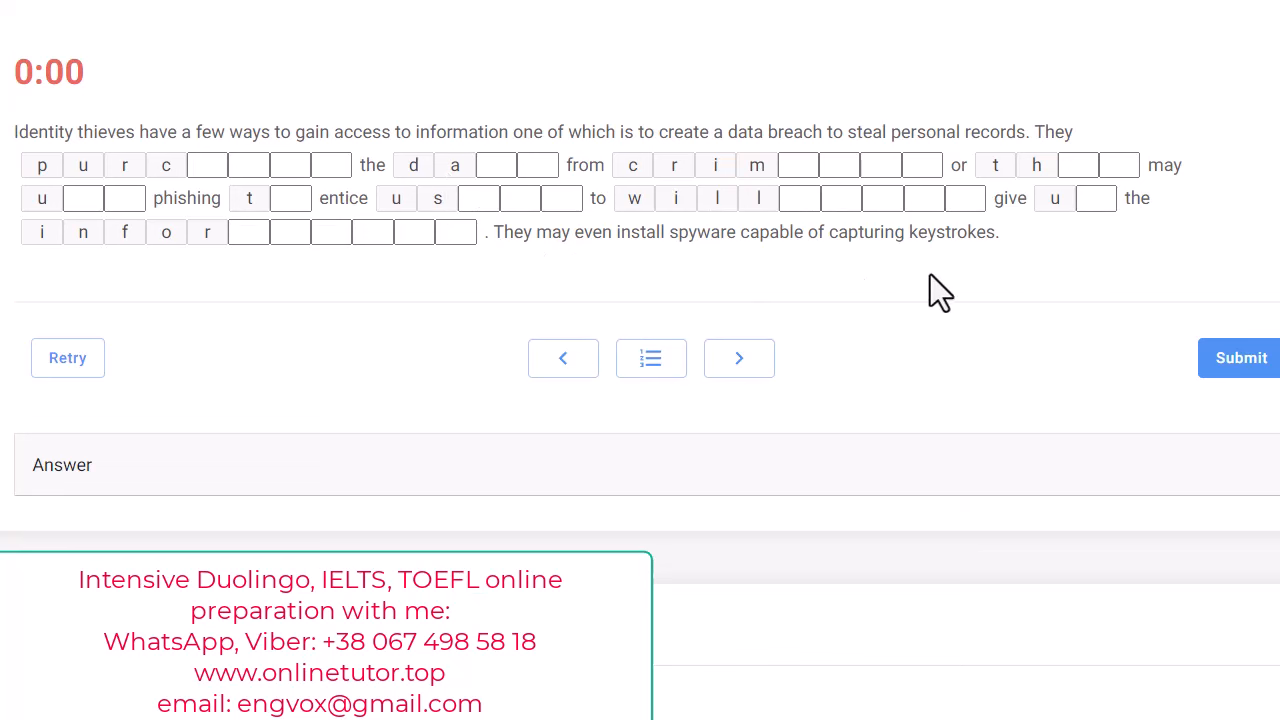
mouse_move(922, 242)
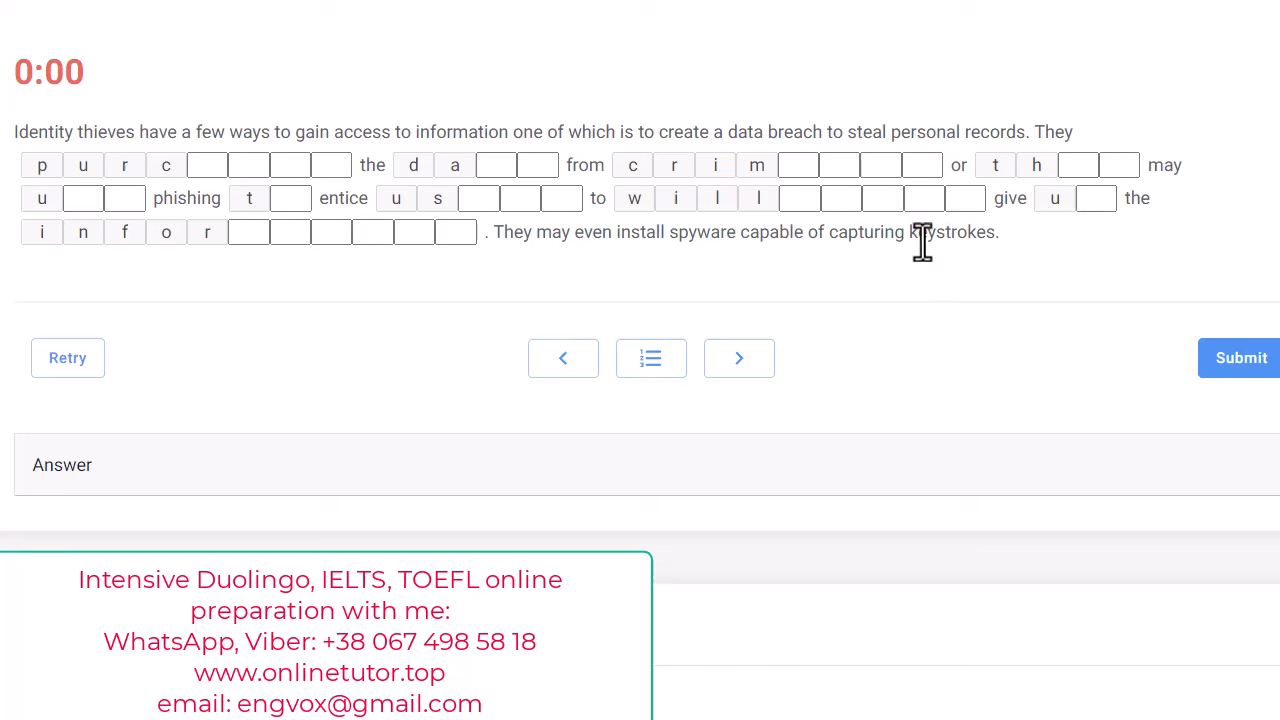
mouse_move(820, 240)
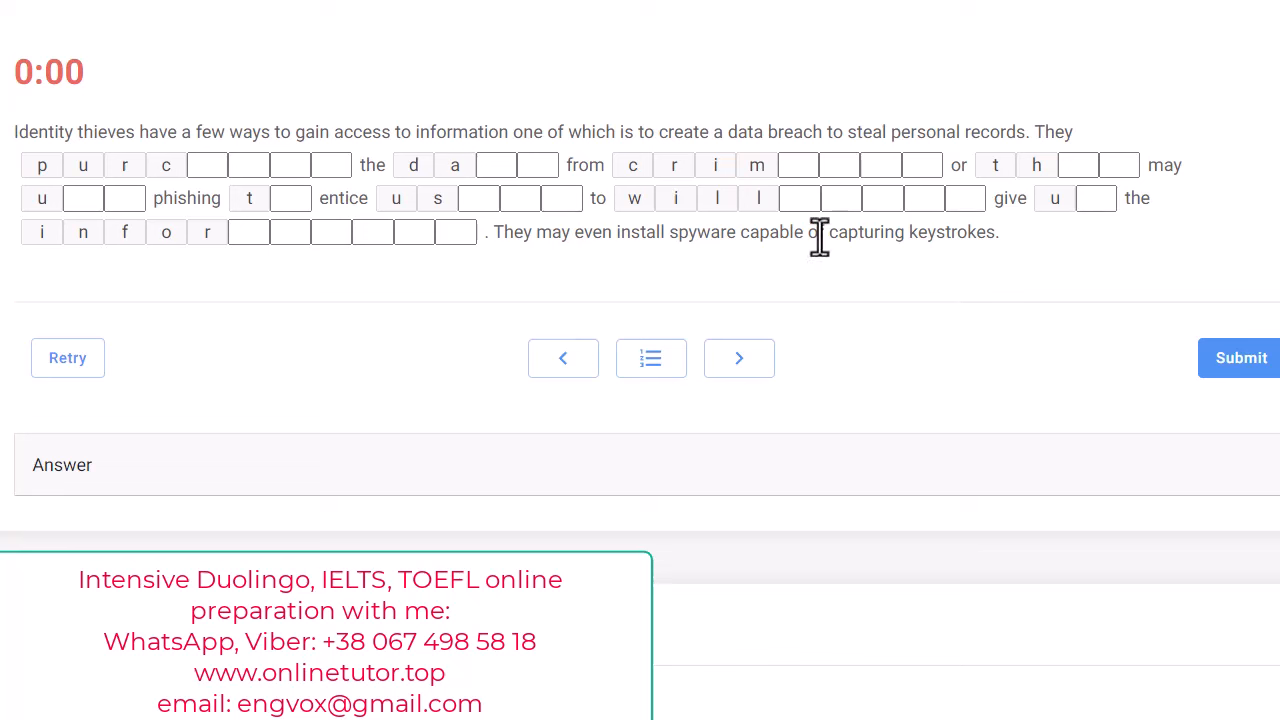
mouse_move(848, 240)
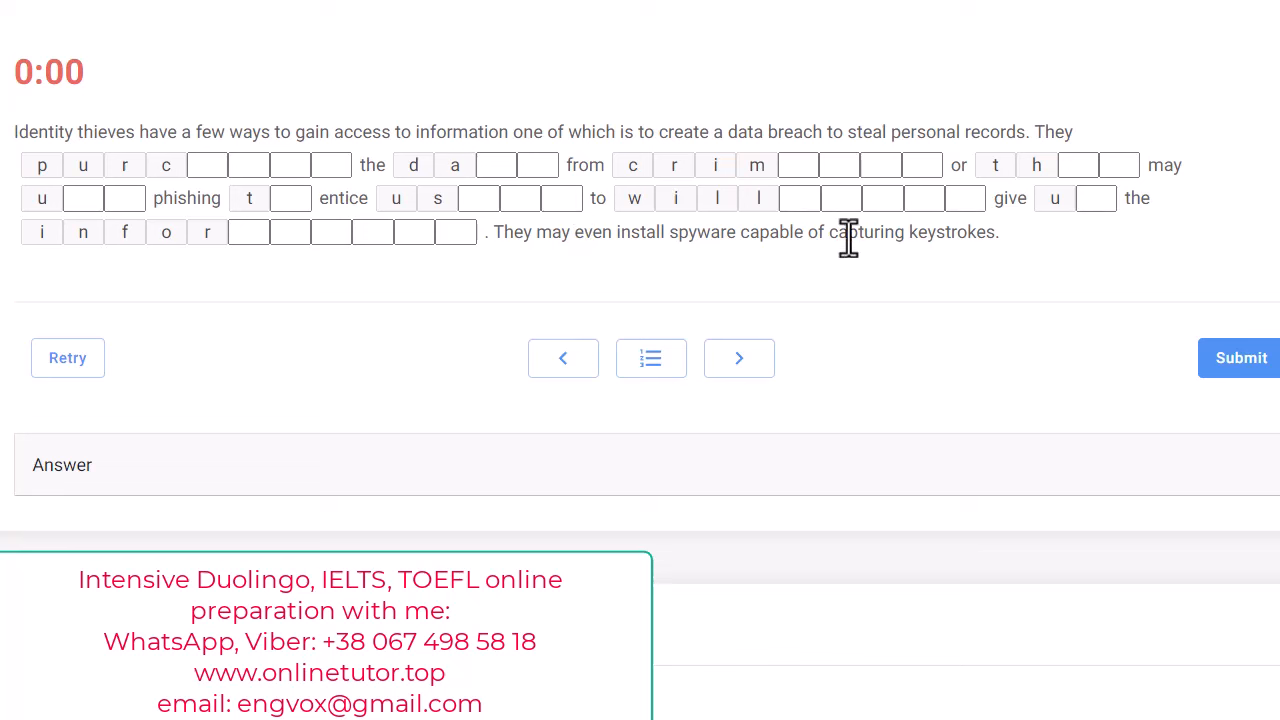
mouse_move(862, 304)
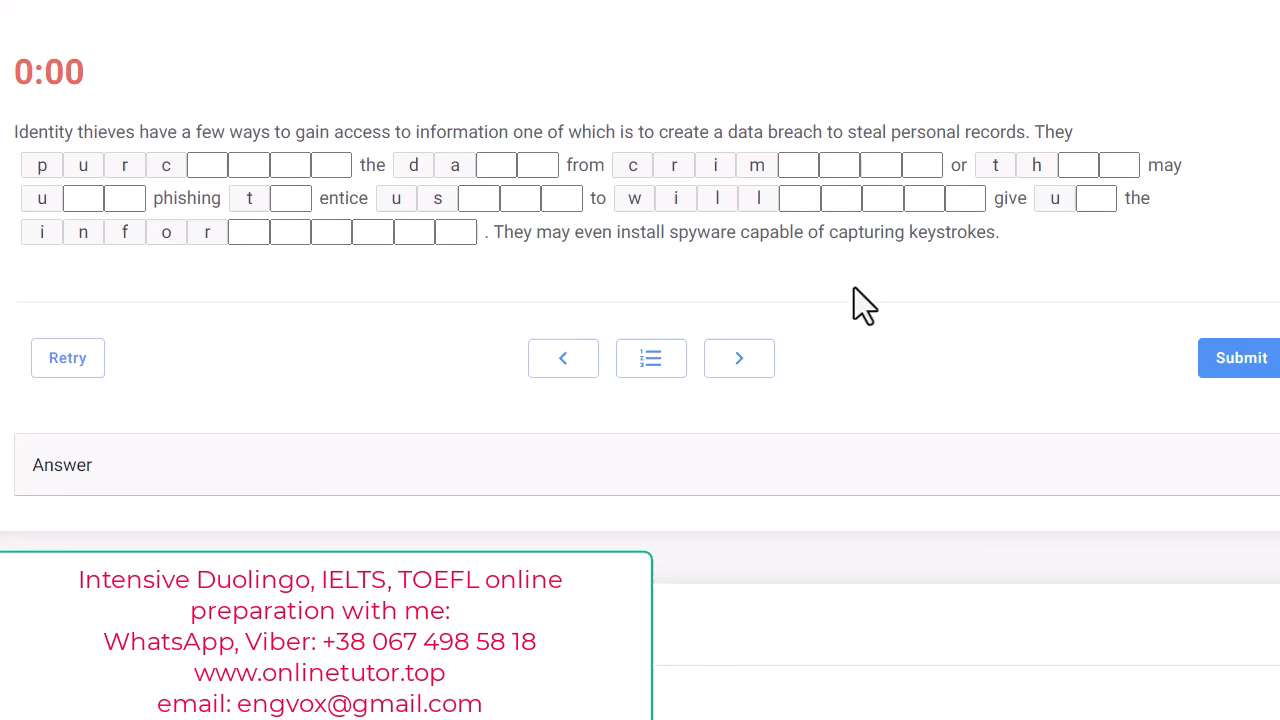
mouse_move(460, 138)
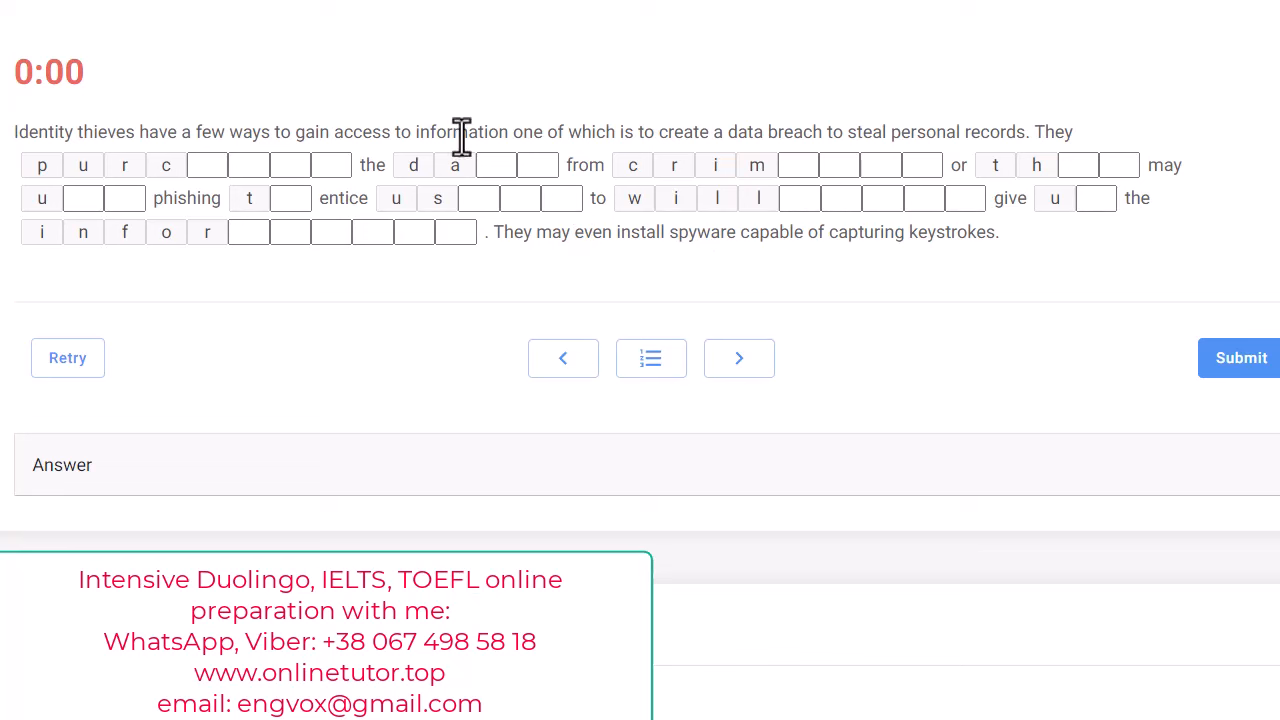
mouse_move(725, 218)
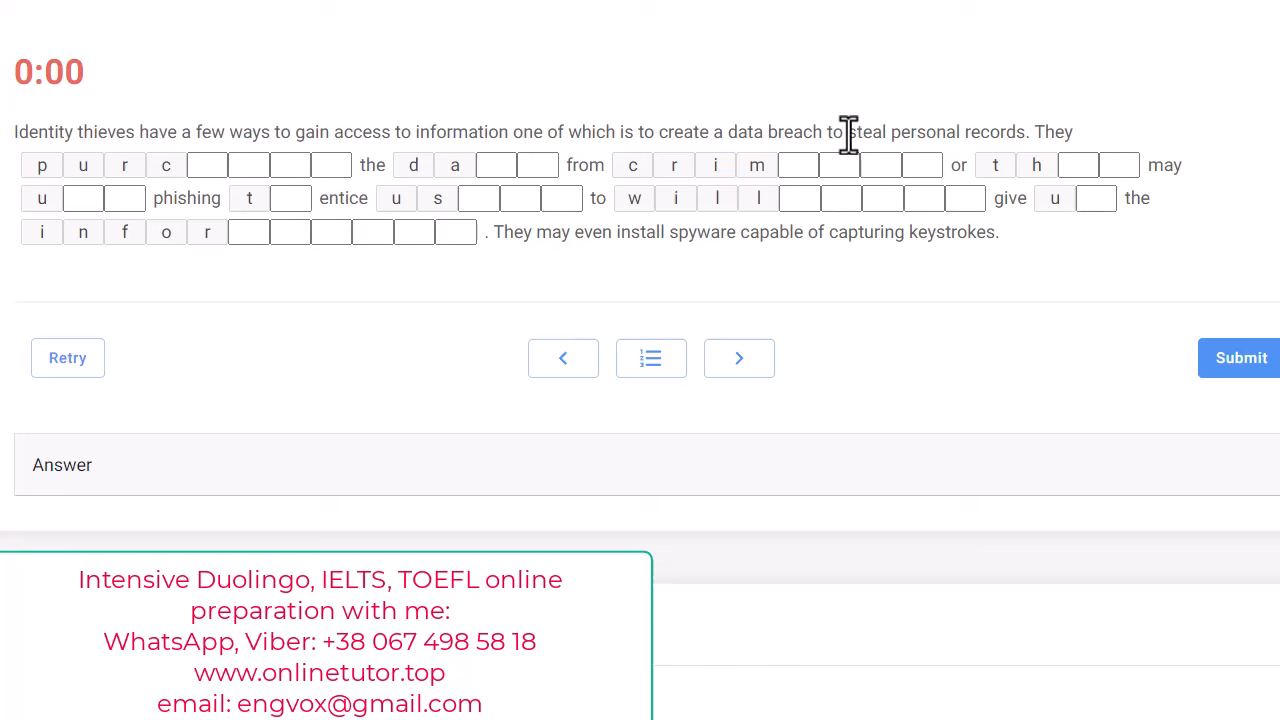
mouse_move(435, 195)
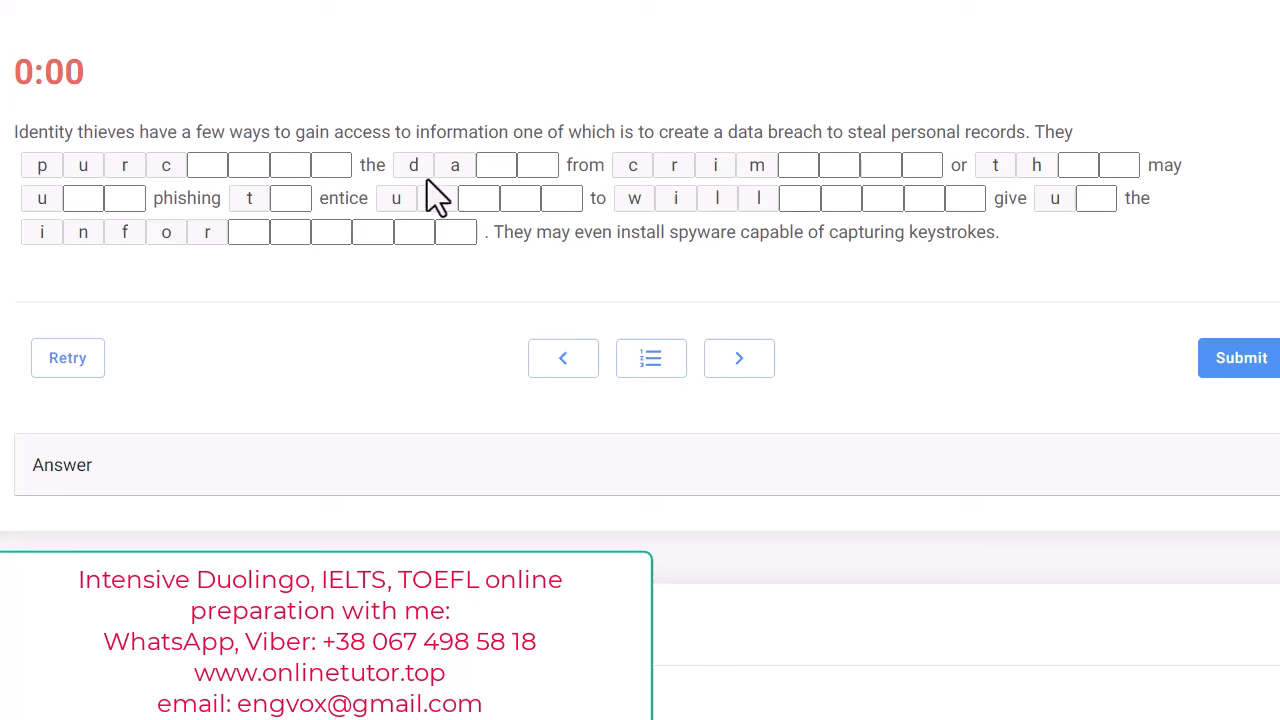
Keep the identity-thieves passage open with every letter blank still empty.
type("s")
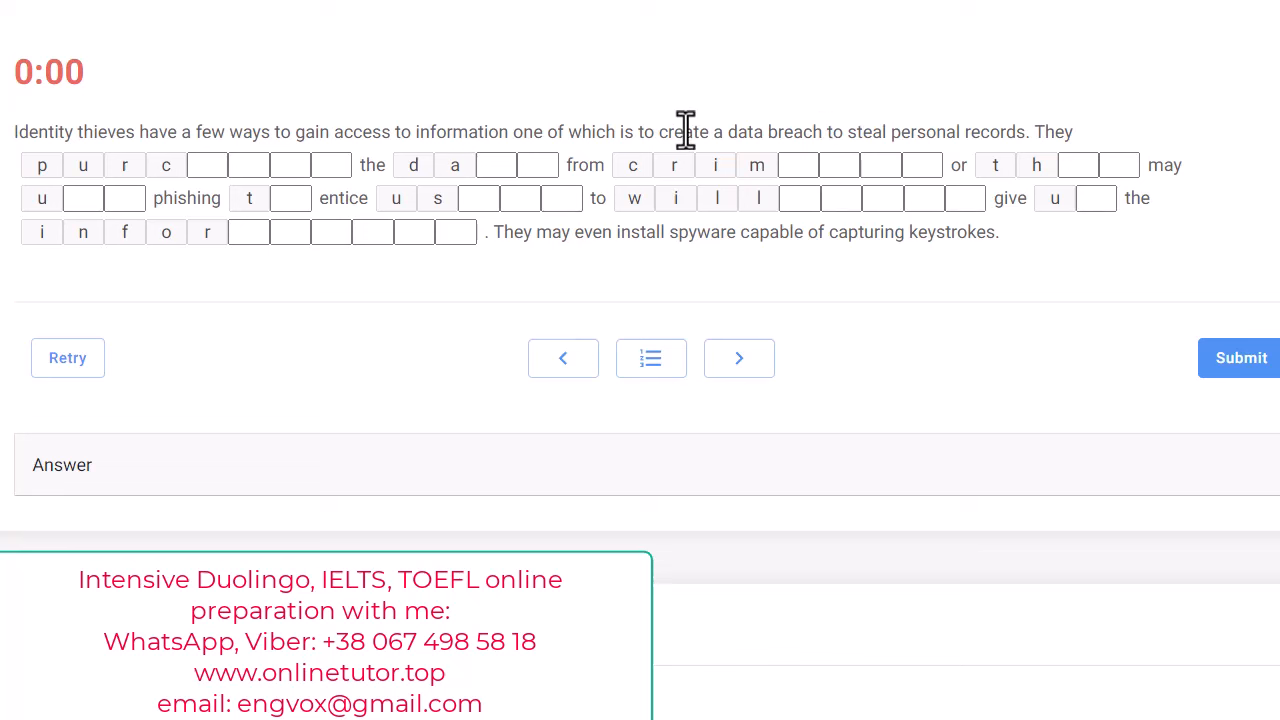
mouse_move(267, 295)
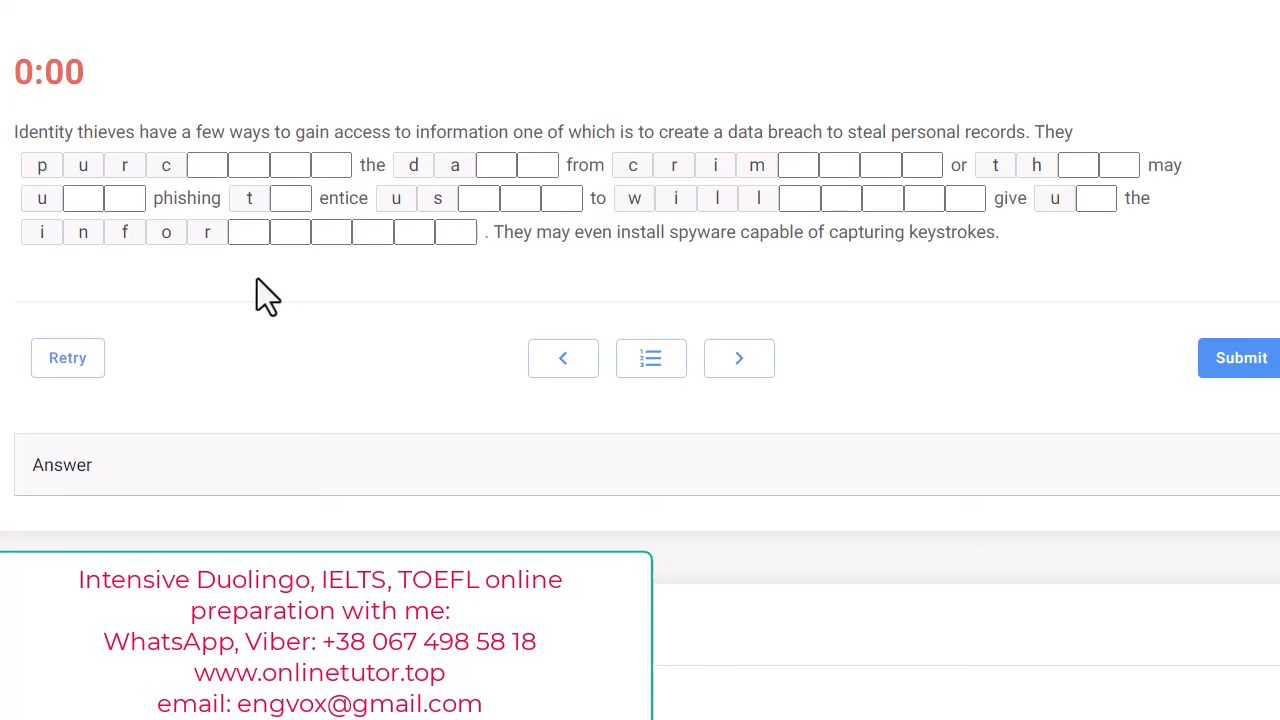
mouse_move(15, 145)
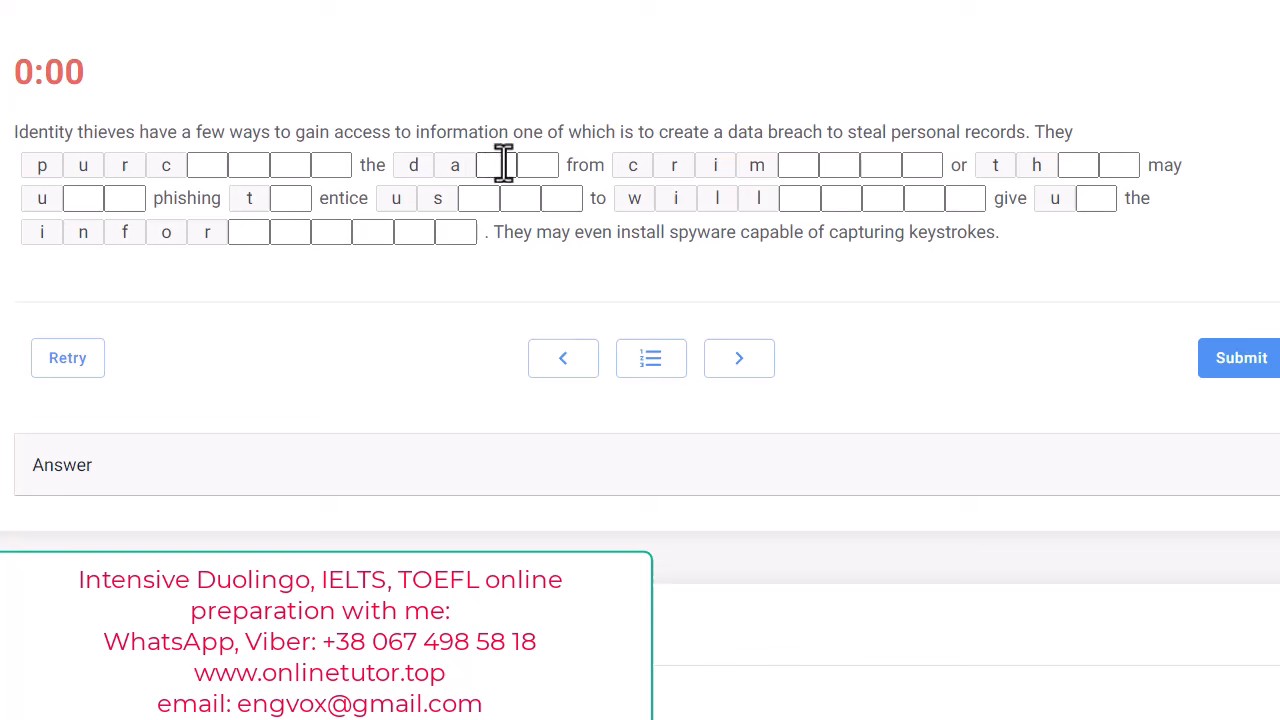
mouse_move(810, 162)
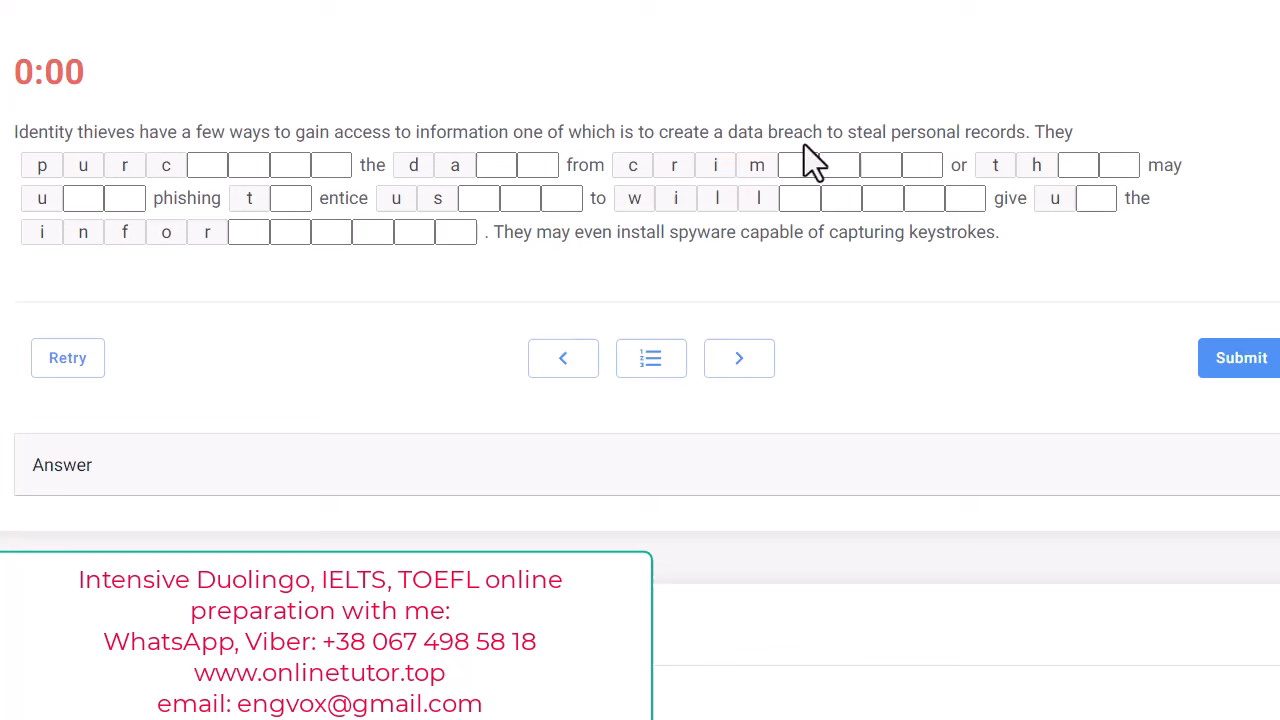
mouse_move(1017, 135)
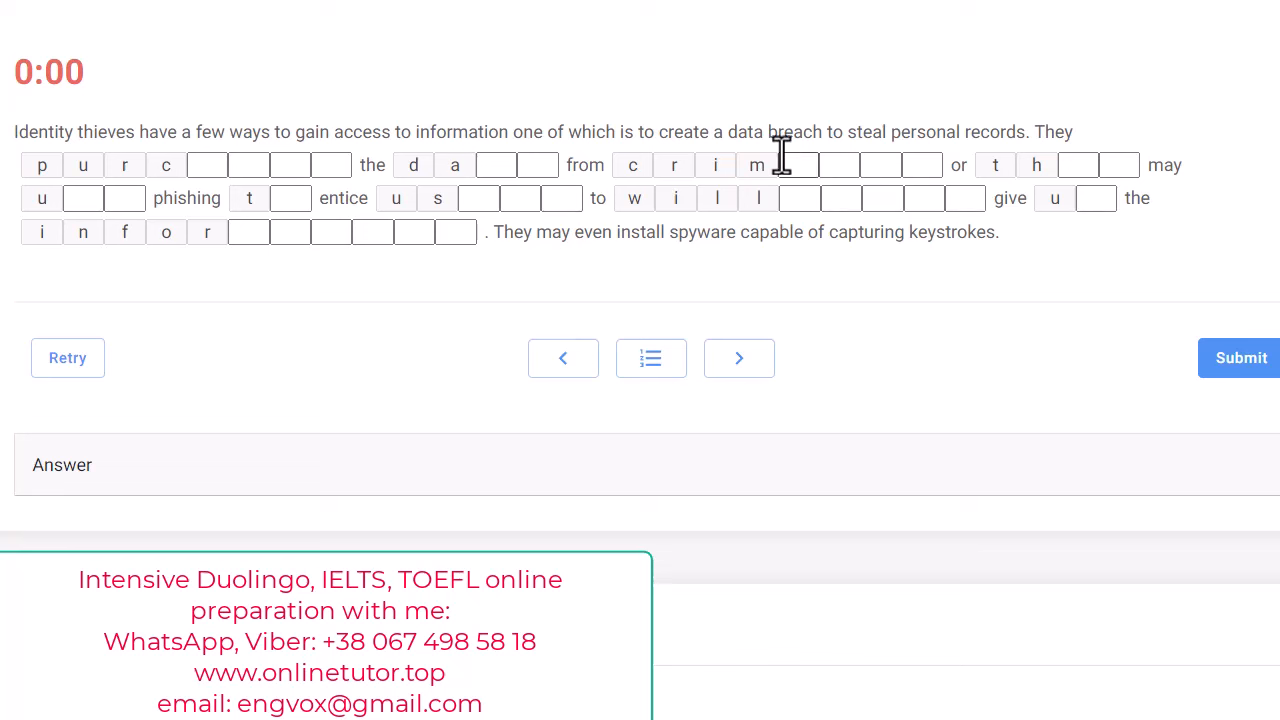
mouse_move(70, 131)
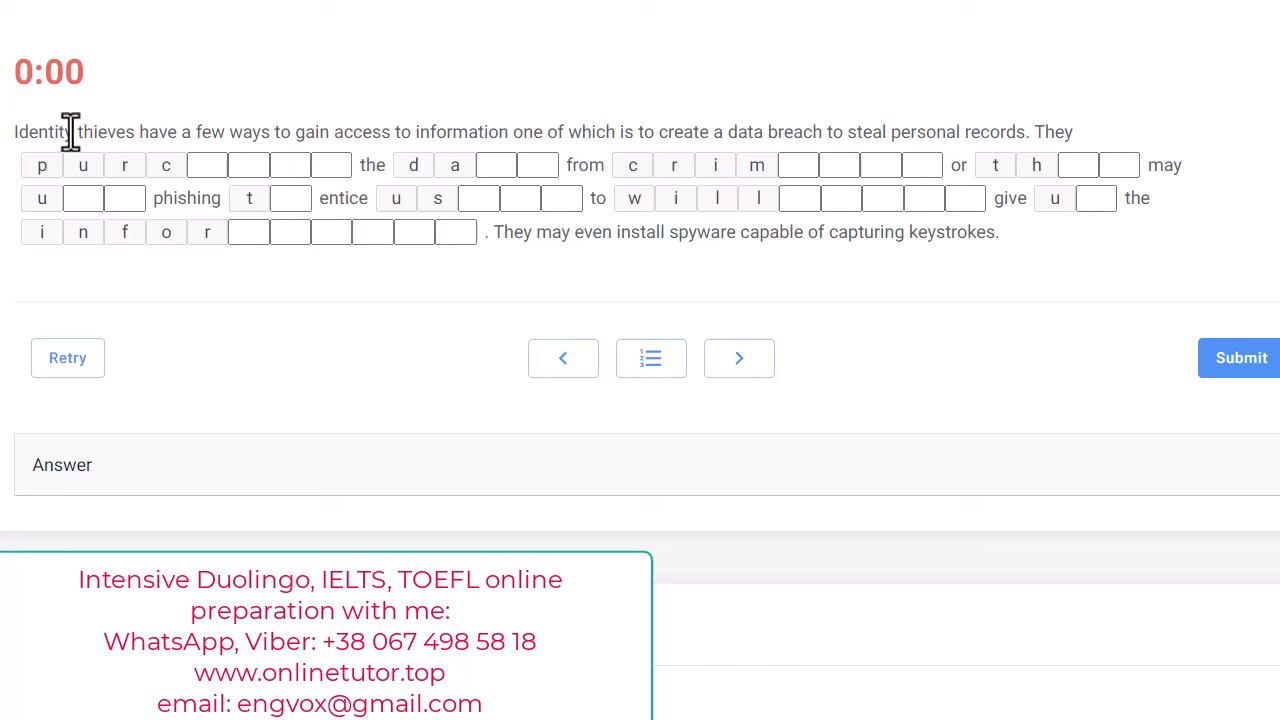
mouse_move(95, 140)
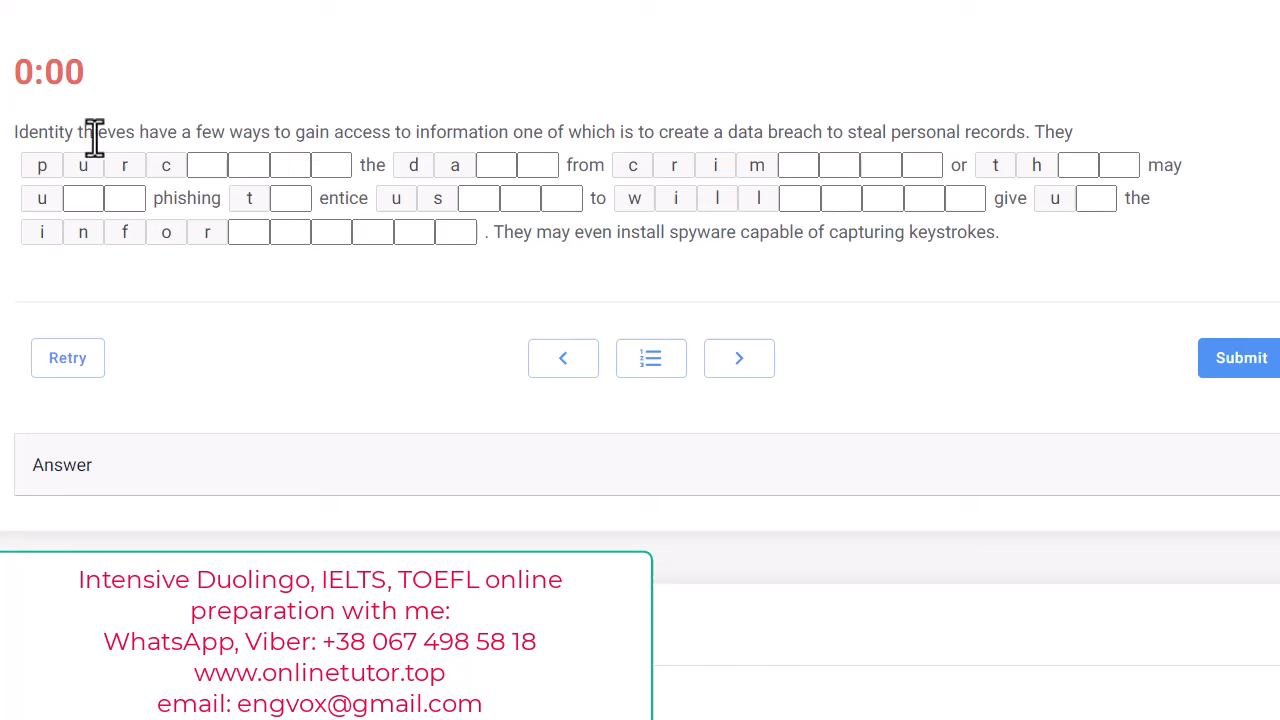
mouse_move(440, 305)
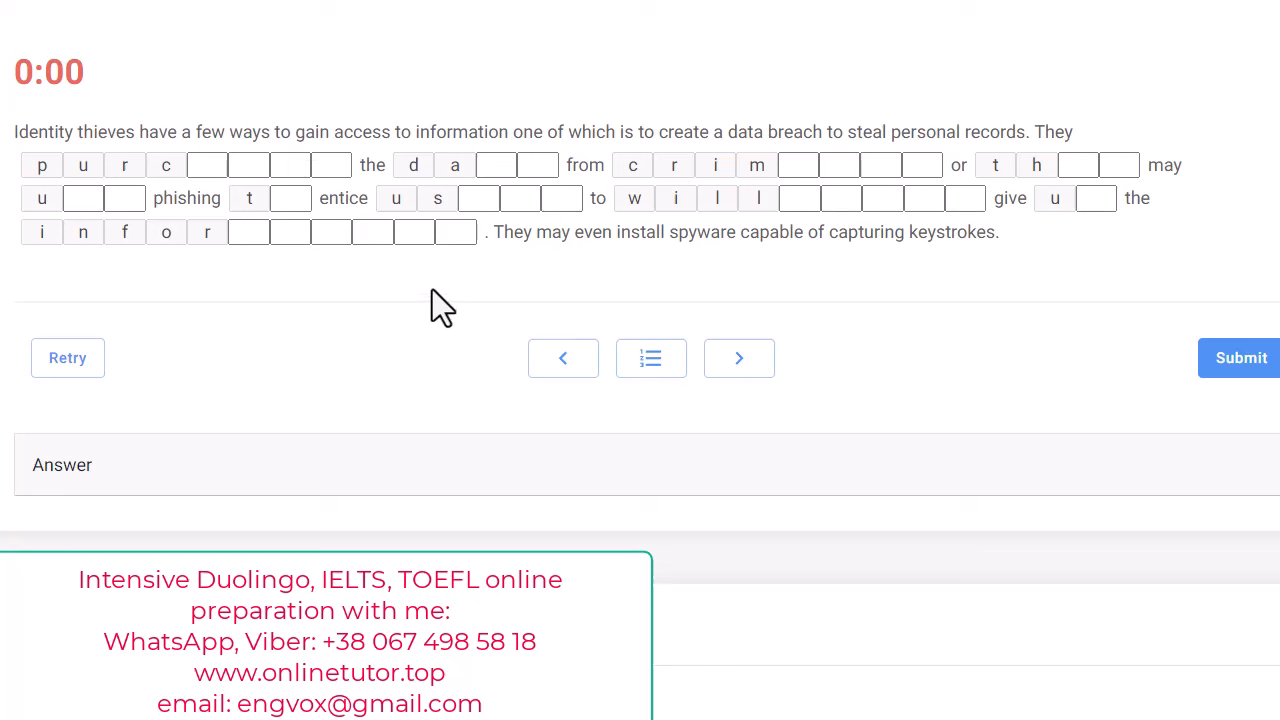
mouse_move(397, 353)
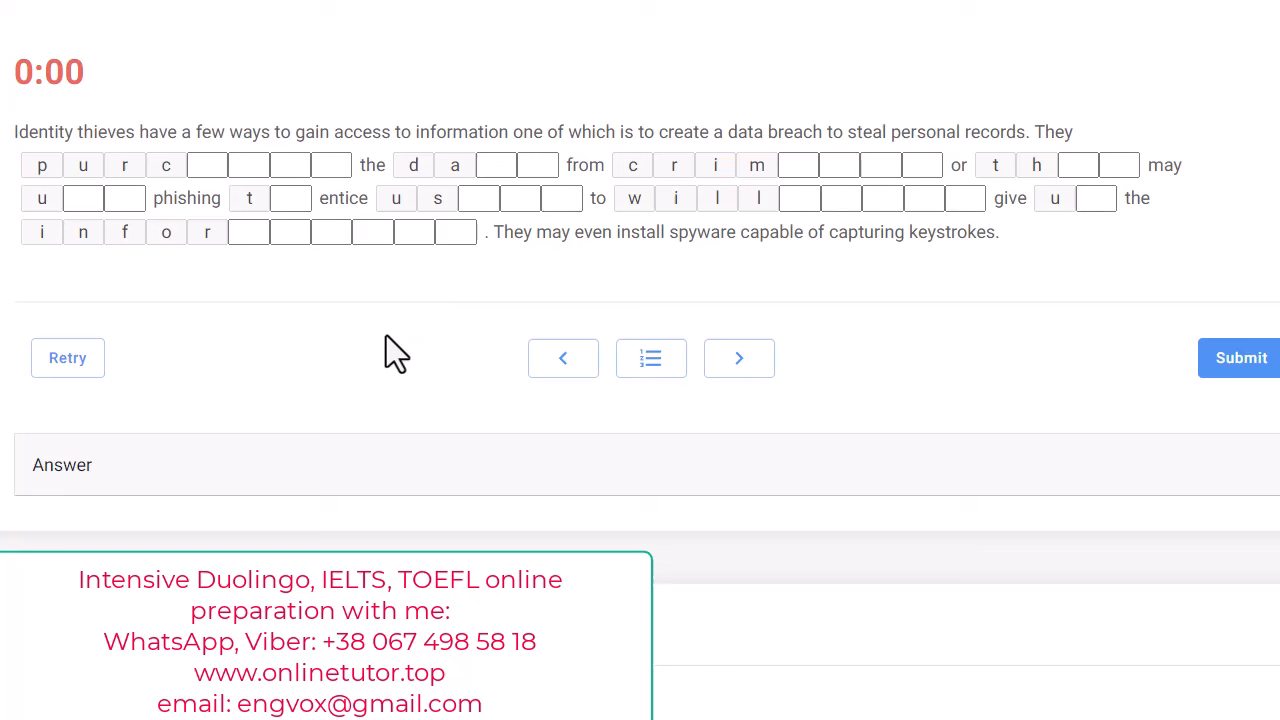
mouse_move(378, 165)
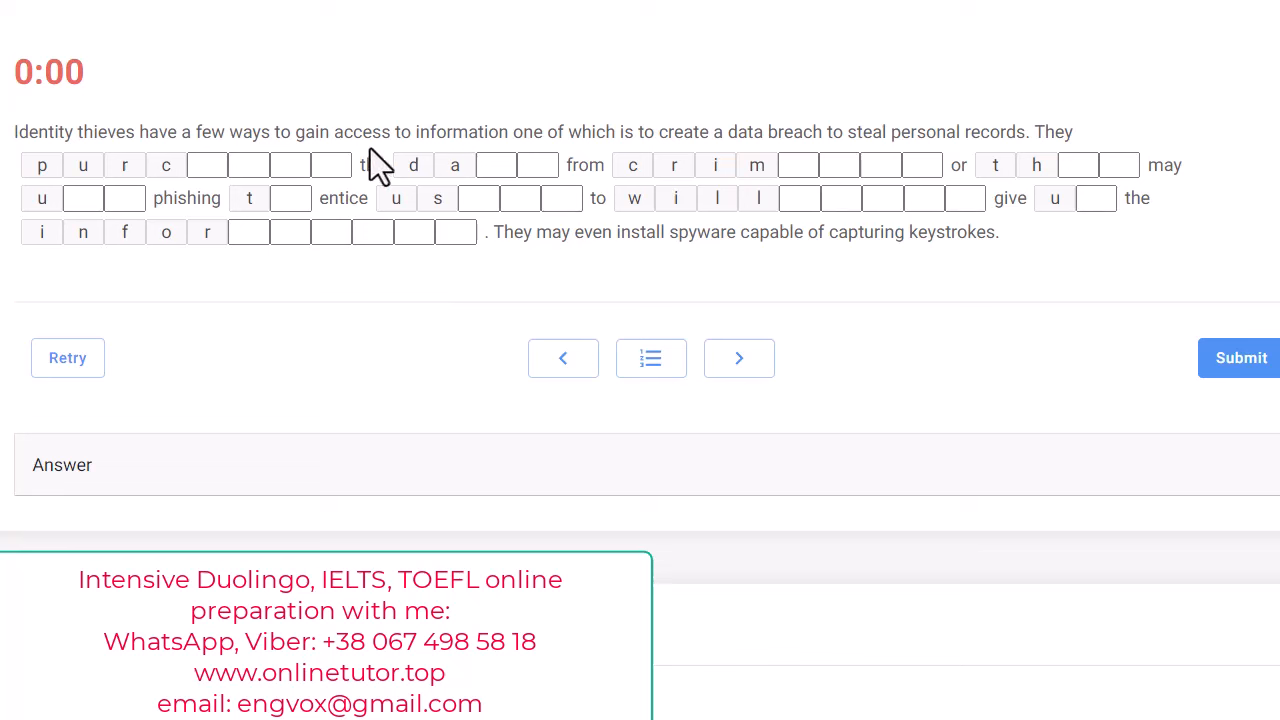
mouse_move(453, 135)
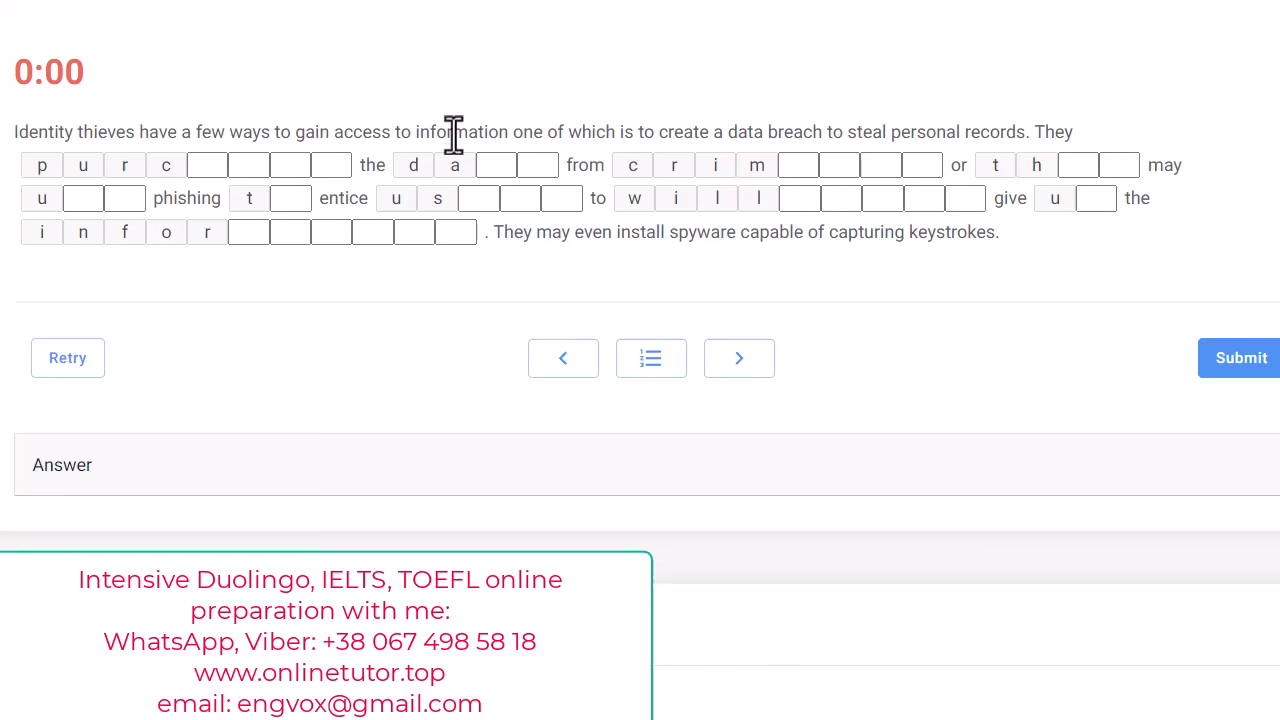
mouse_move(835, 135)
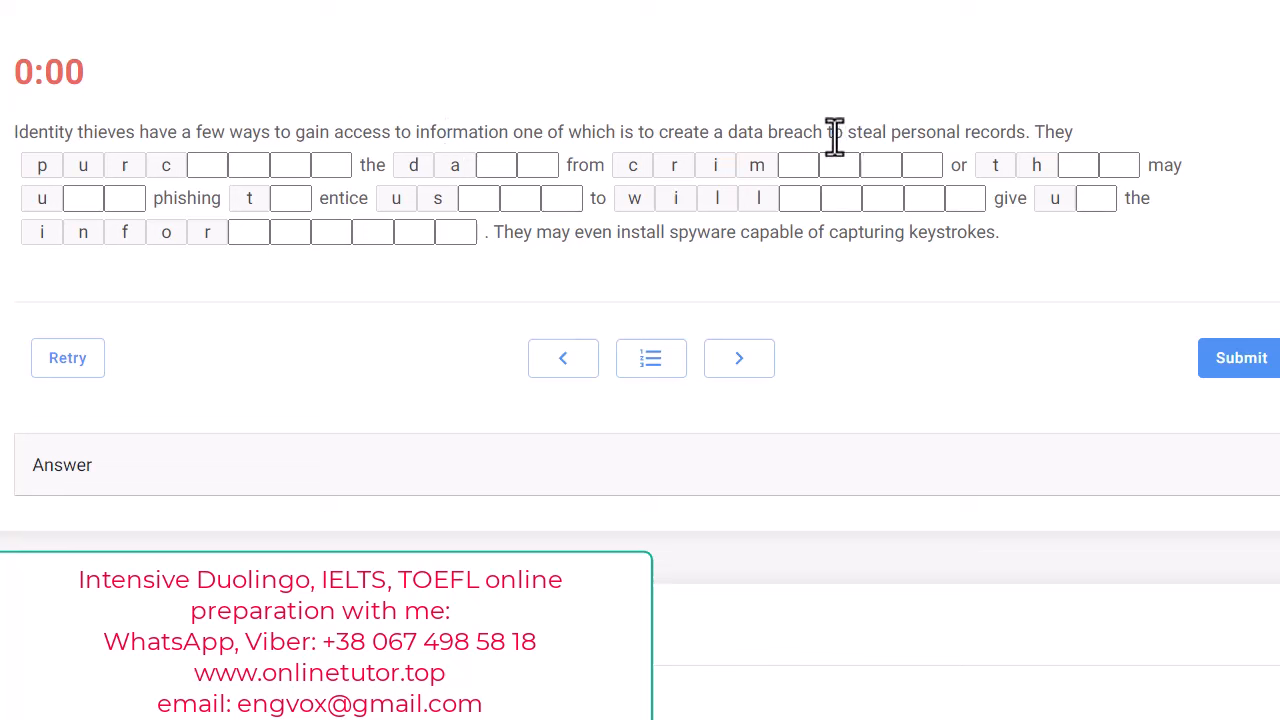
mouse_move(708, 298)
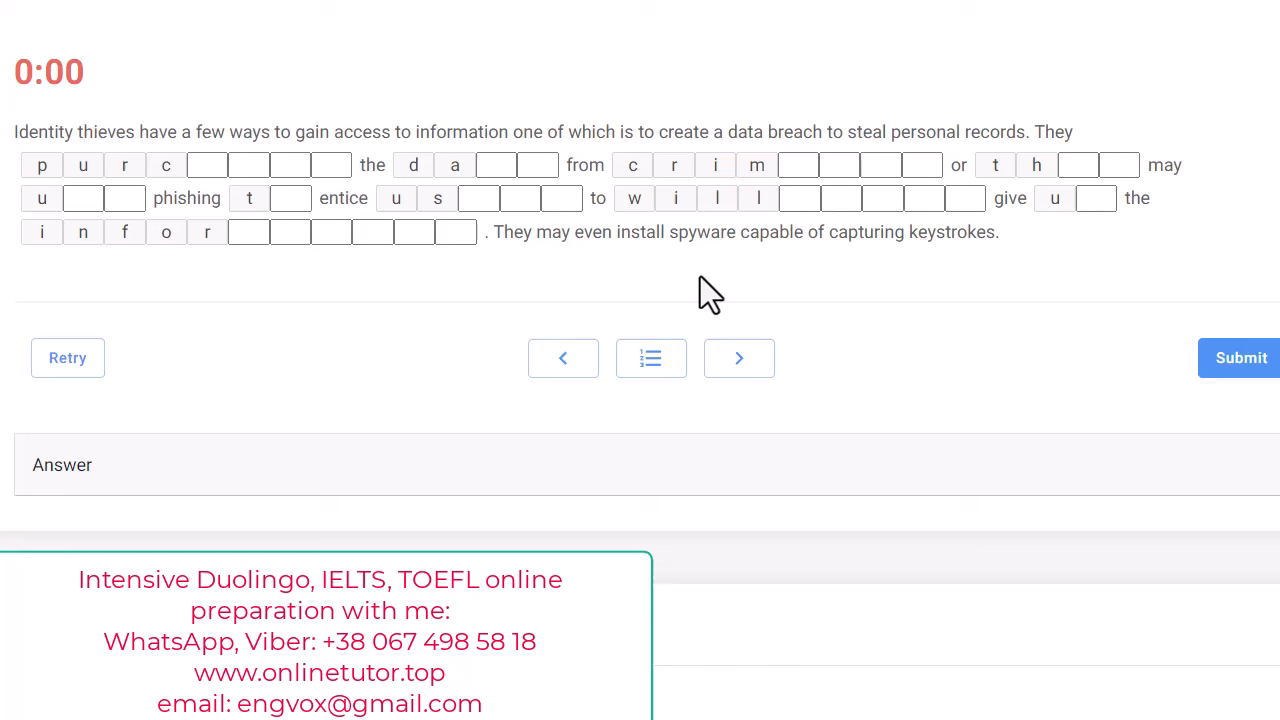
mouse_move(668, 118)
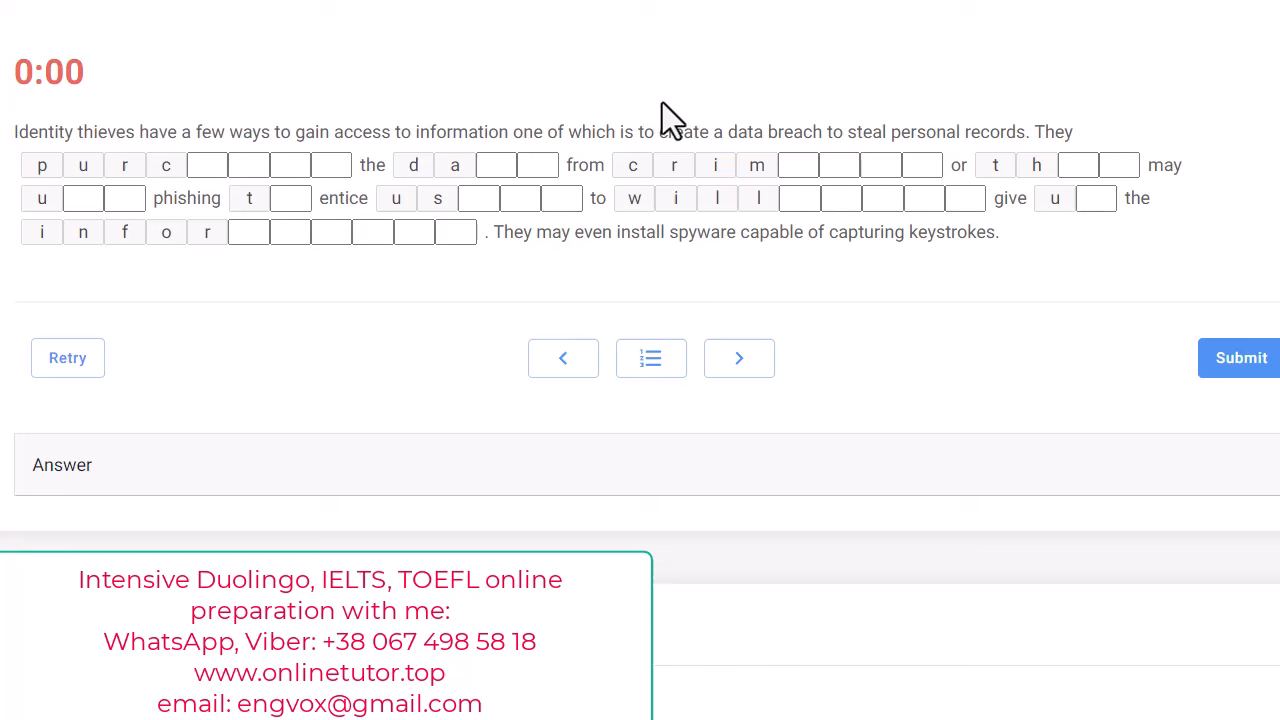
mouse_move(110, 138)
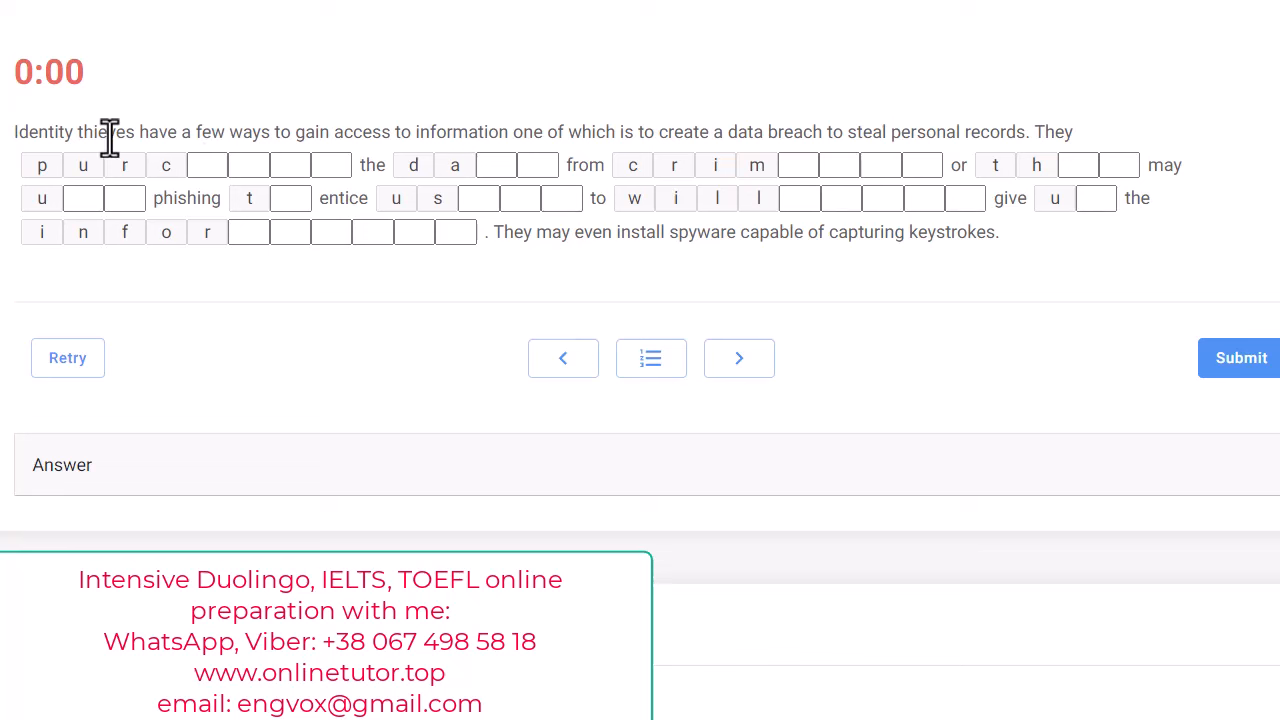
mouse_move(408, 326)
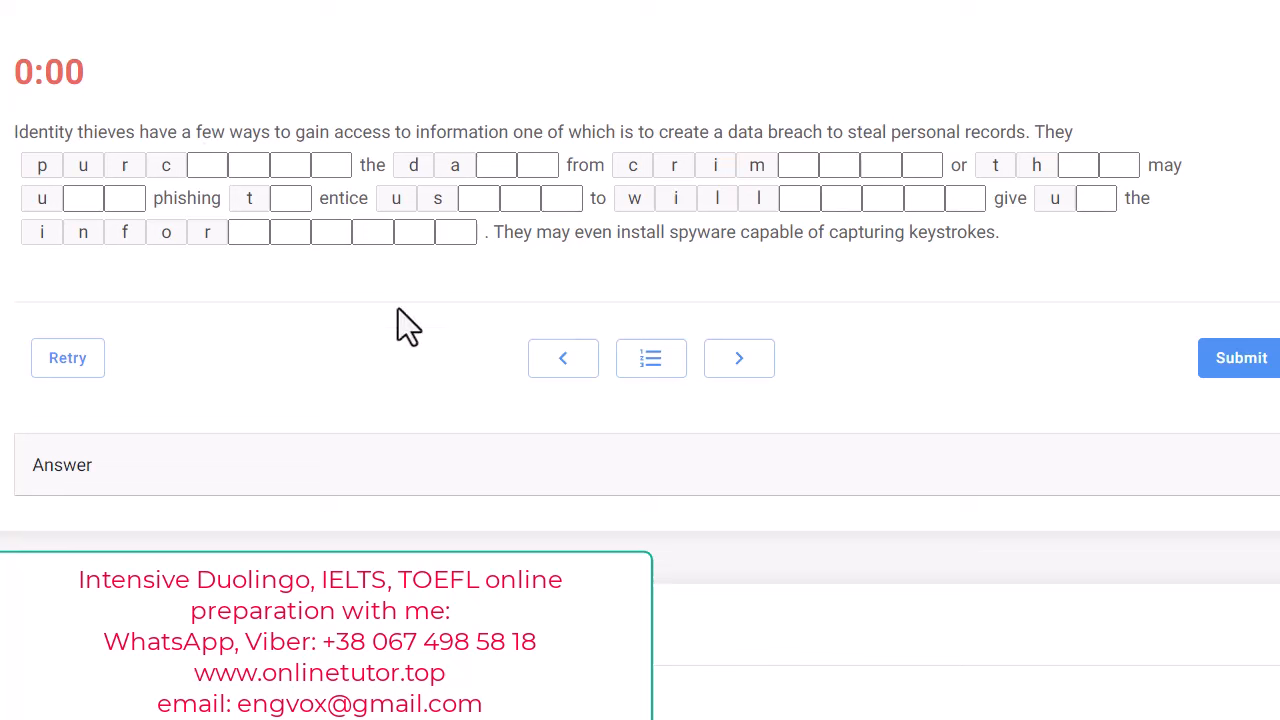
mouse_move(349, 357)
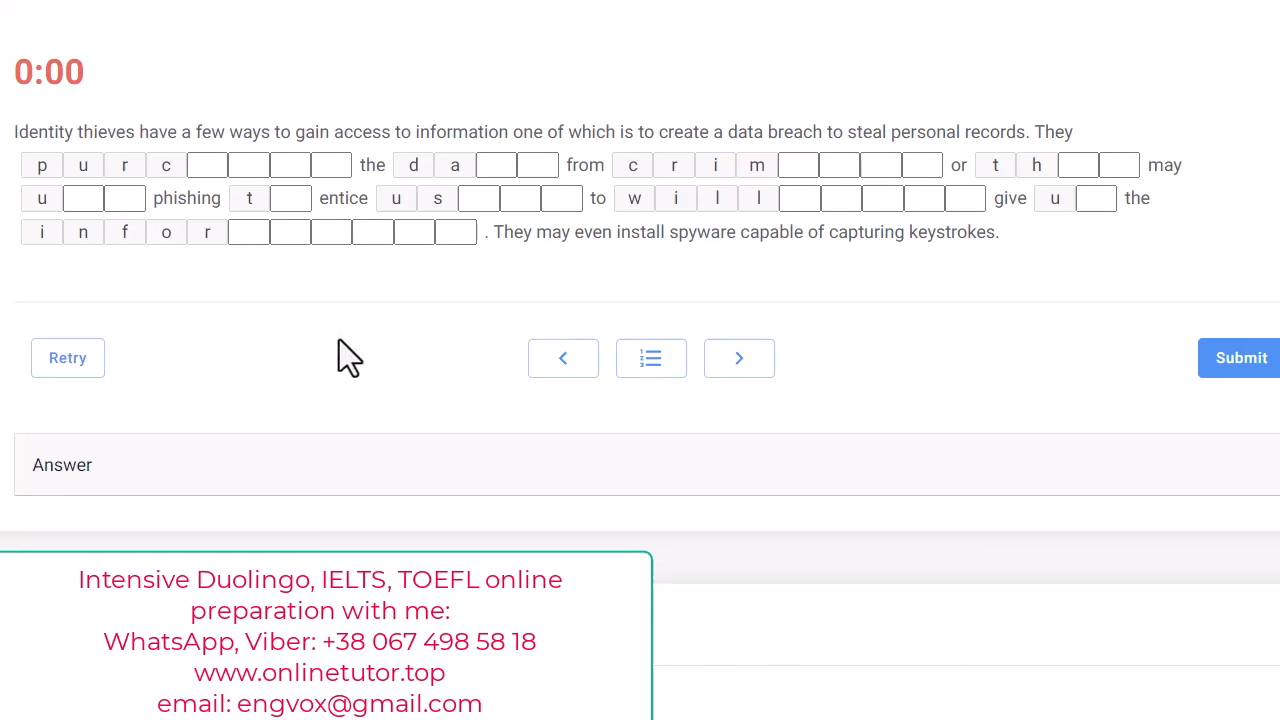
mouse_move(415, 228)
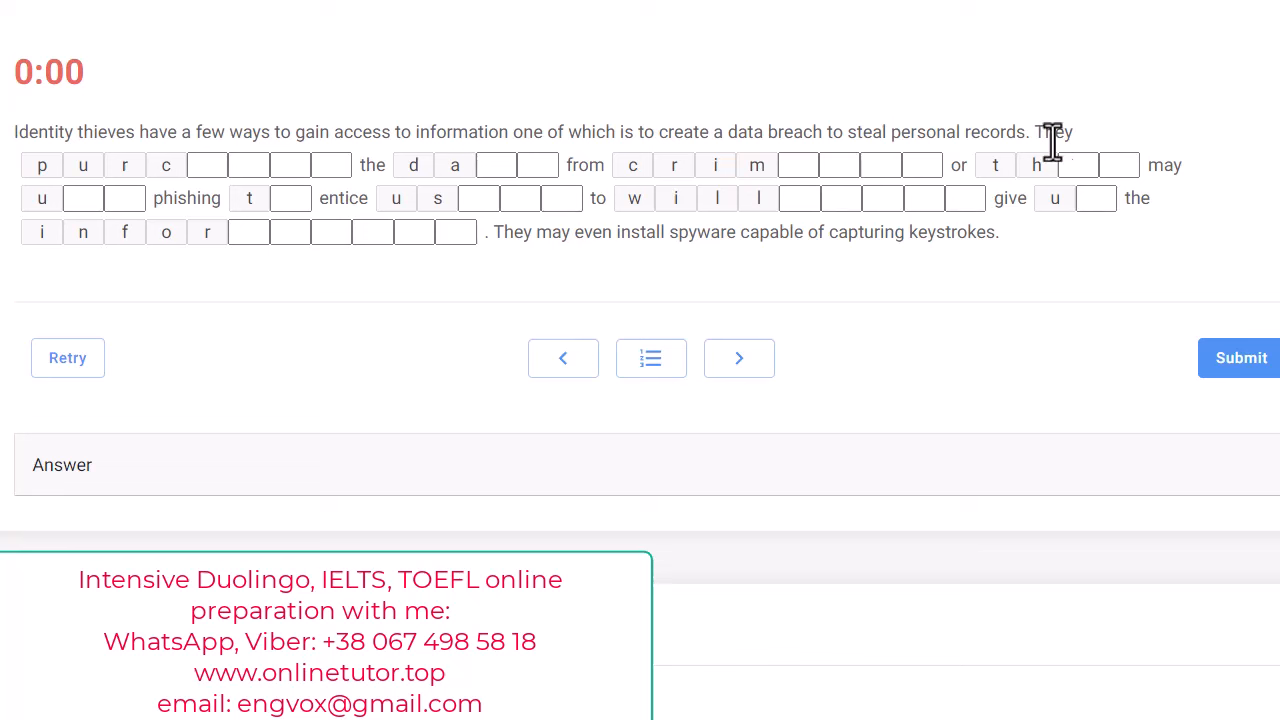
mouse_move(120, 180)
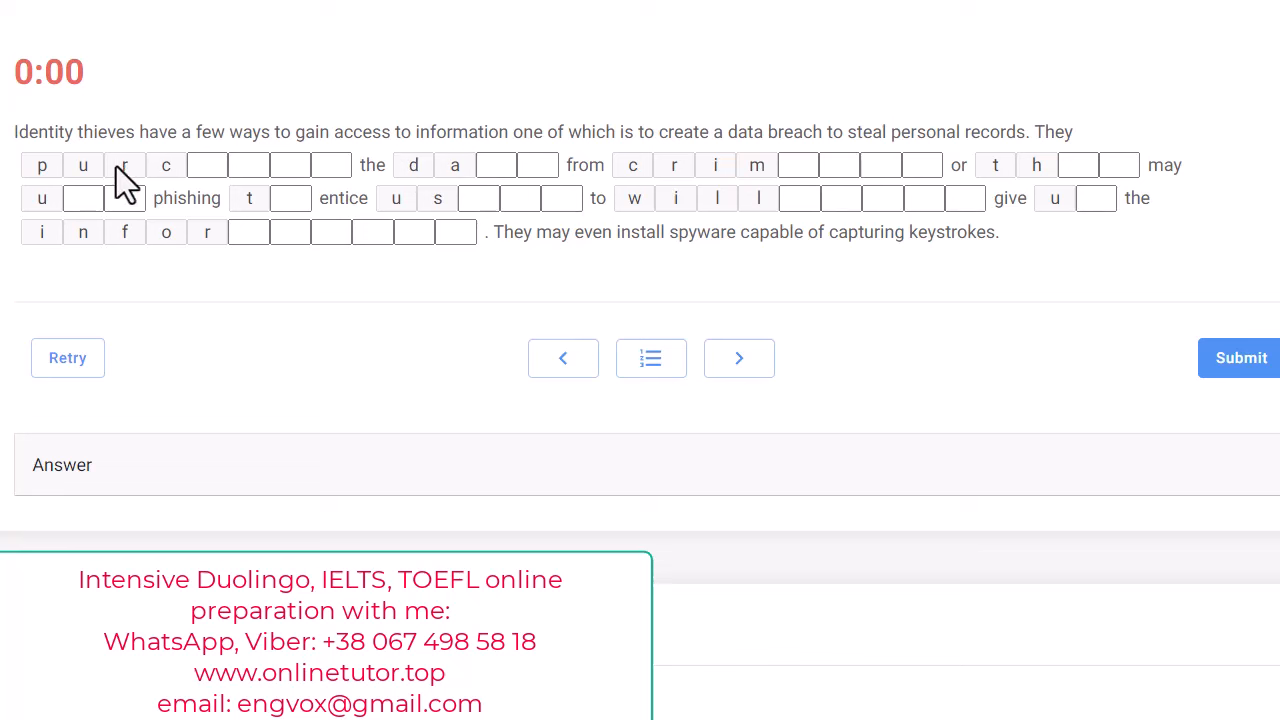
mouse_move(92, 185)
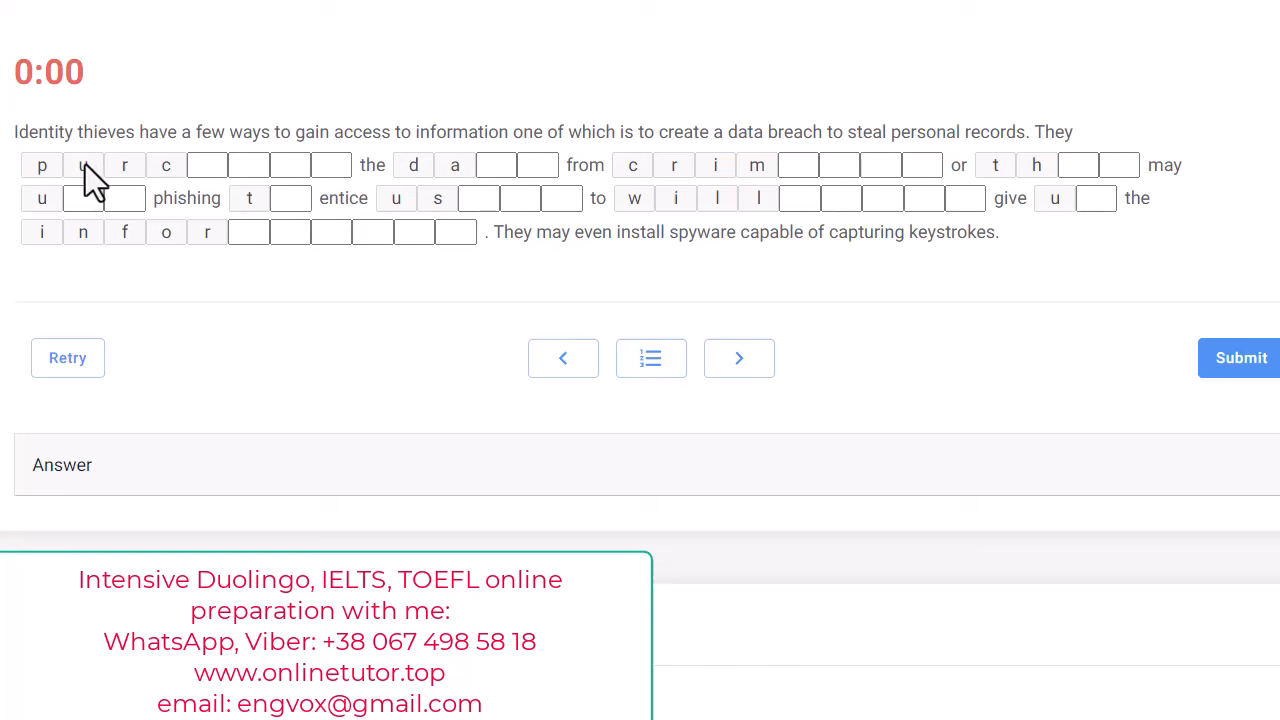
mouse_move(150, 205)
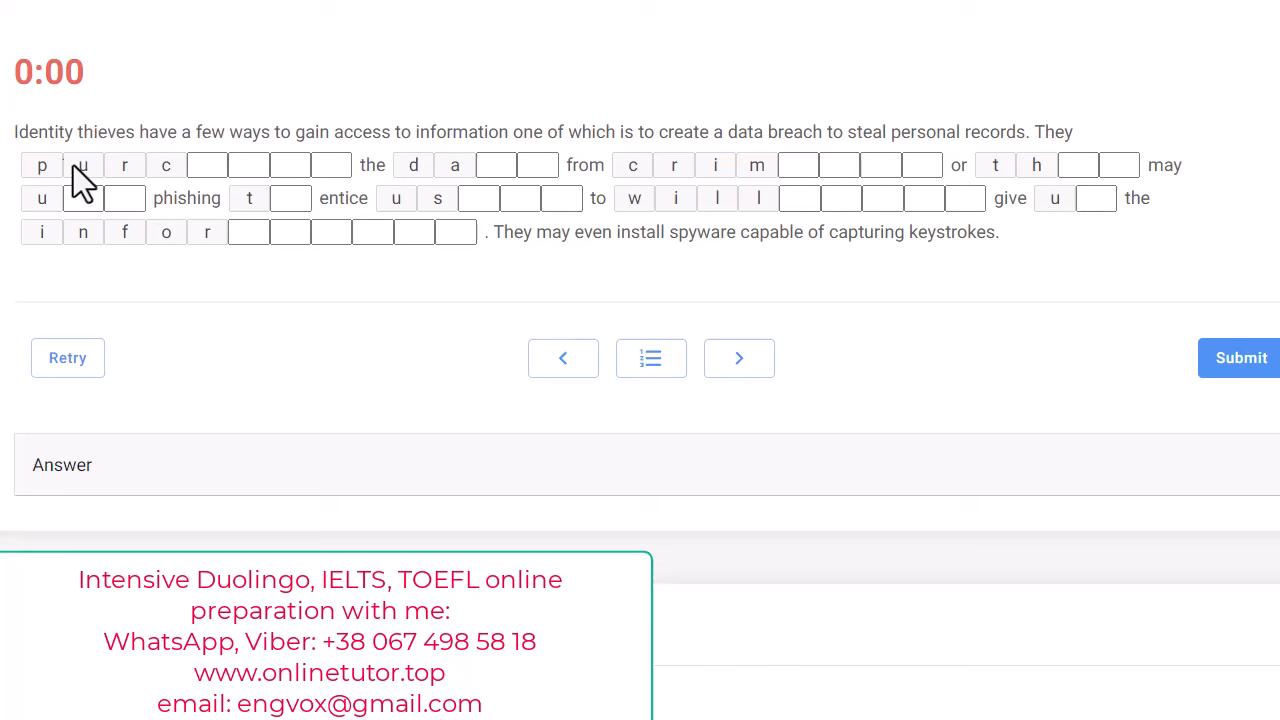
mouse_move(168, 180)
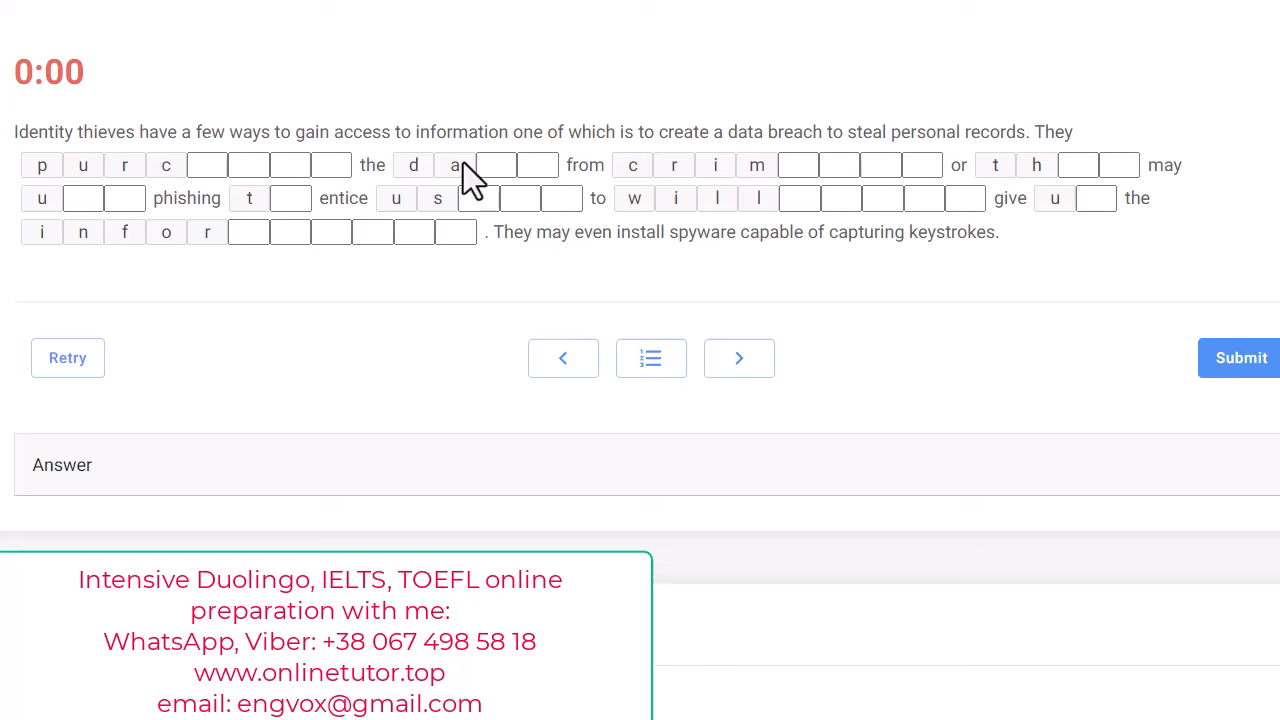
mouse_move(460, 175)
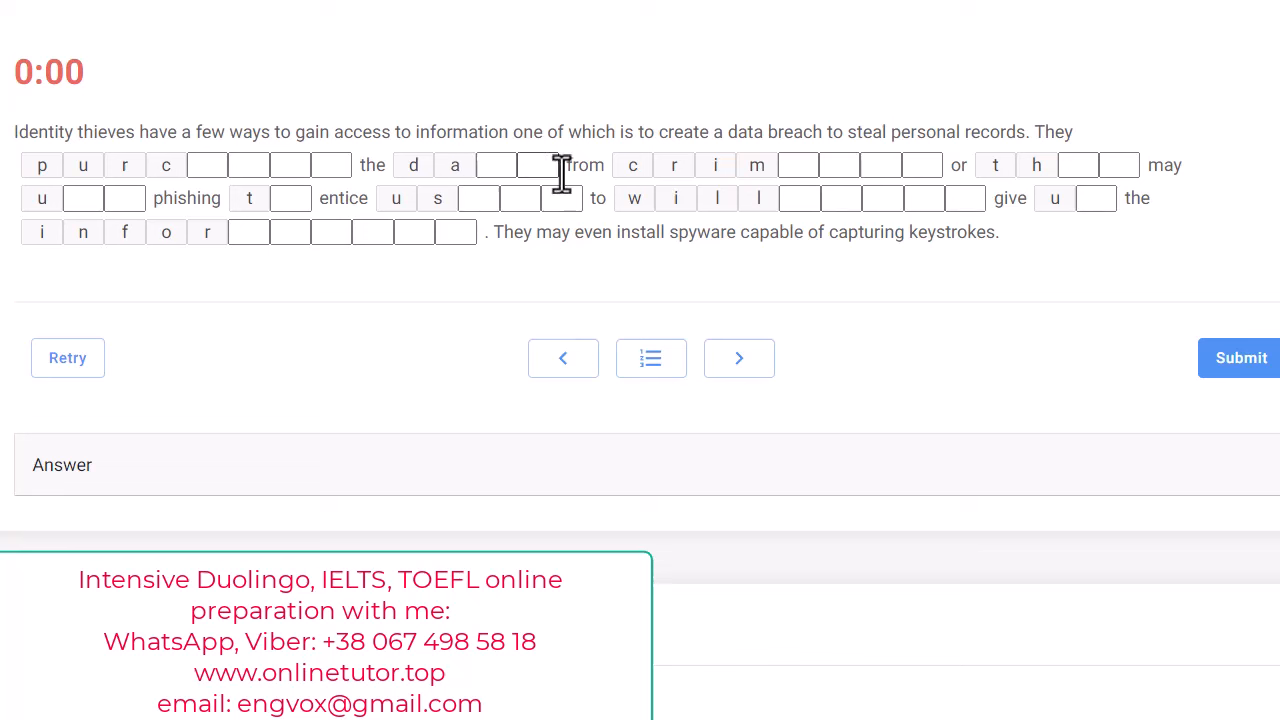
mouse_move(660, 185)
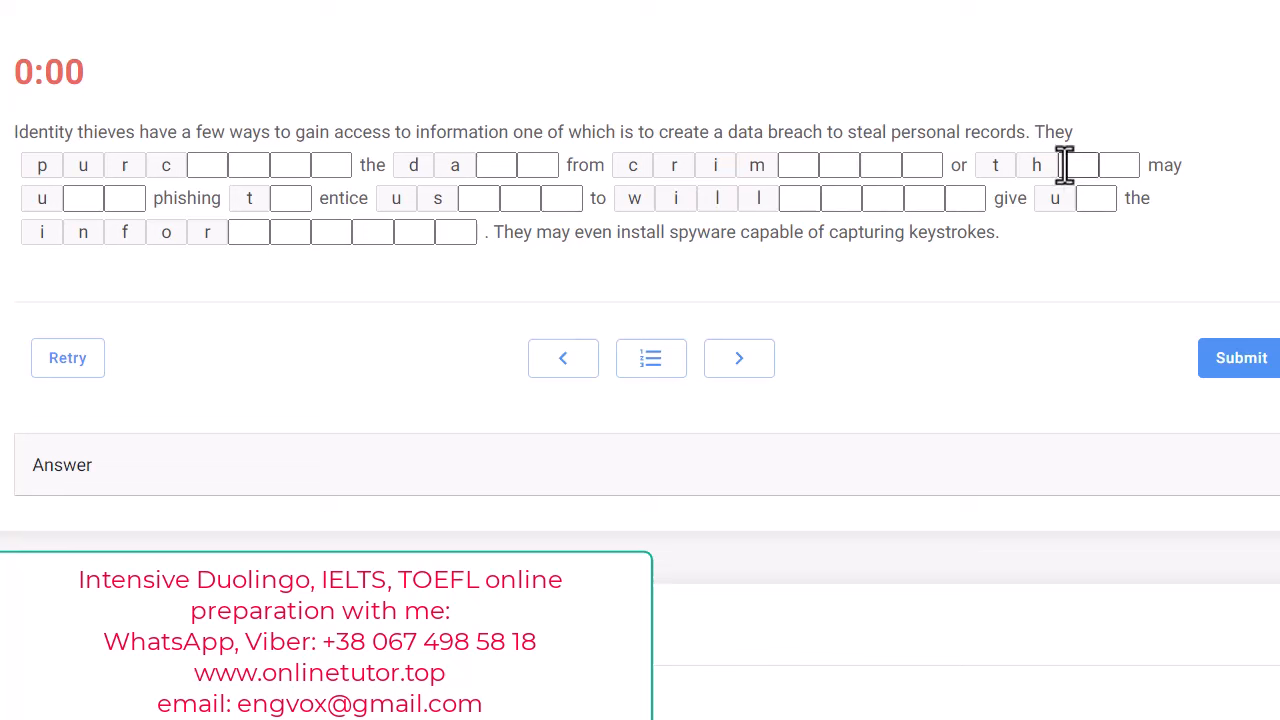
mouse_move(1058, 195)
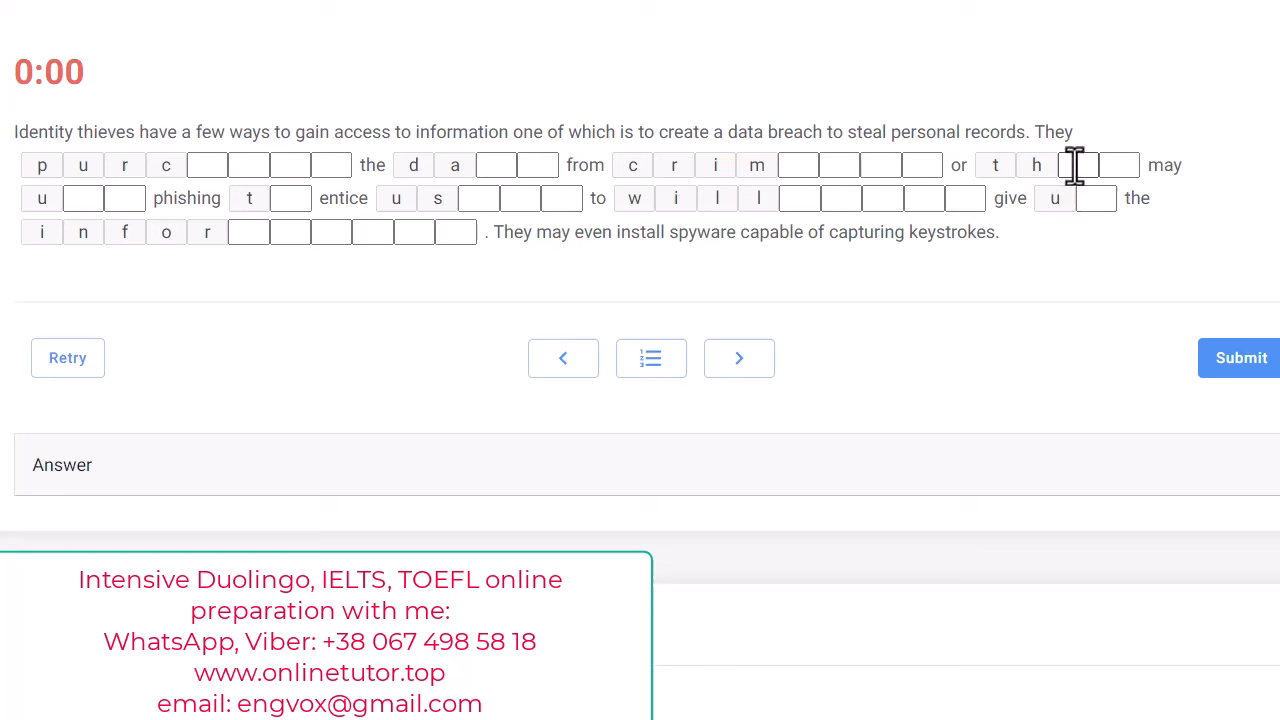
mouse_move(95, 235)
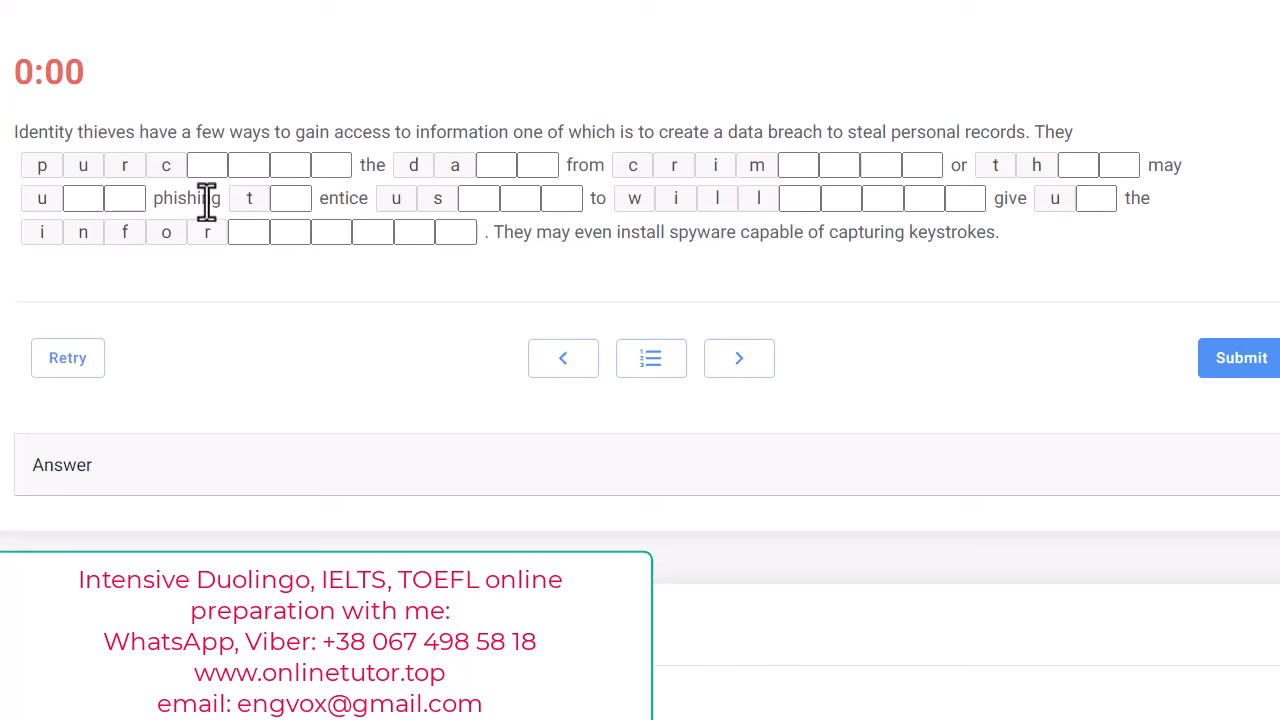
mouse_move(331, 208)
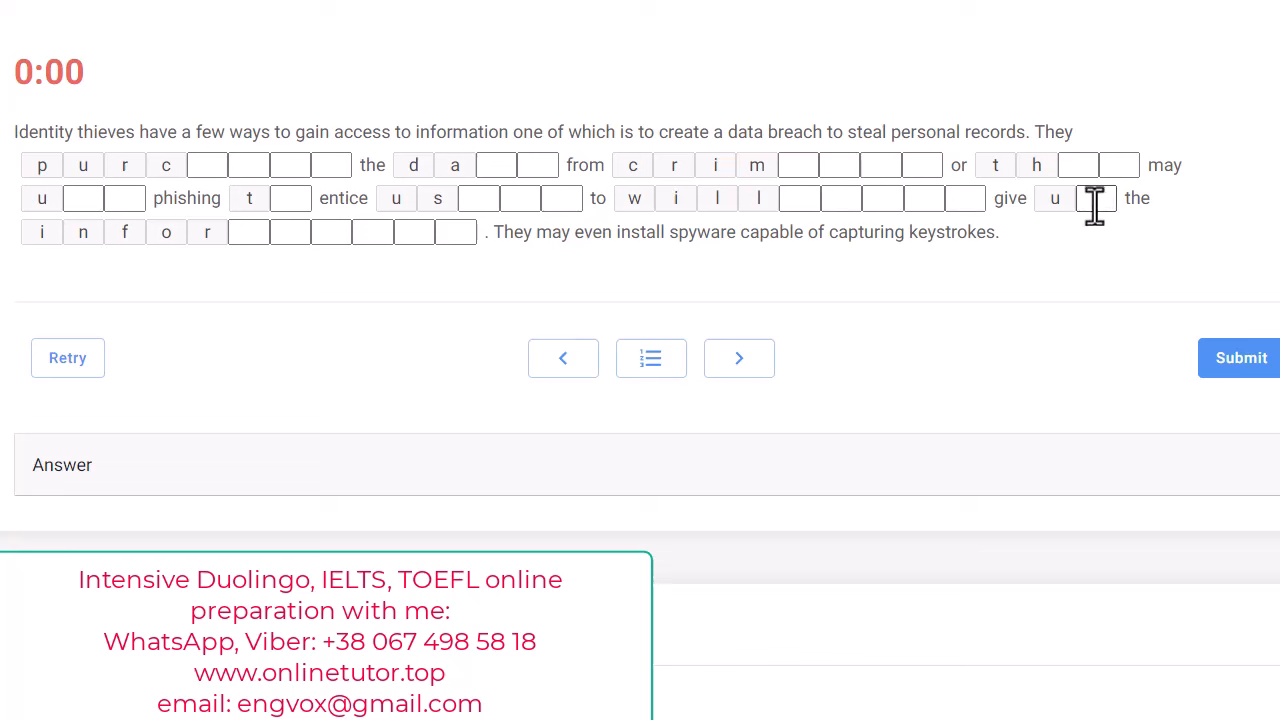
mouse_move(285, 270)
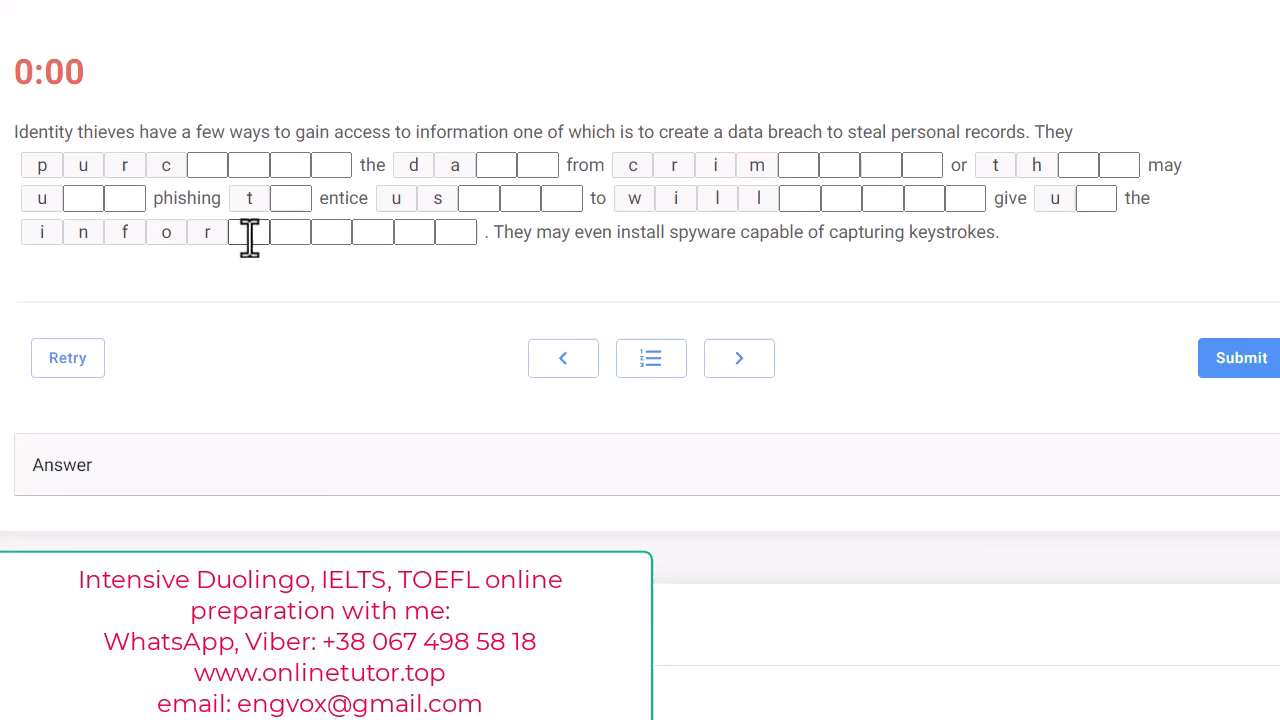
mouse_move(495, 275)
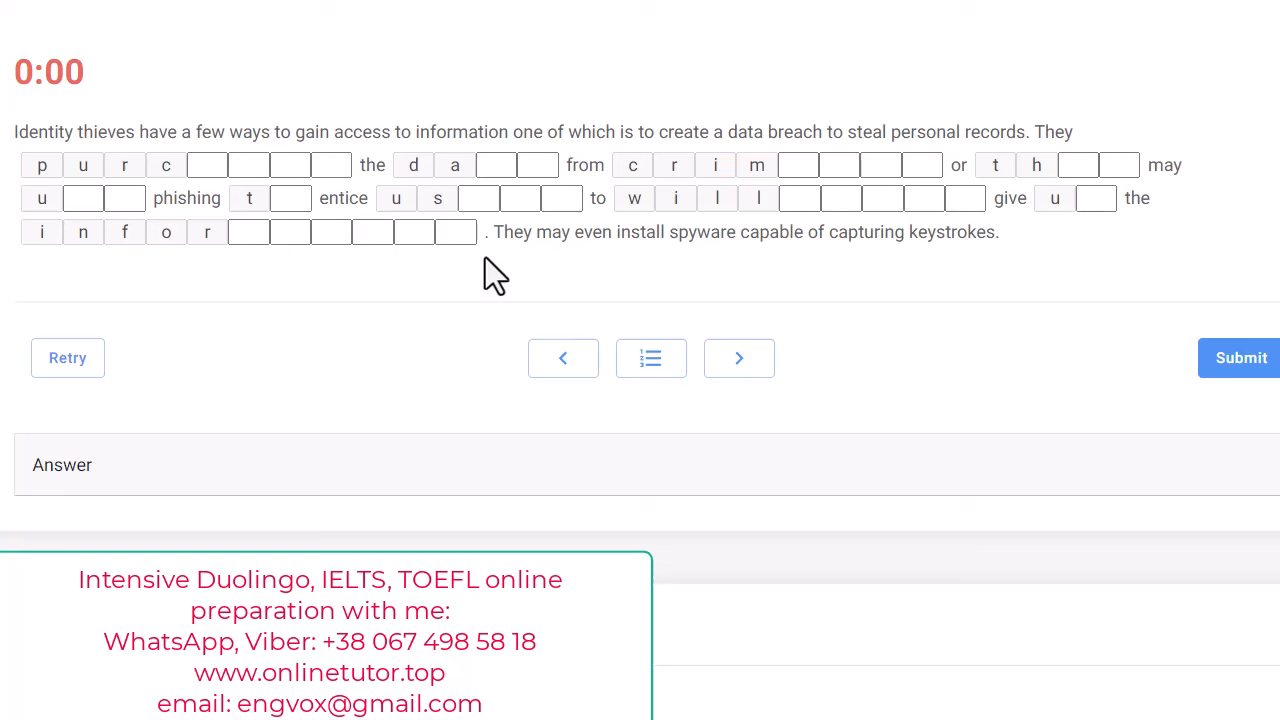
mouse_move(826, 235)
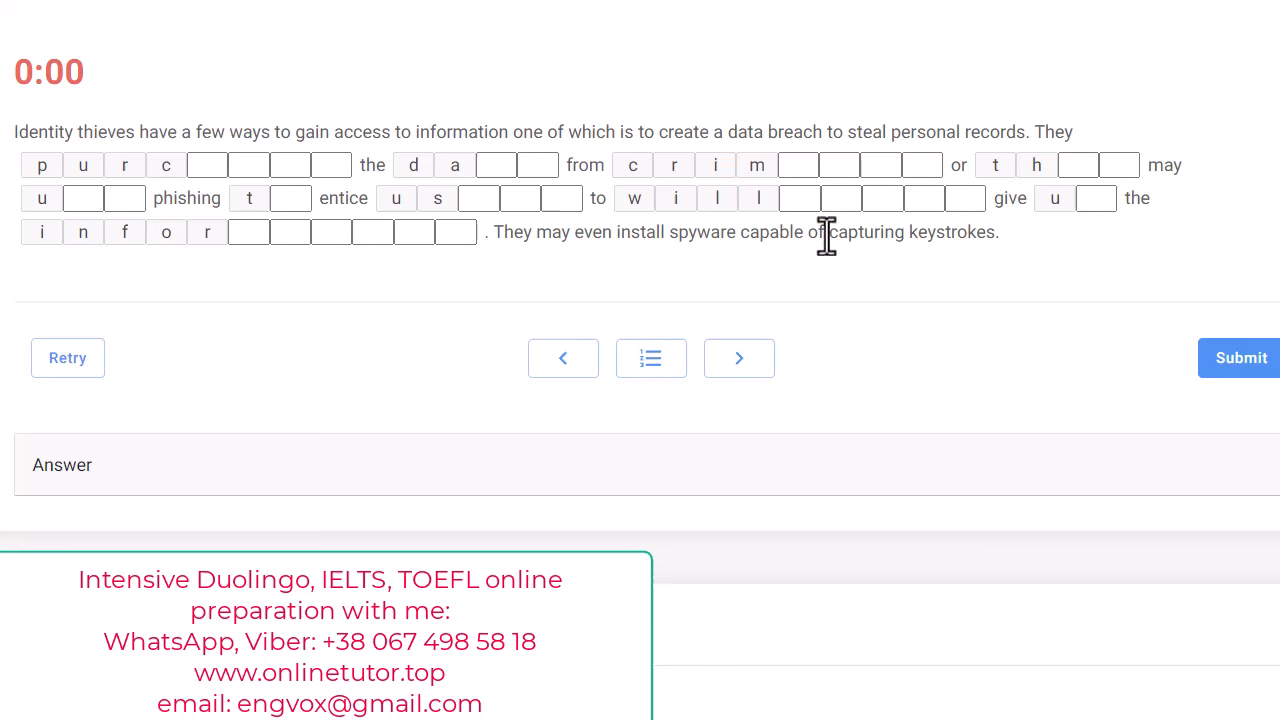
mouse_move(1003, 280)
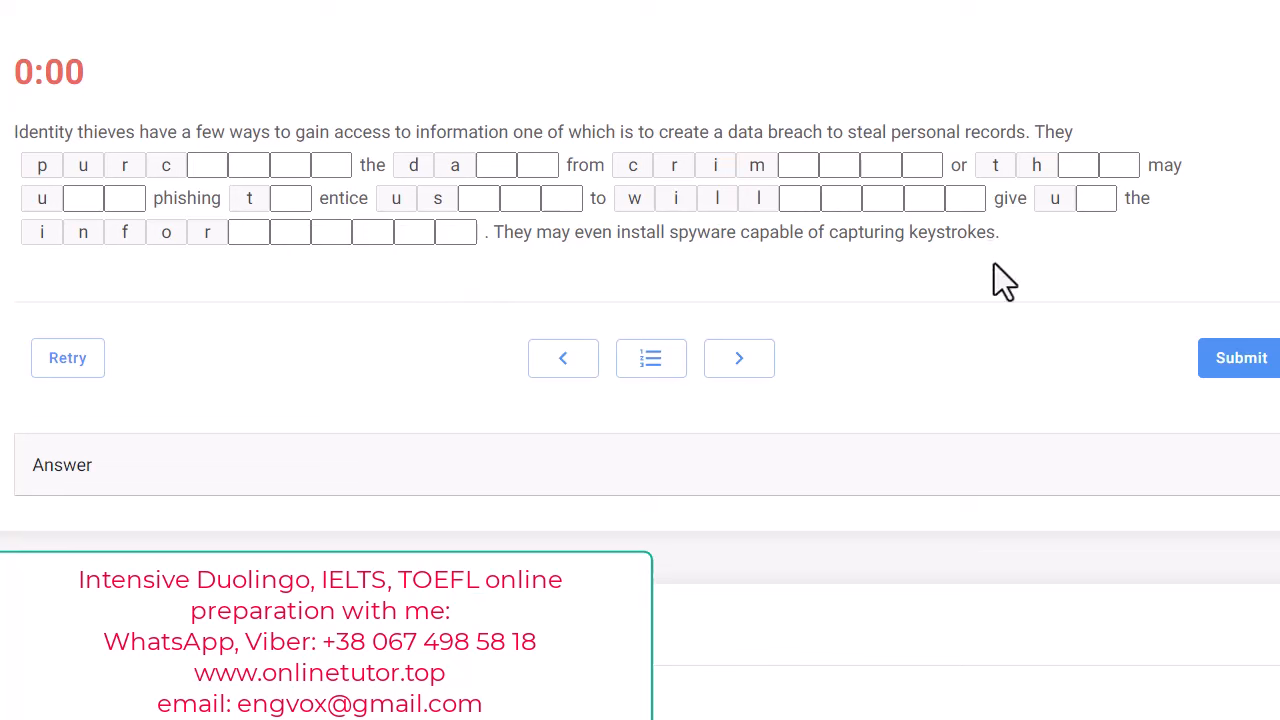
mouse_move(698, 297)
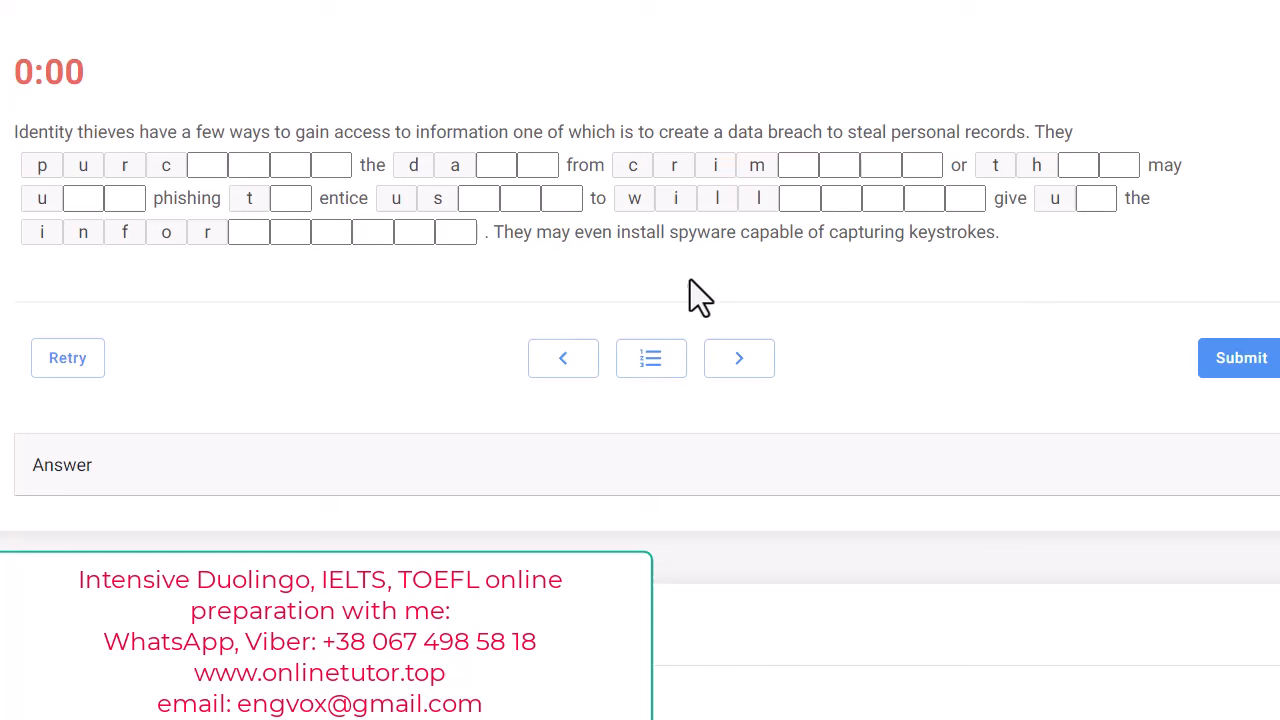
mouse_move(998, 240)
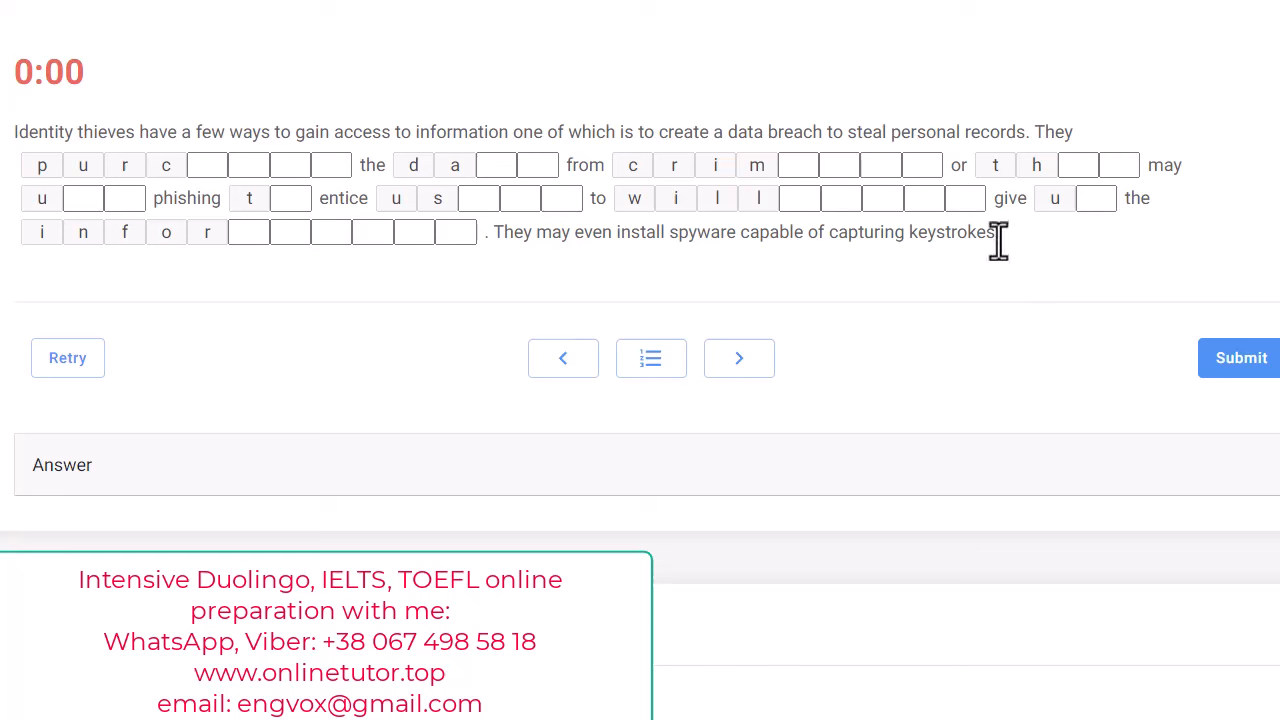
mouse_move(997, 235)
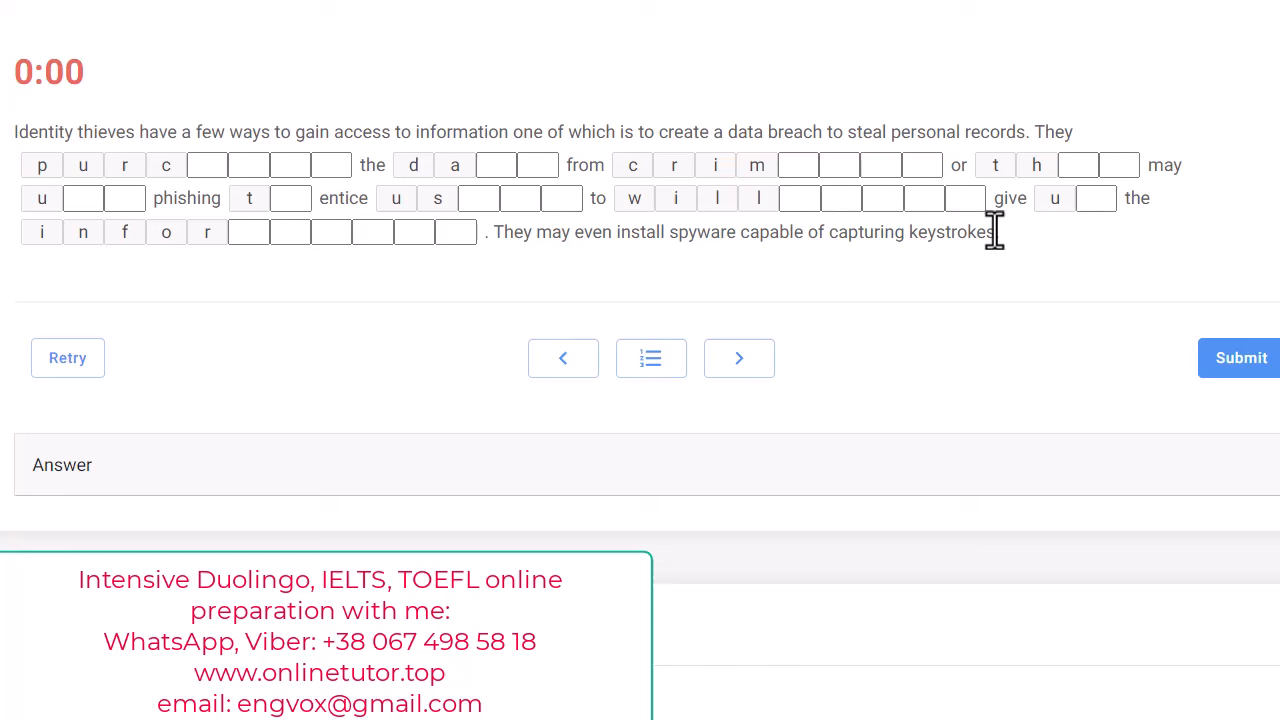
mouse_move(700, 293)
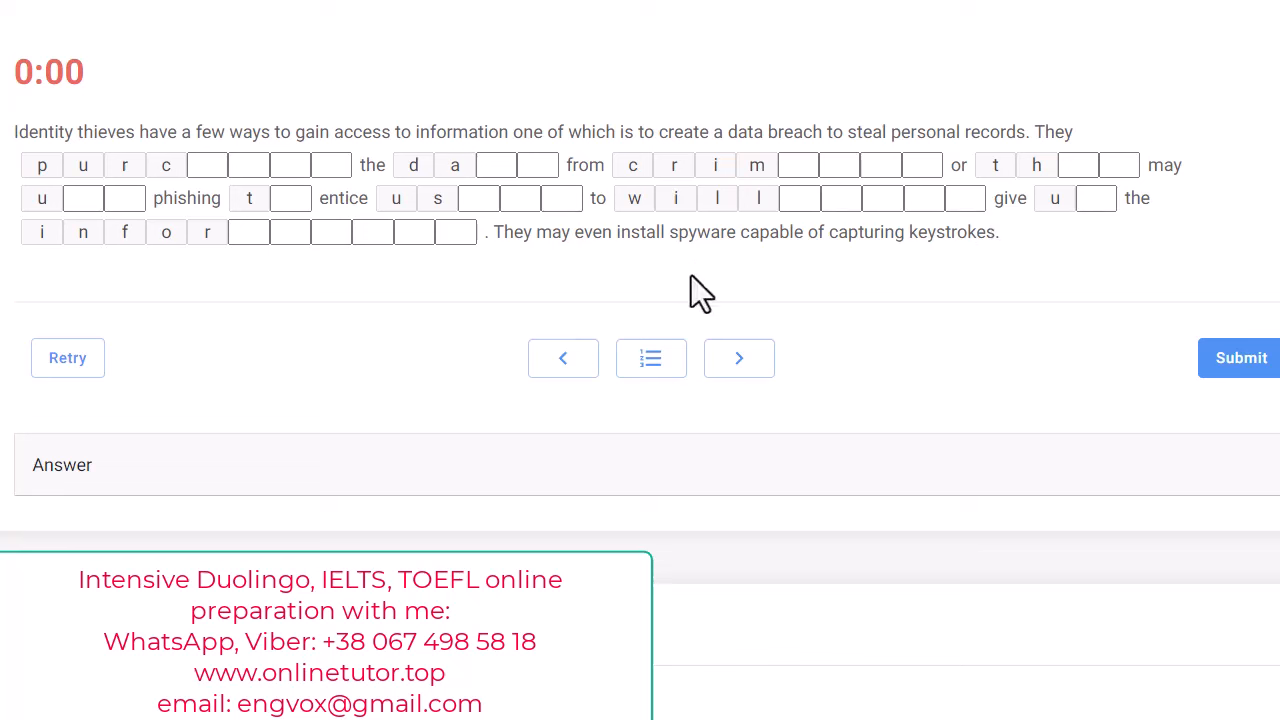
mouse_move(672, 305)
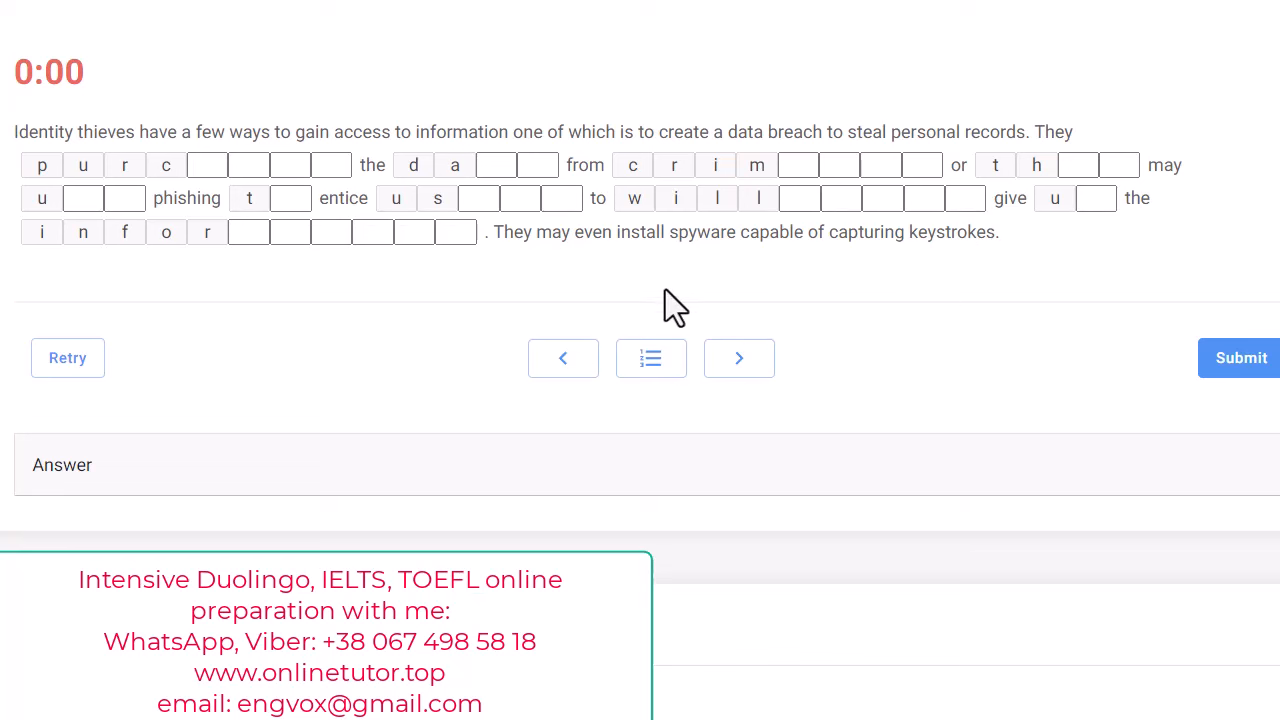
mouse_move(750, 242)
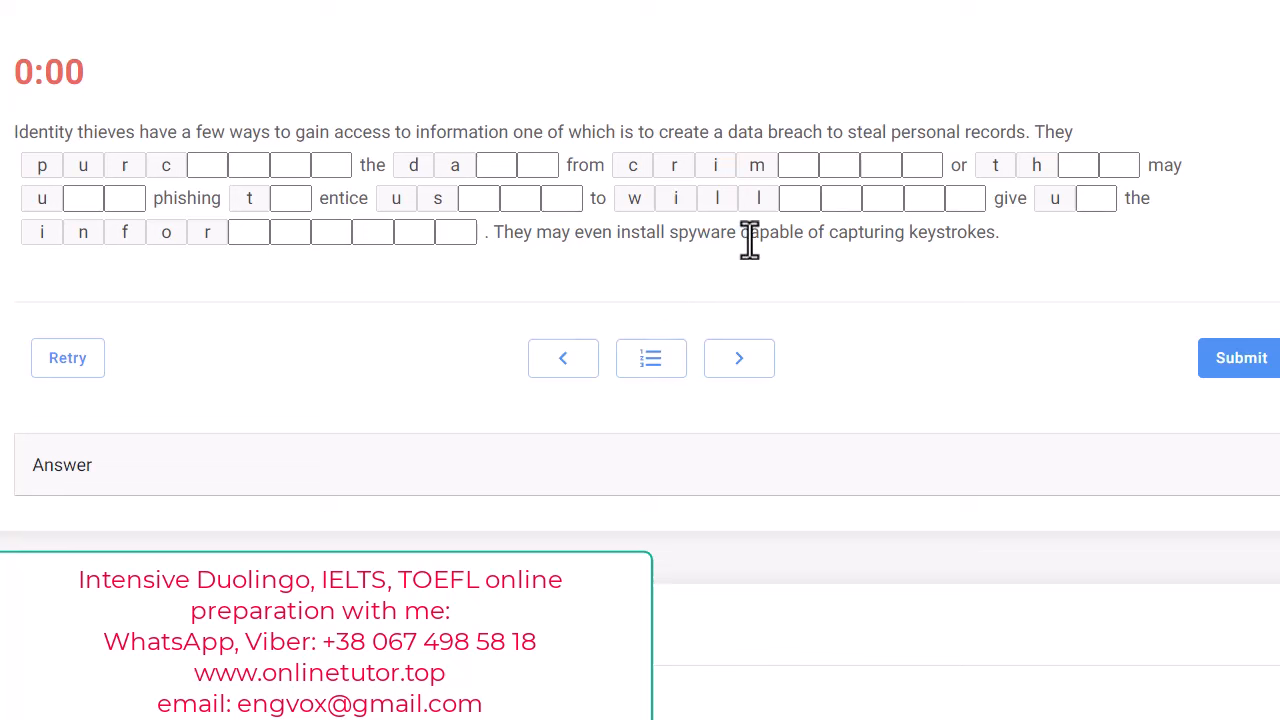
mouse_move(828, 360)
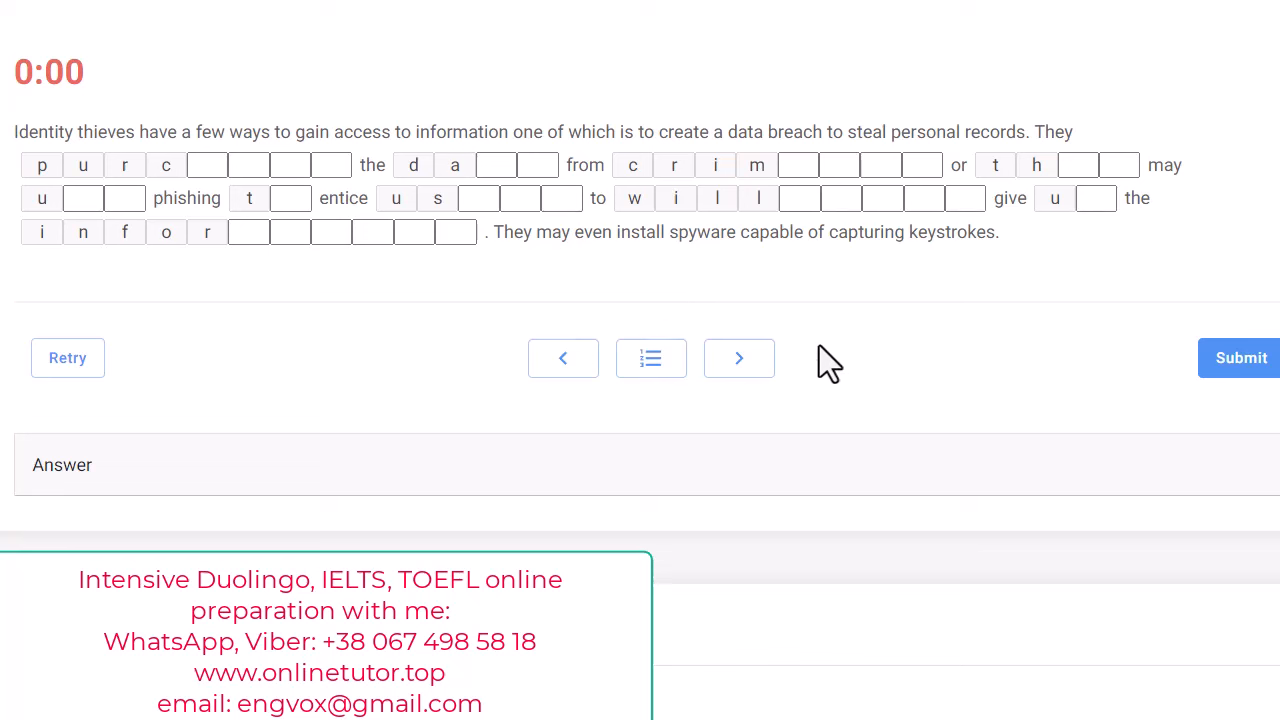
mouse_move(238, 413)
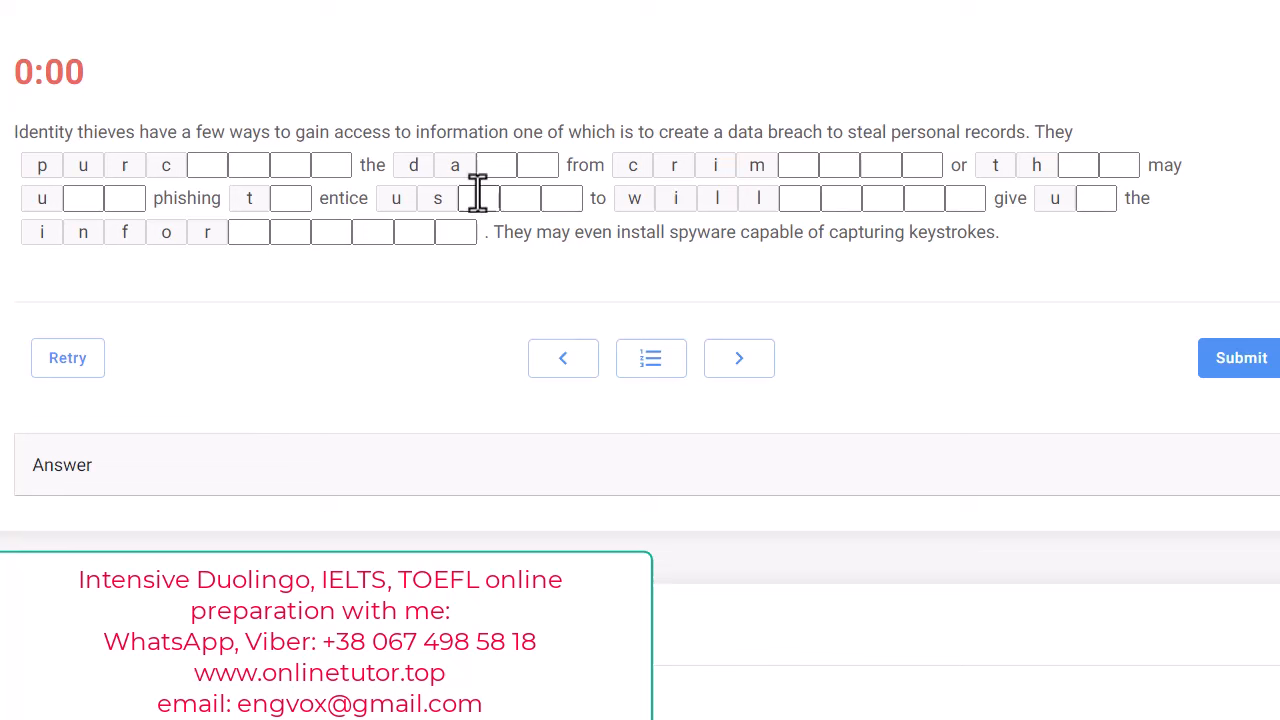
mouse_move(528, 263)
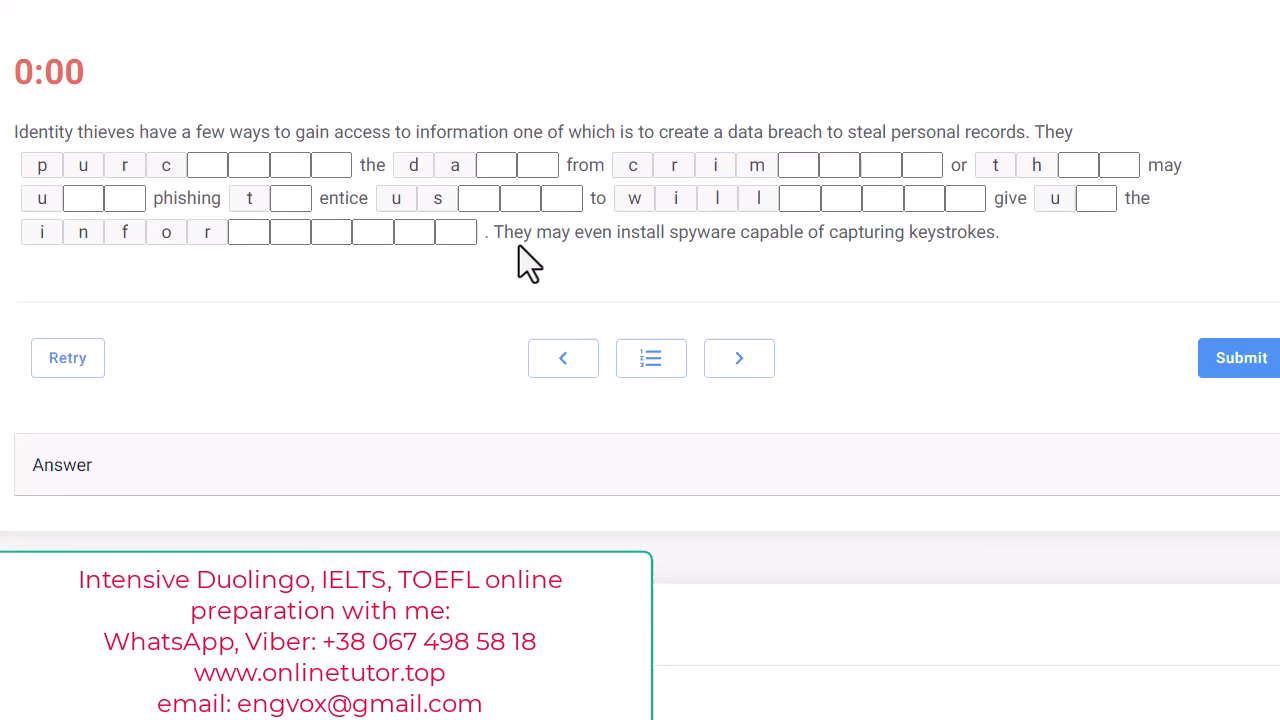
mouse_move(860, 276)
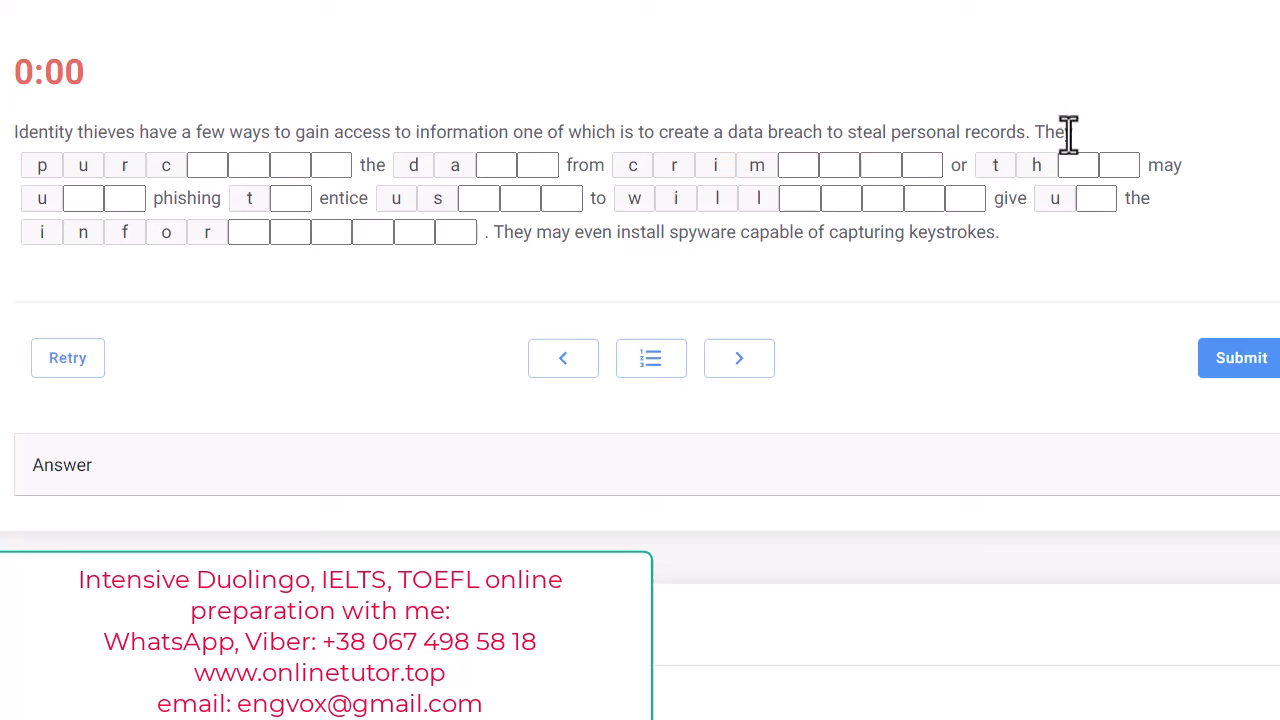
mouse_move(290, 165)
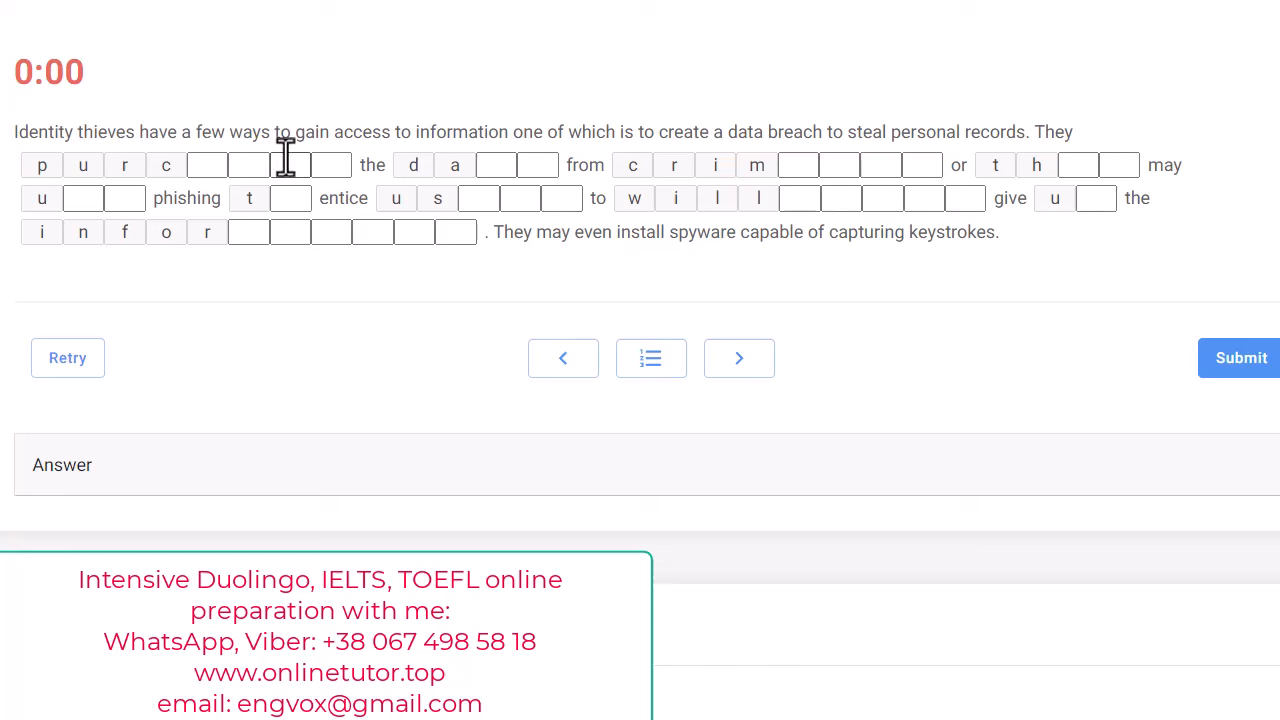
mouse_move(362, 203)
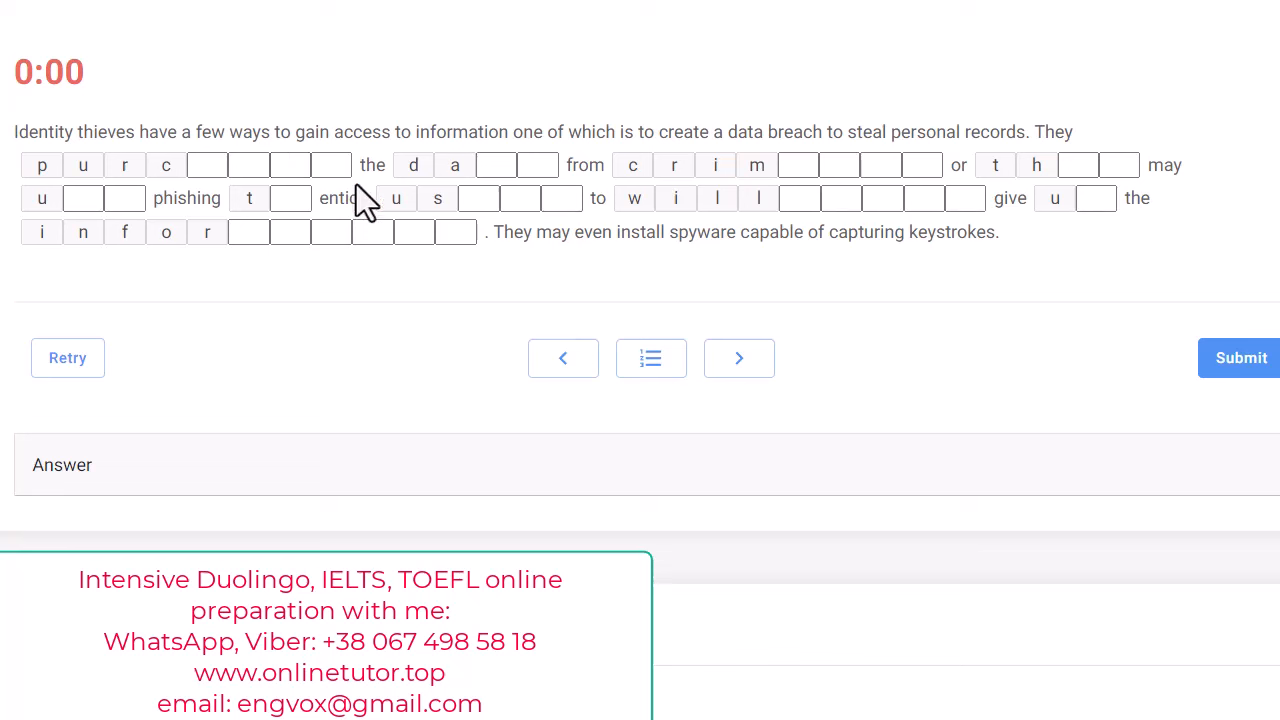
type("e")
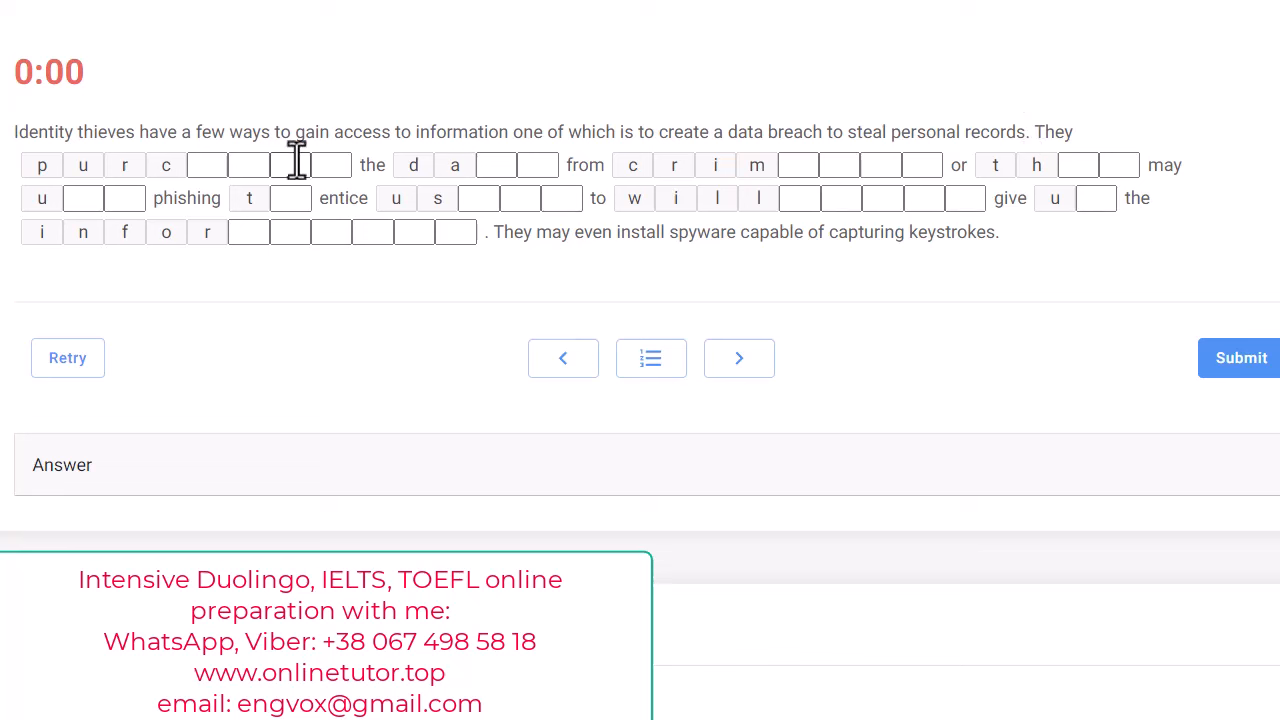
mouse_move(600, 340)
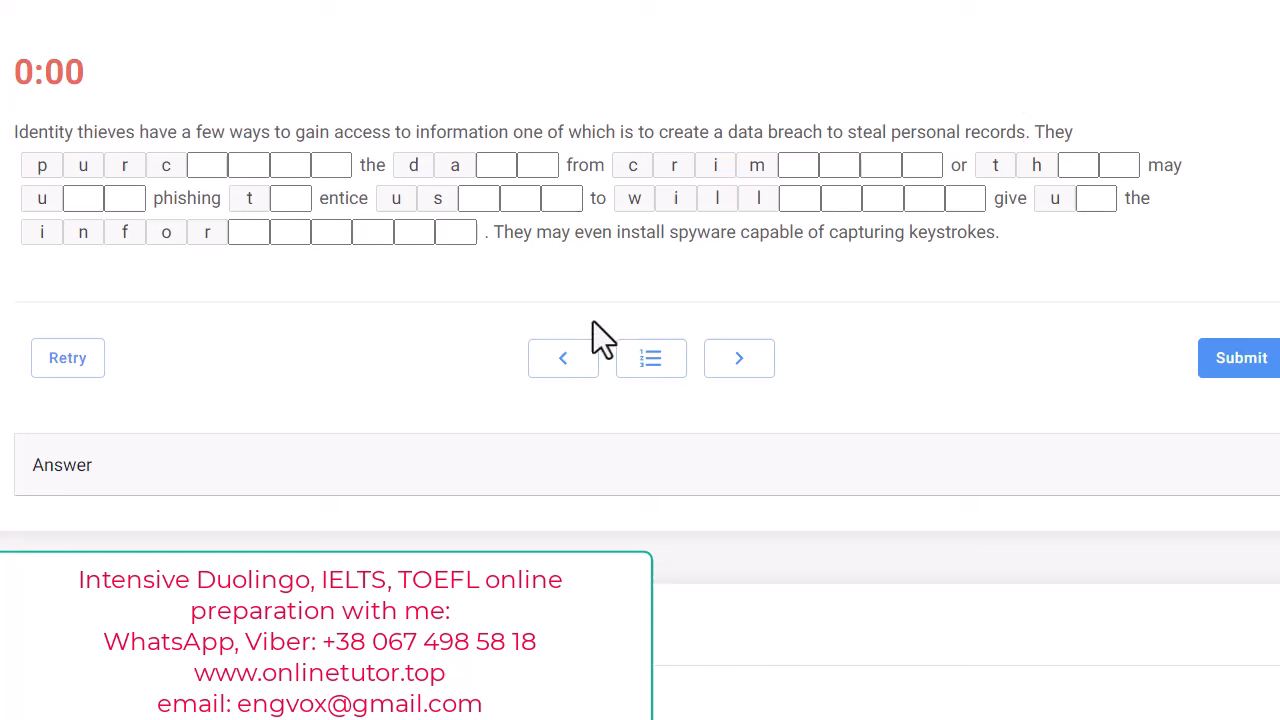
mouse_move(1043, 175)
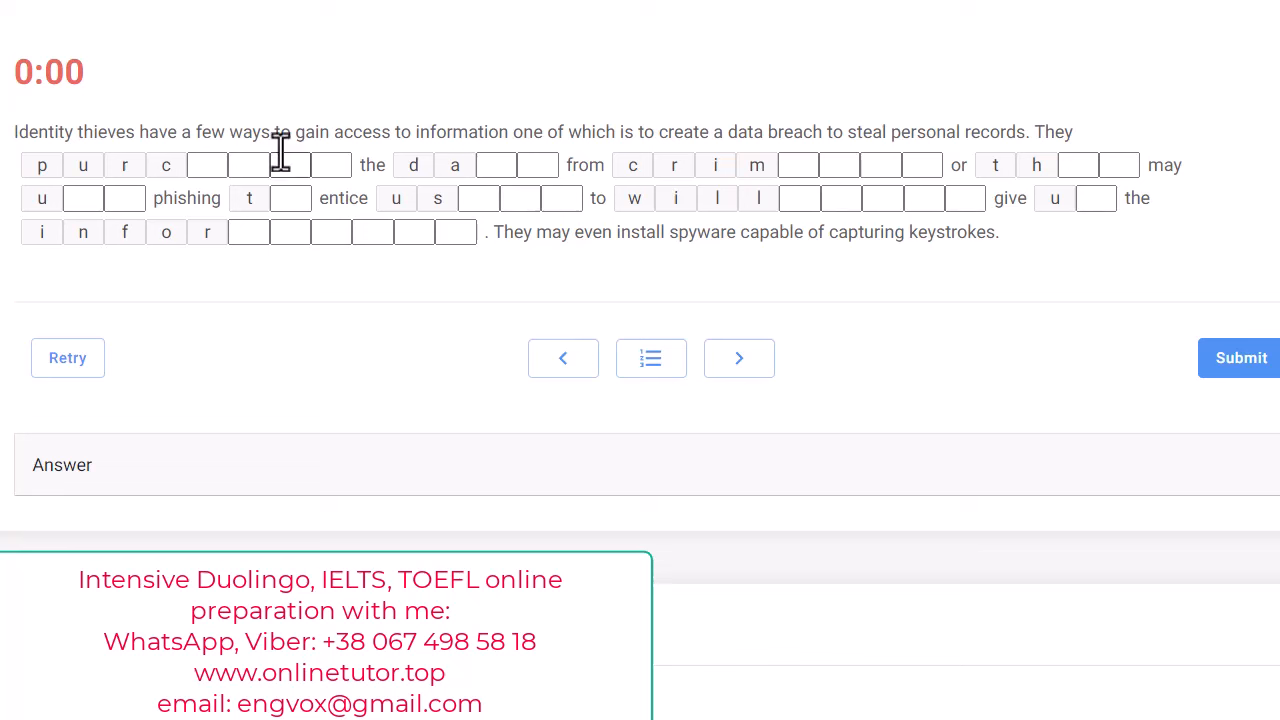
mouse_move(362, 185)
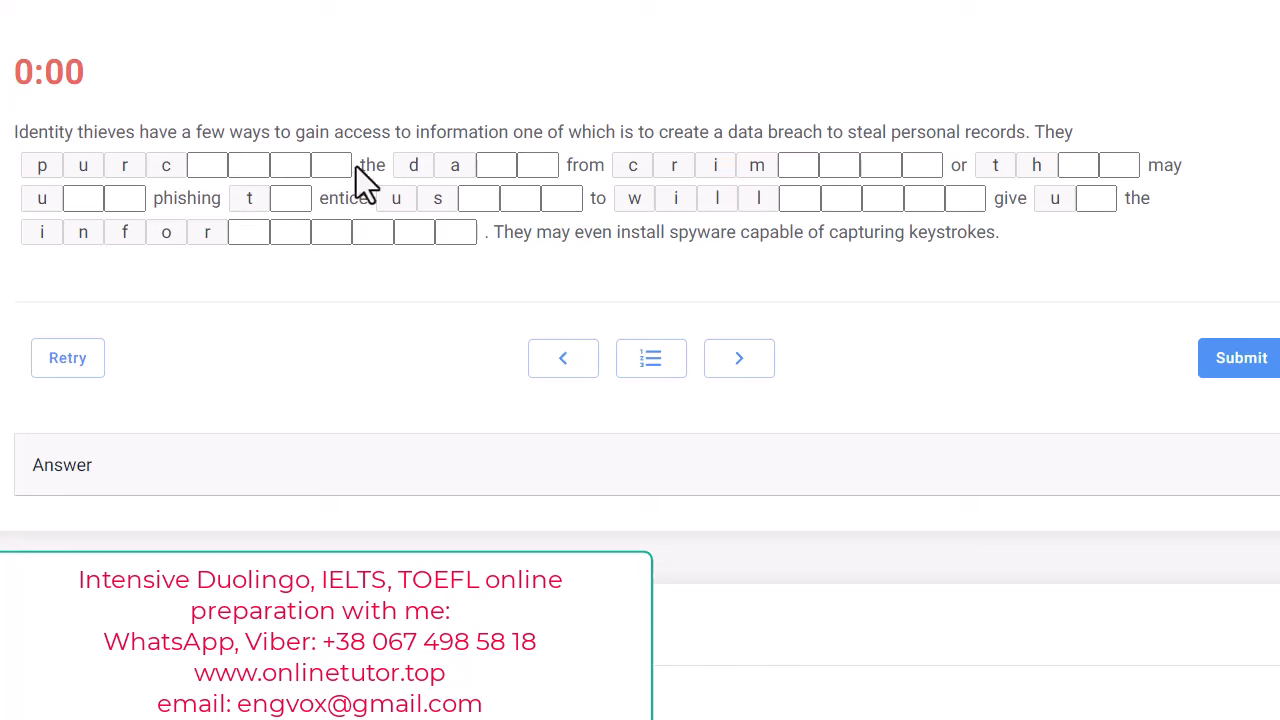
left_click(248, 232)
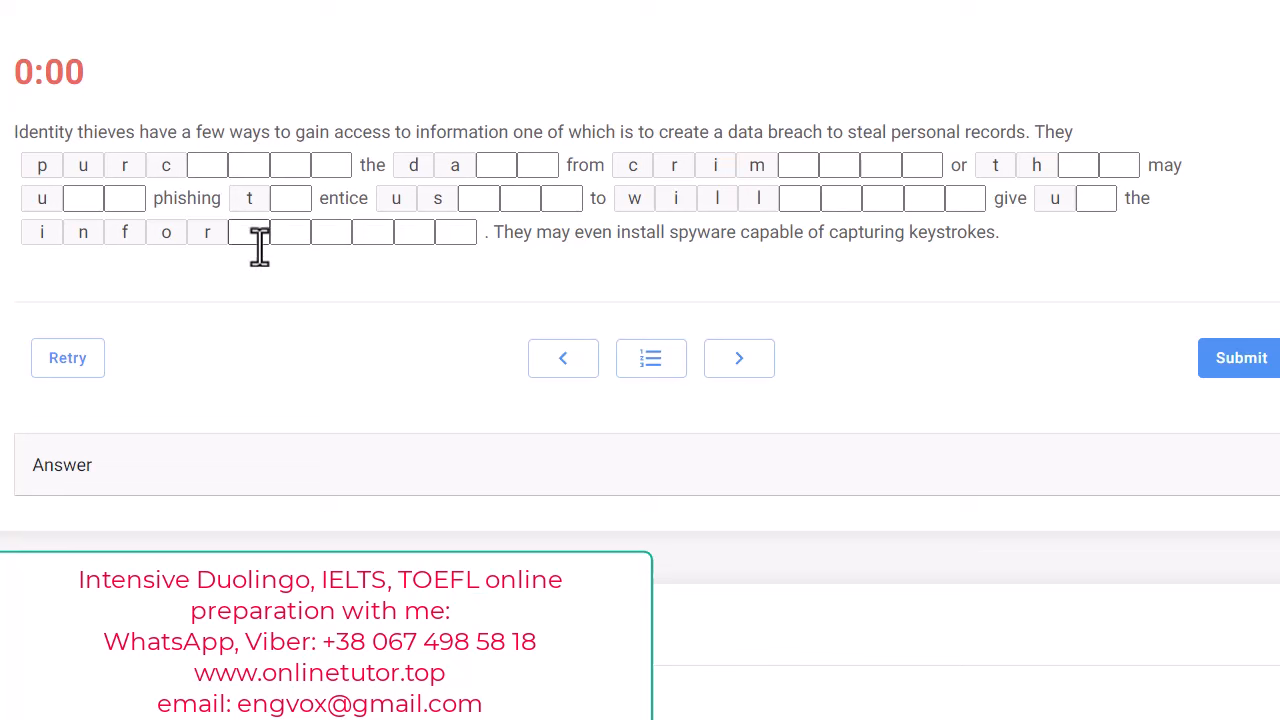
mouse_move(330, 362)
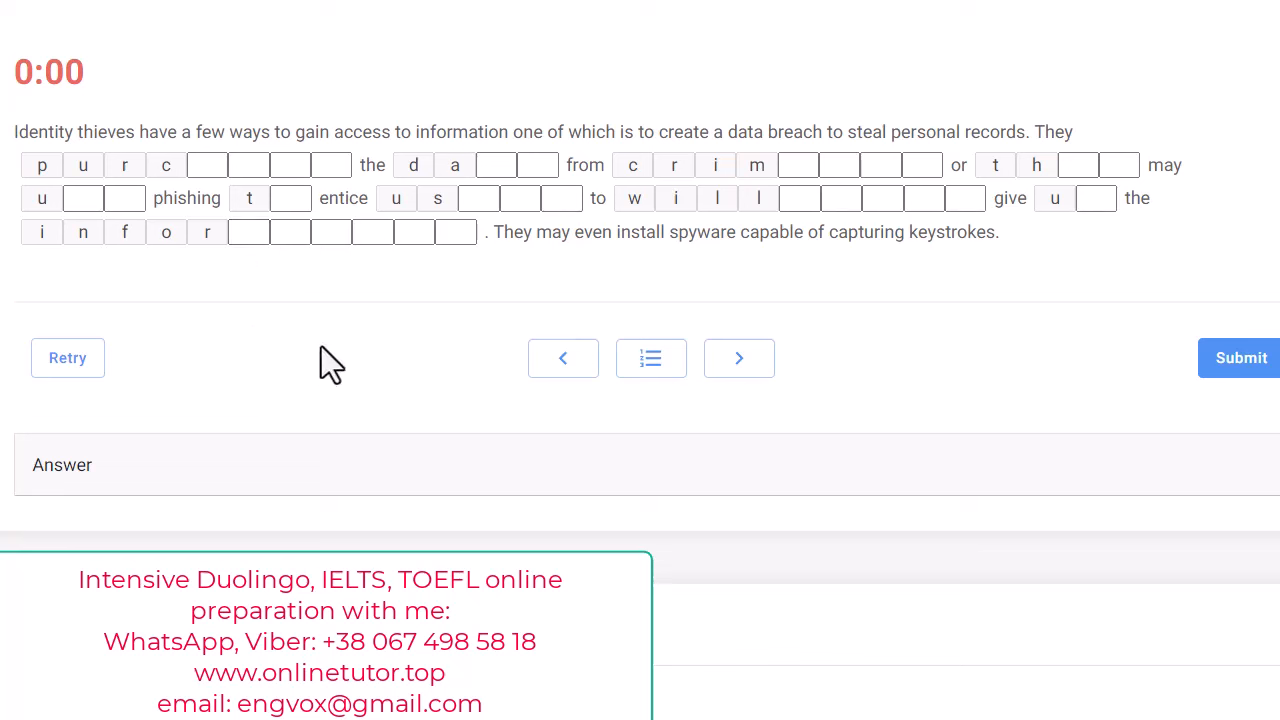
mouse_move(332, 358)
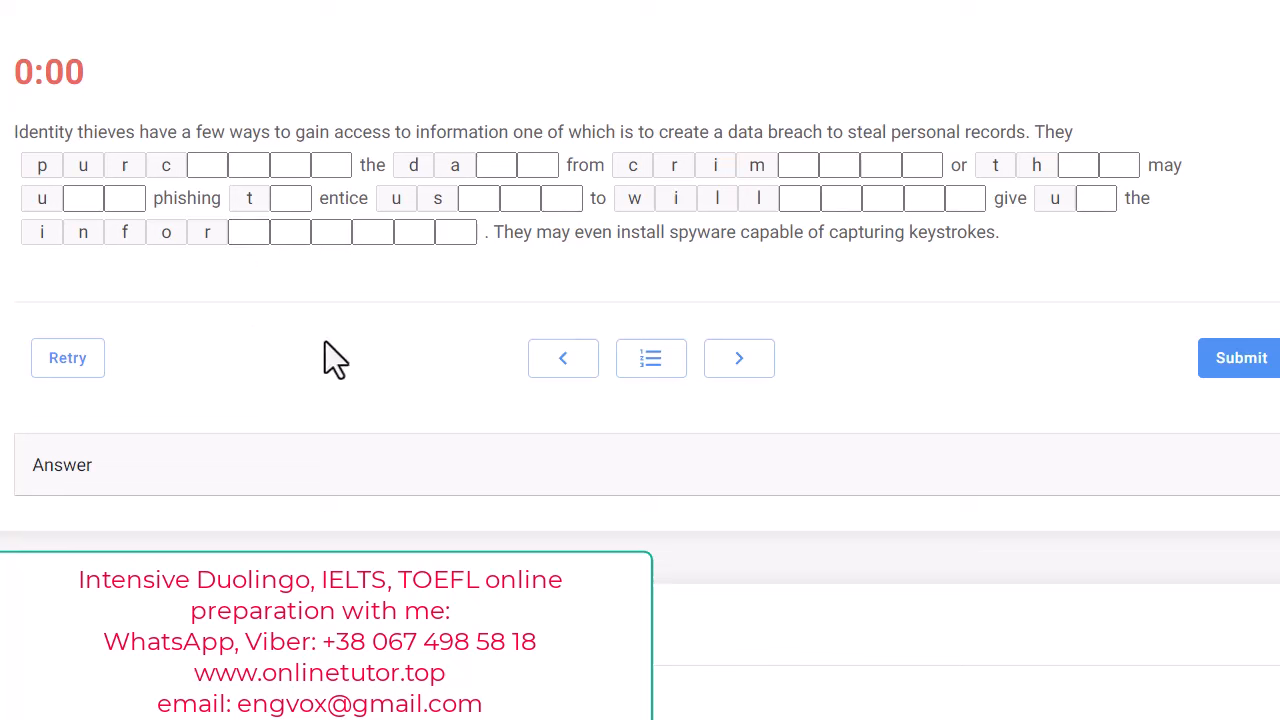
mouse_move(955, 164)
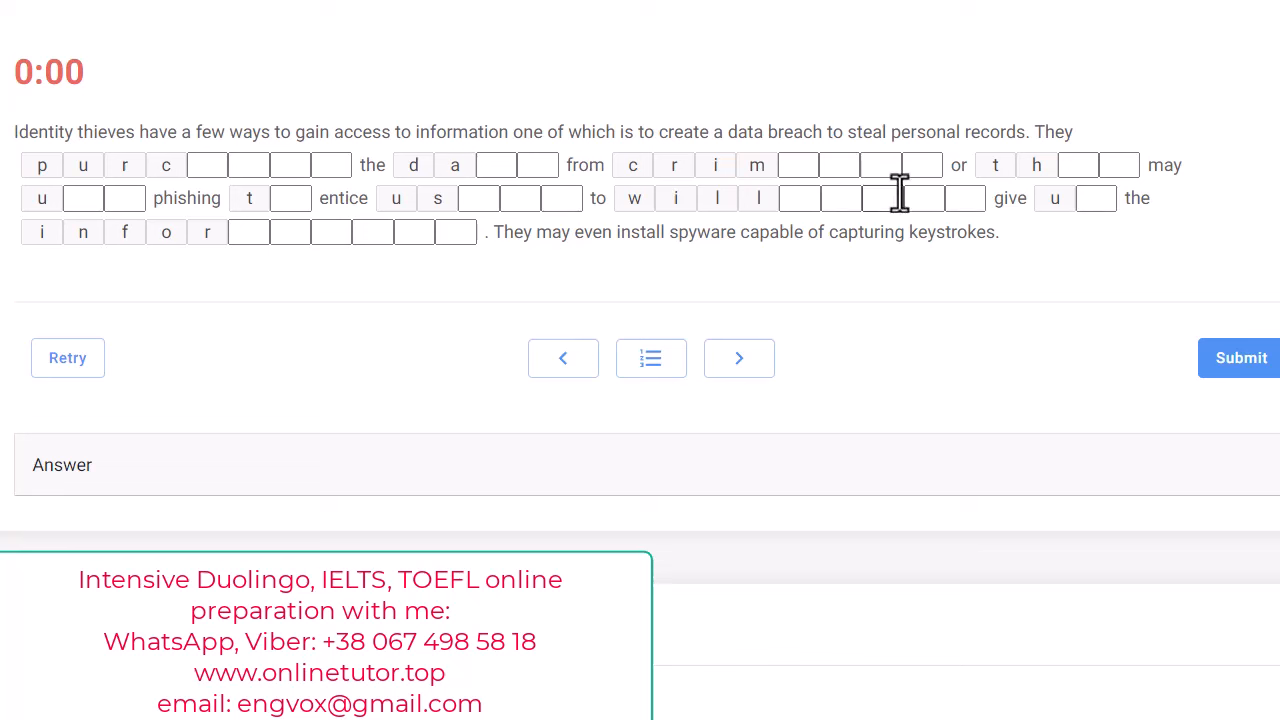
mouse_move(882, 240)
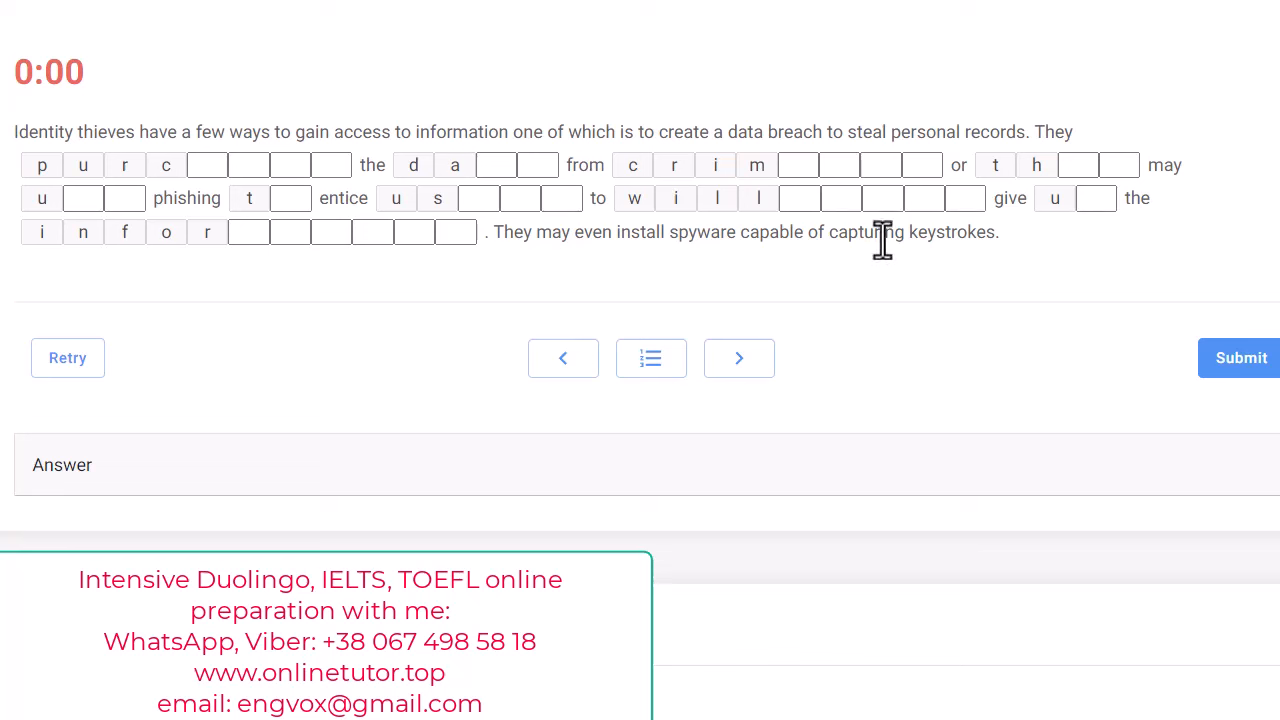
mouse_move(828, 164)
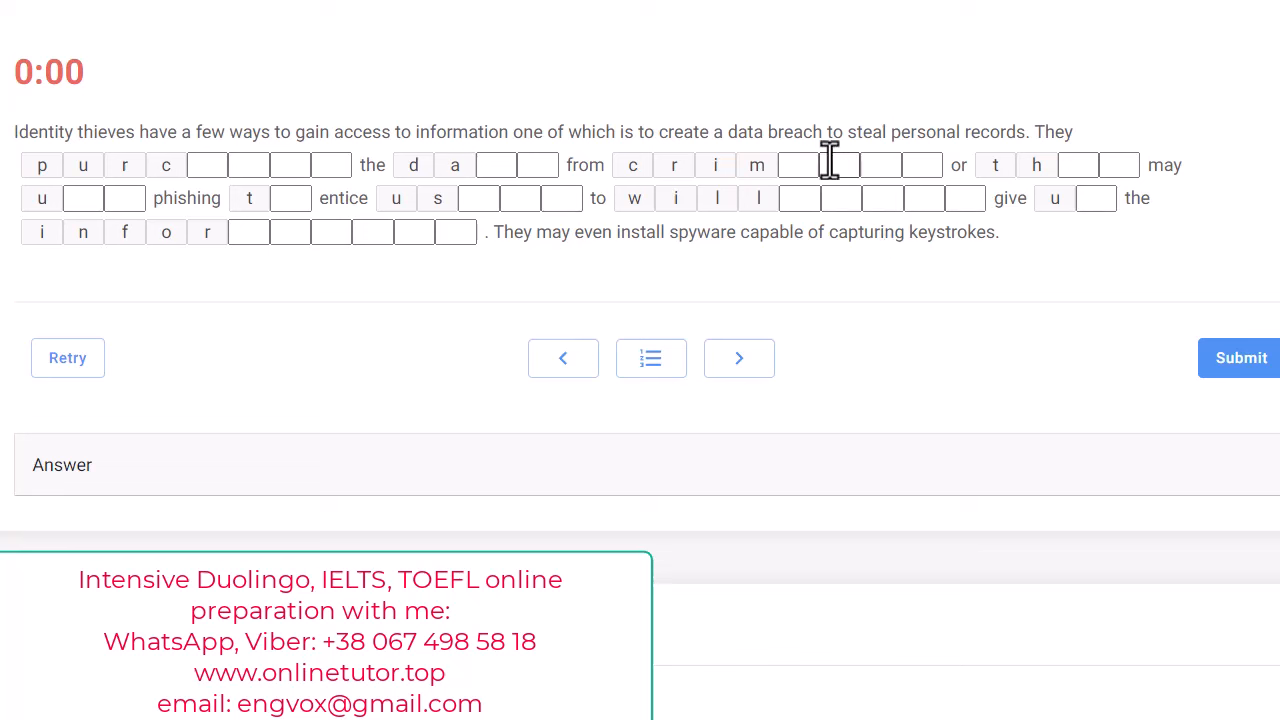
mouse_move(1065, 135)
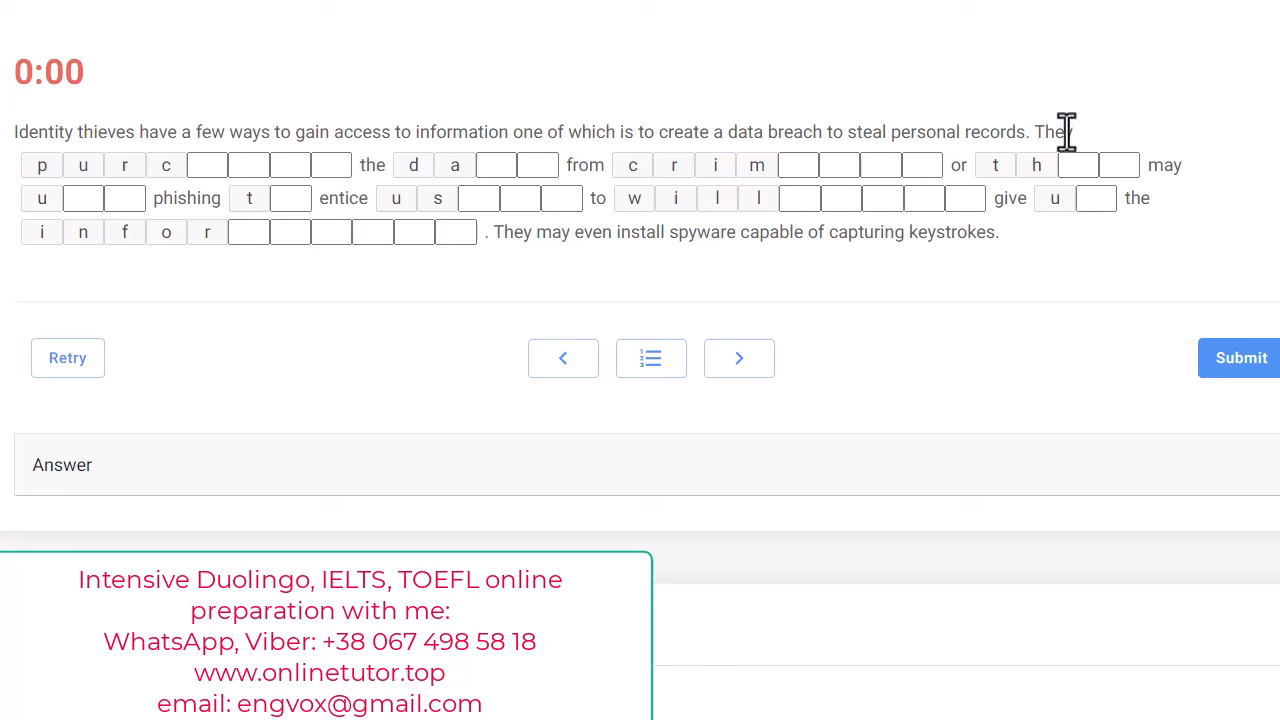
mouse_move(585, 195)
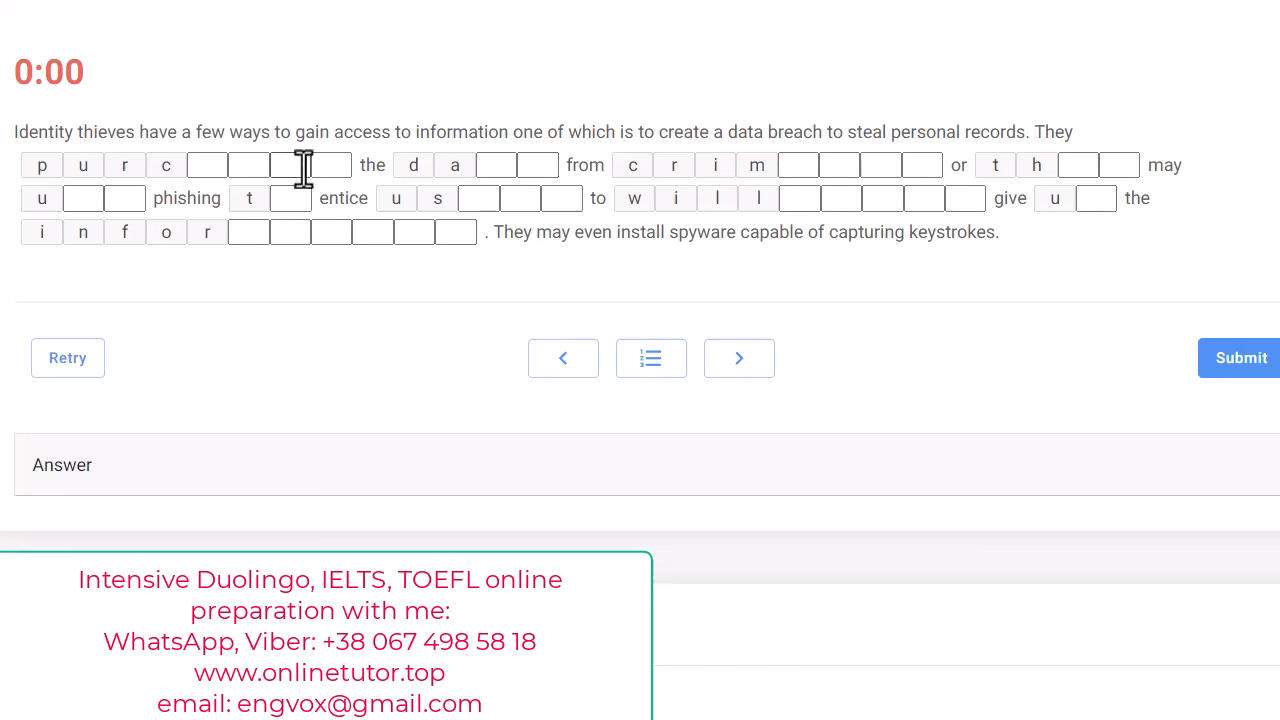
mouse_move(1100, 158)
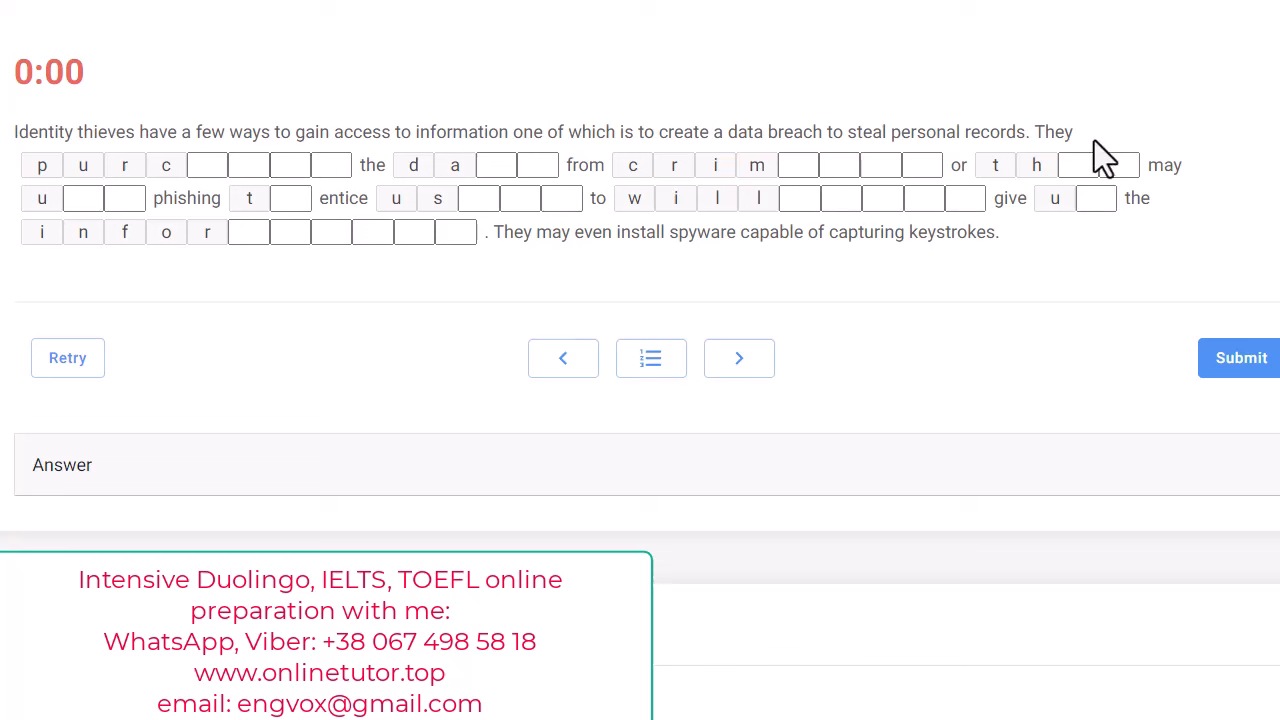
mouse_move(170, 180)
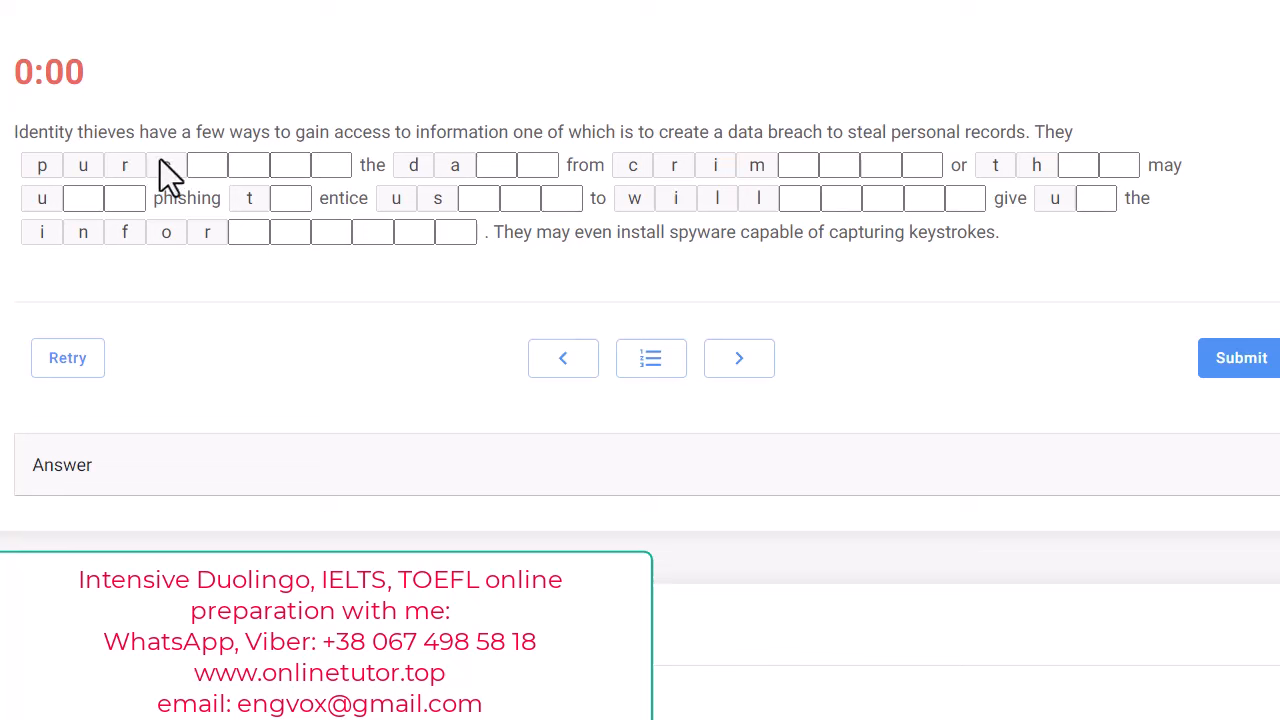
Fill the first blanks so the words read 'purchase', 'data' and 'criminal'.
type("chase")
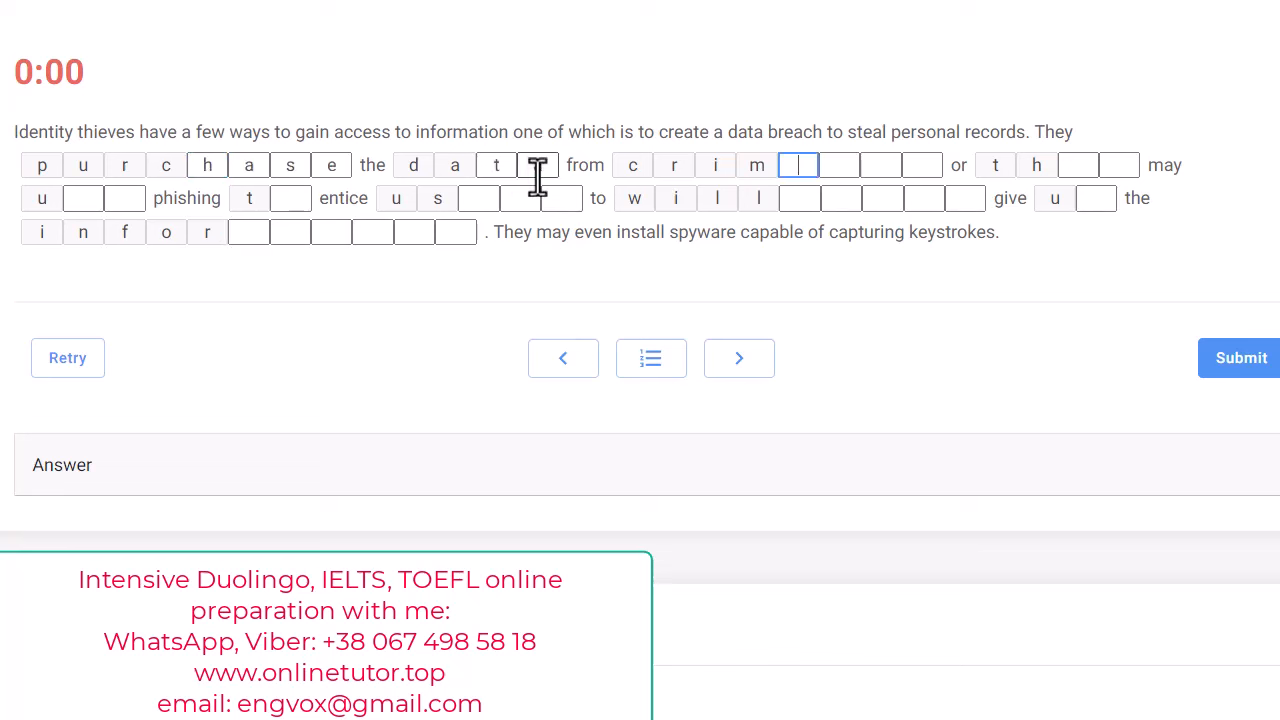
type("a")
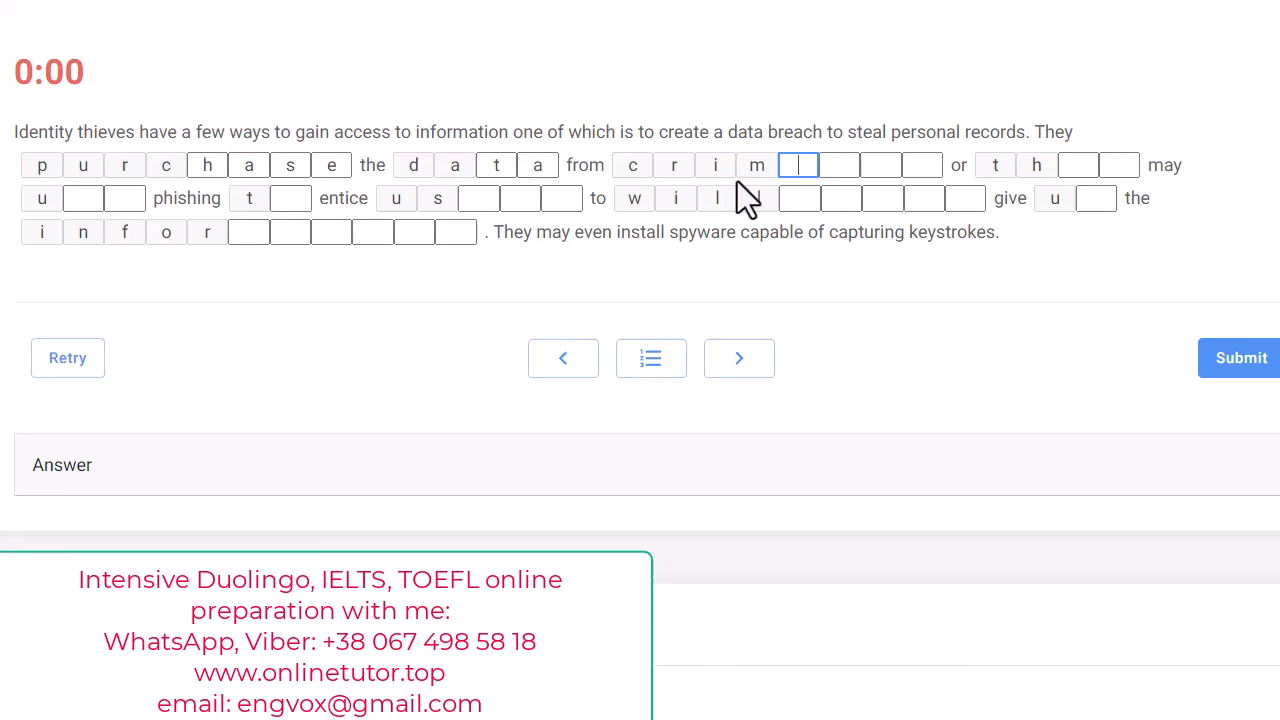
type("inl")
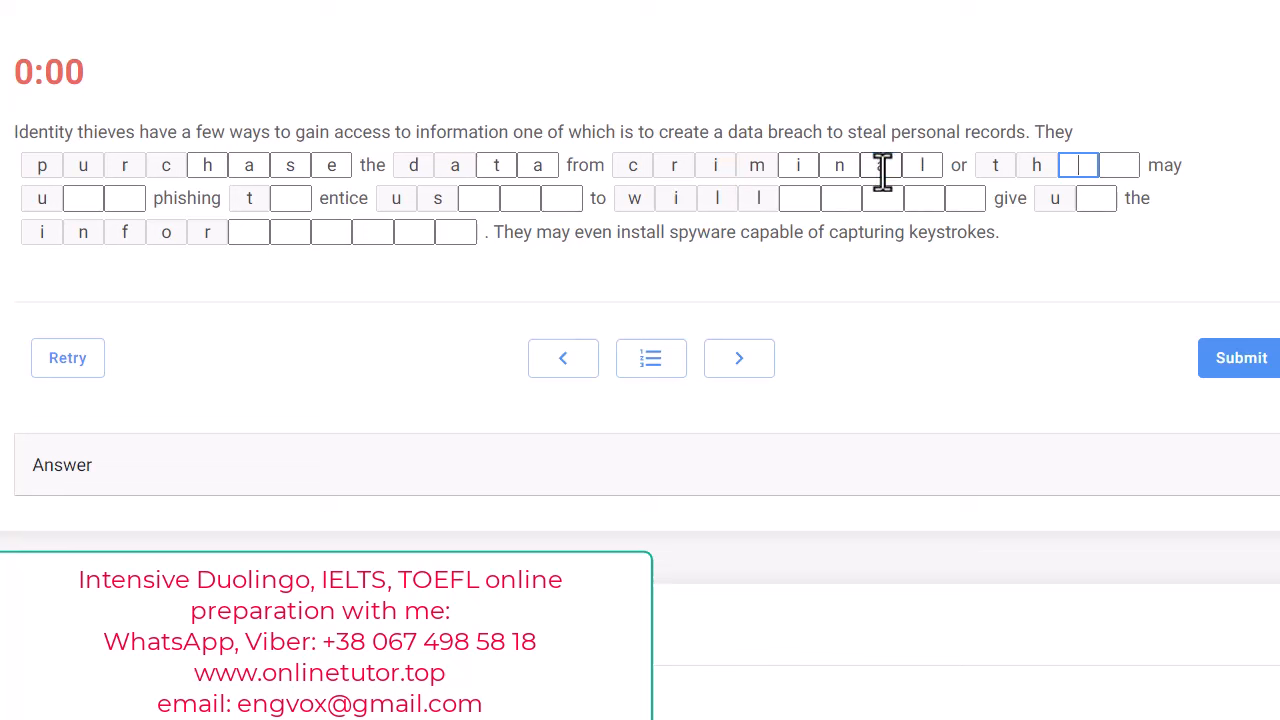
type("a")
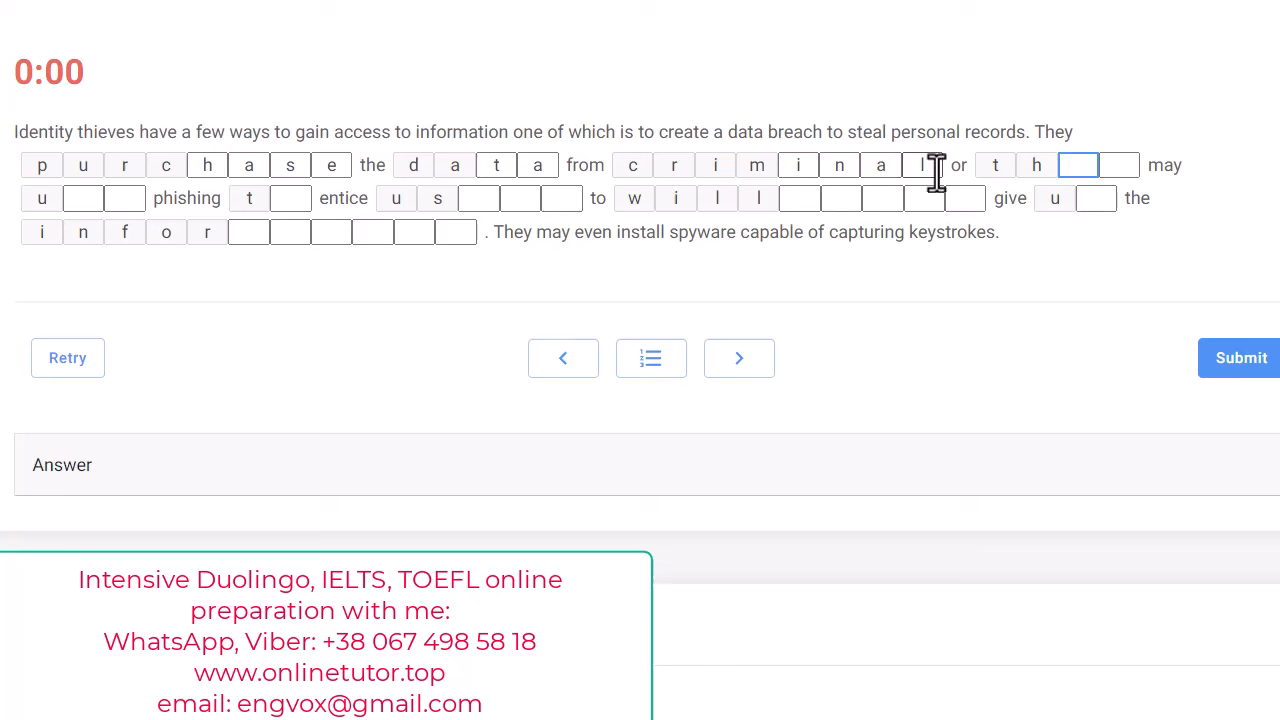
mouse_move(620, 175)
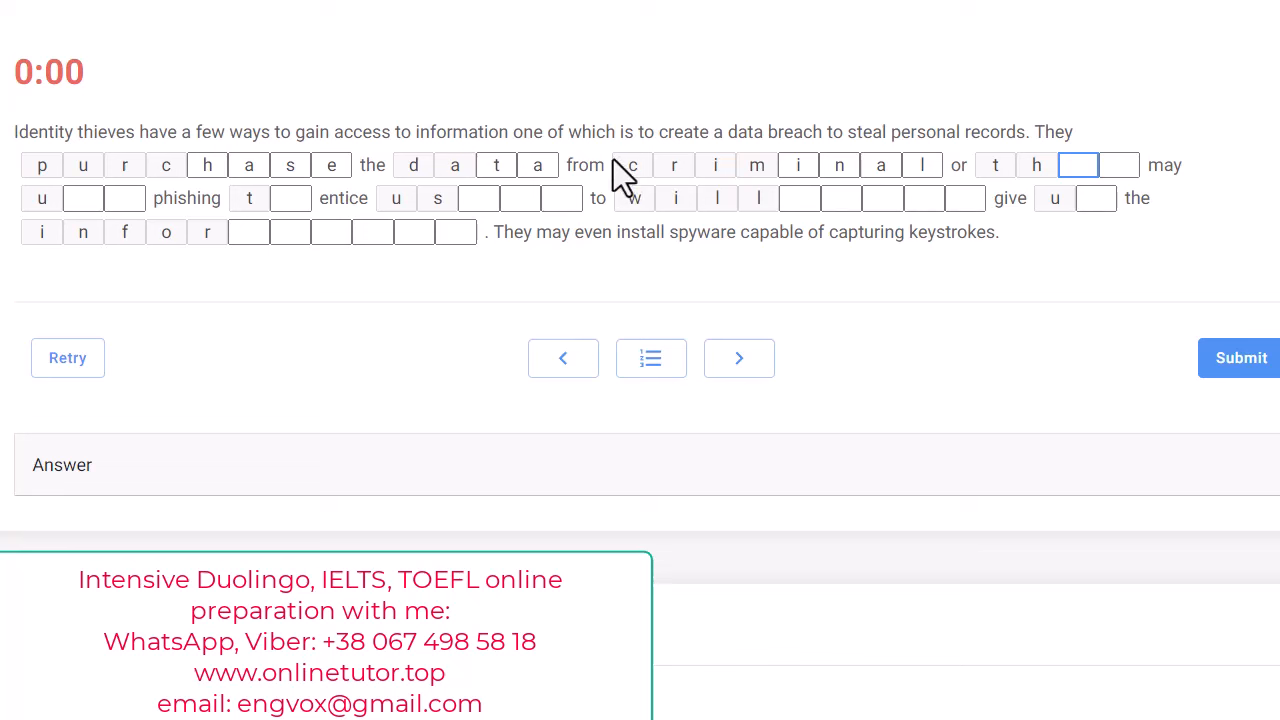
mouse_move(750, 195)
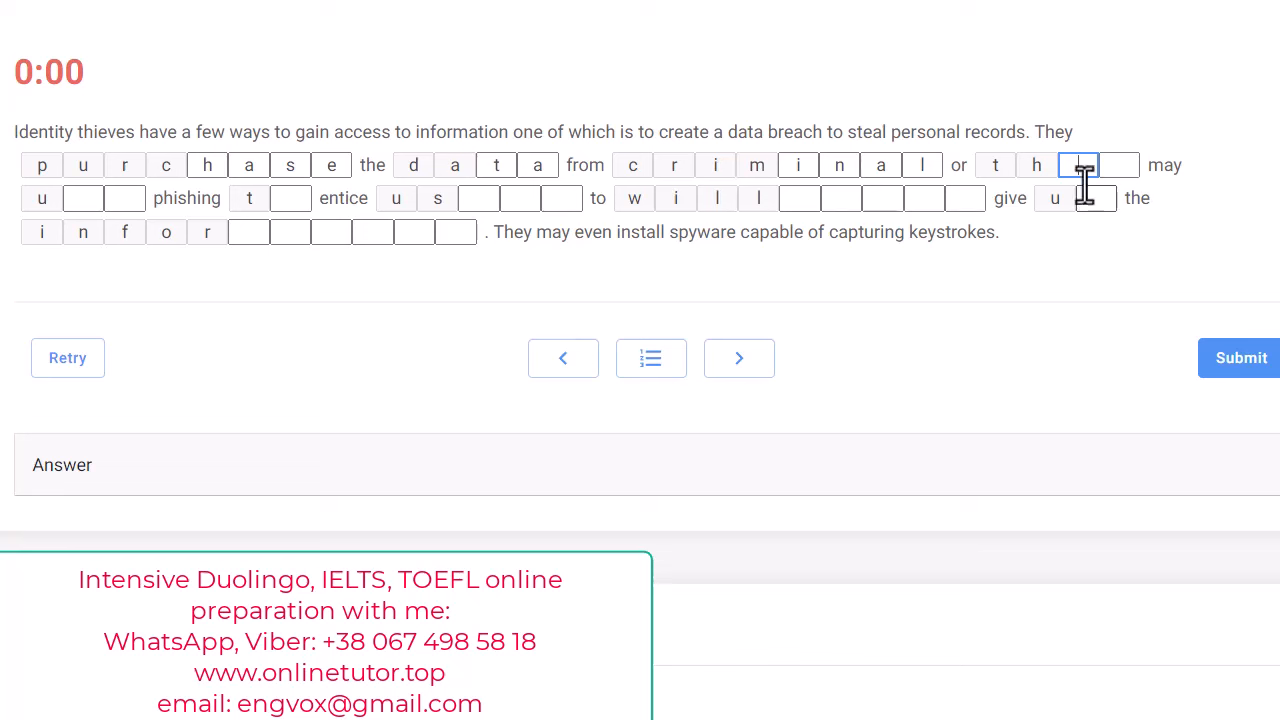
type("e")
left_click(1119, 165)
type("y")
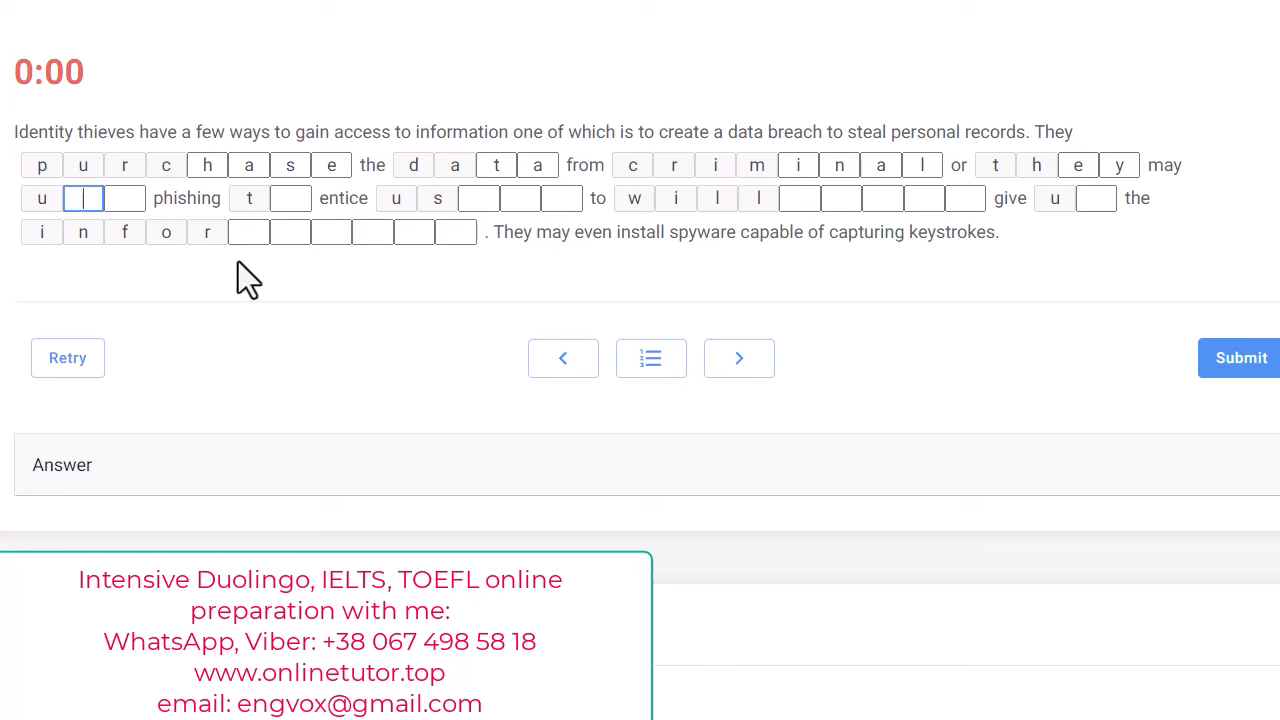
mouse_move(10, 250)
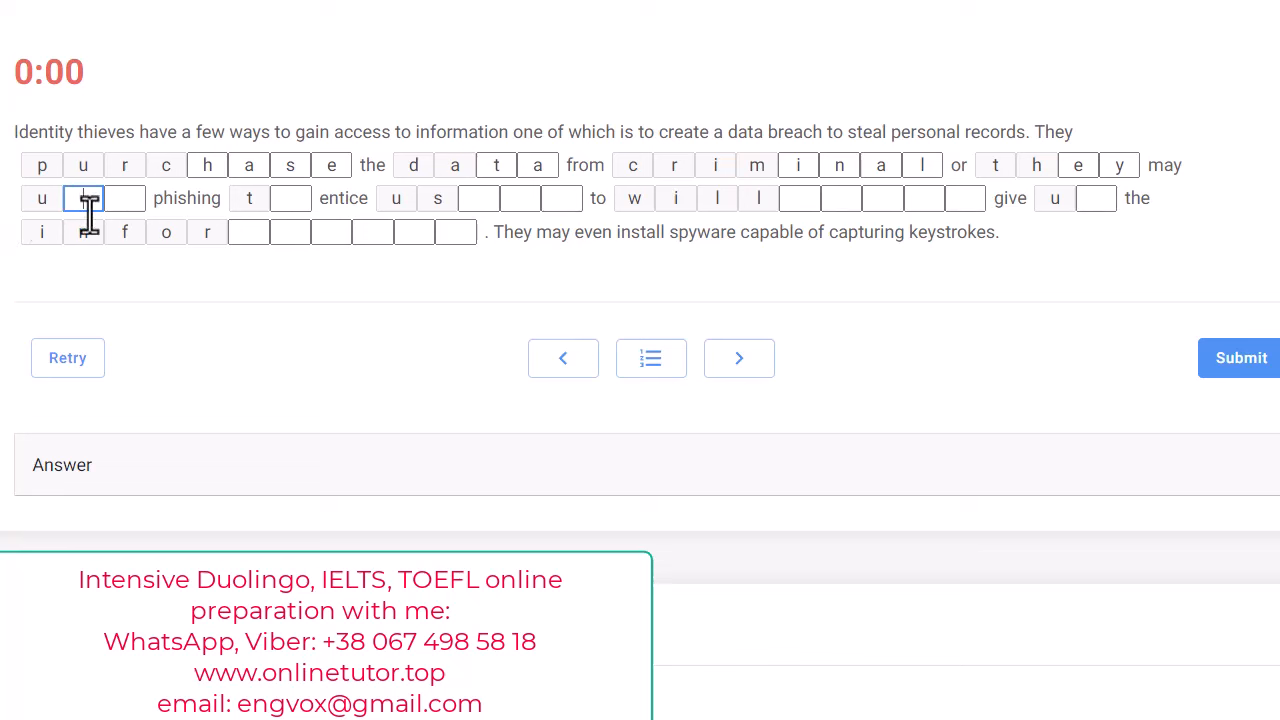
type("se")
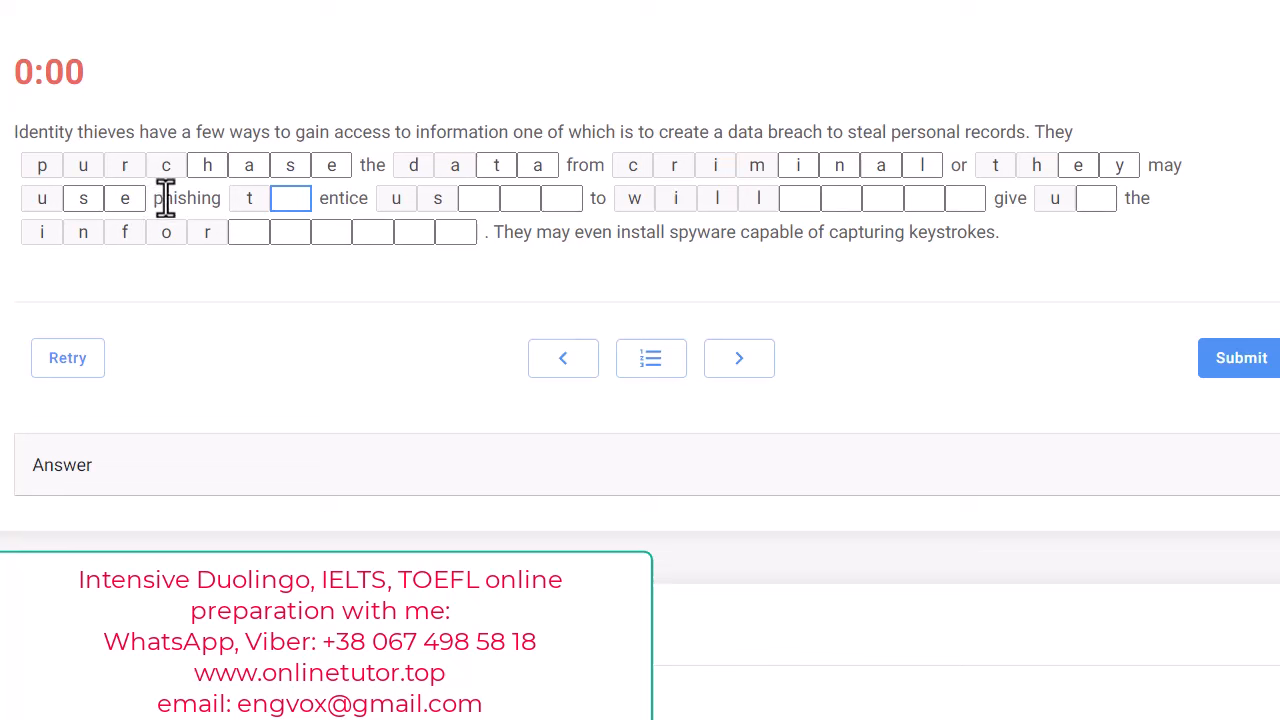
type("o")
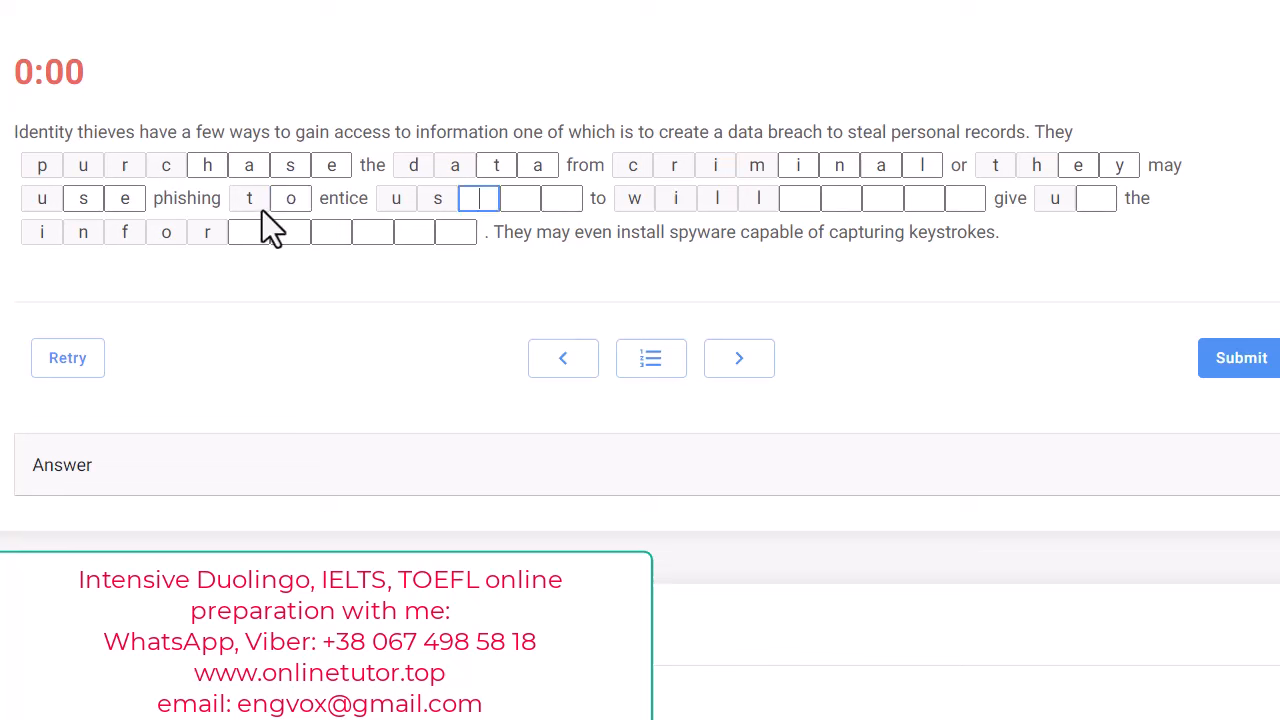
mouse_move(425, 235)
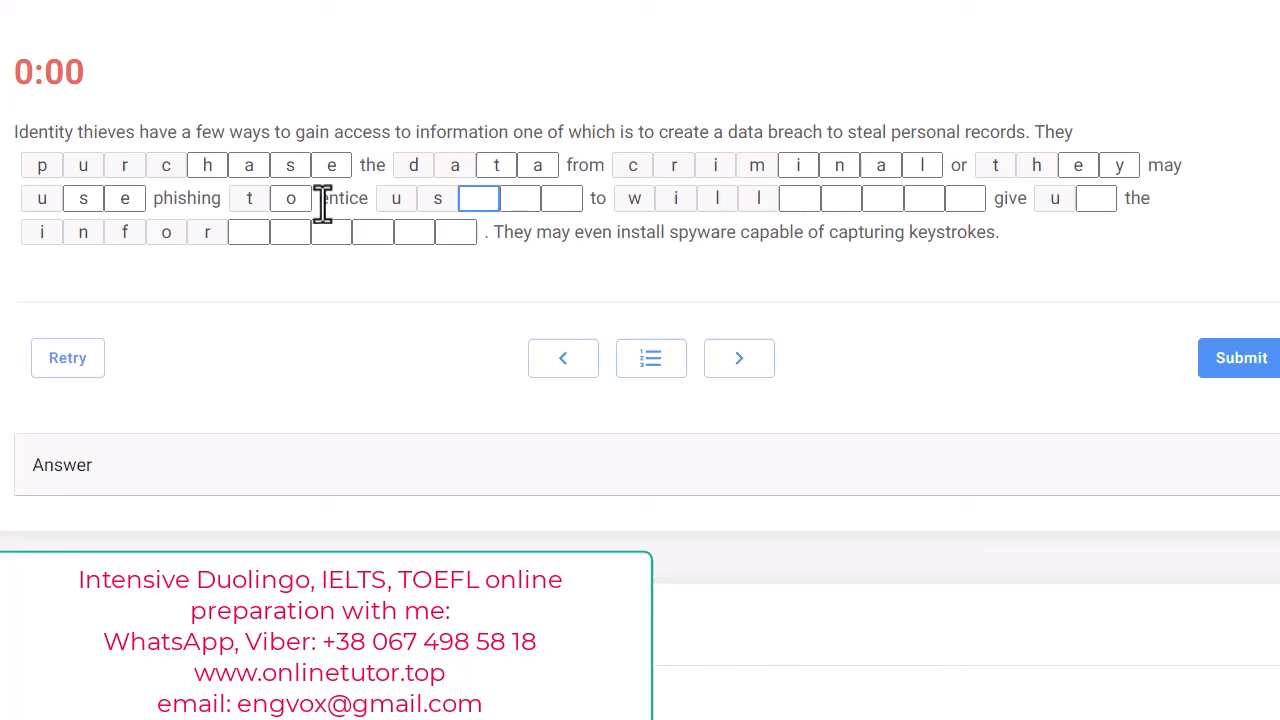
mouse_move(375, 235)
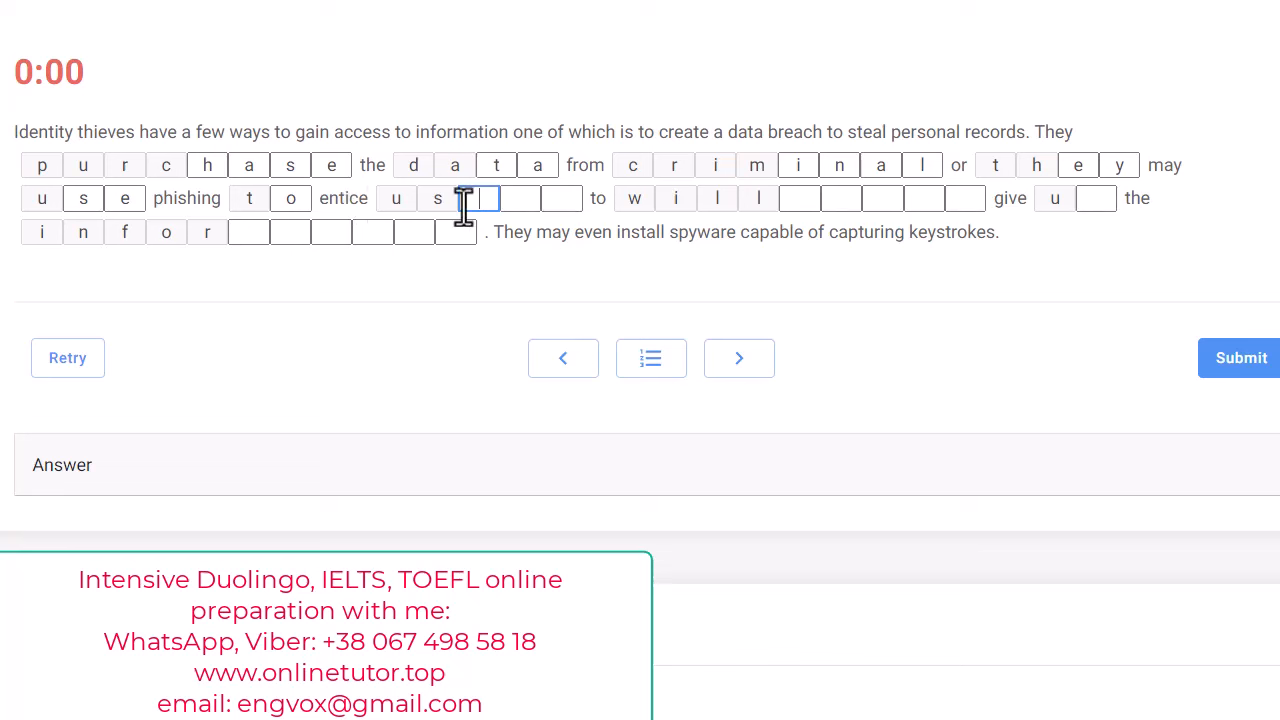
type("ers")
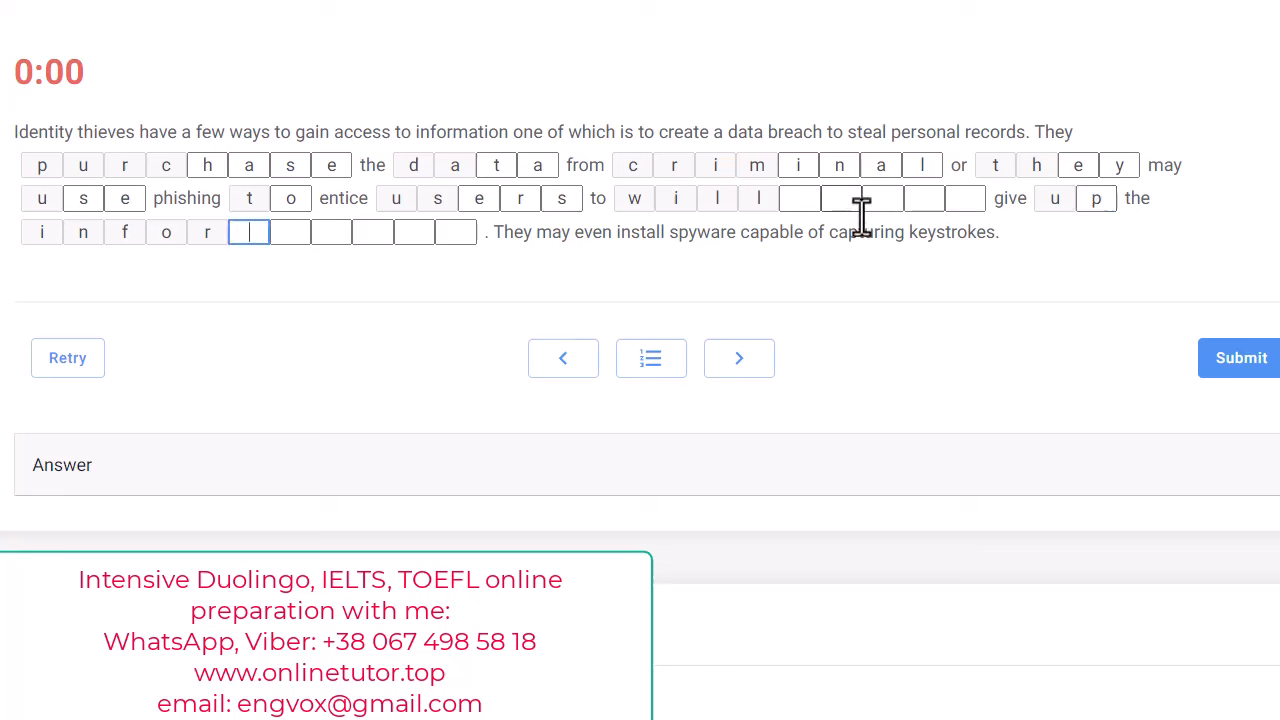
mouse_move(865, 235)
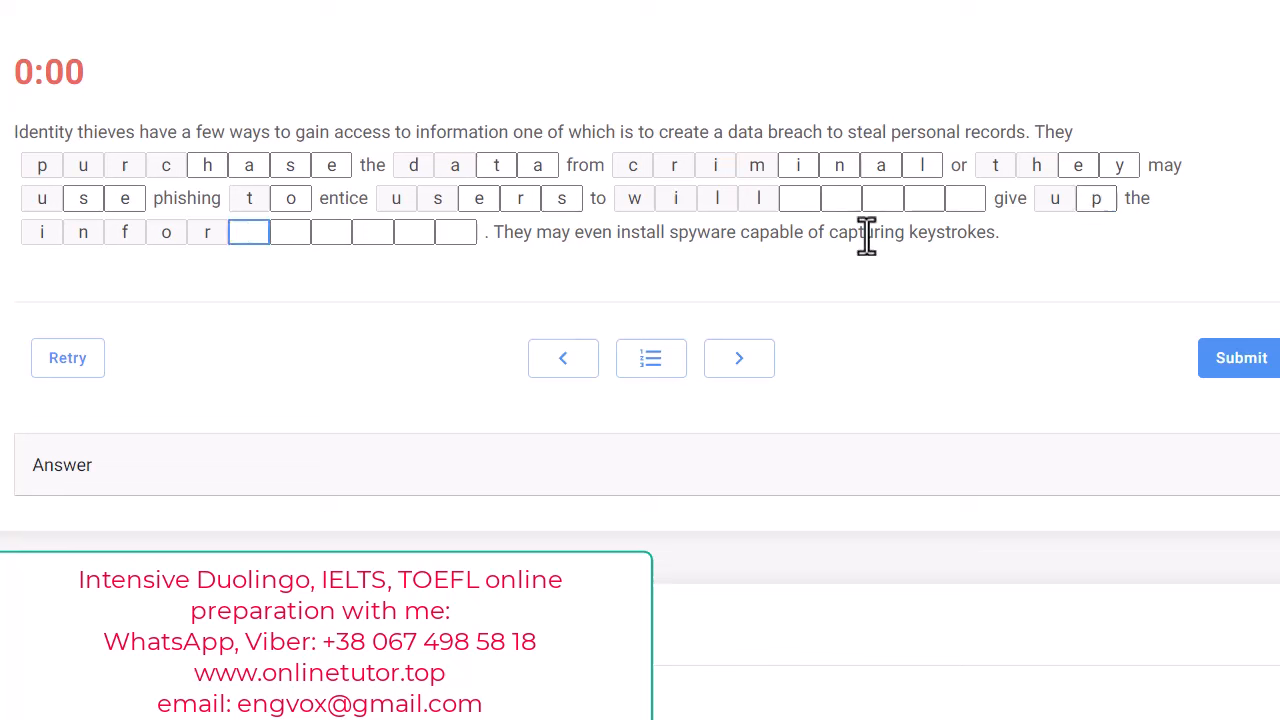
mouse_move(882, 232)
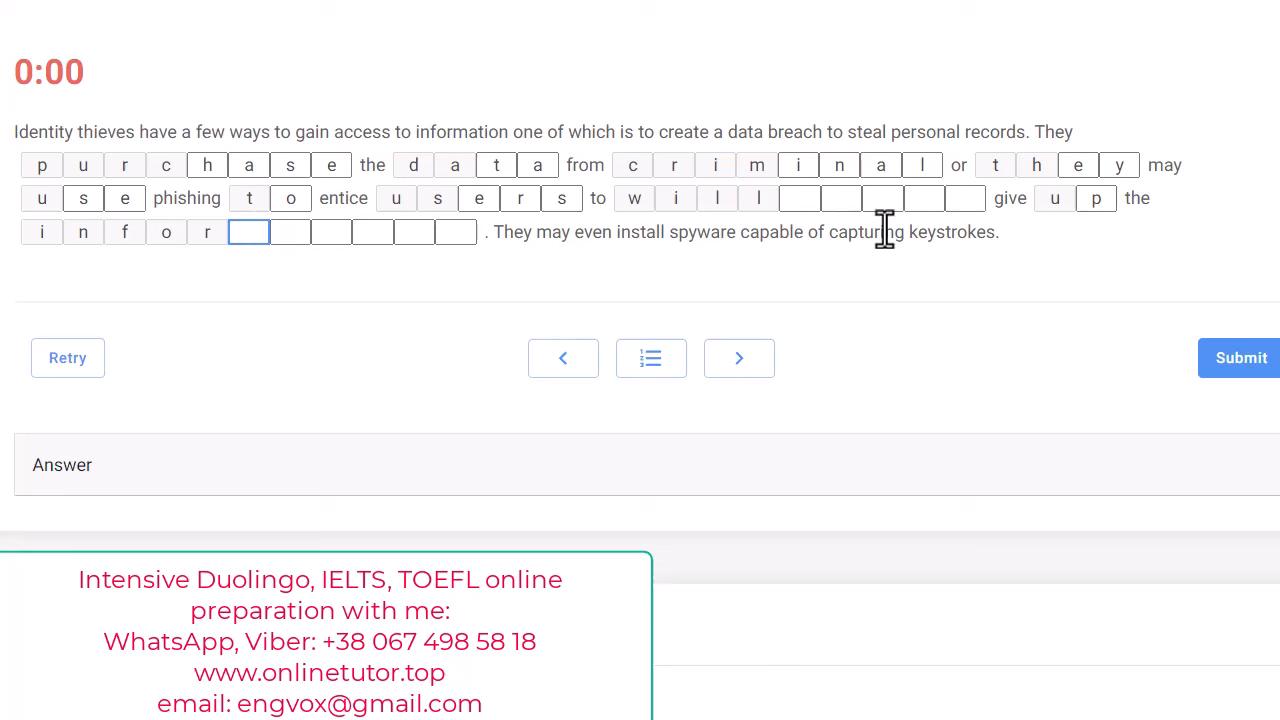
mouse_move(1130, 210)
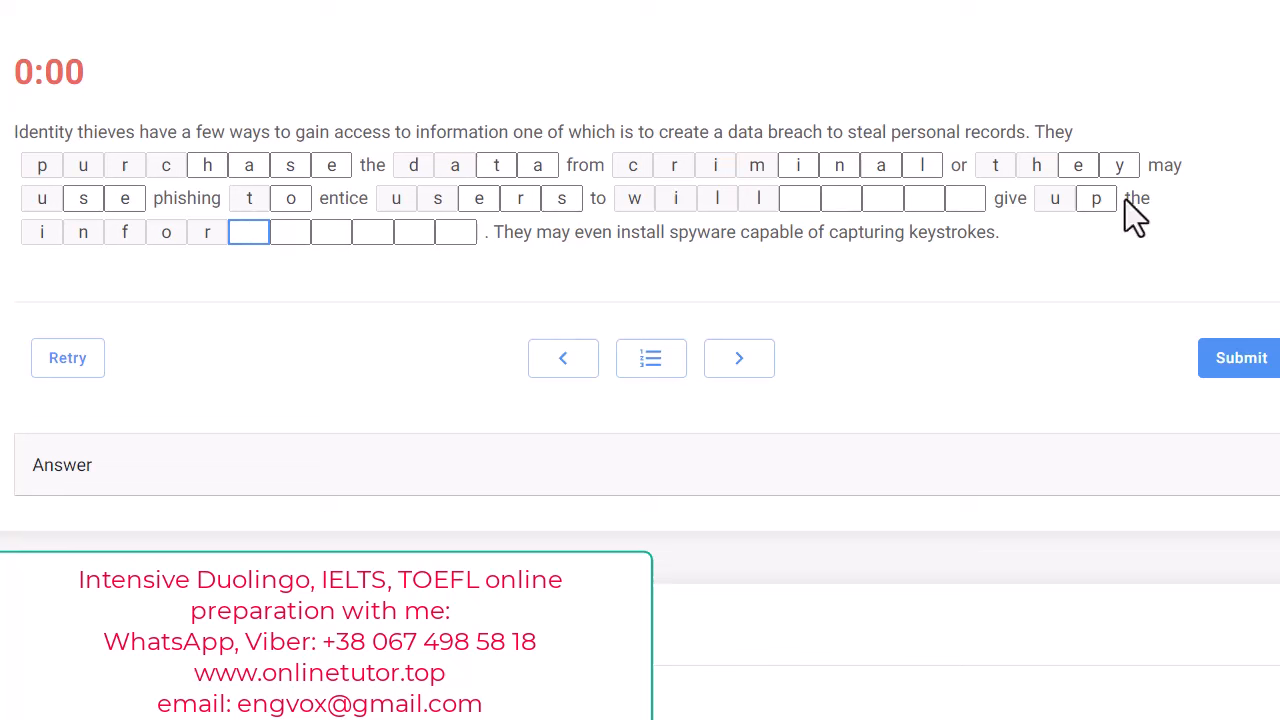
mouse_move(363, 235)
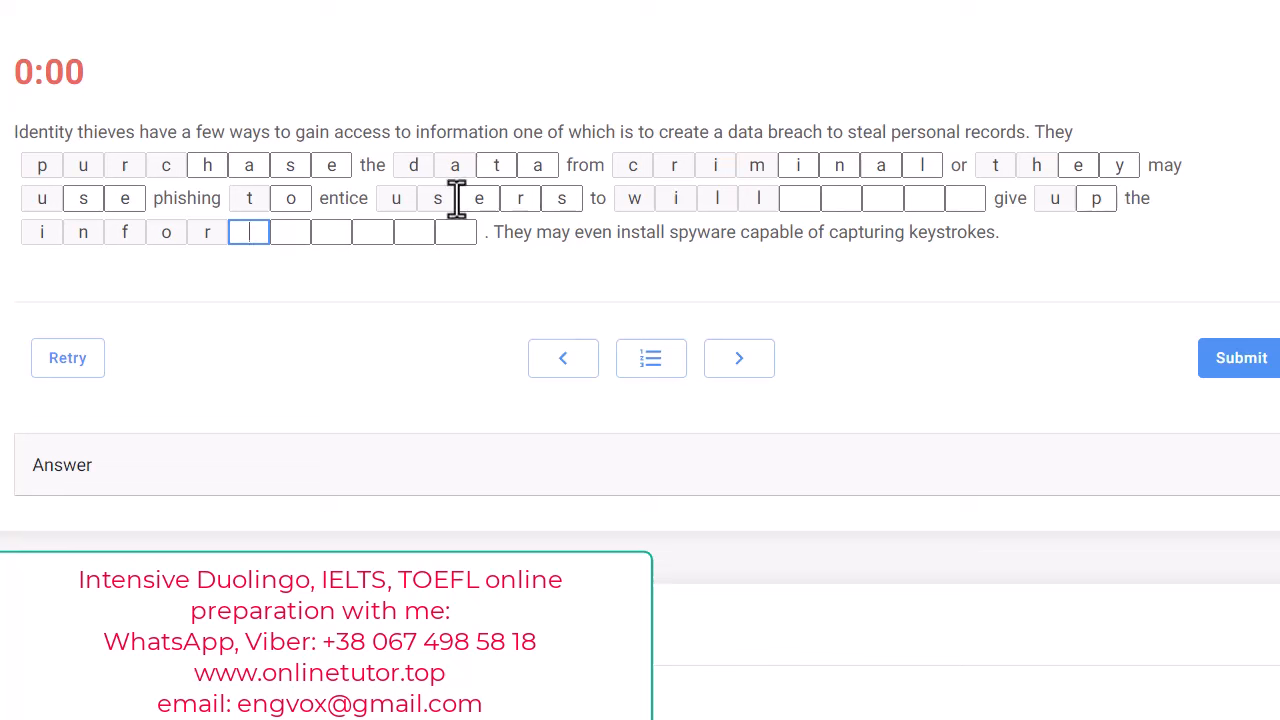
mouse_move(1185, 225)
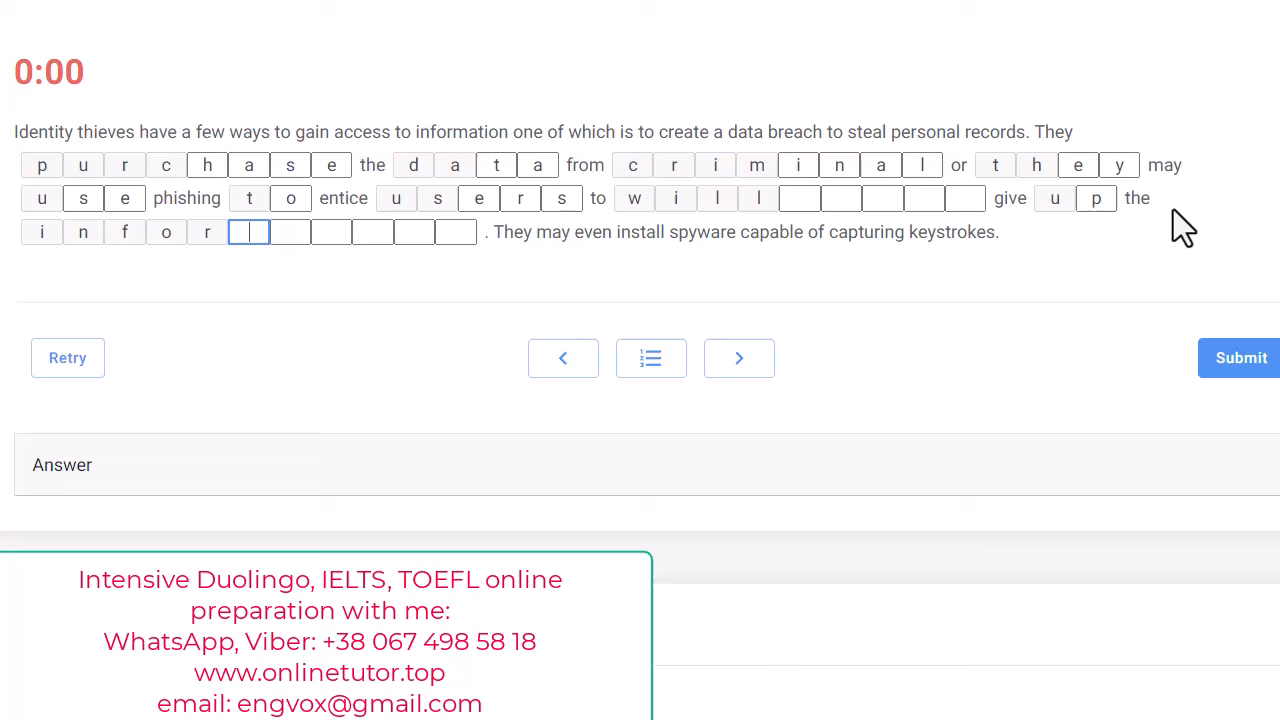
mouse_move(855, 380)
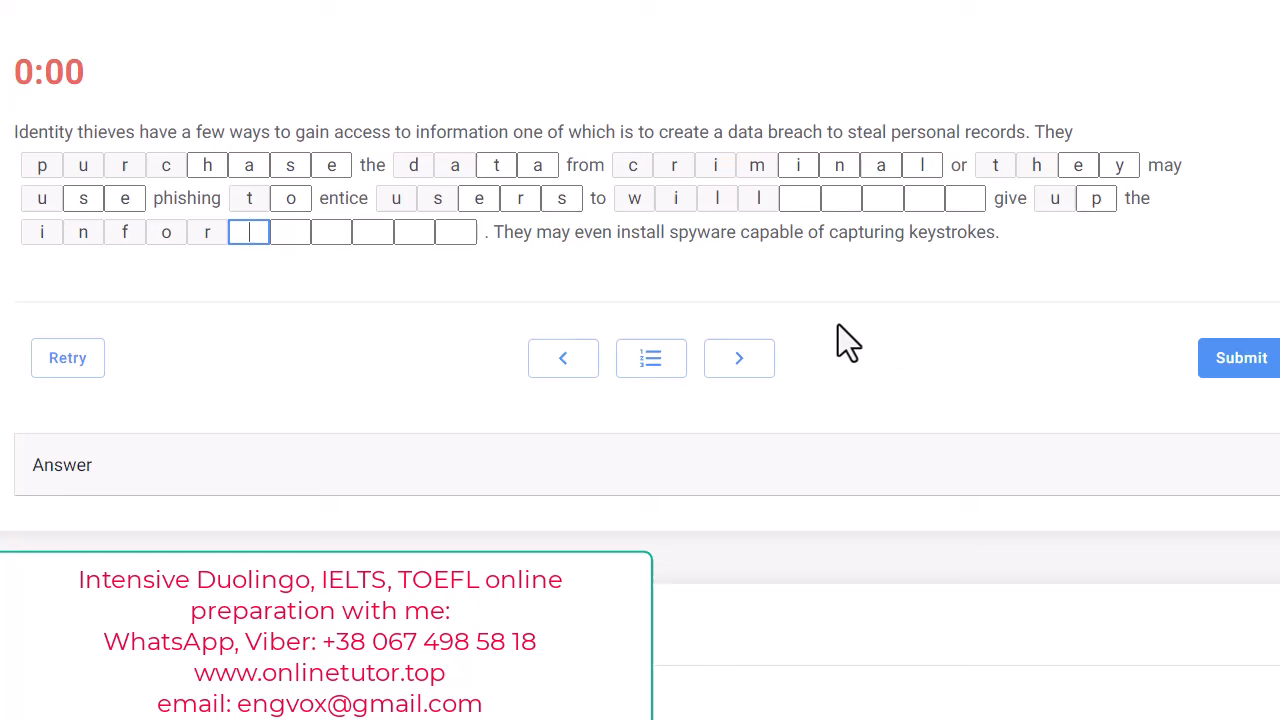
mouse_move(858, 338)
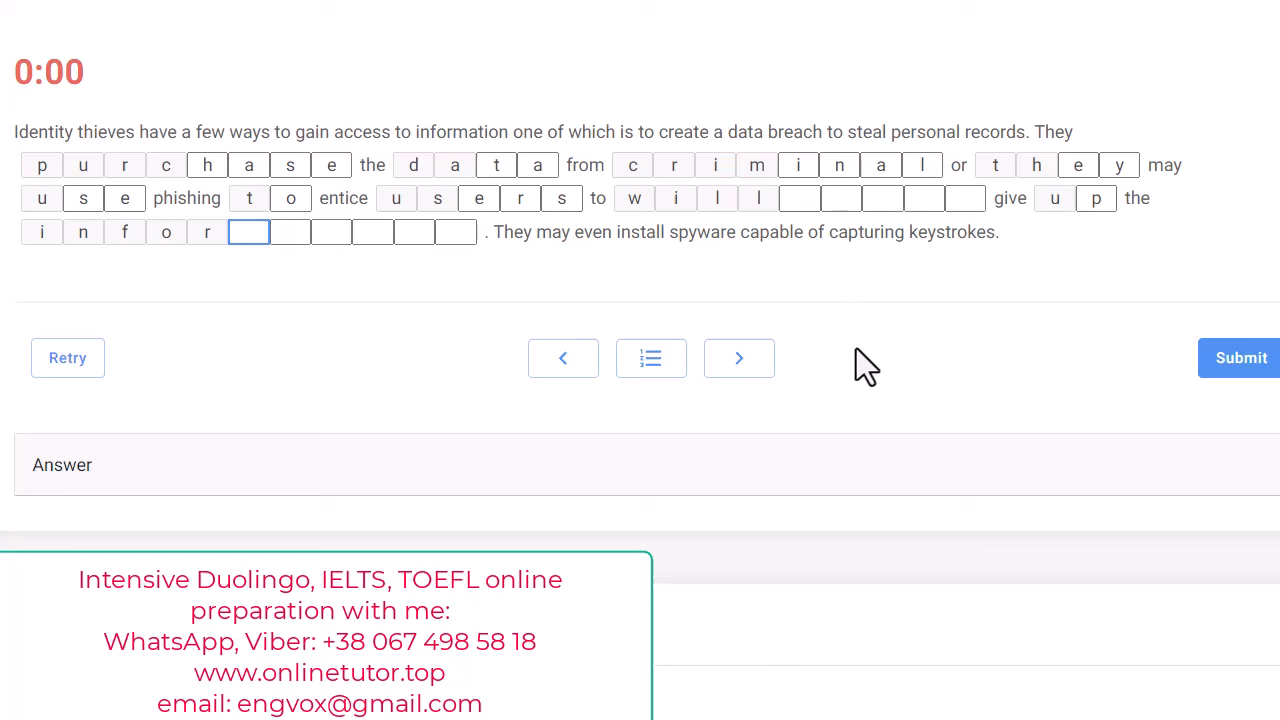
mouse_move(862, 382)
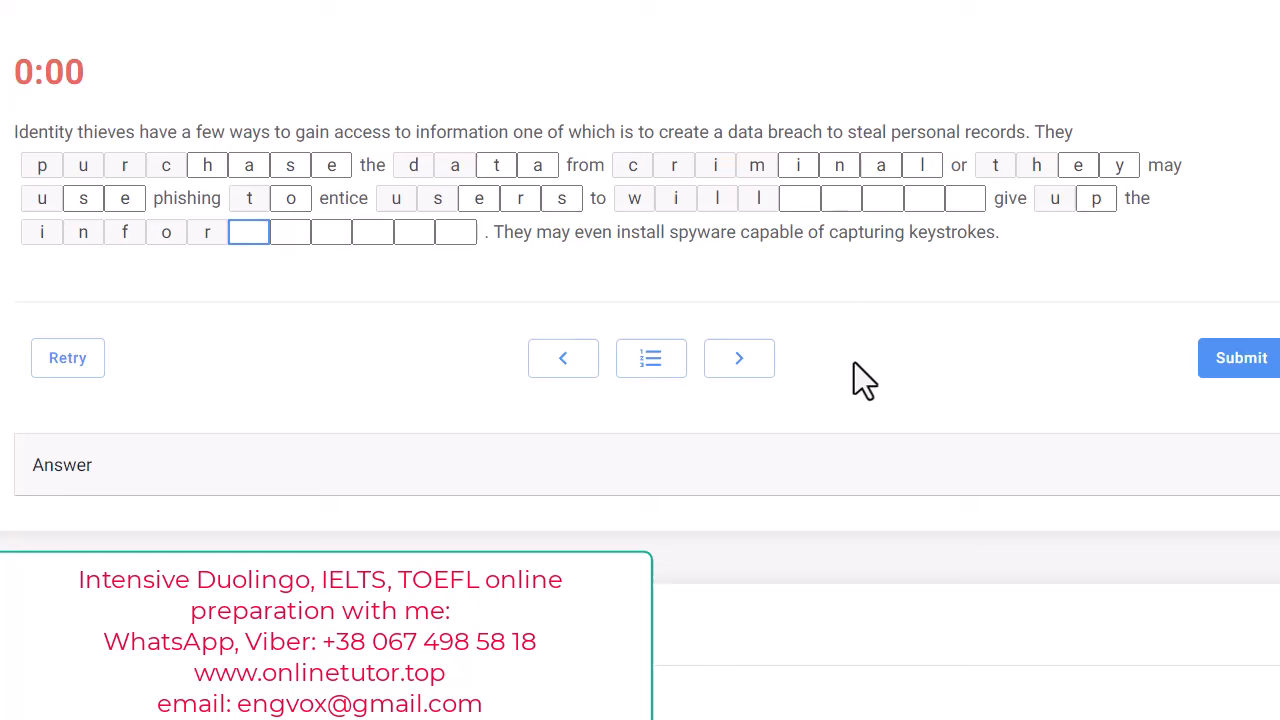
mouse_move(1058, 280)
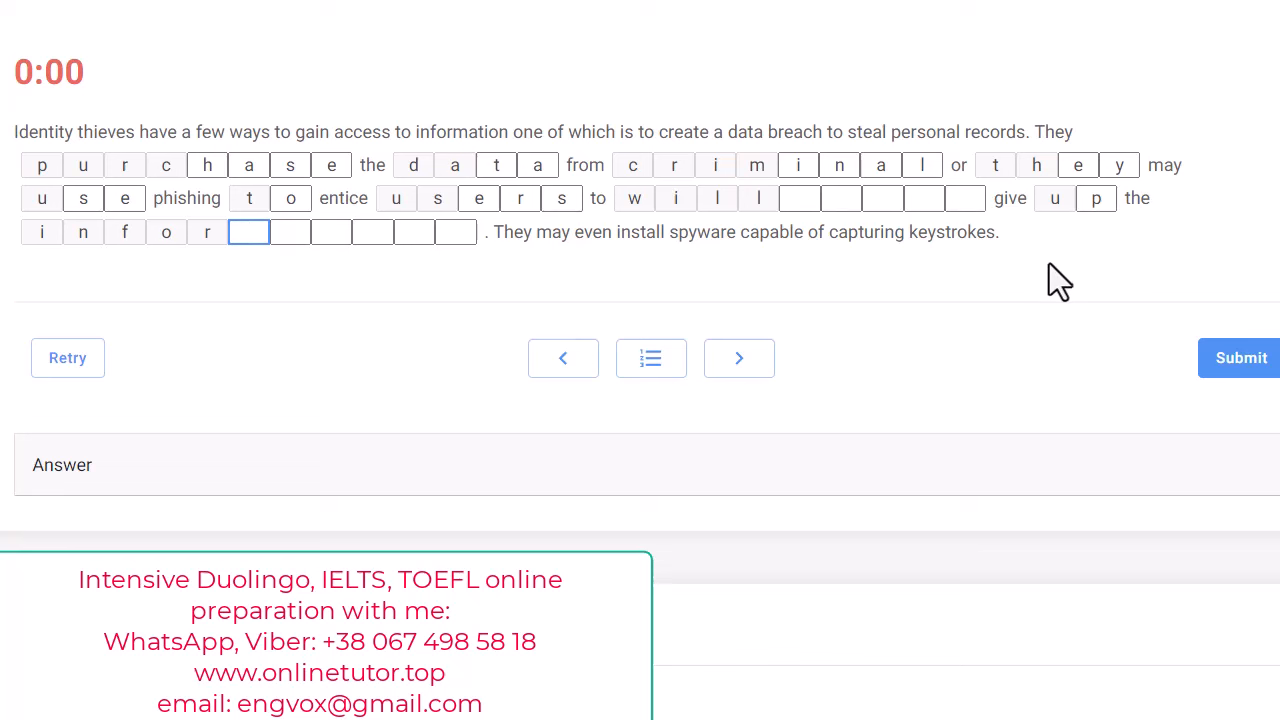
mouse_move(820, 198)
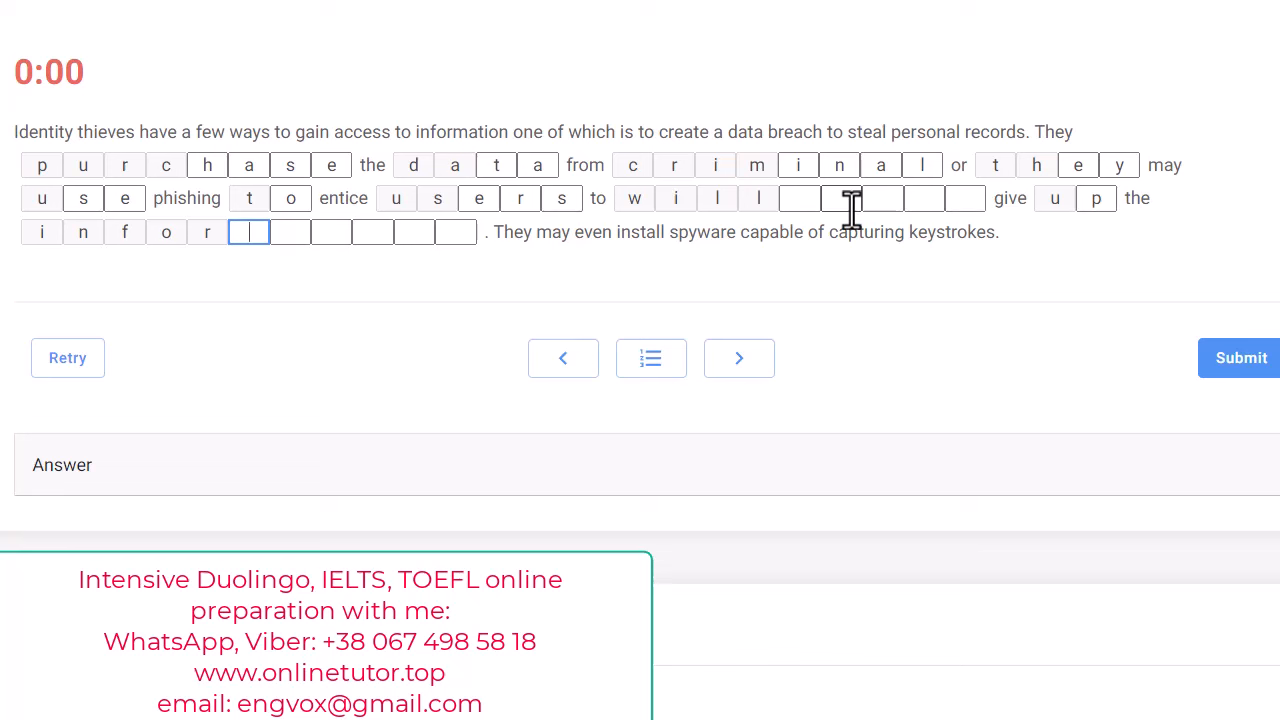
mouse_move(435, 235)
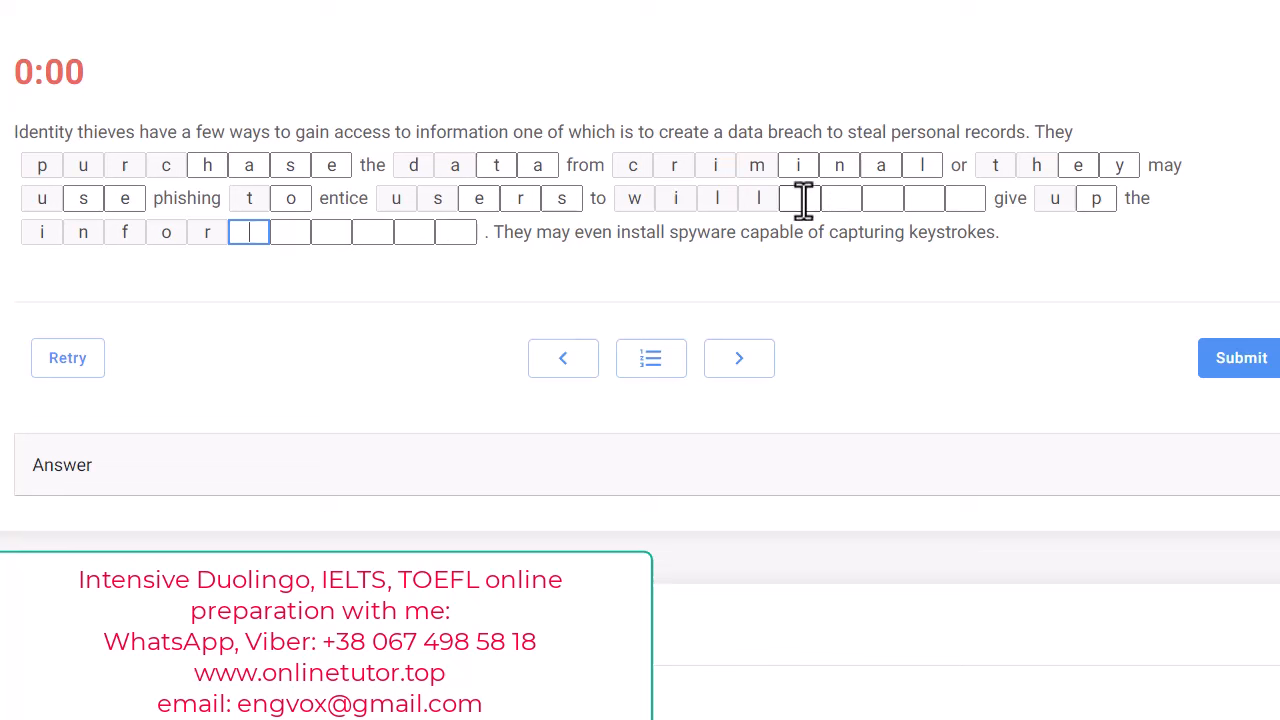
mouse_move(1025, 235)
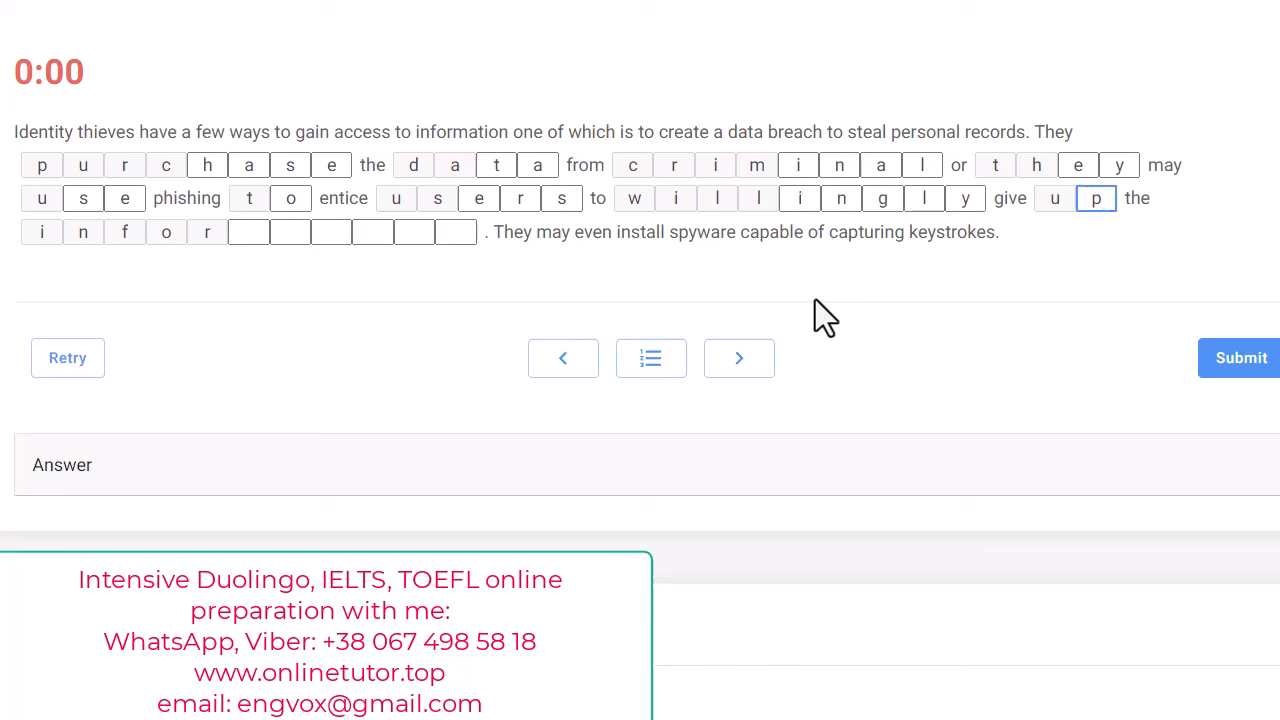
mouse_move(651, 358)
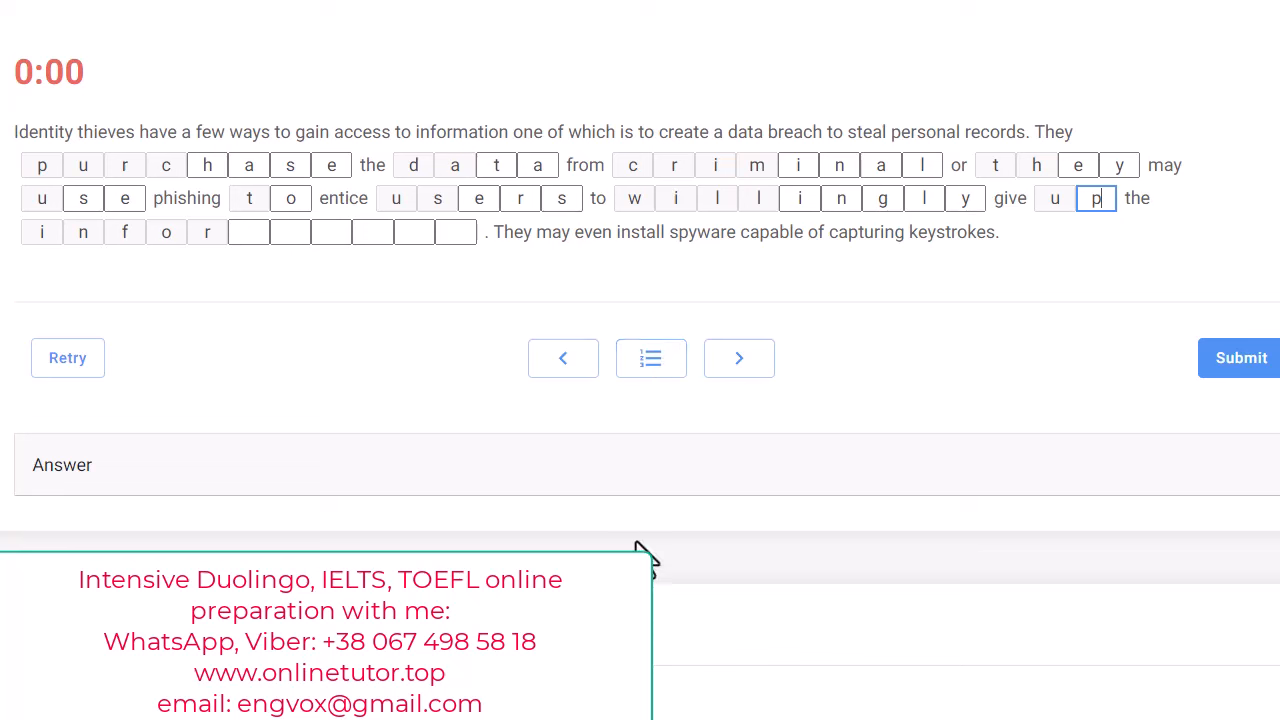
mouse_move(841, 198)
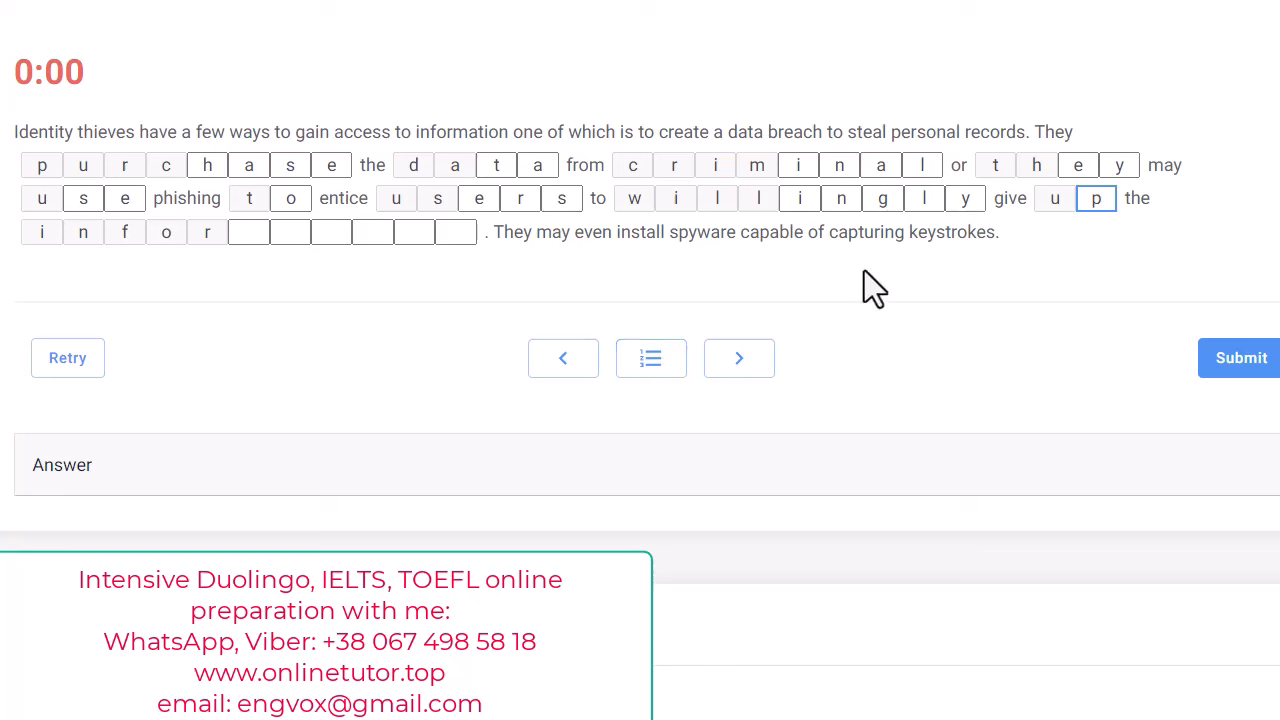
mouse_move(890, 283)
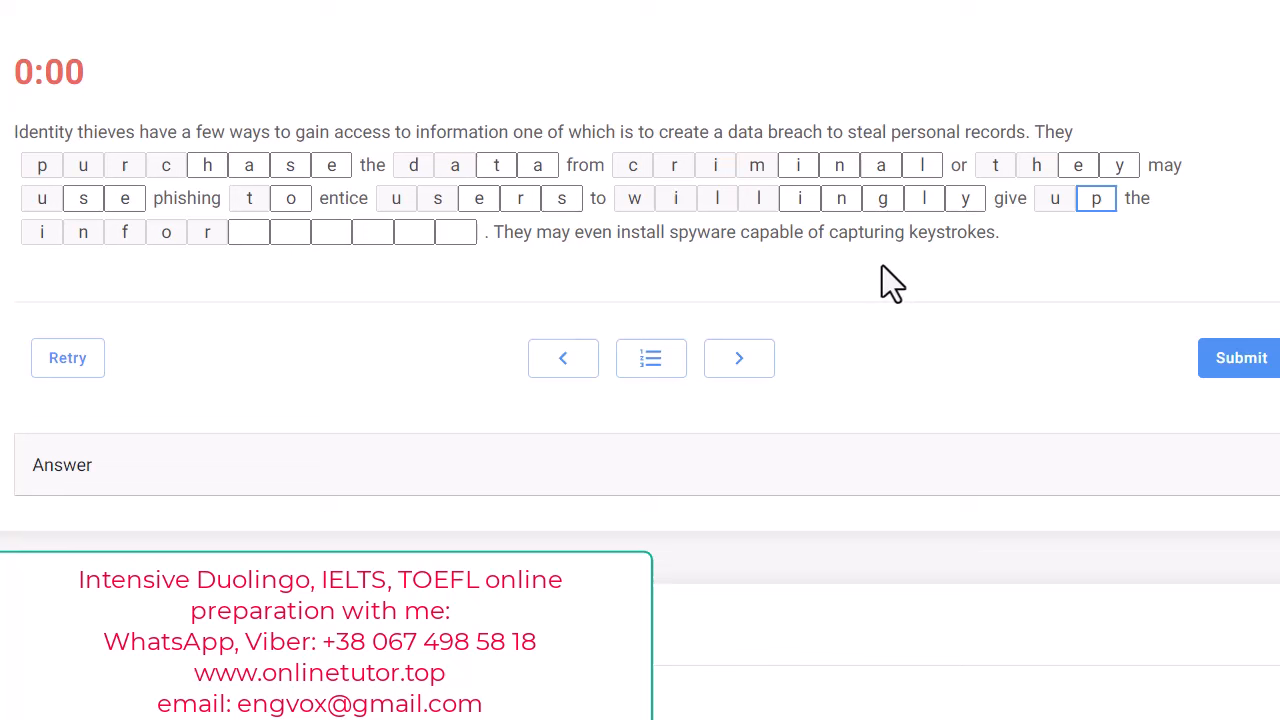
mouse_move(855, 225)
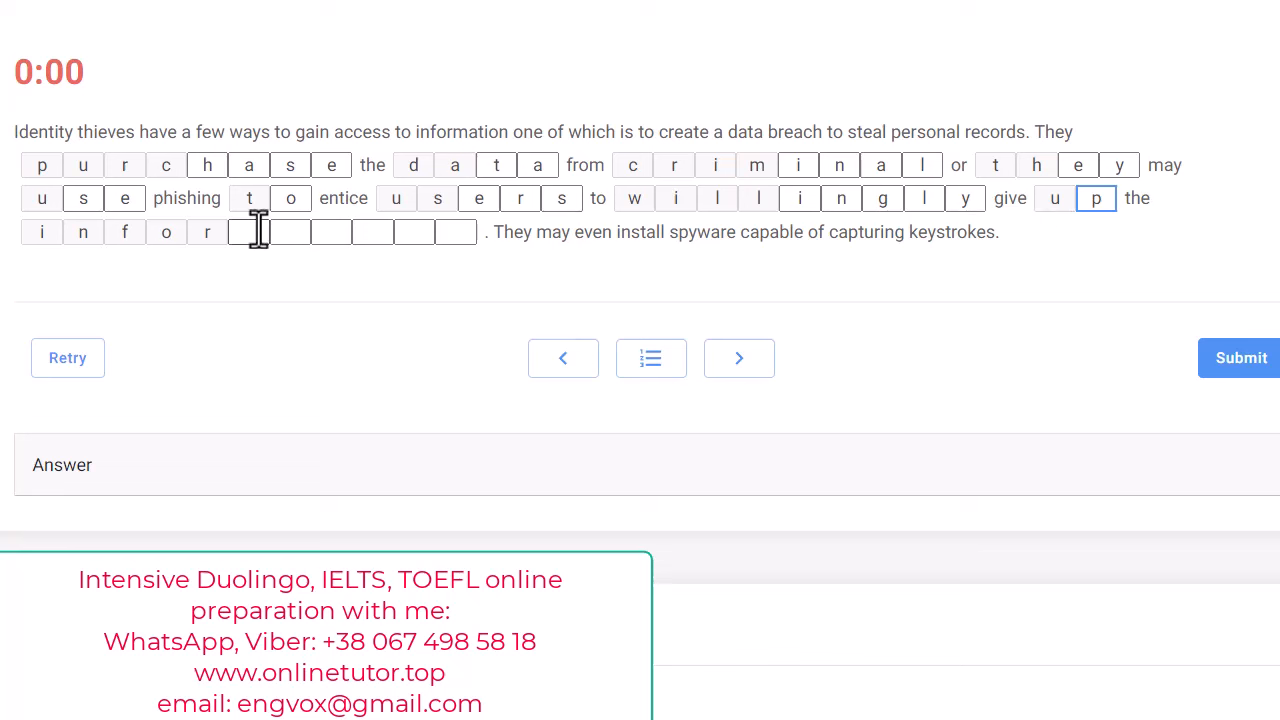
Finish 'information', submit to reveal the answers, and advance to the next passage.
type("mation")
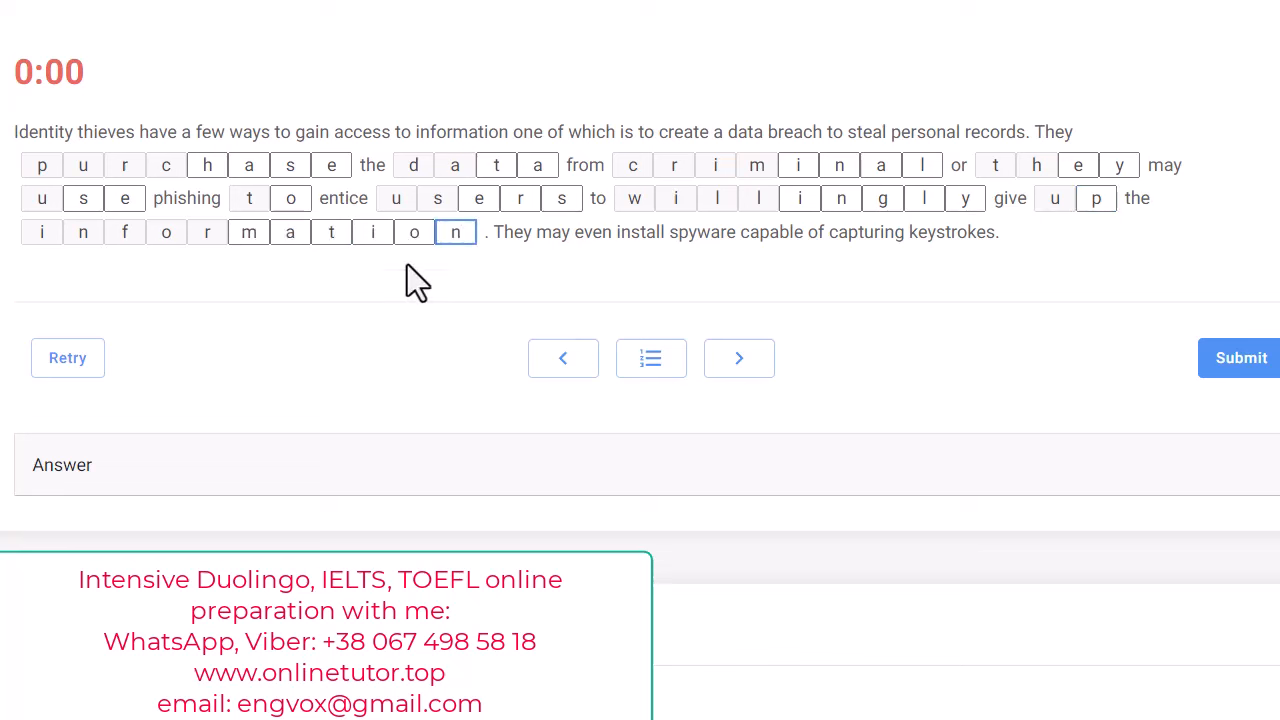
mouse_move(581, 287)
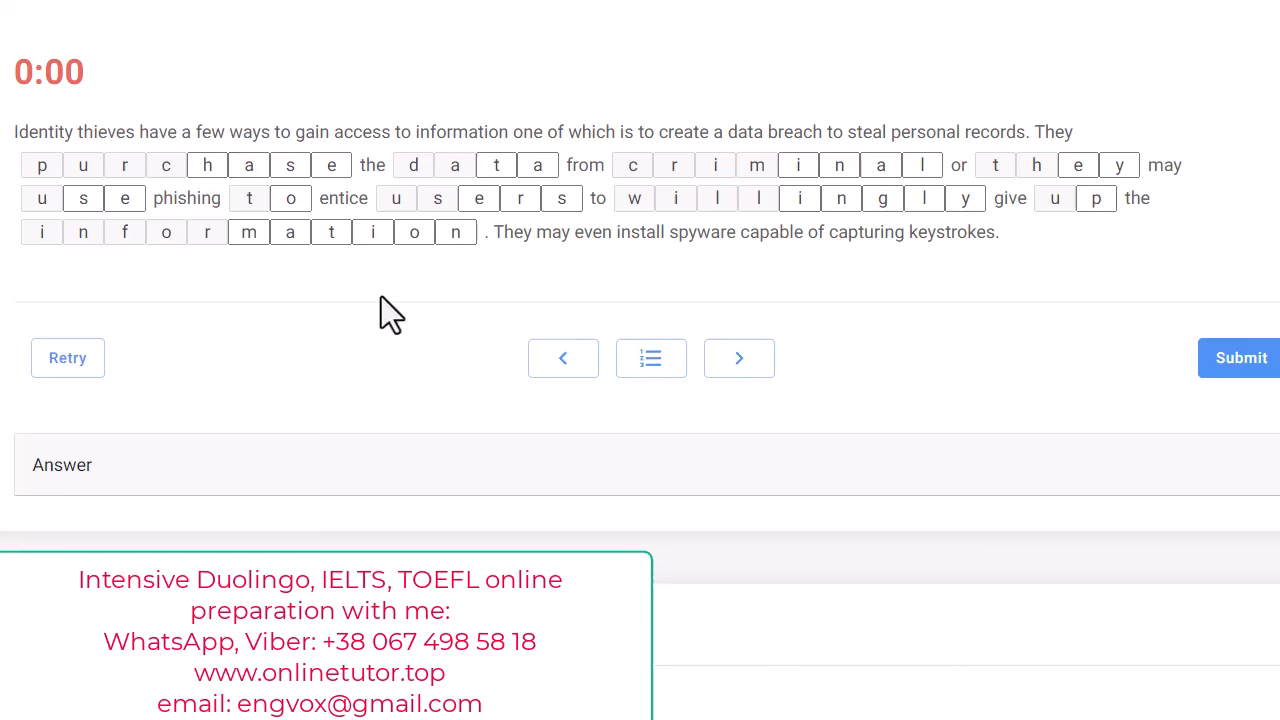
mouse_move(405, 302)
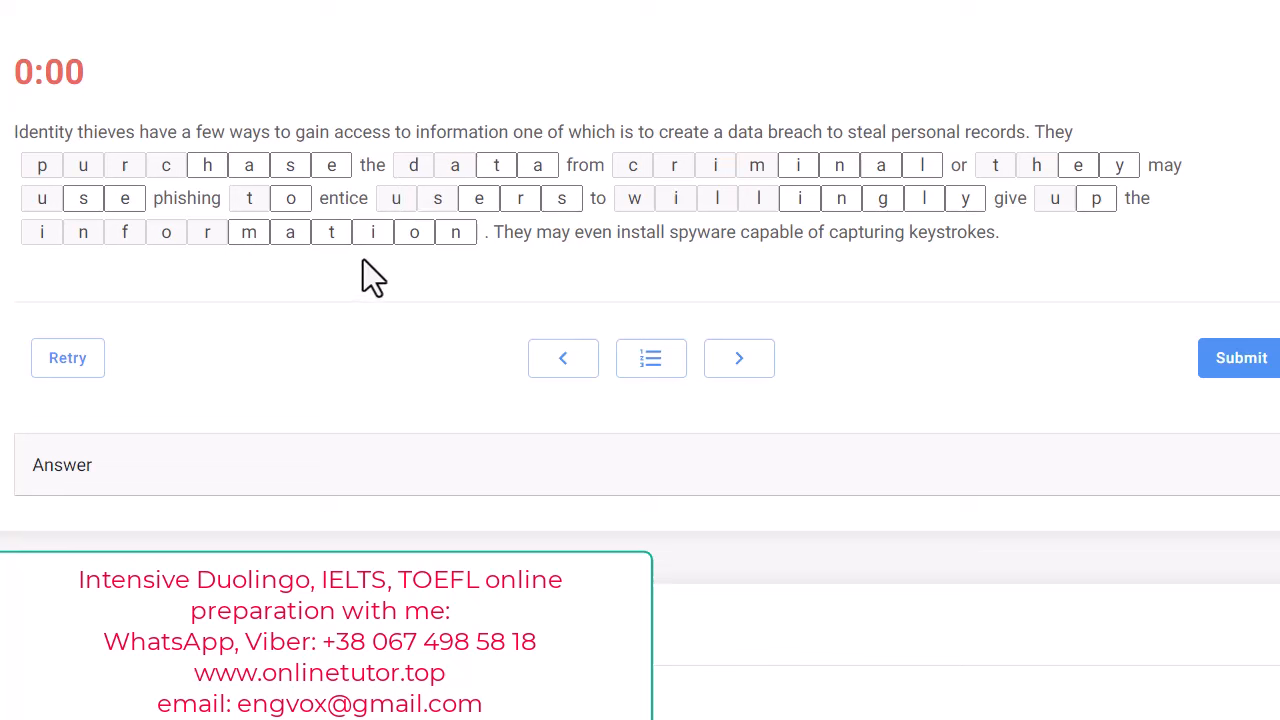
mouse_move(480, 305)
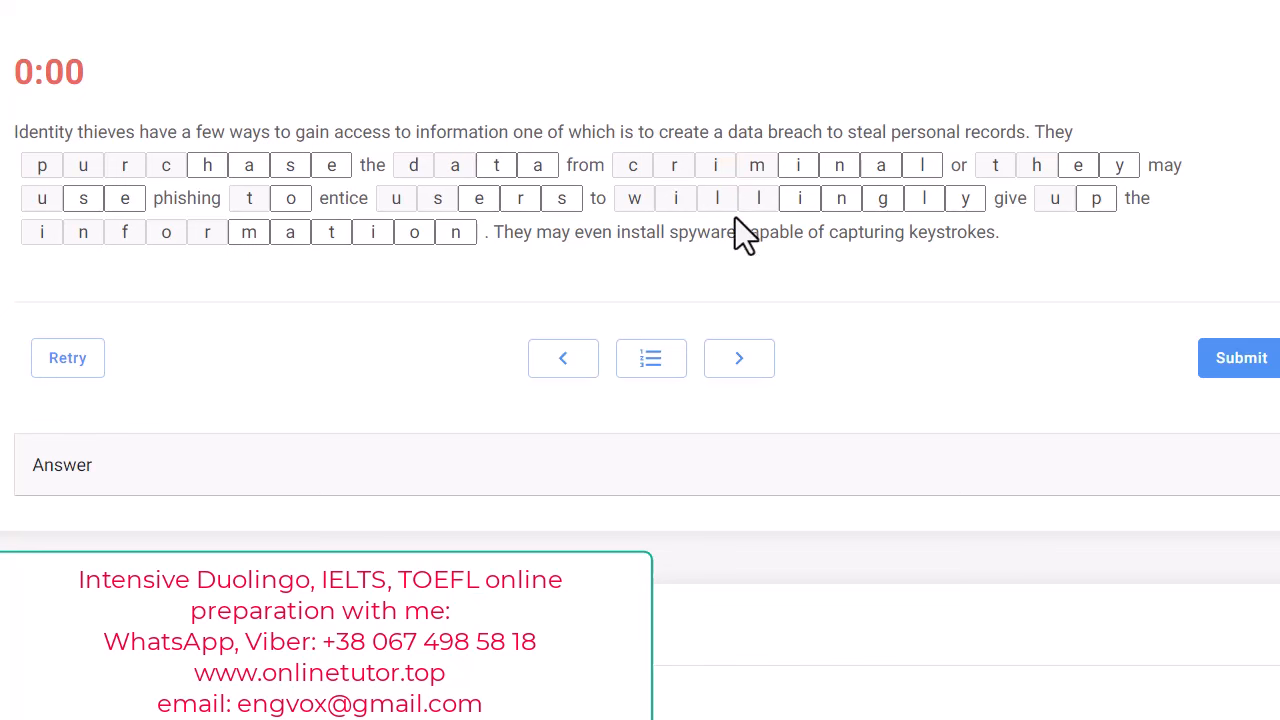
left_click(1240, 358)
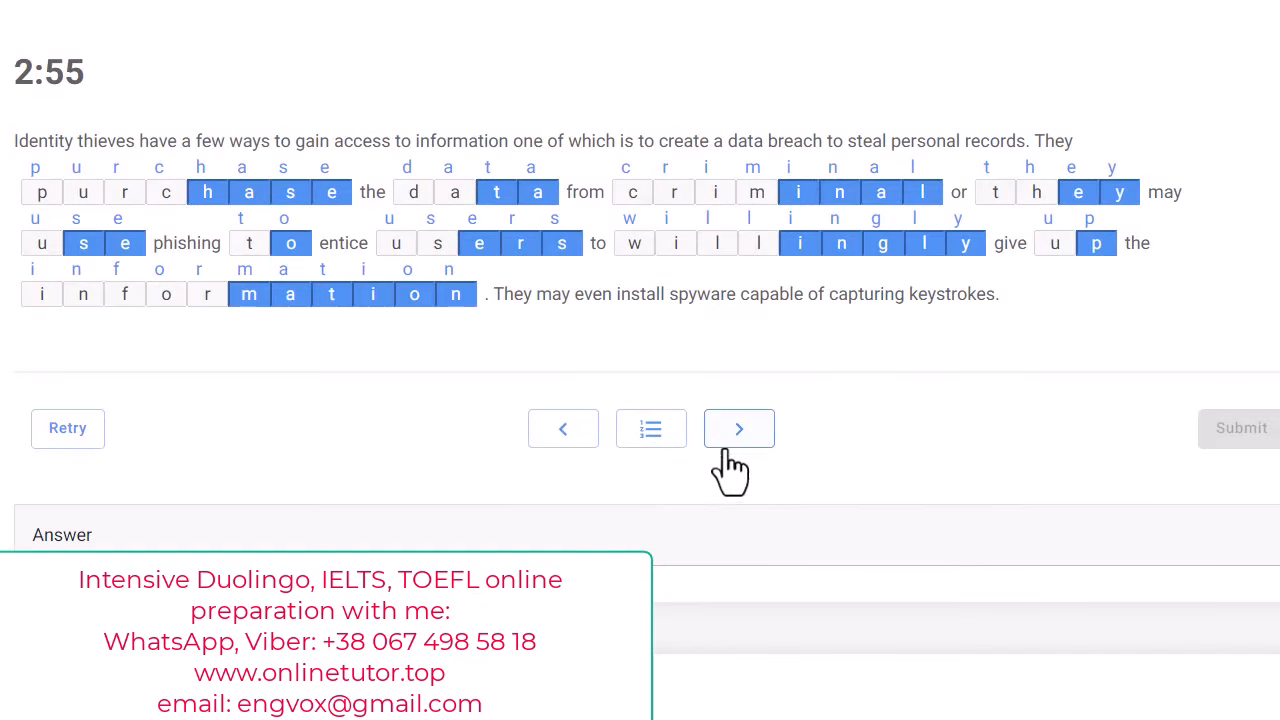
left_click(739, 428)
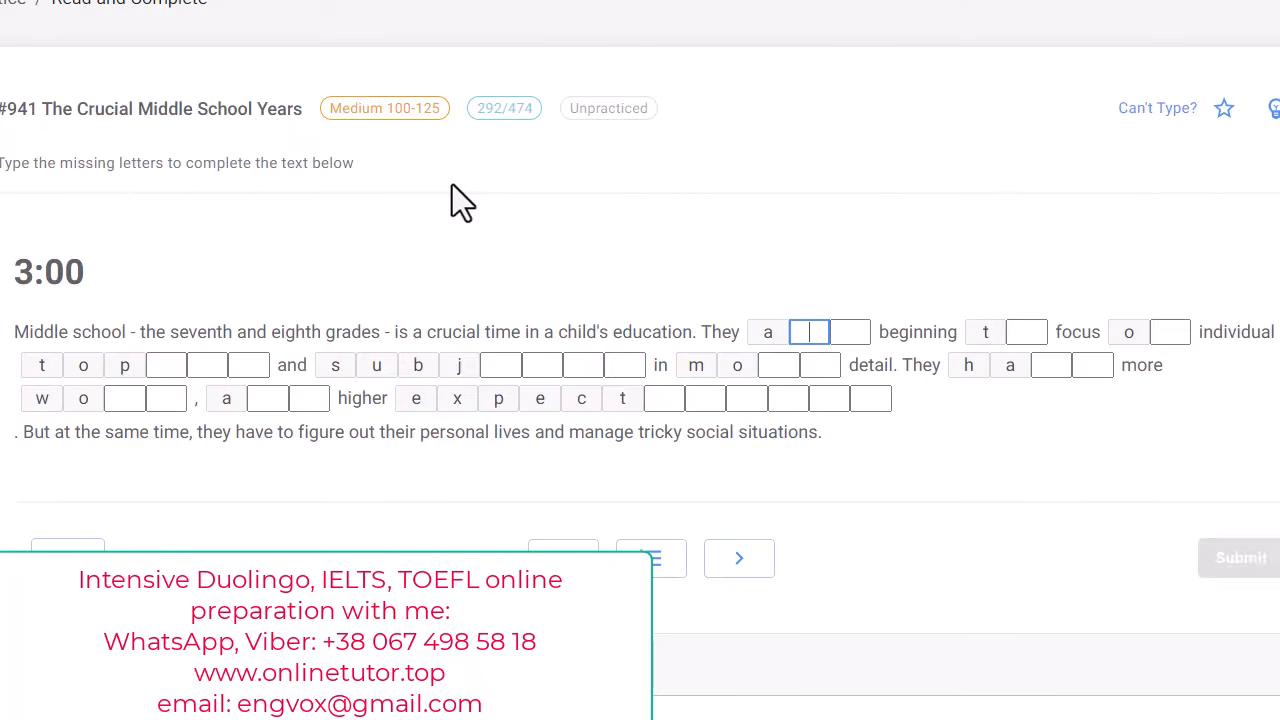
Bring up passage #941, The Crucial Middle School Years, with its blanks empty.
scroll("up", 3)
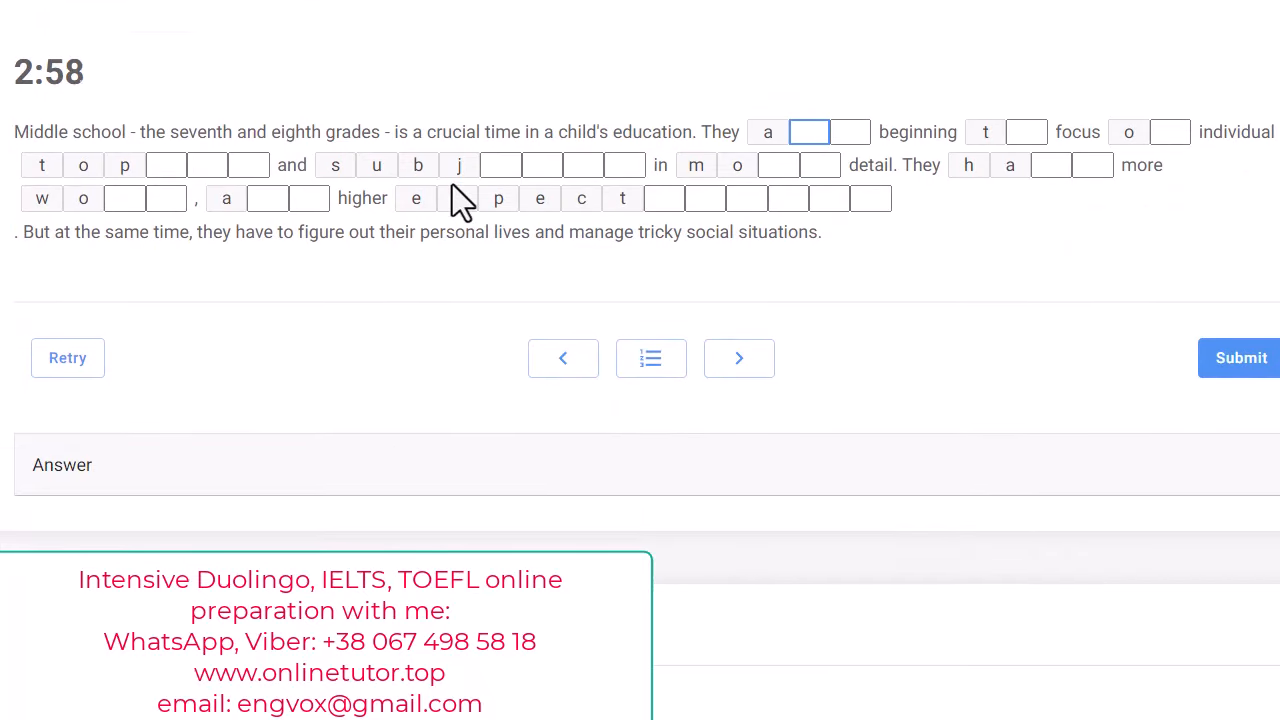
type("x")
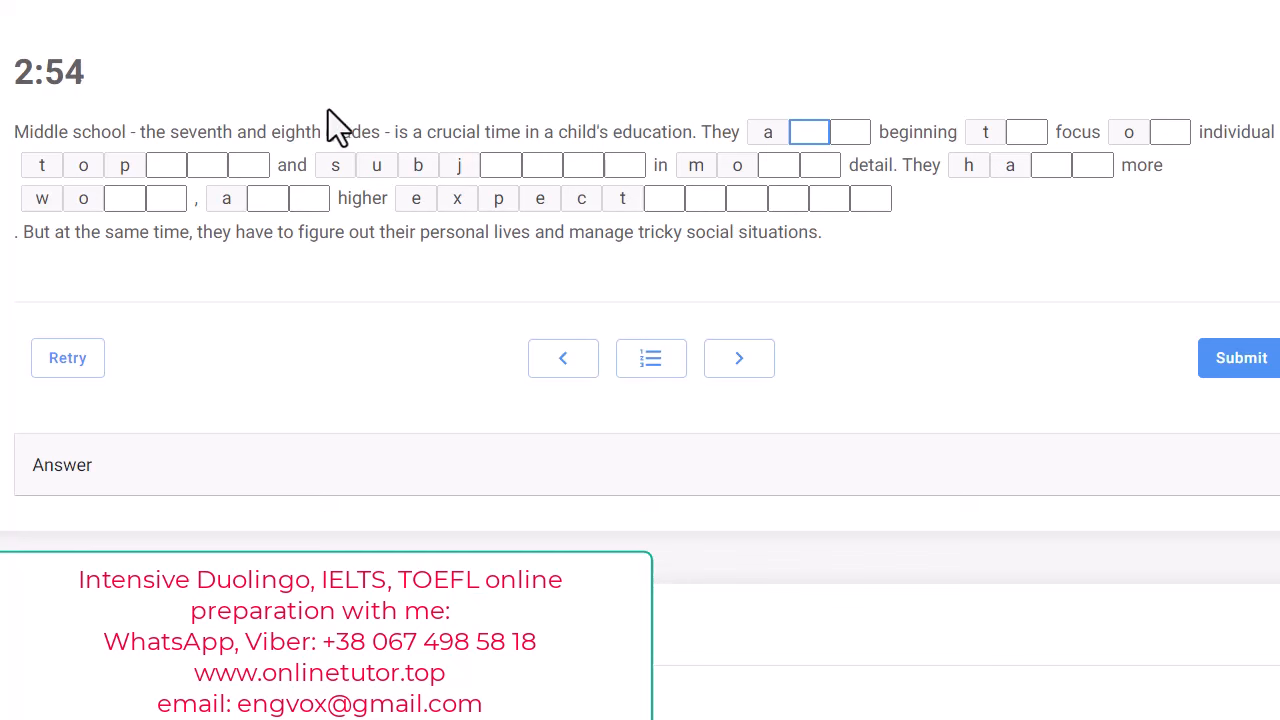
mouse_move(303, 97)
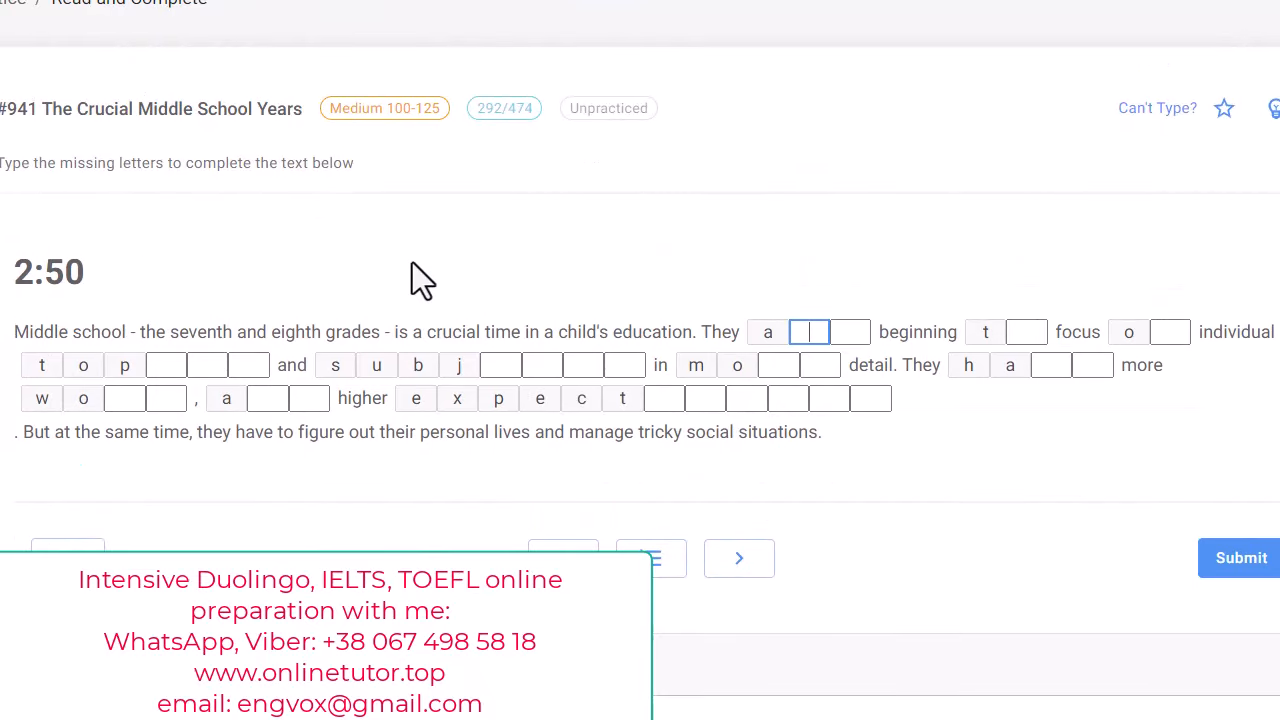
scroll("up", 3)
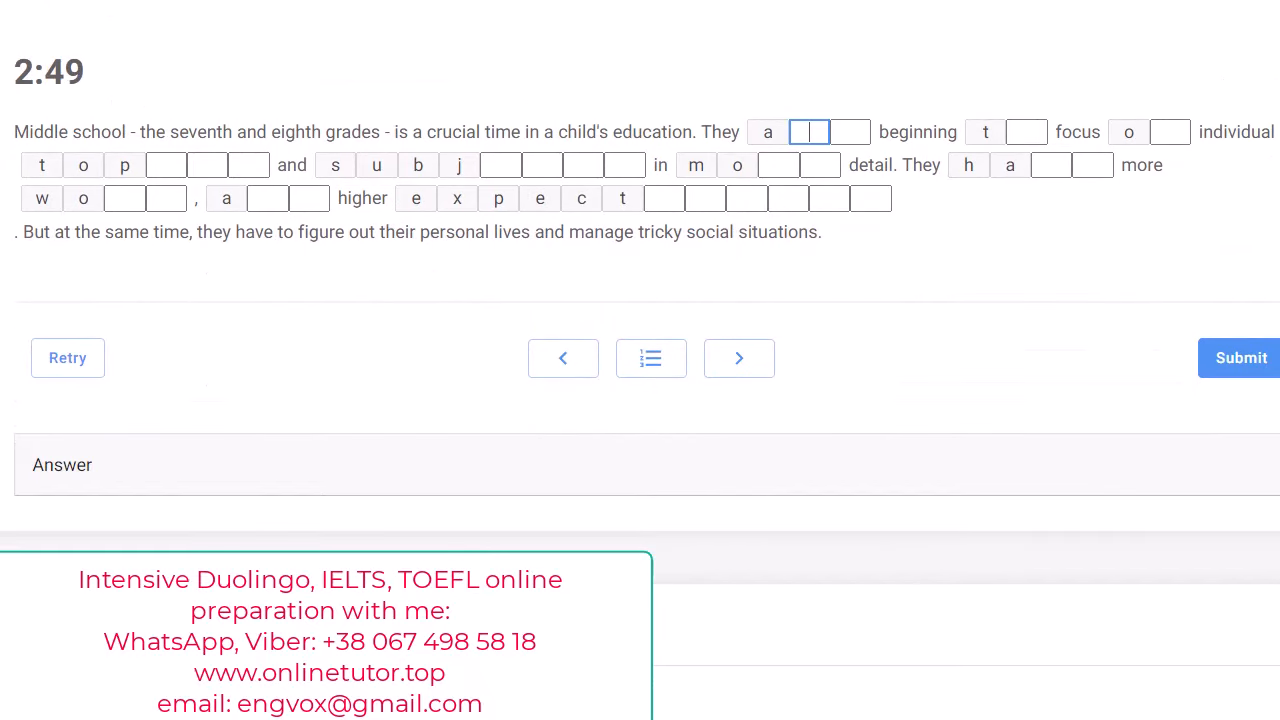
mouse_move(420, 25)
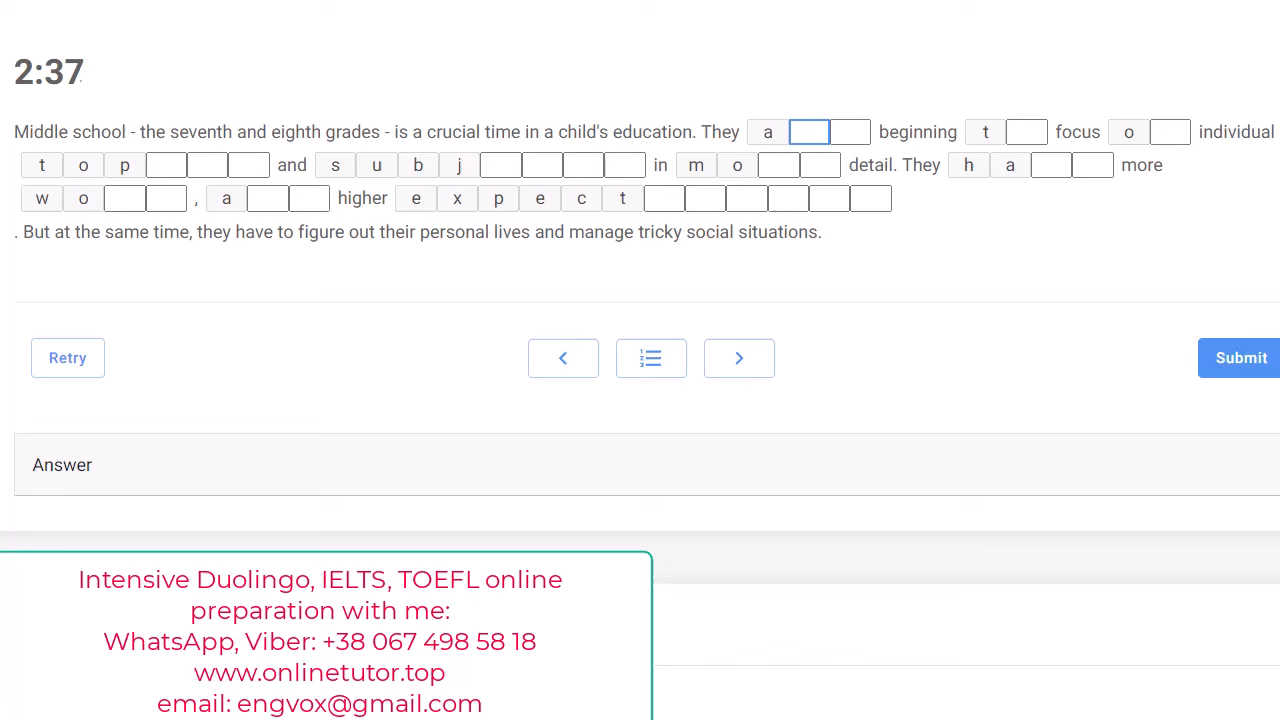
mouse_move(288, 55)
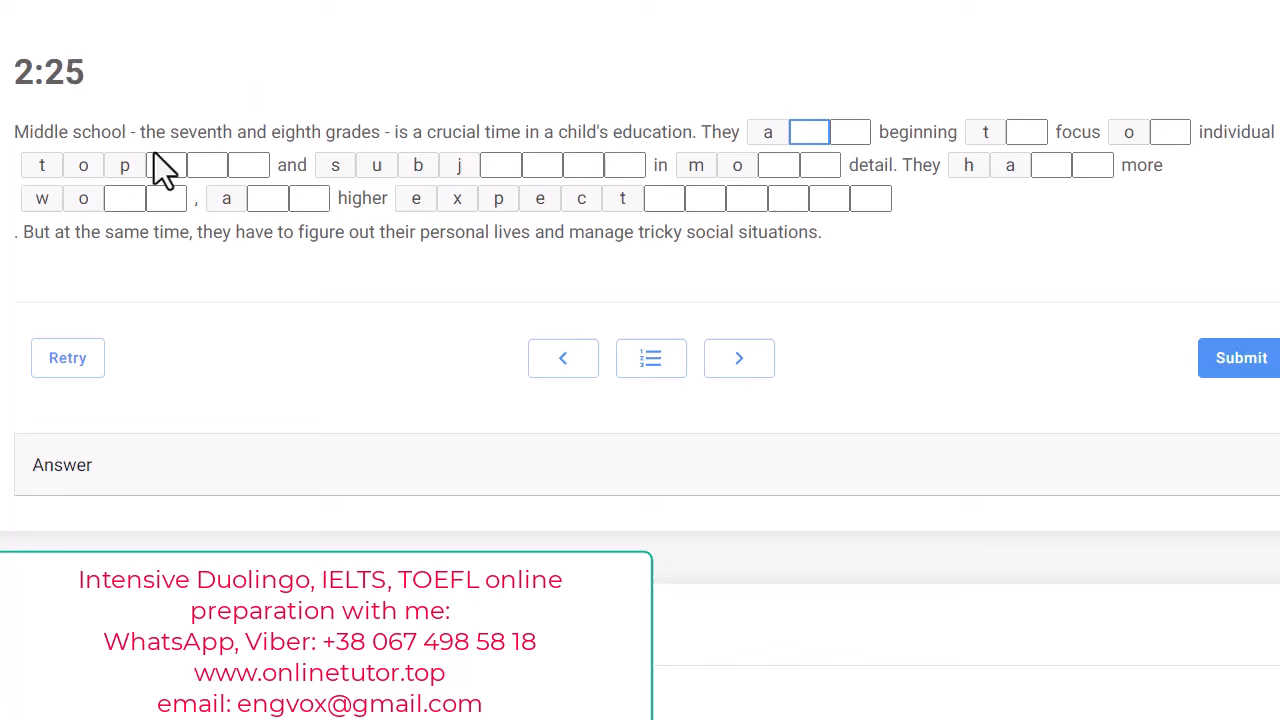
mouse_move(516, 131)
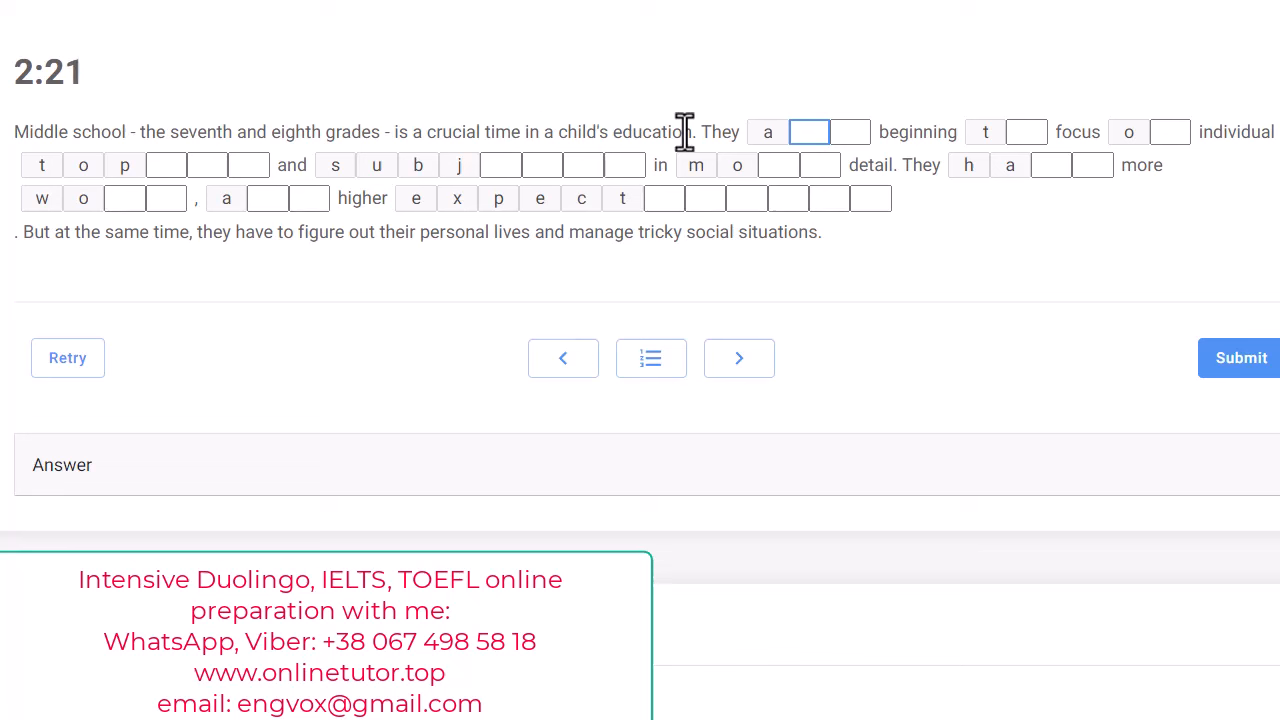
mouse_move(432, 165)
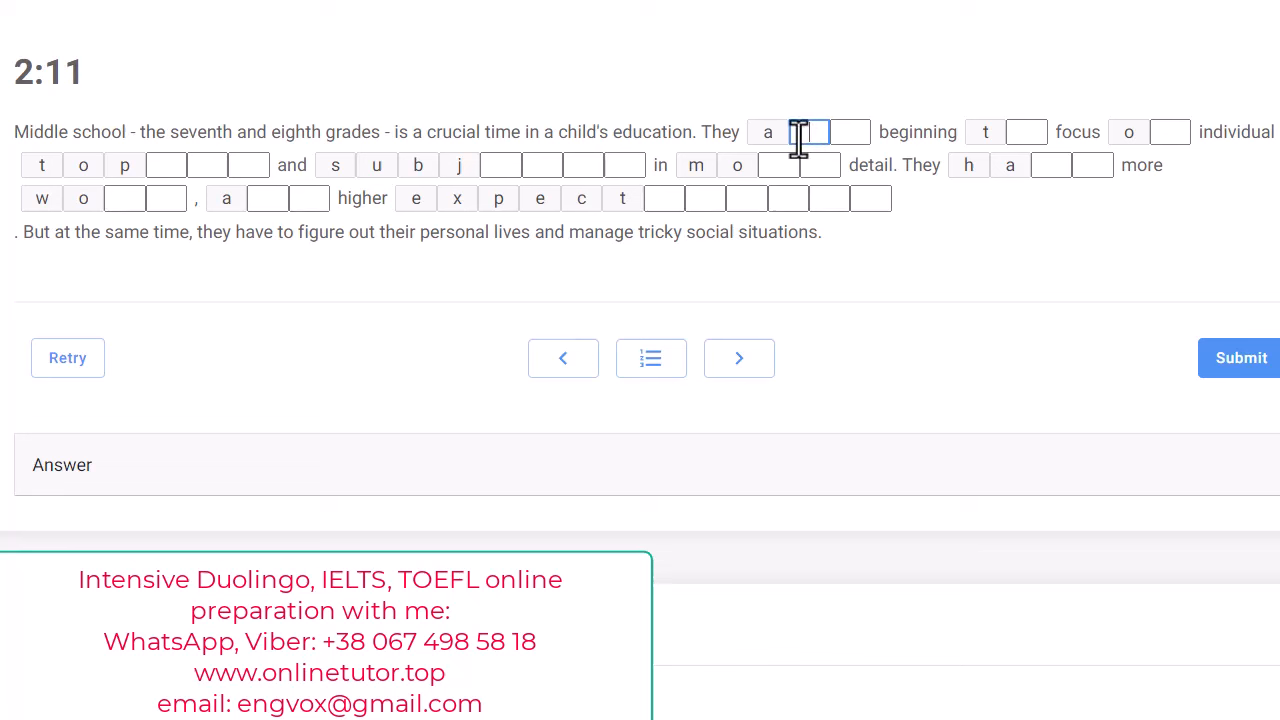
Fill in 'are', 'to' and 'on', correcting the mistyped f to n.
type("nd")
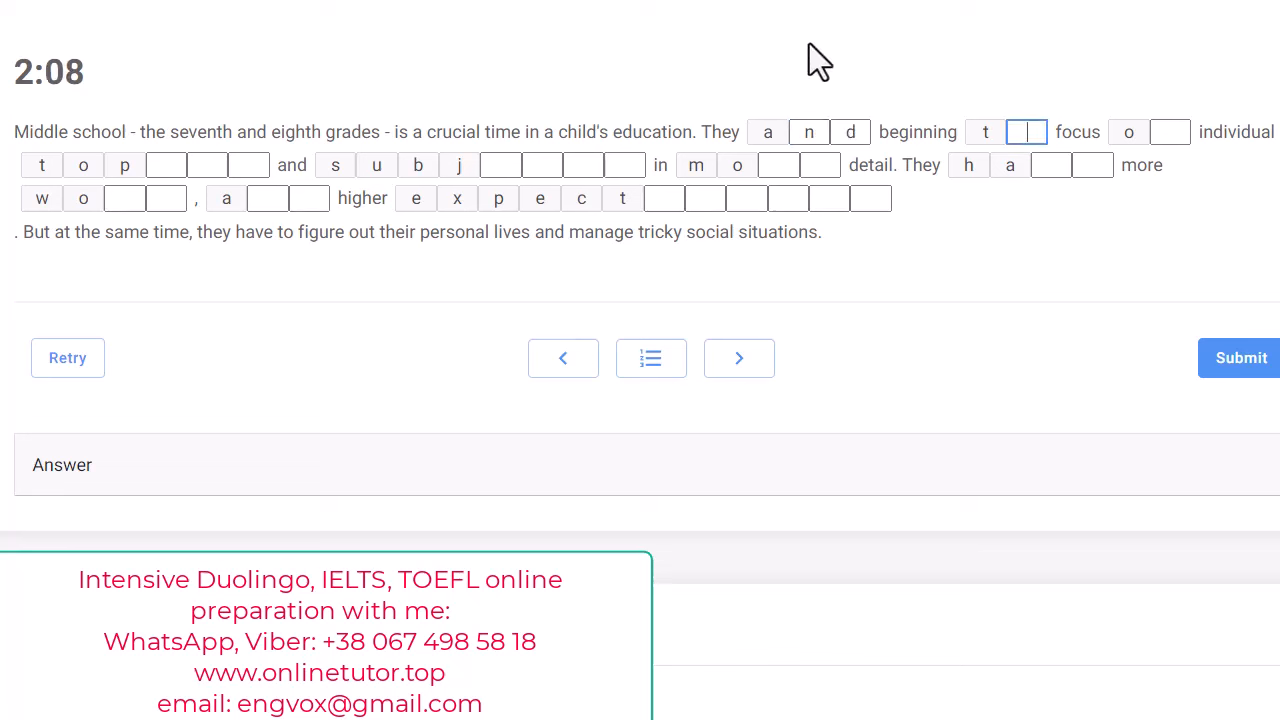
mouse_move(863, 304)
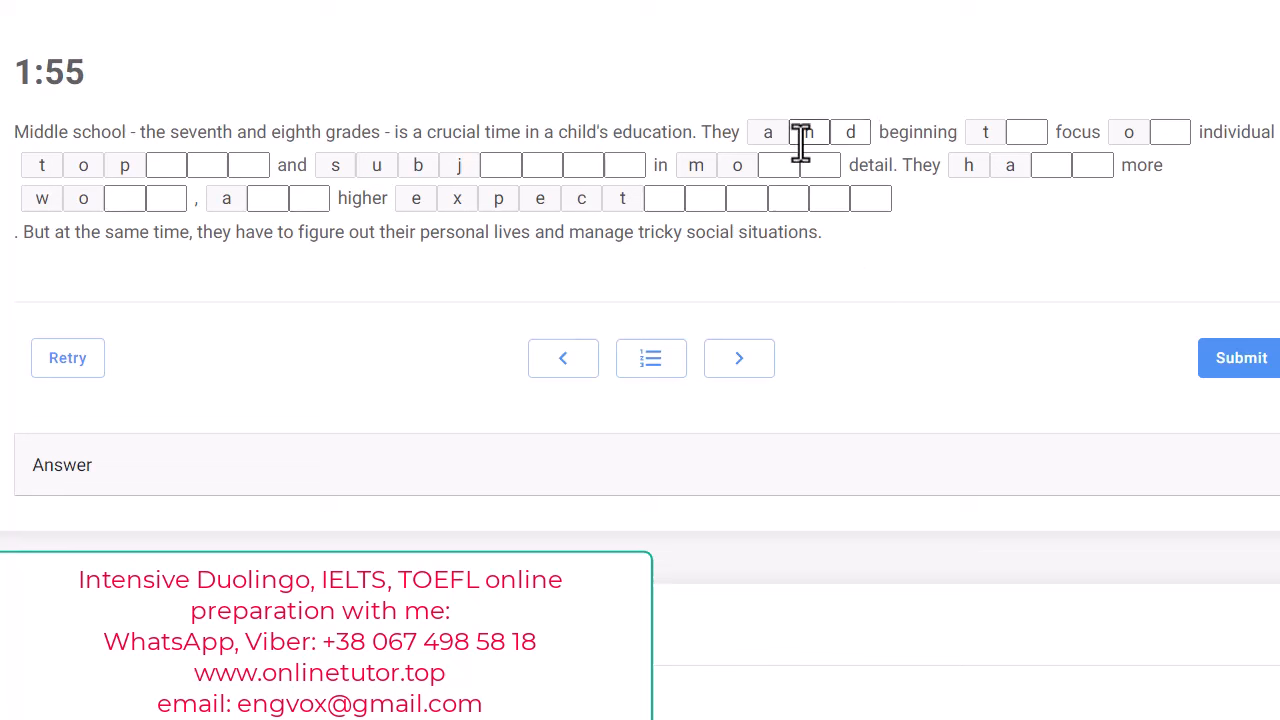
type("n")
type("e")
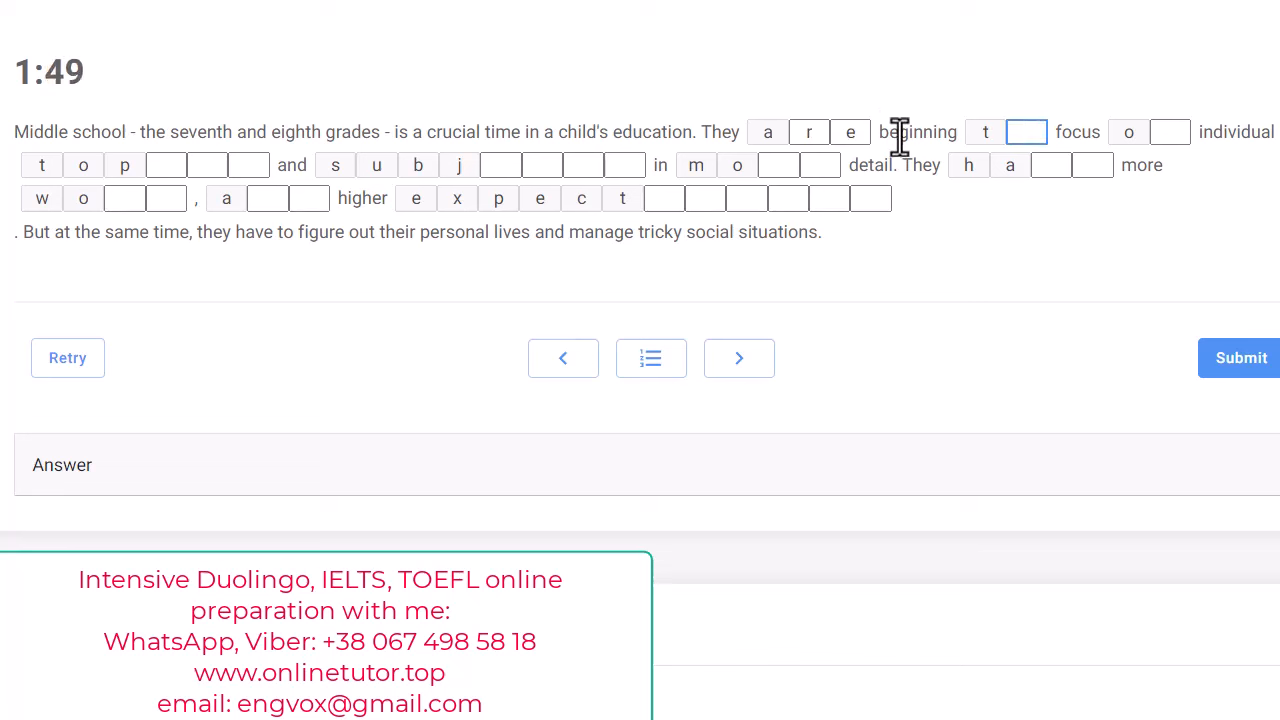
mouse_move(985, 160)
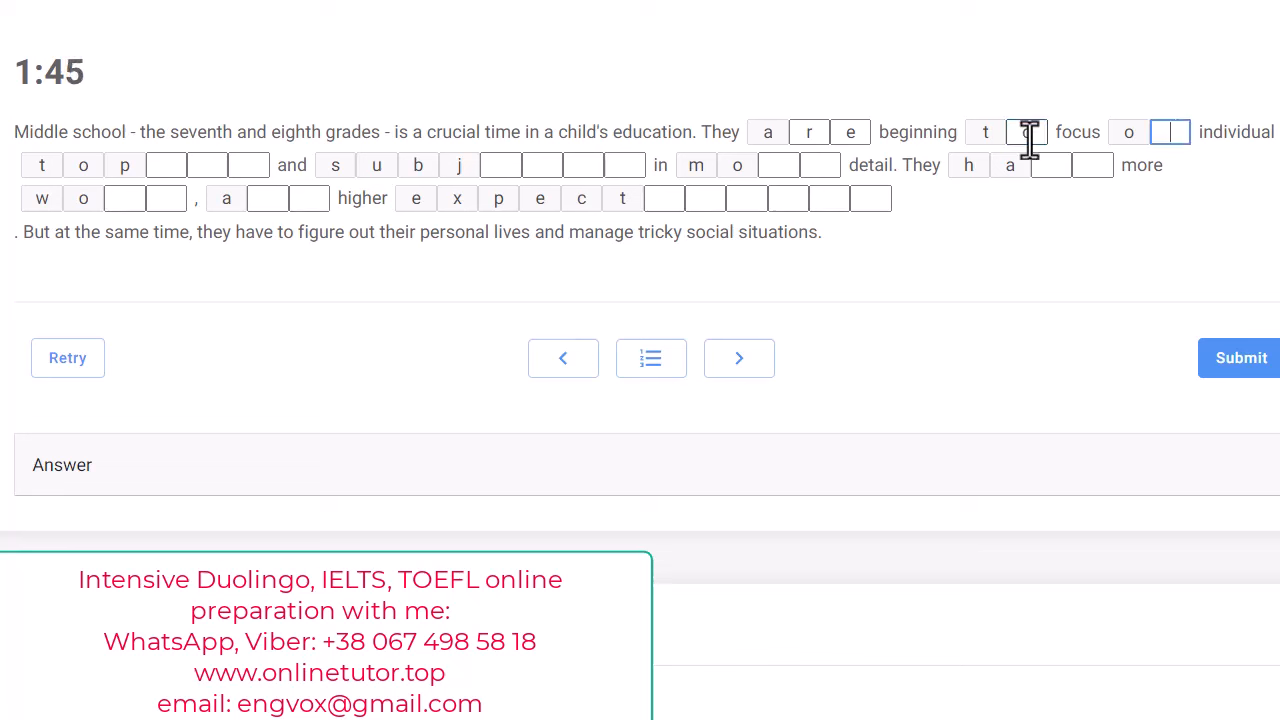
type("o")
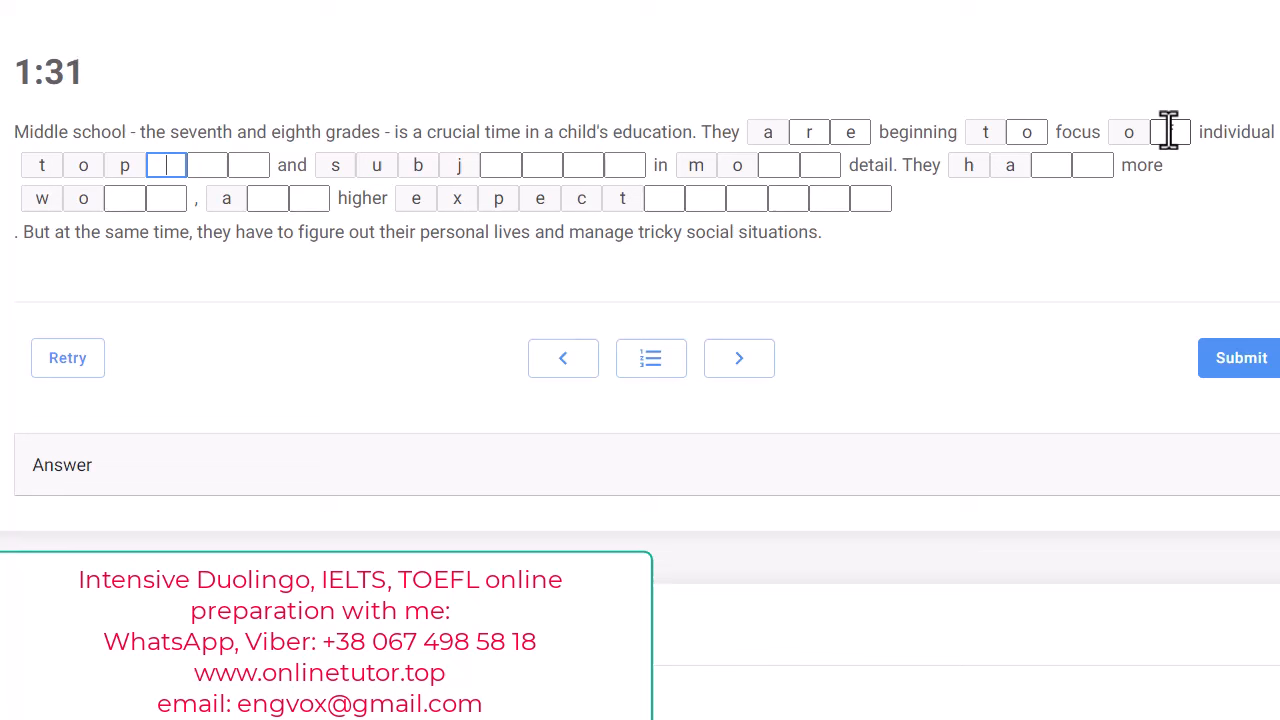
type("f")
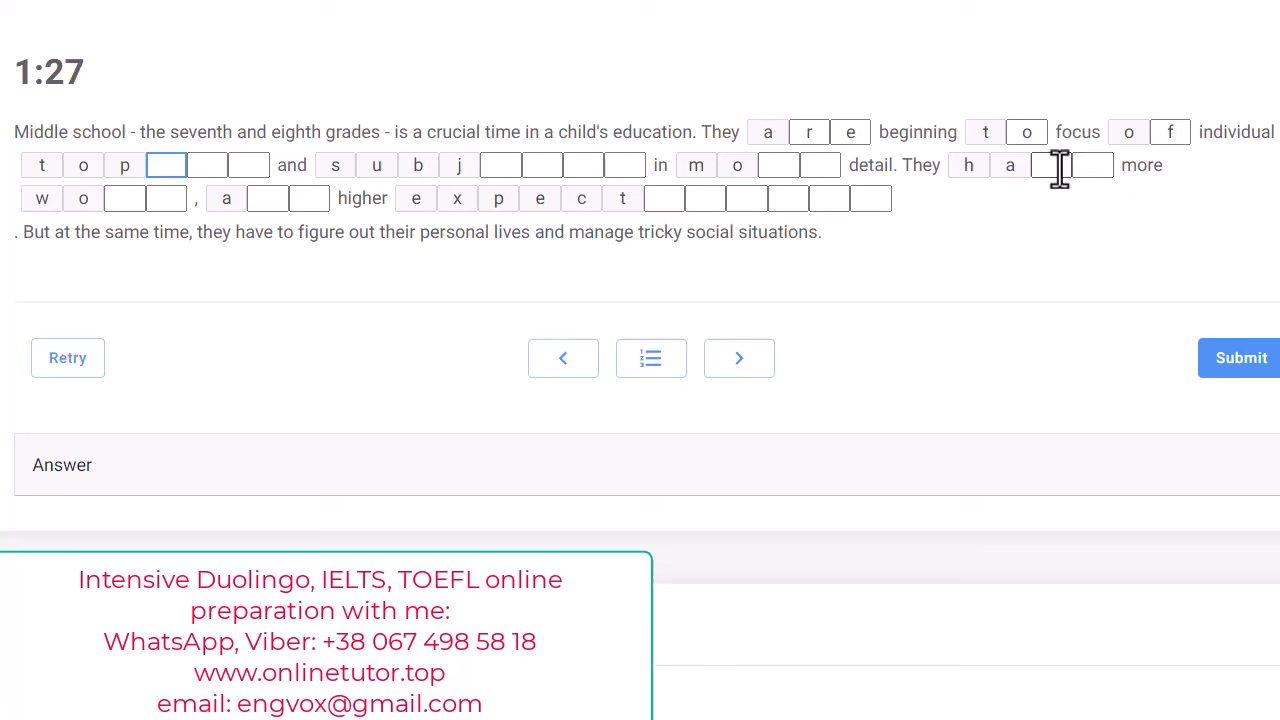
mouse_move(1055, 170)
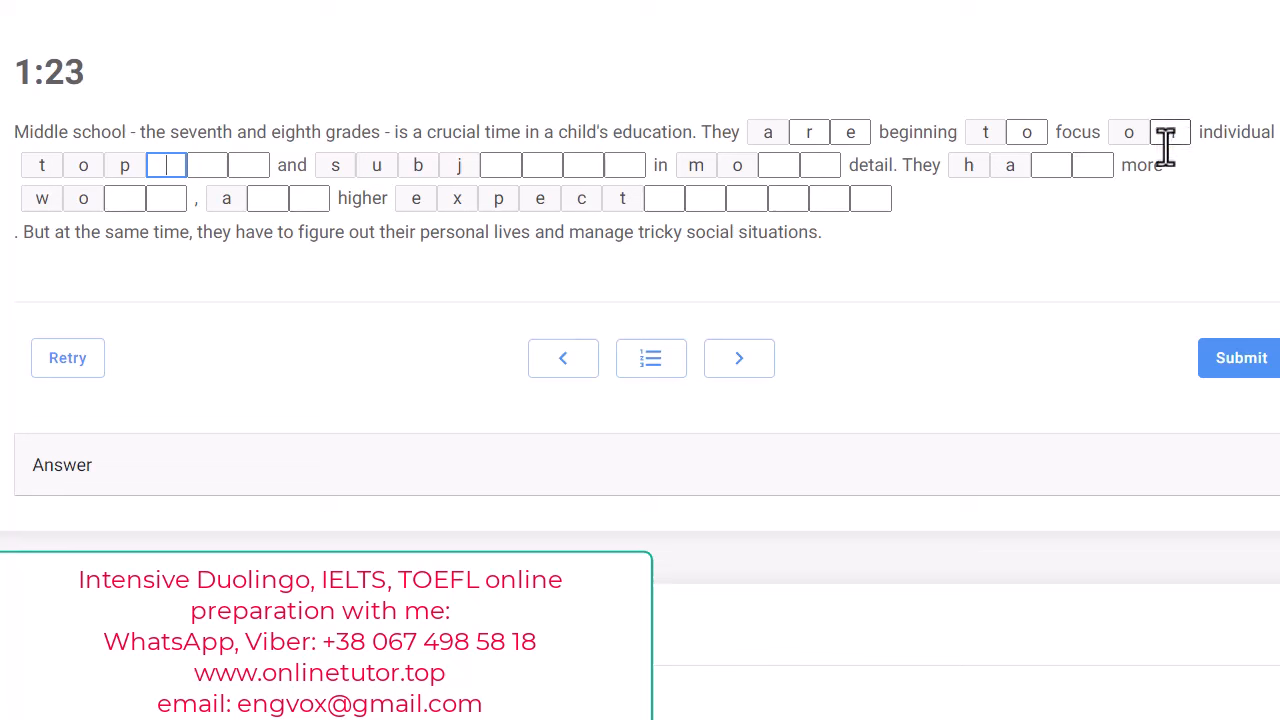
type("n")
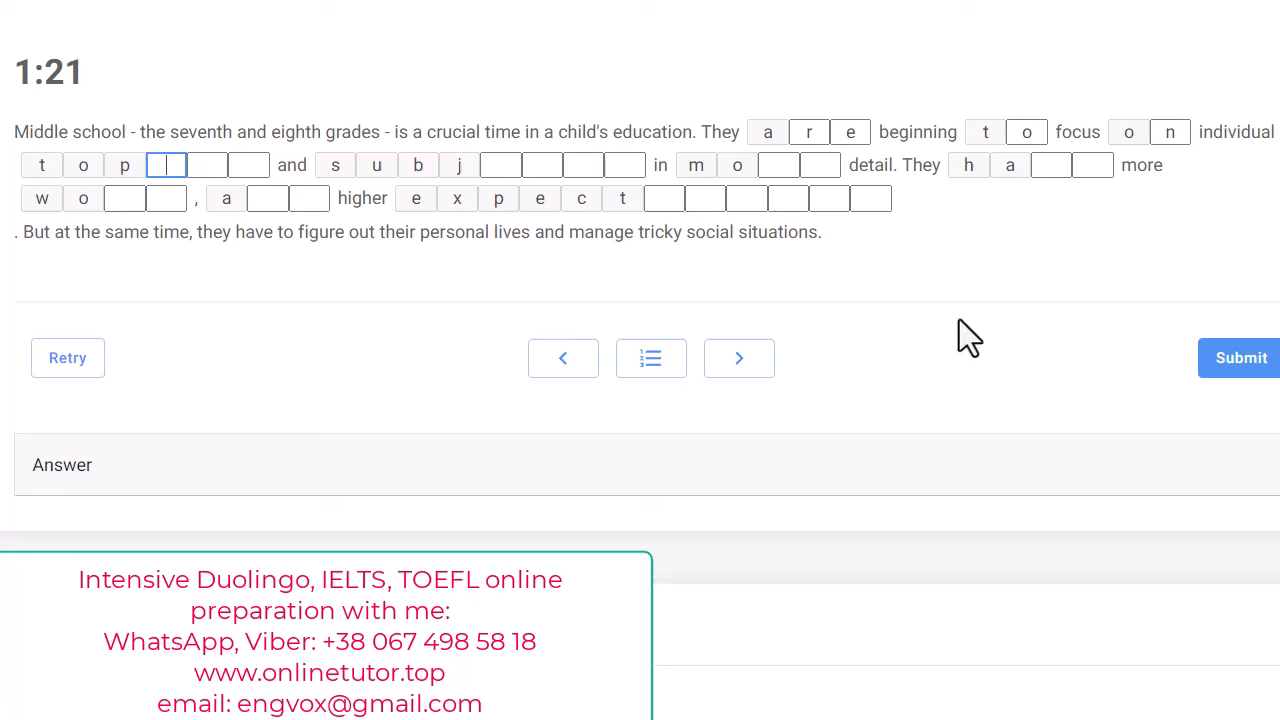
mouse_move(1038, 285)
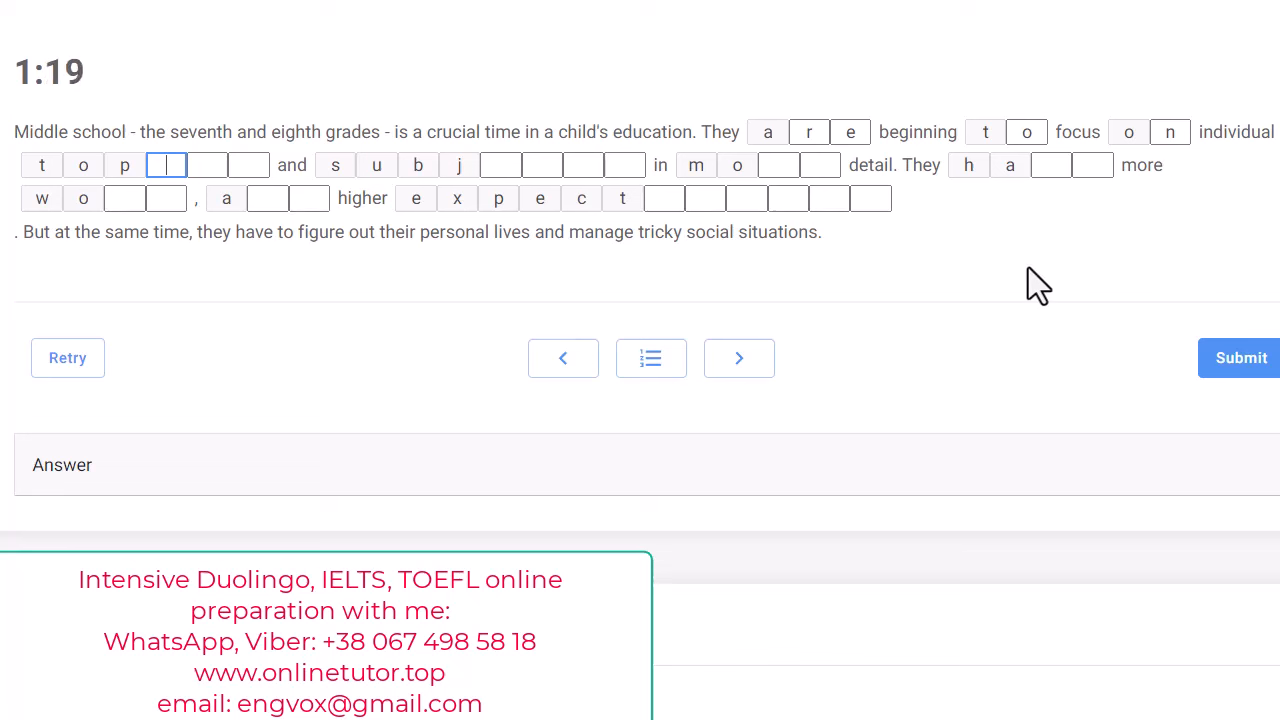
mouse_move(1020, 165)
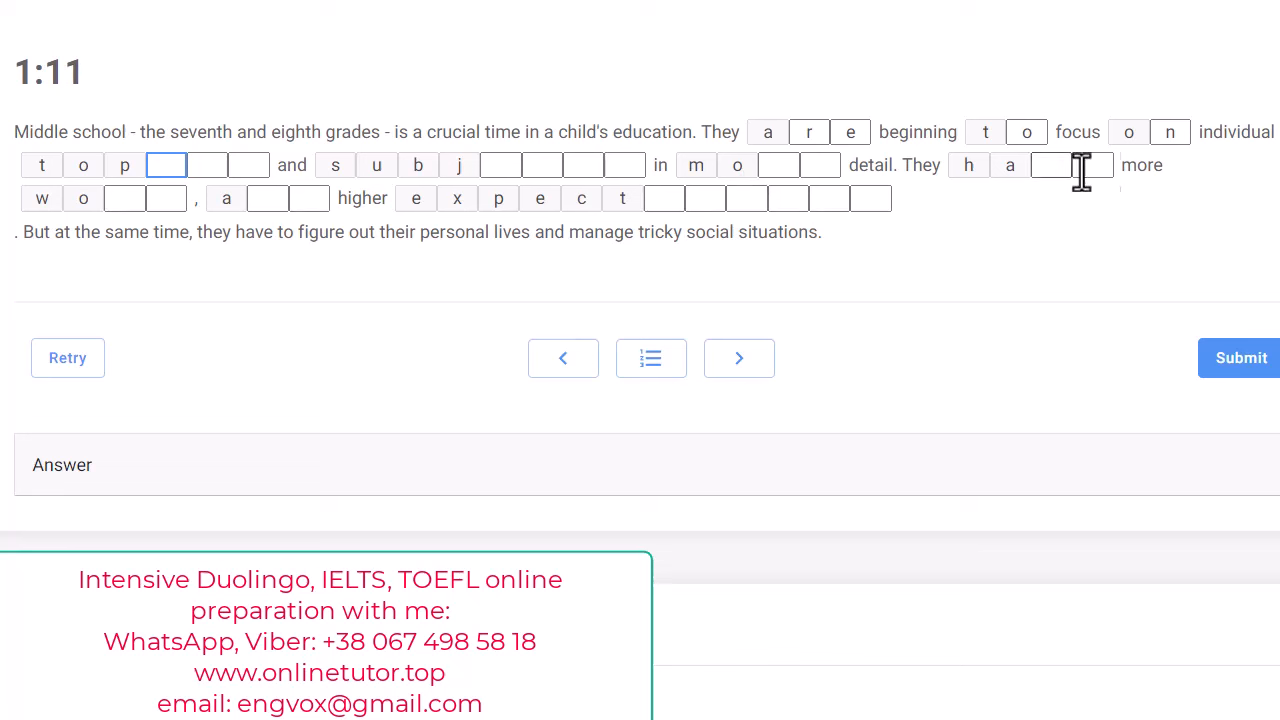
mouse_move(88, 205)
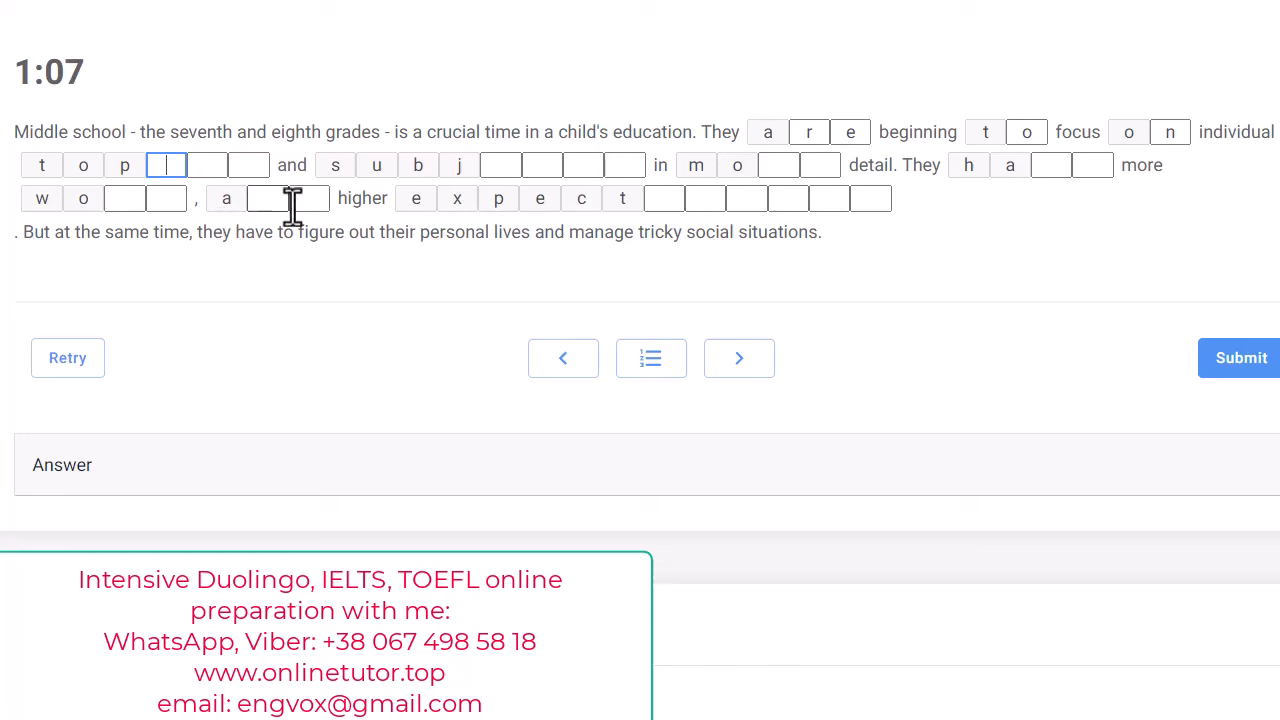
mouse_move(174, 299)
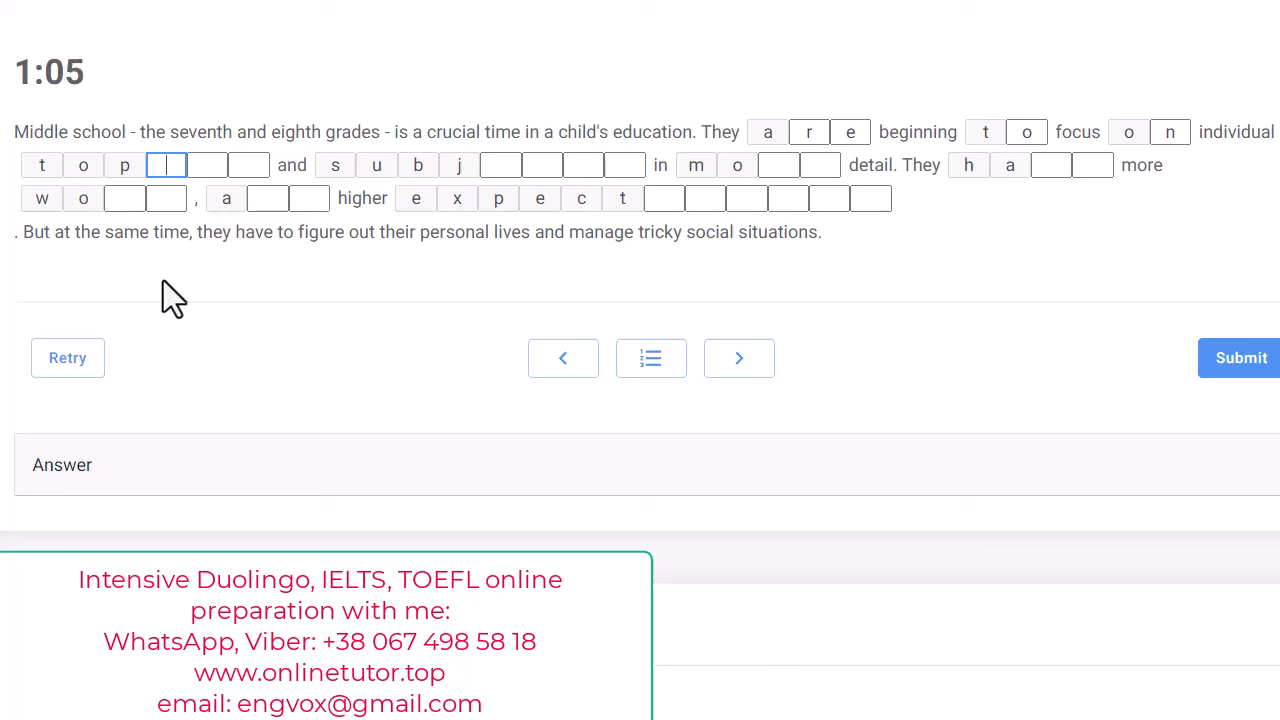
mouse_move(256, 268)
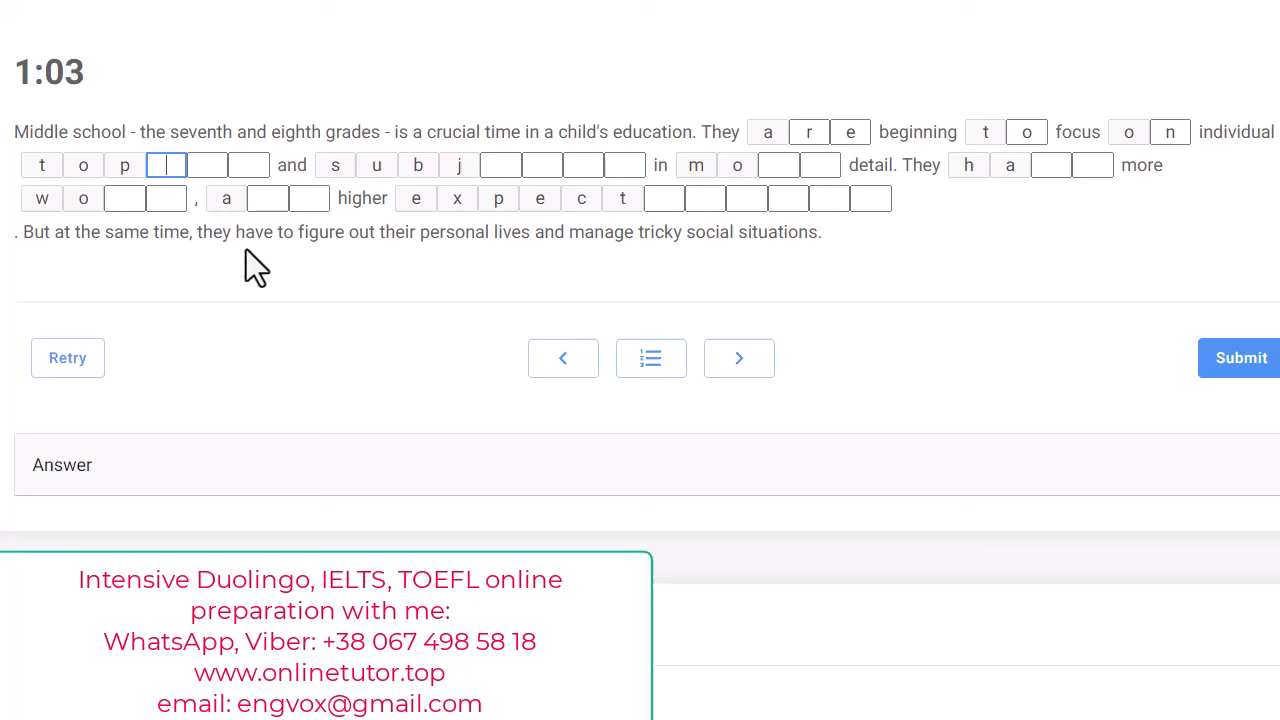
mouse_move(378, 283)
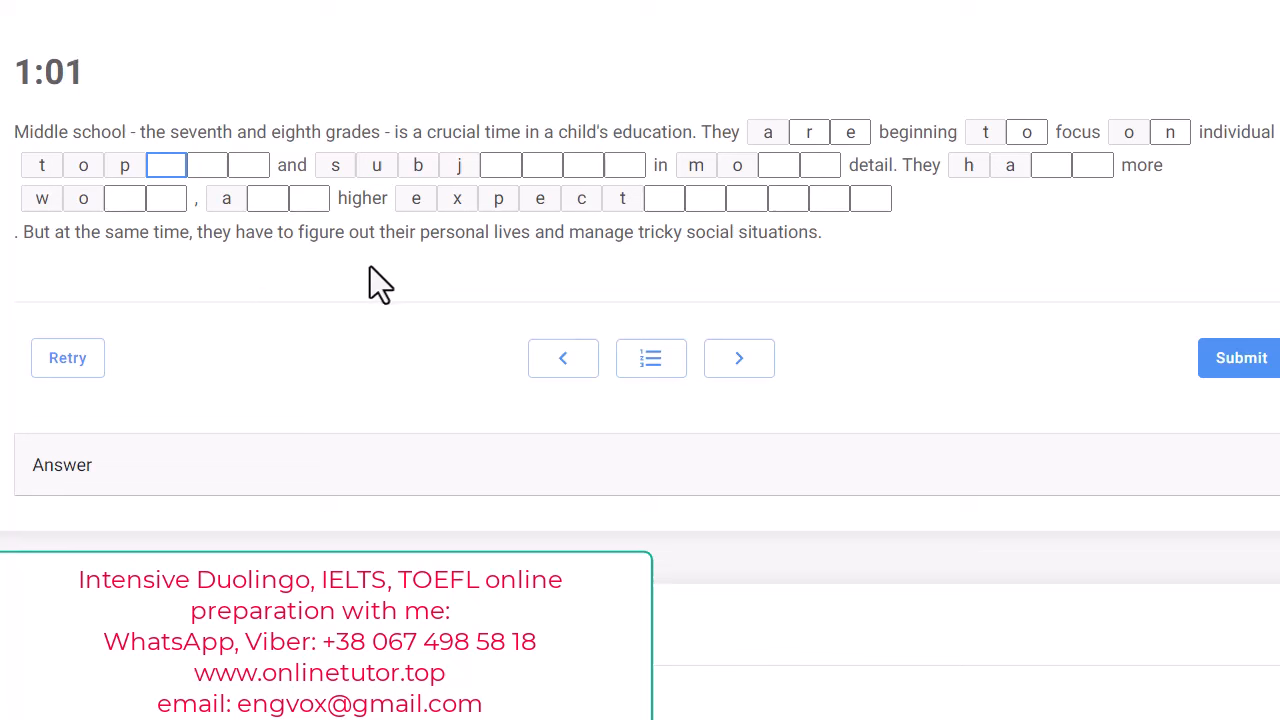
mouse_move(608, 228)
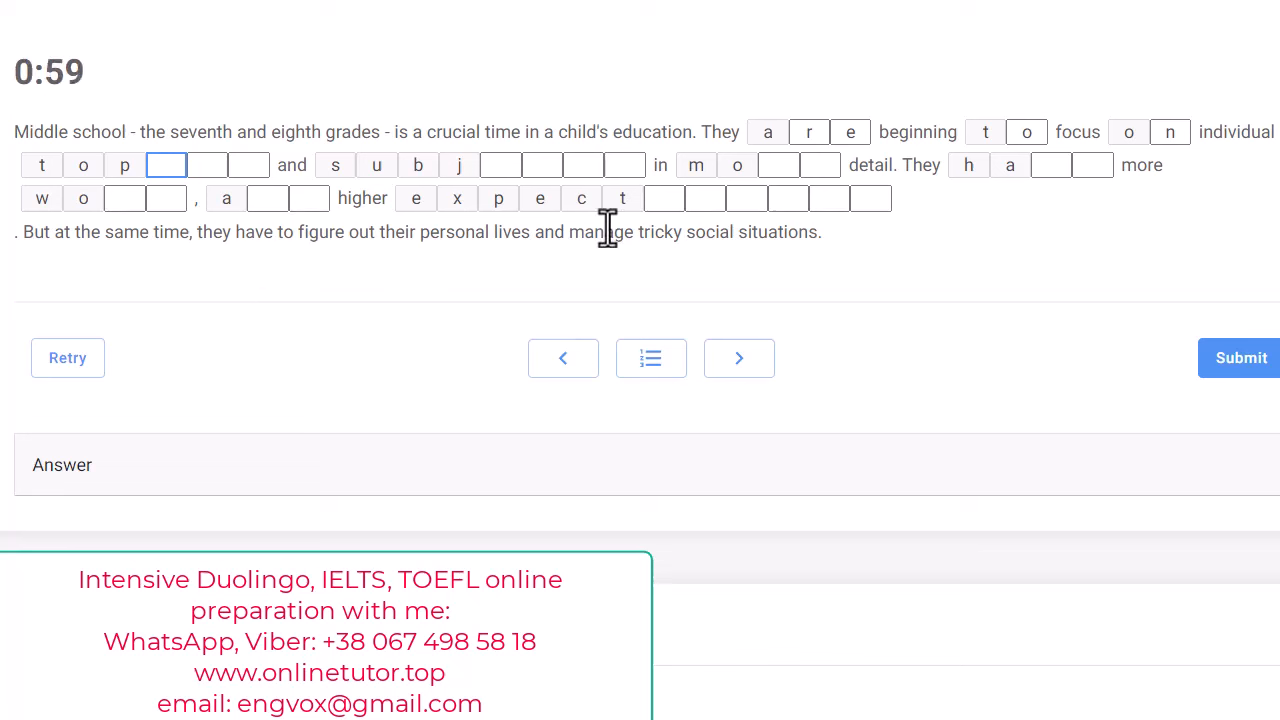
mouse_move(829, 262)
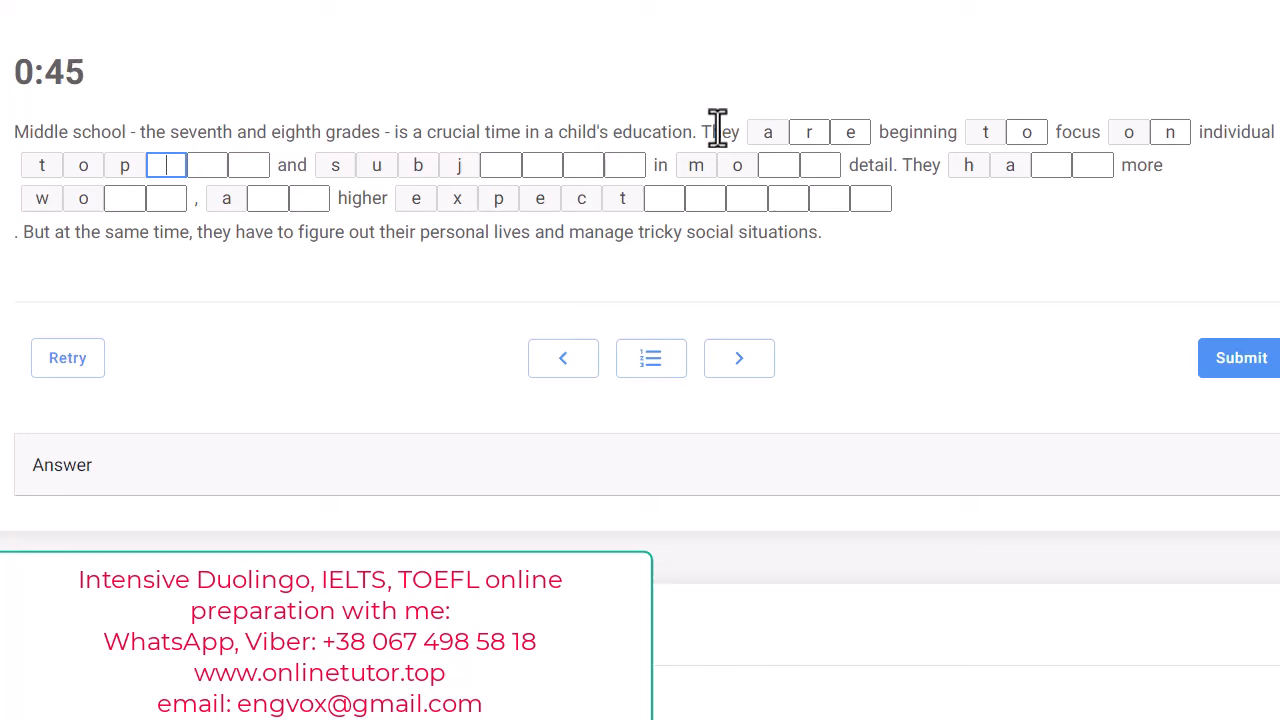
mouse_move(1123, 150)
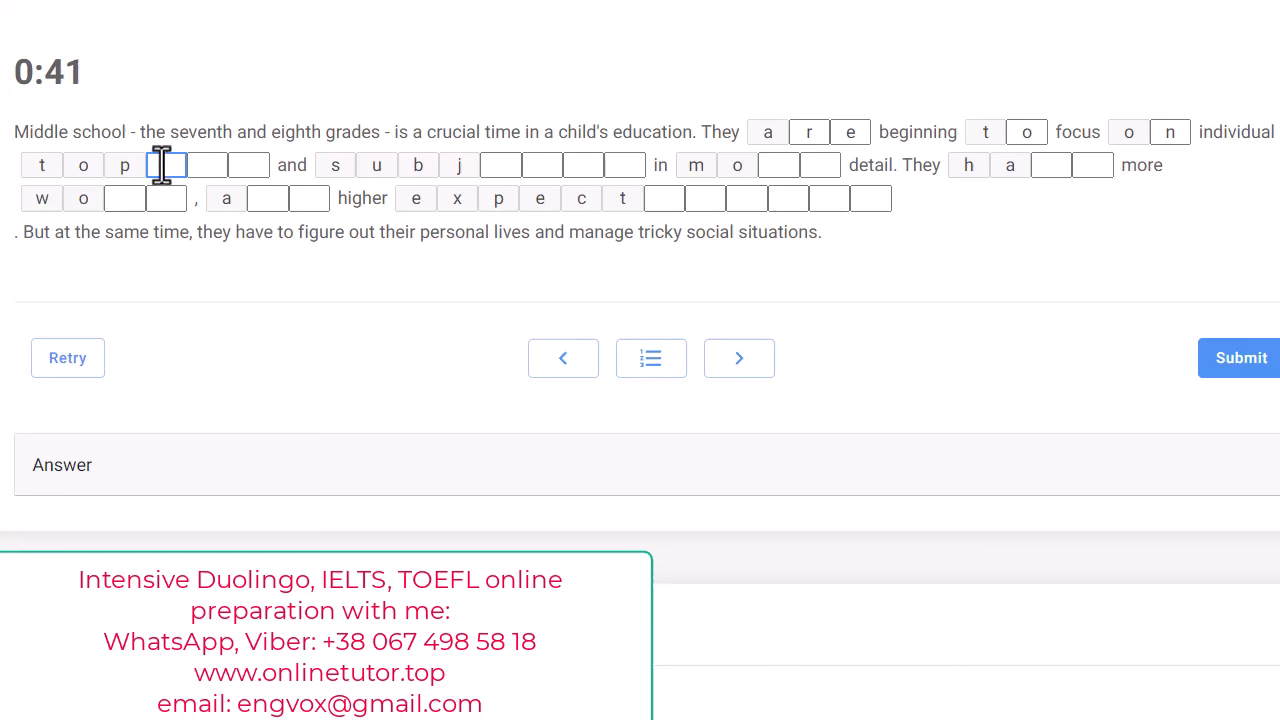
mouse_move(932, 248)
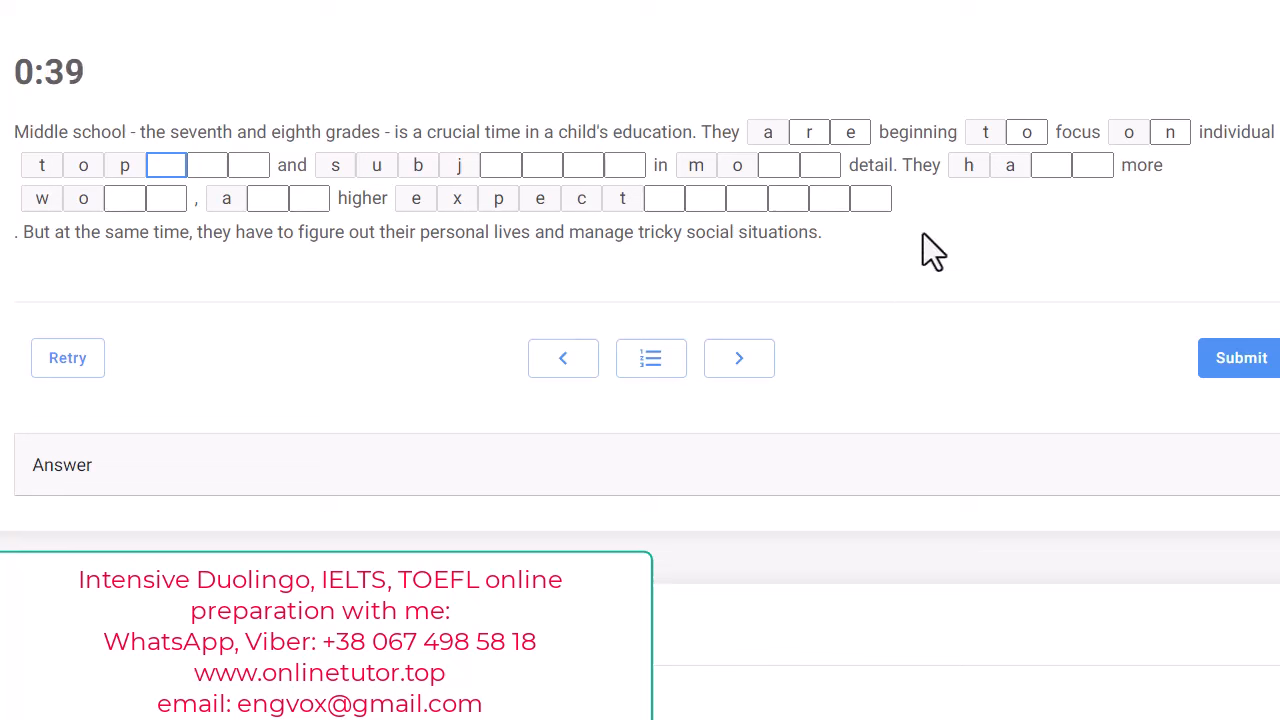
mouse_move(515, 340)
type("i")
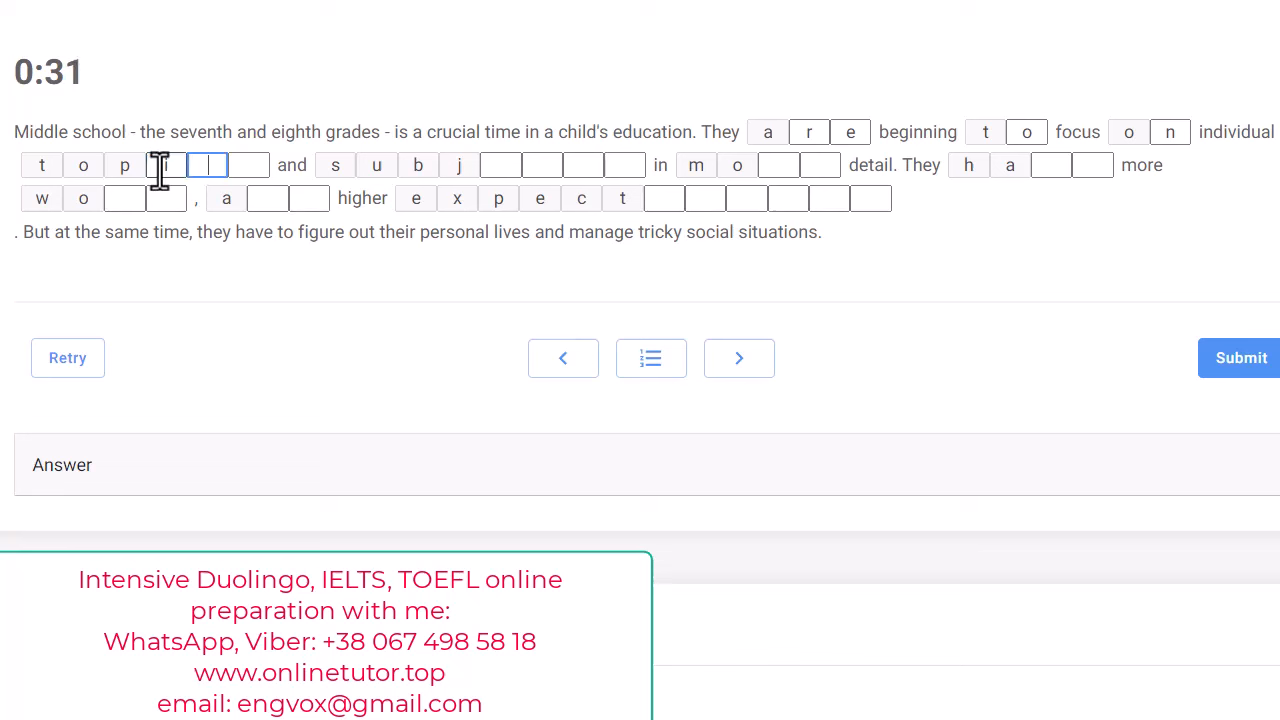
Complete 'topics', 'subjects' and 'more' as the timer runs down to 0:00.
type("cs")
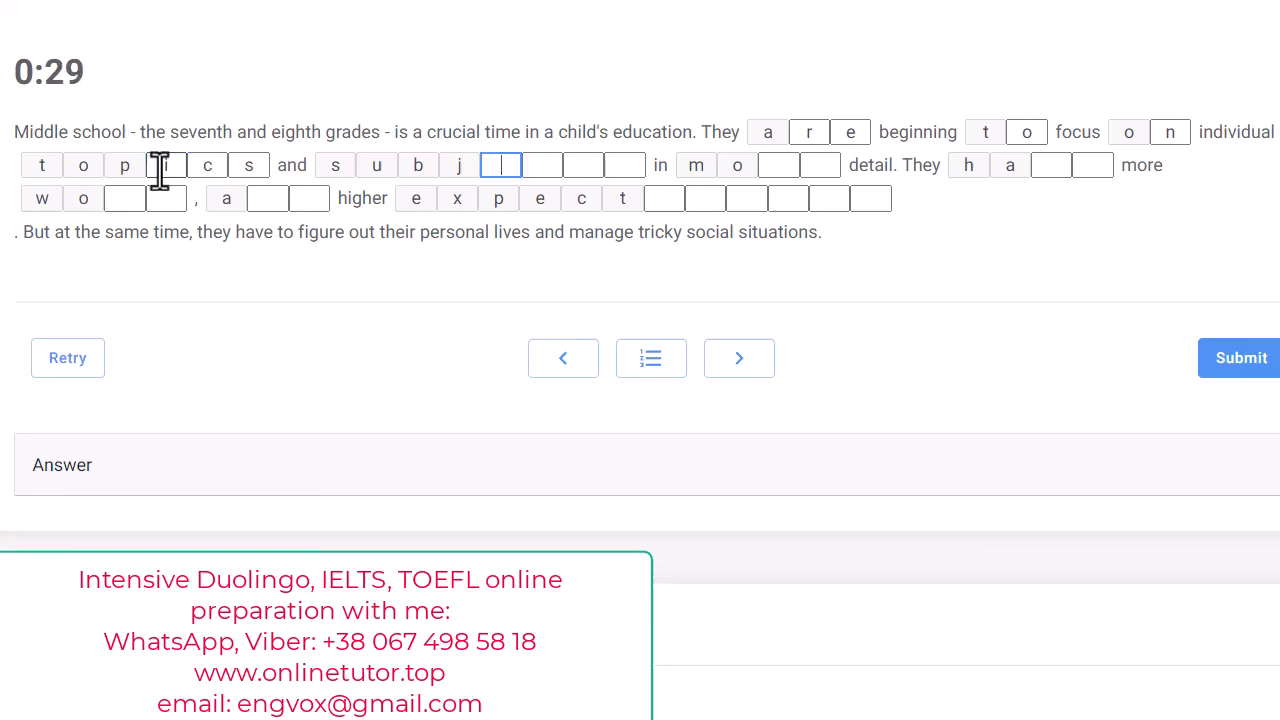
type("i")
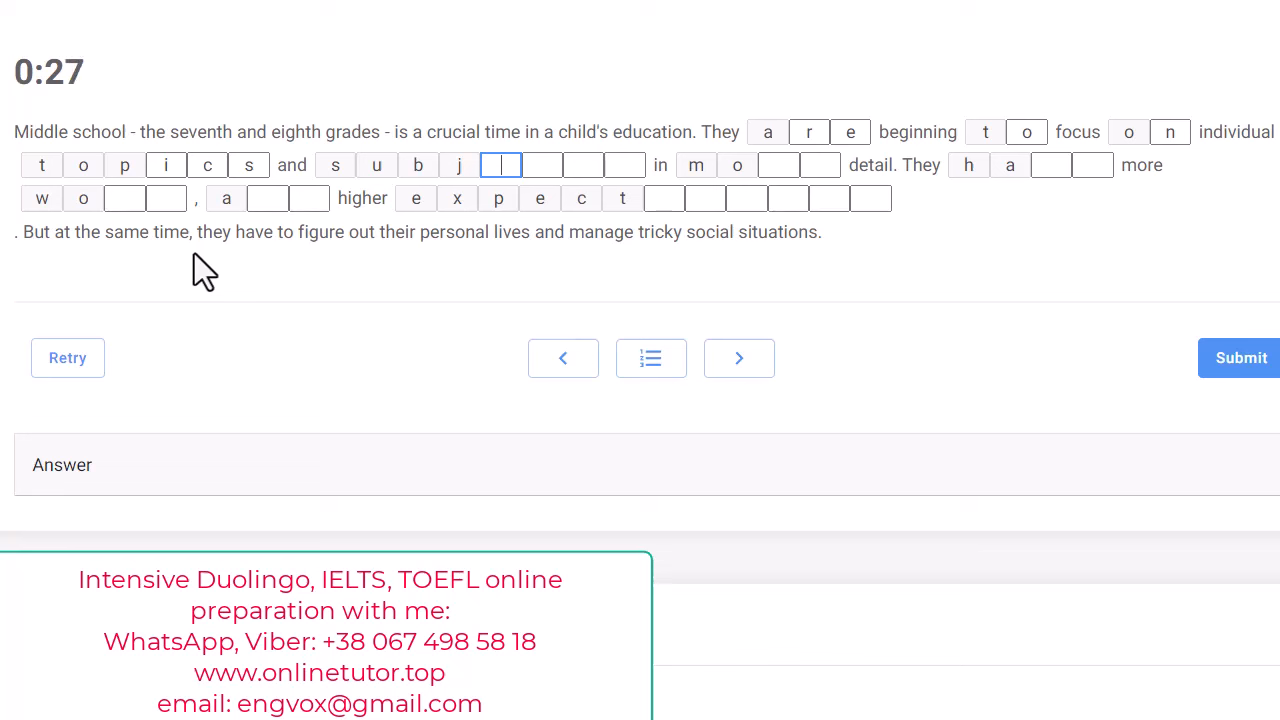
mouse_move(190, 195)
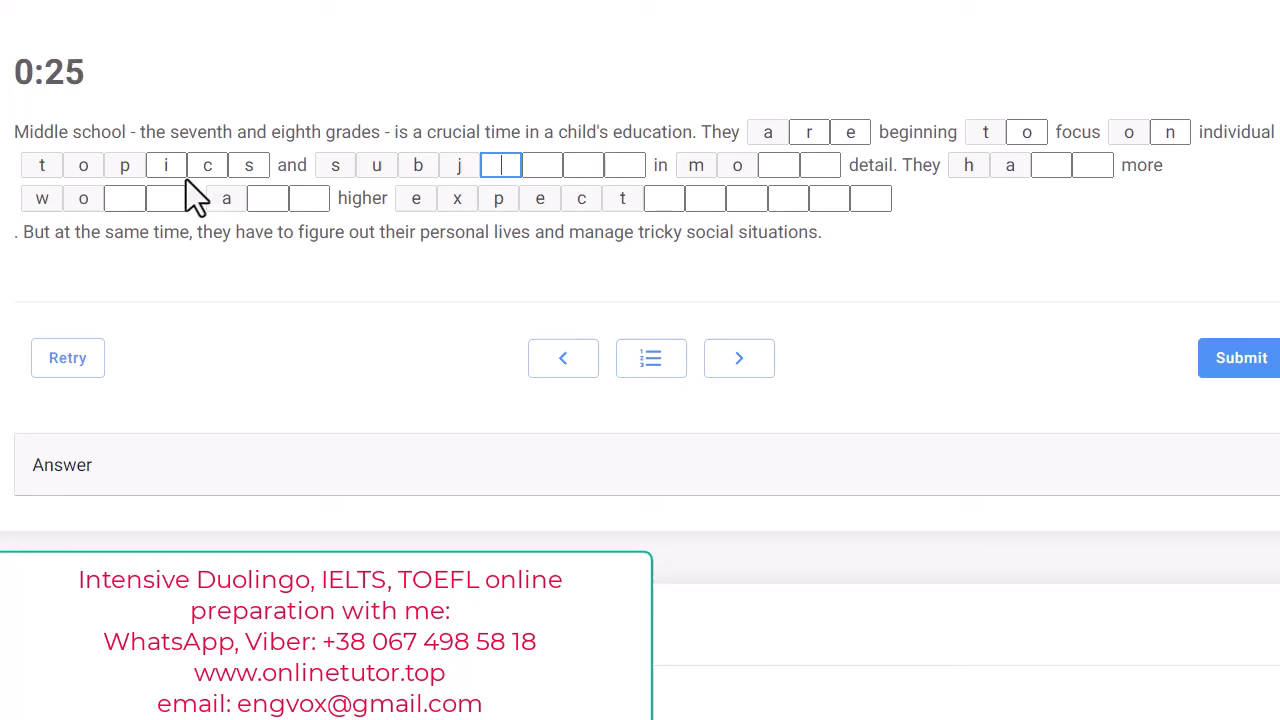
type("ects")
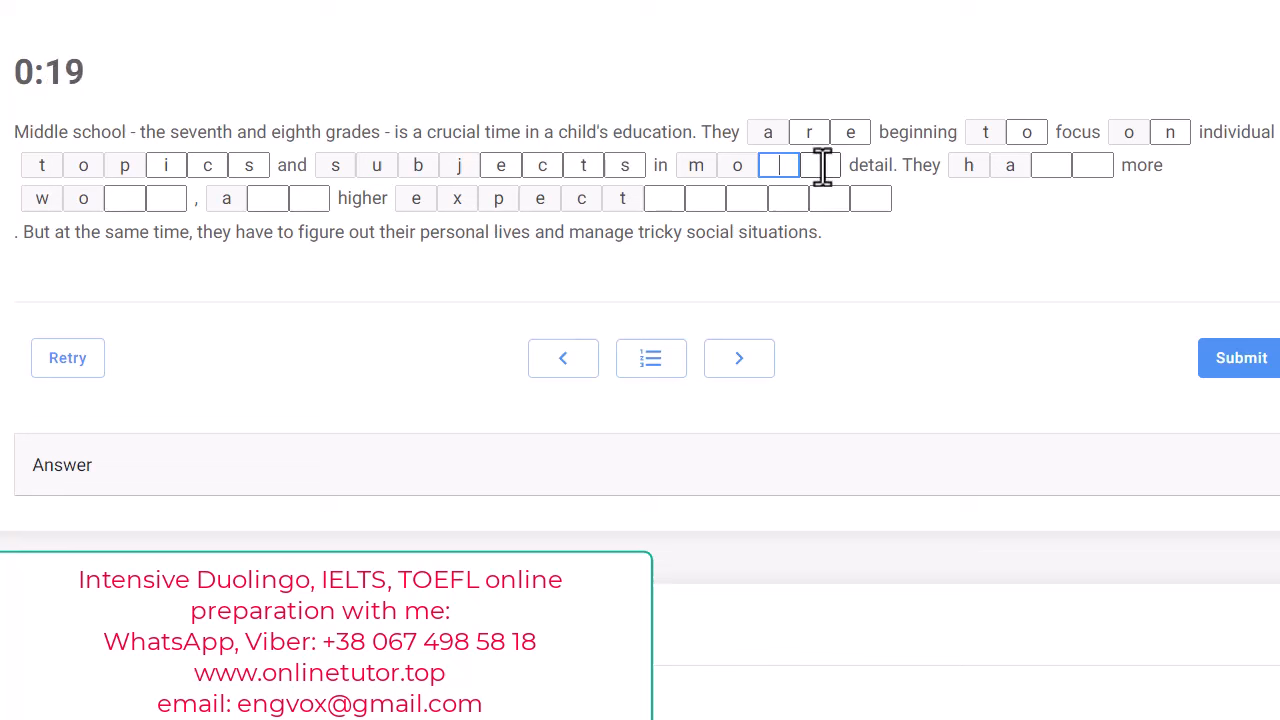
type("r")
left_click(820, 165)
type("t")
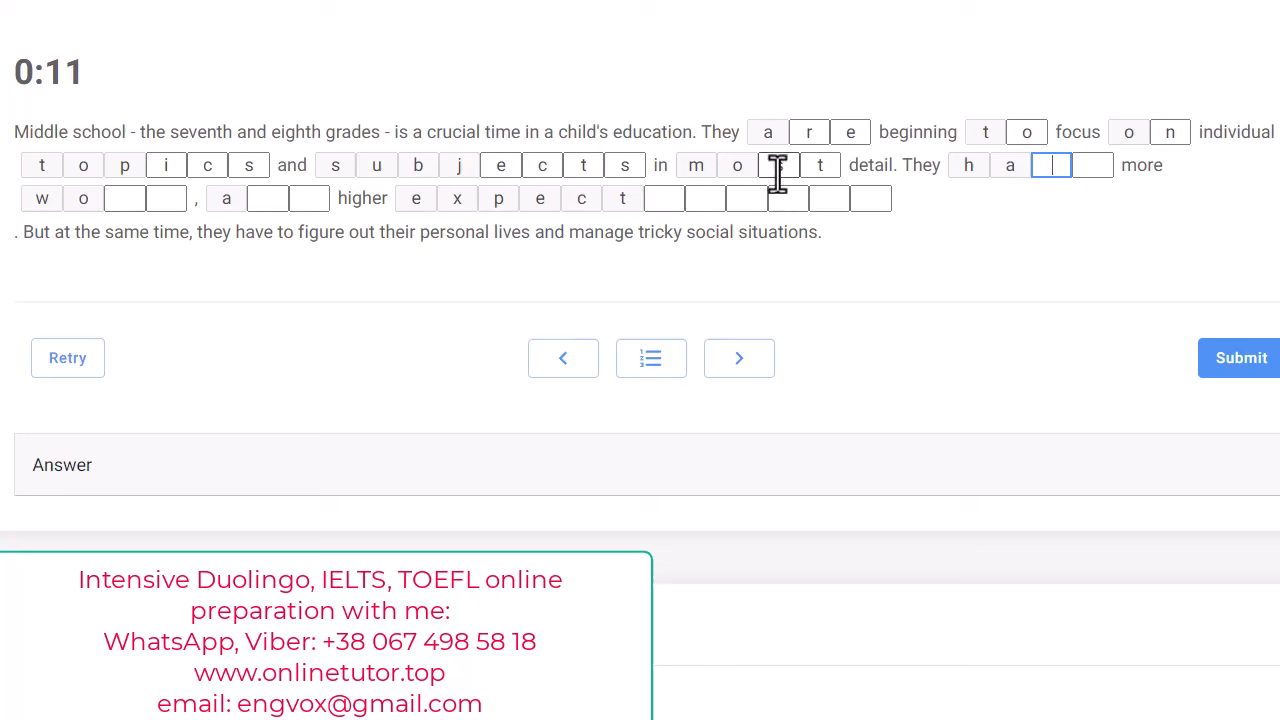
type("s")
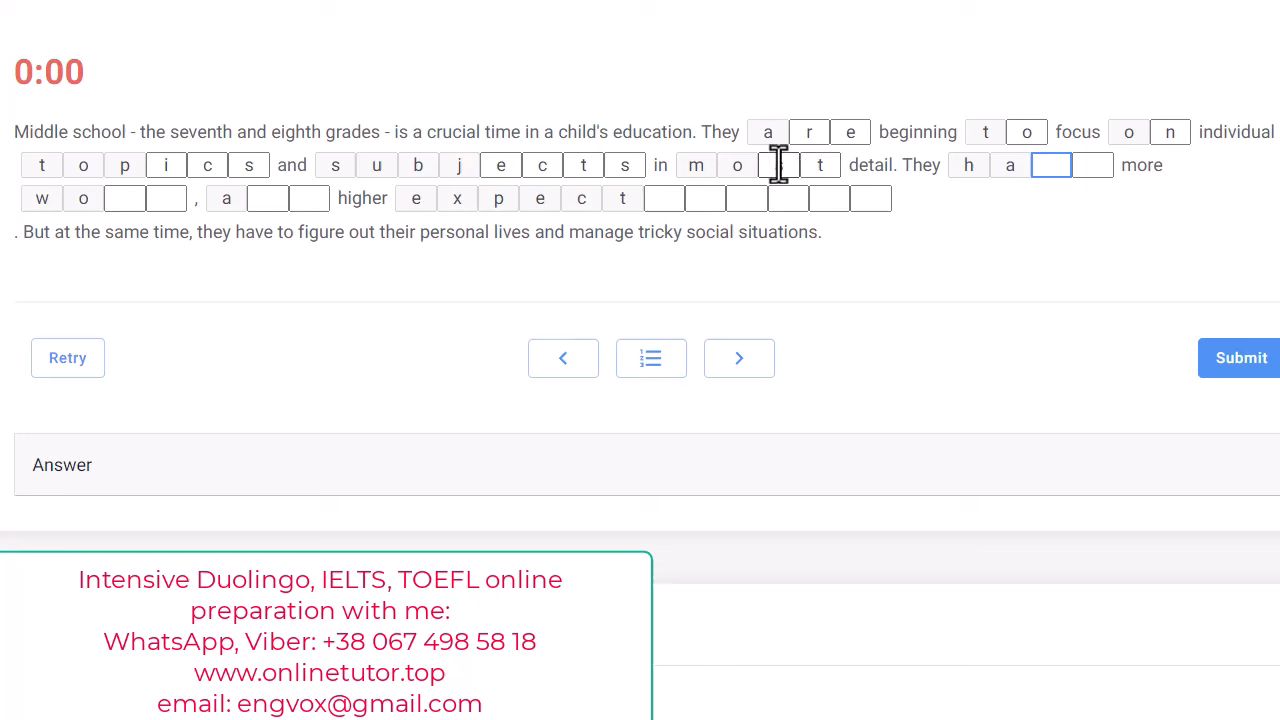
type("r")
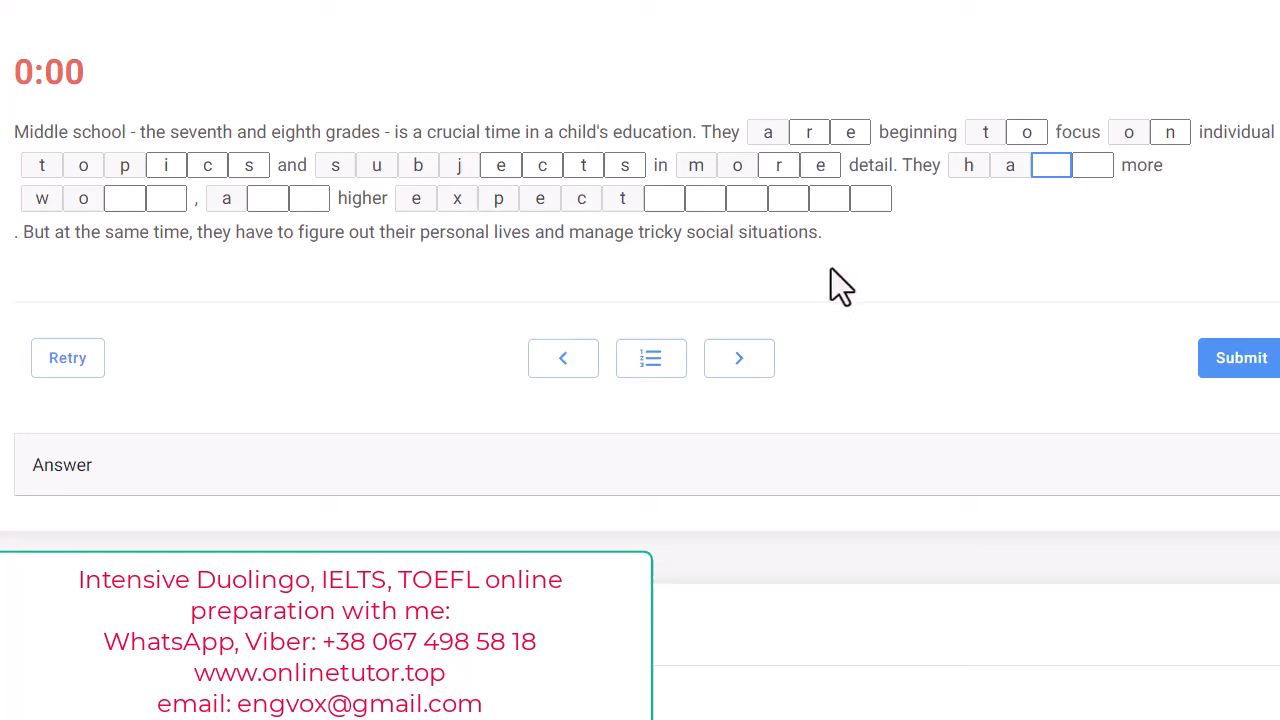
mouse_move(820, 280)
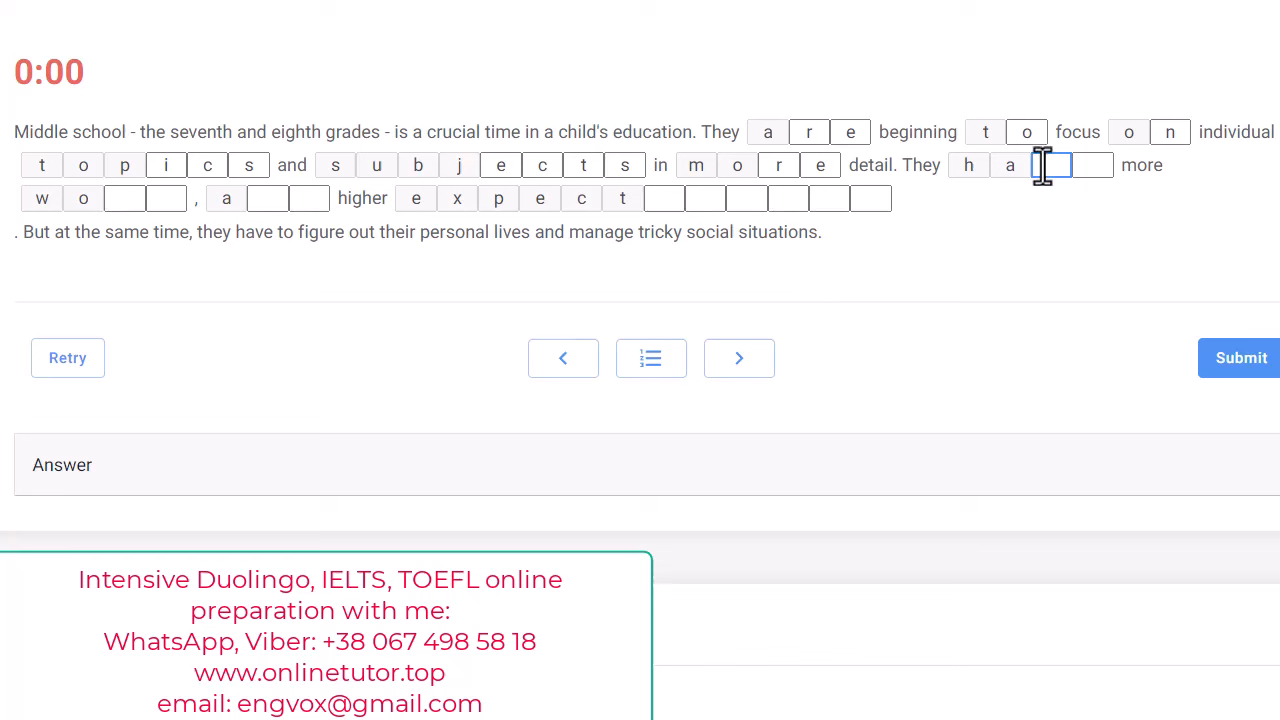
Fill in 'have', 'work' and 'and' on the passage's third line.
type("v")
left_click(1092, 165)
type("e")
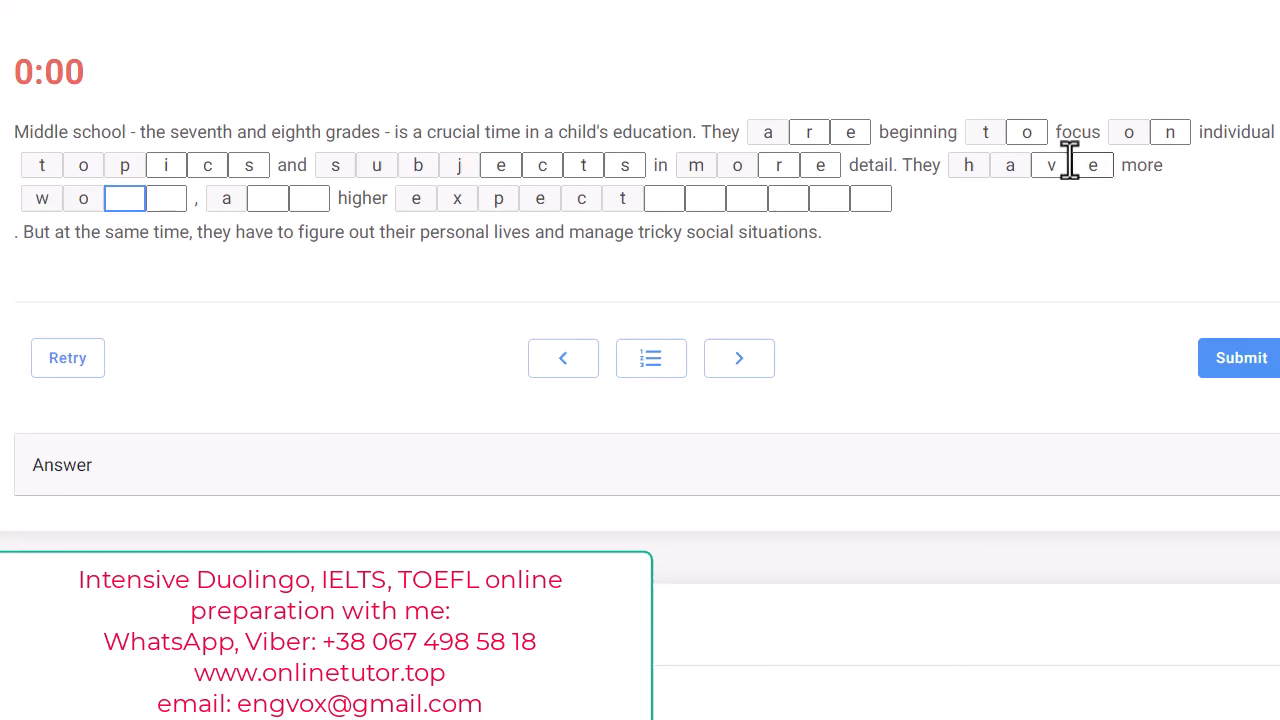
mouse_move(500, 525)
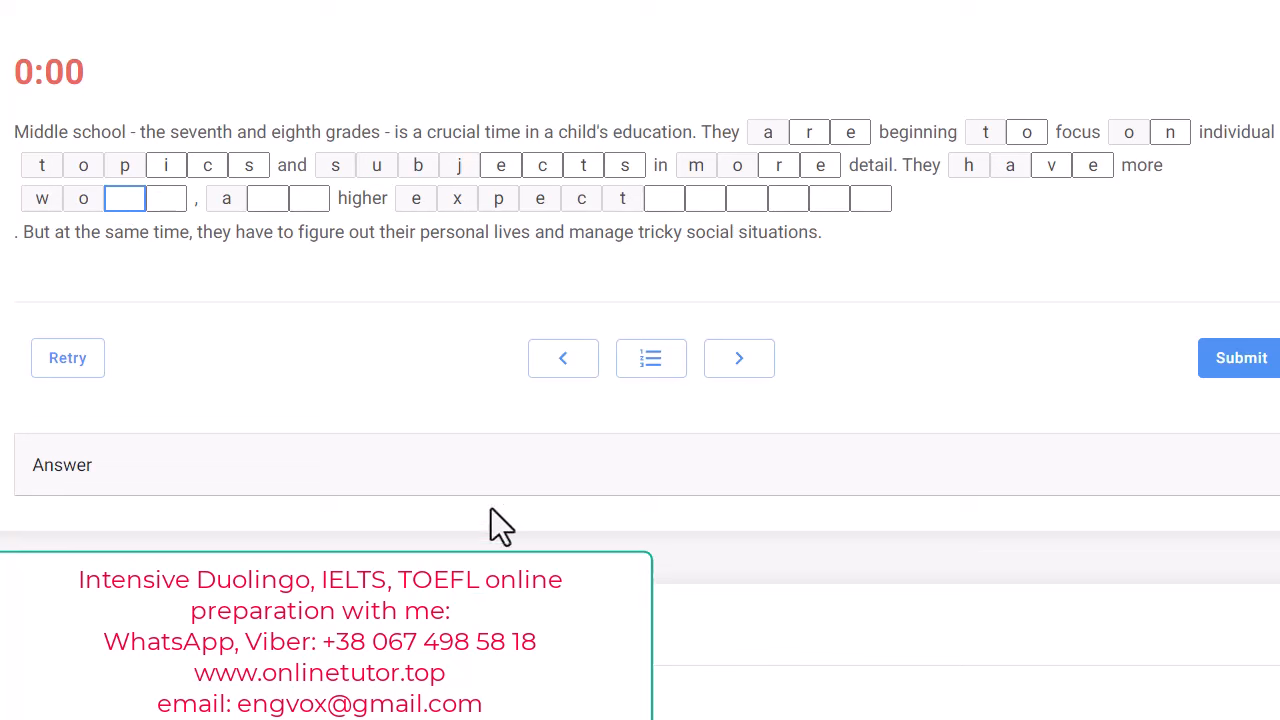
mouse_move(1035, 512)
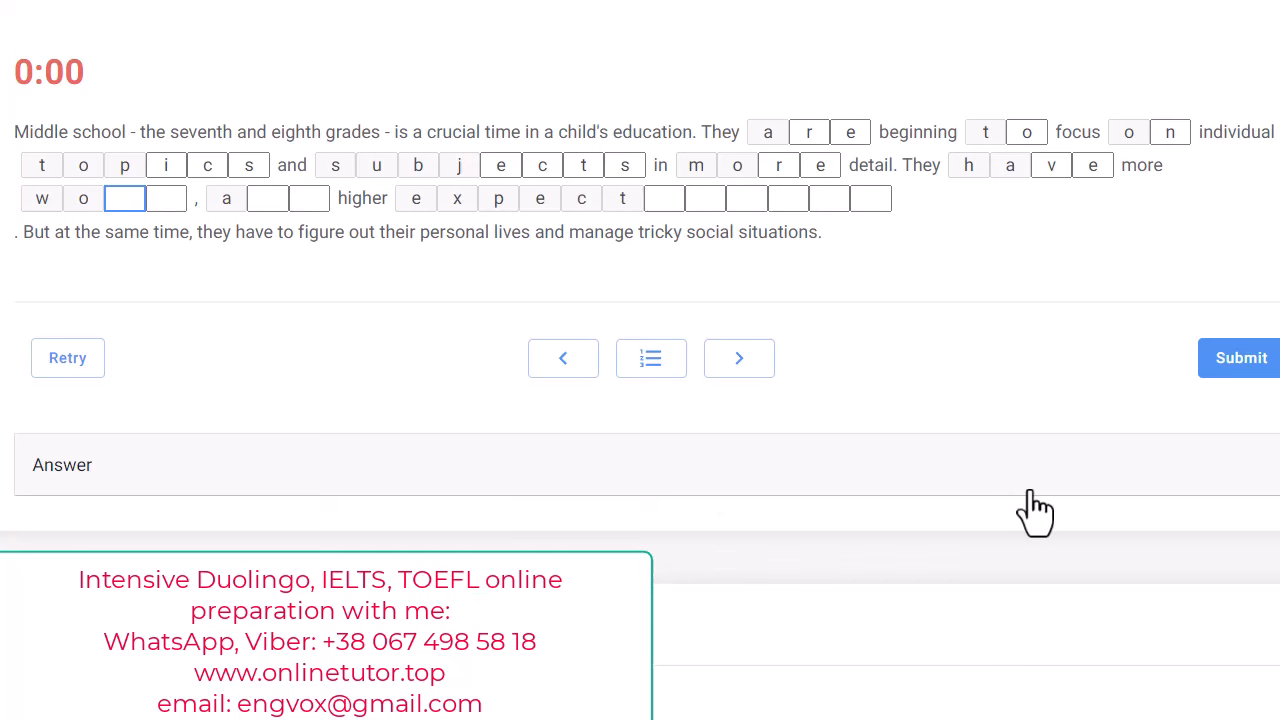
mouse_move(193, 237)
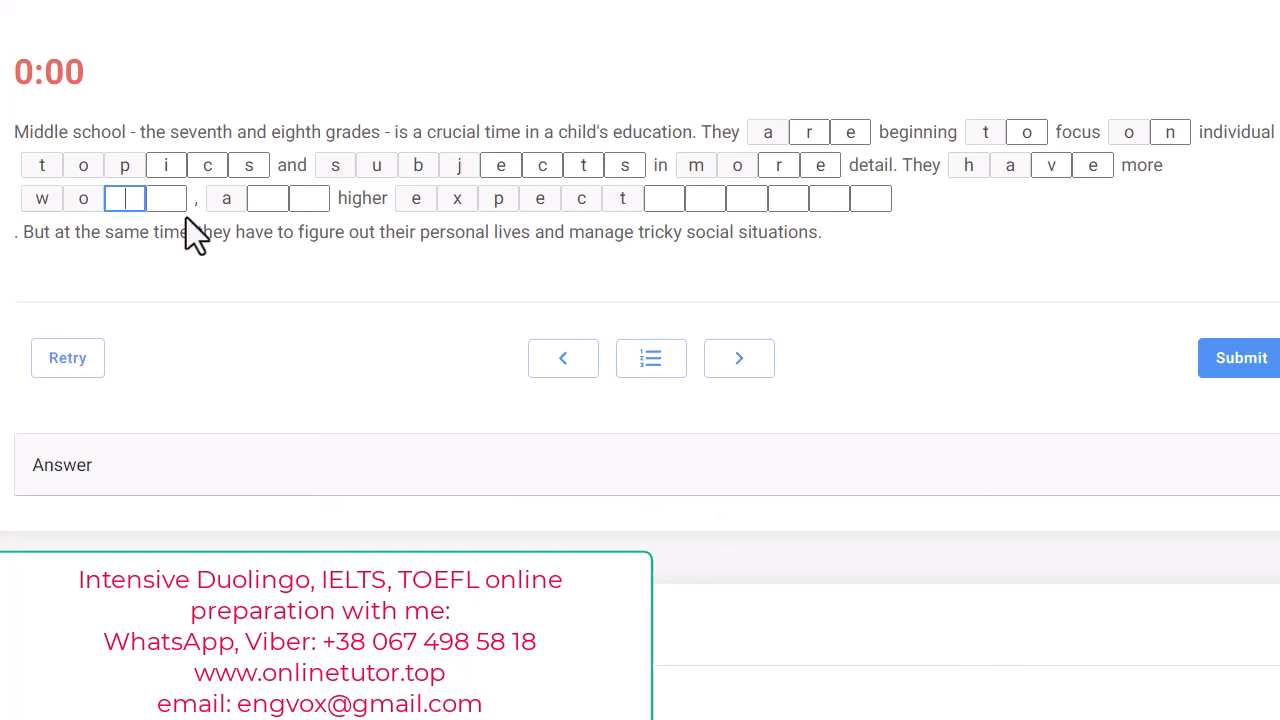
mouse_move(195, 205)
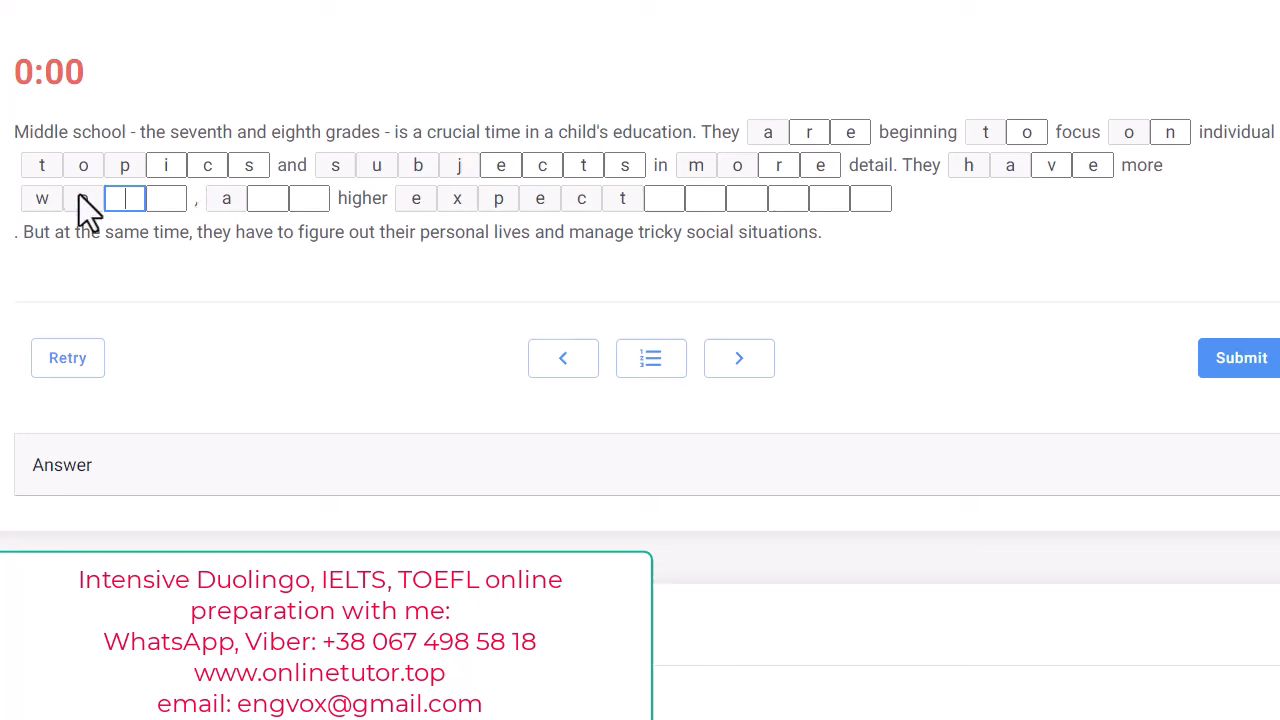
type("o")
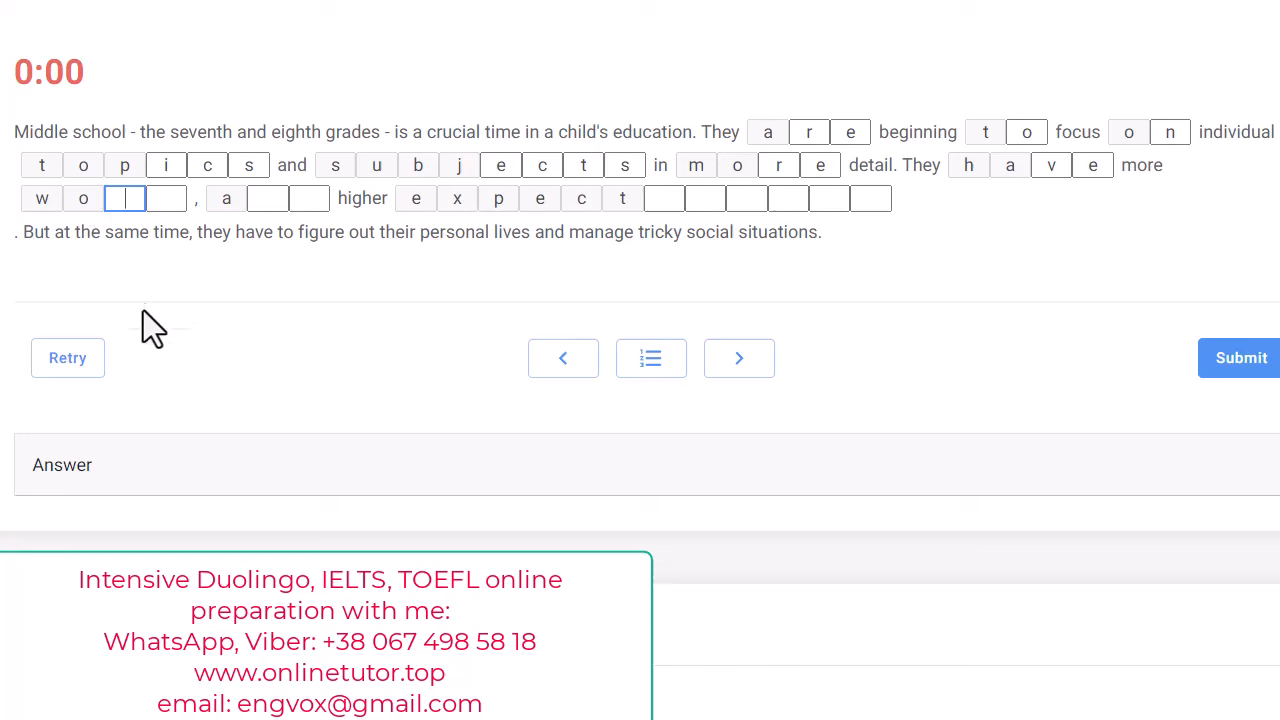
mouse_move(120, 230)
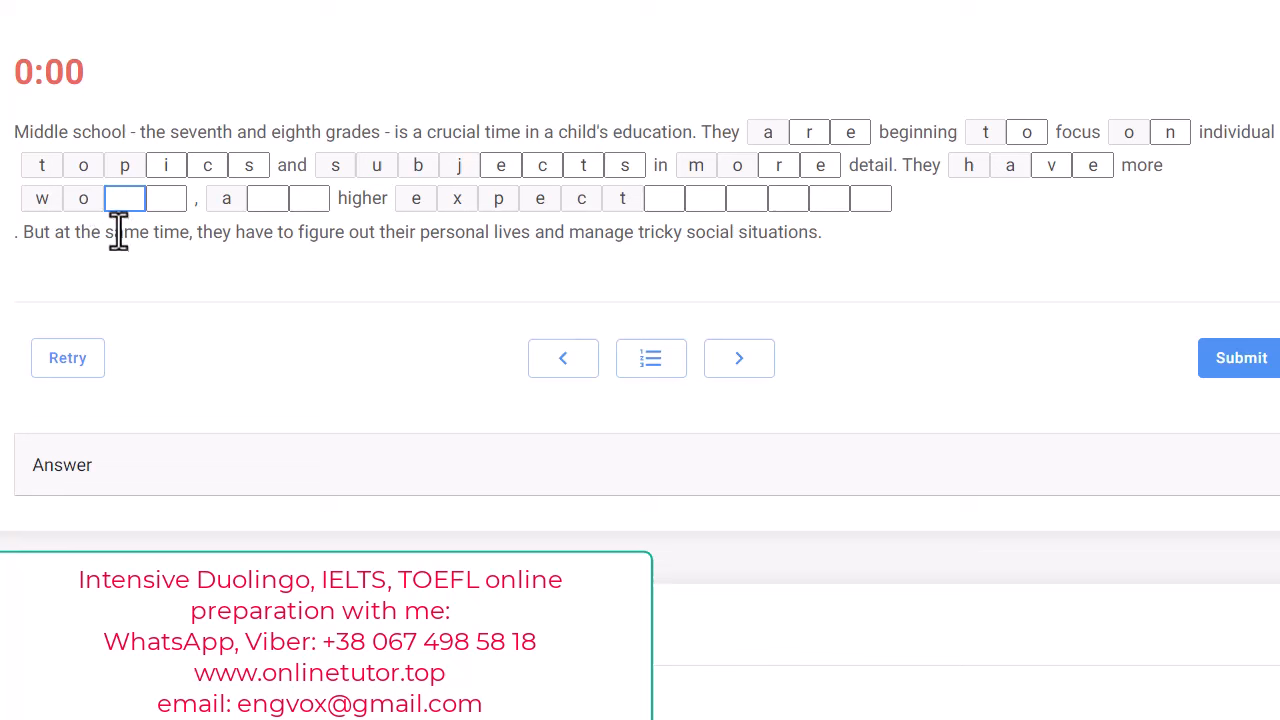
type("rk")
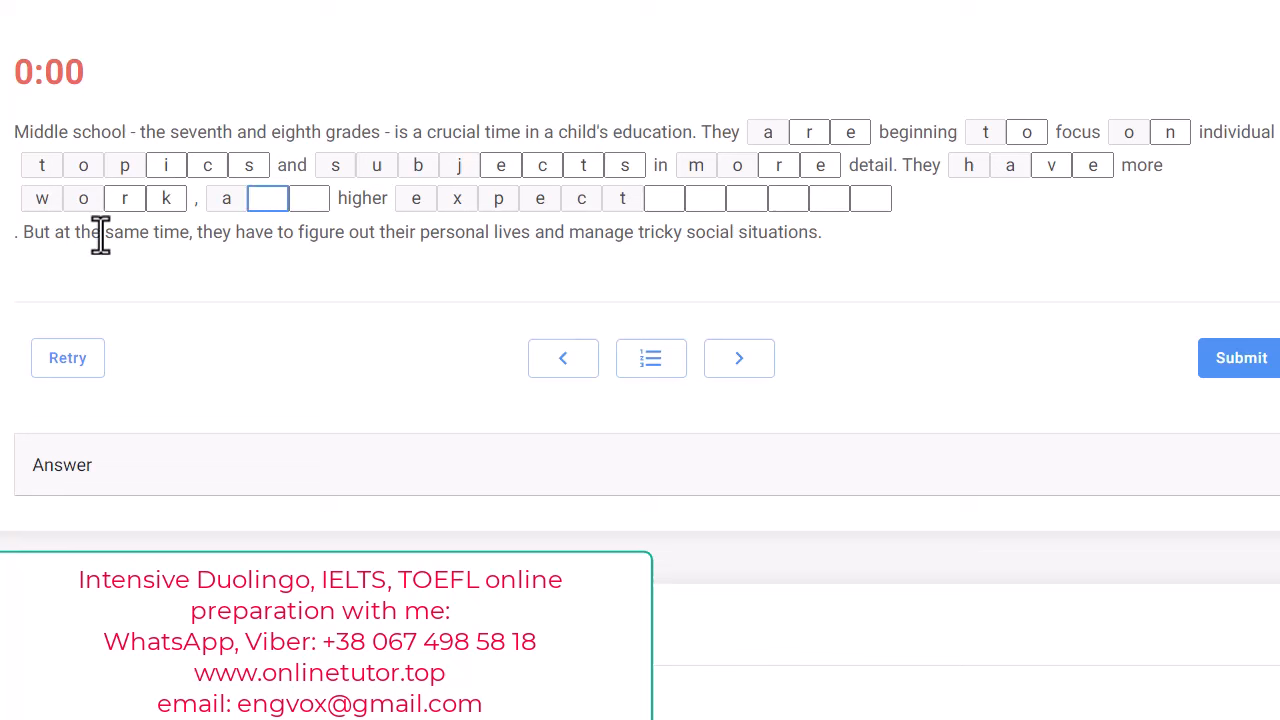
mouse_move(160, 282)
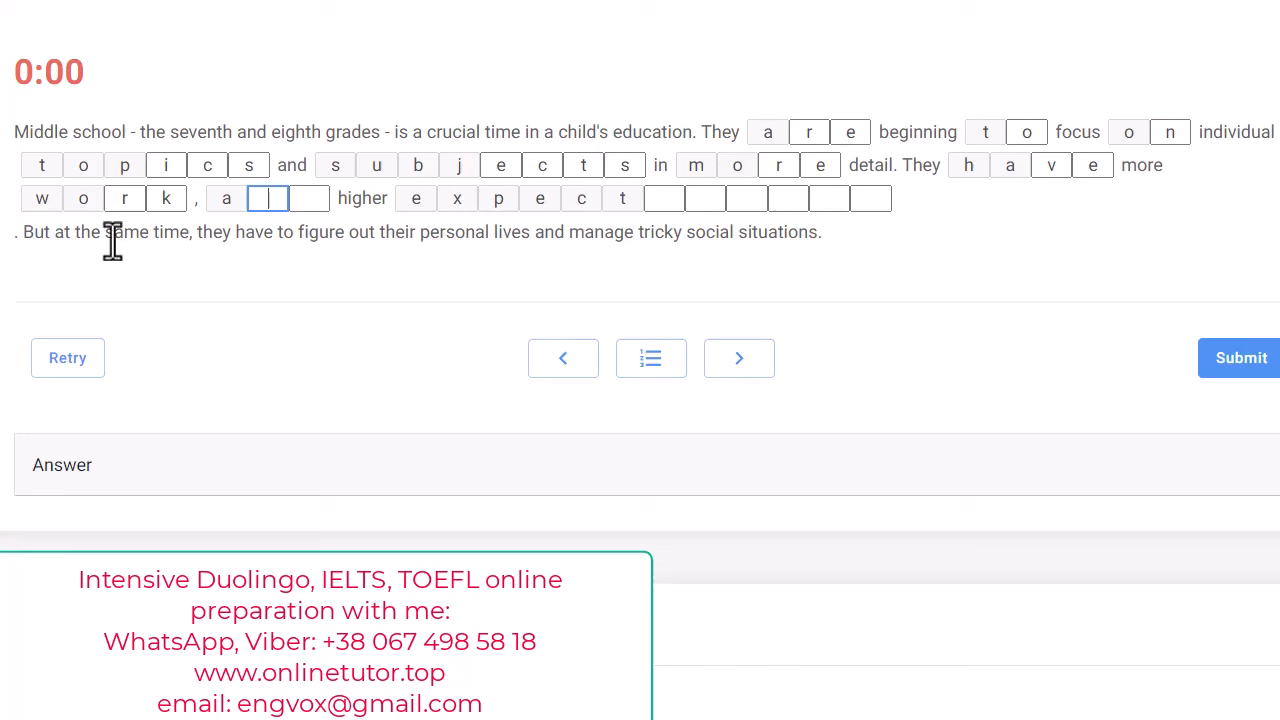
mouse_move(265, 235)
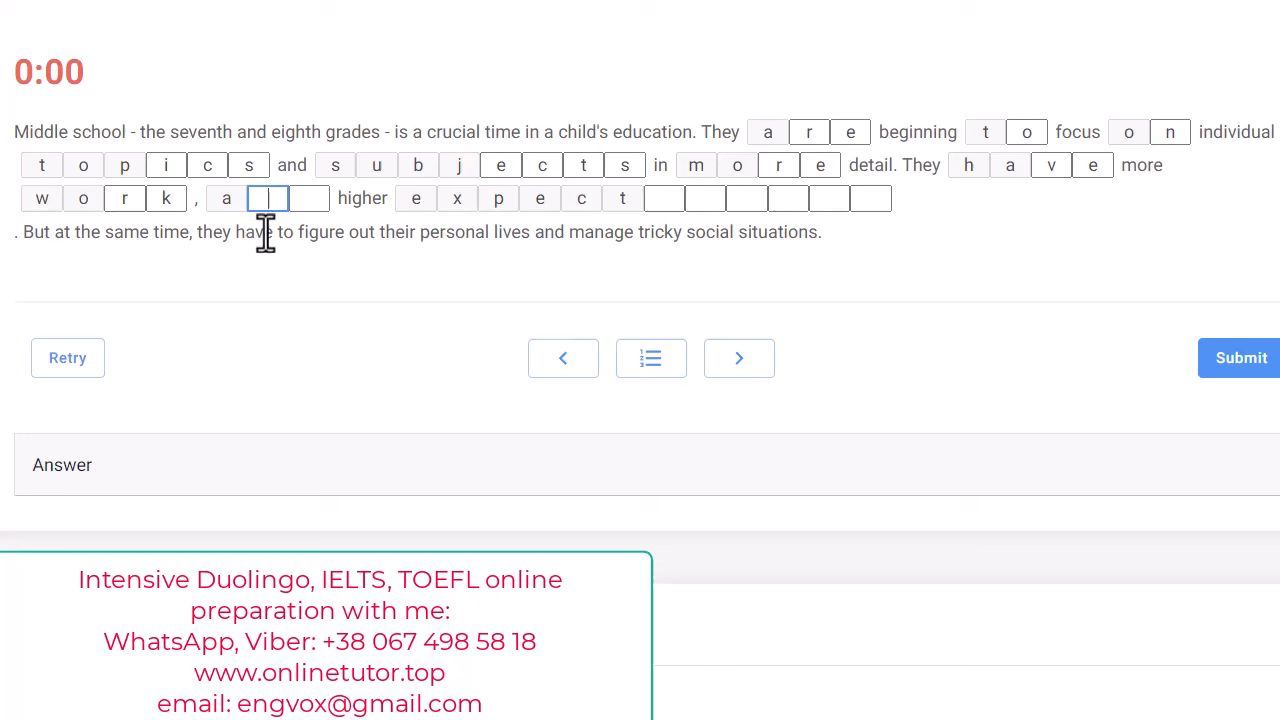
type("nd")
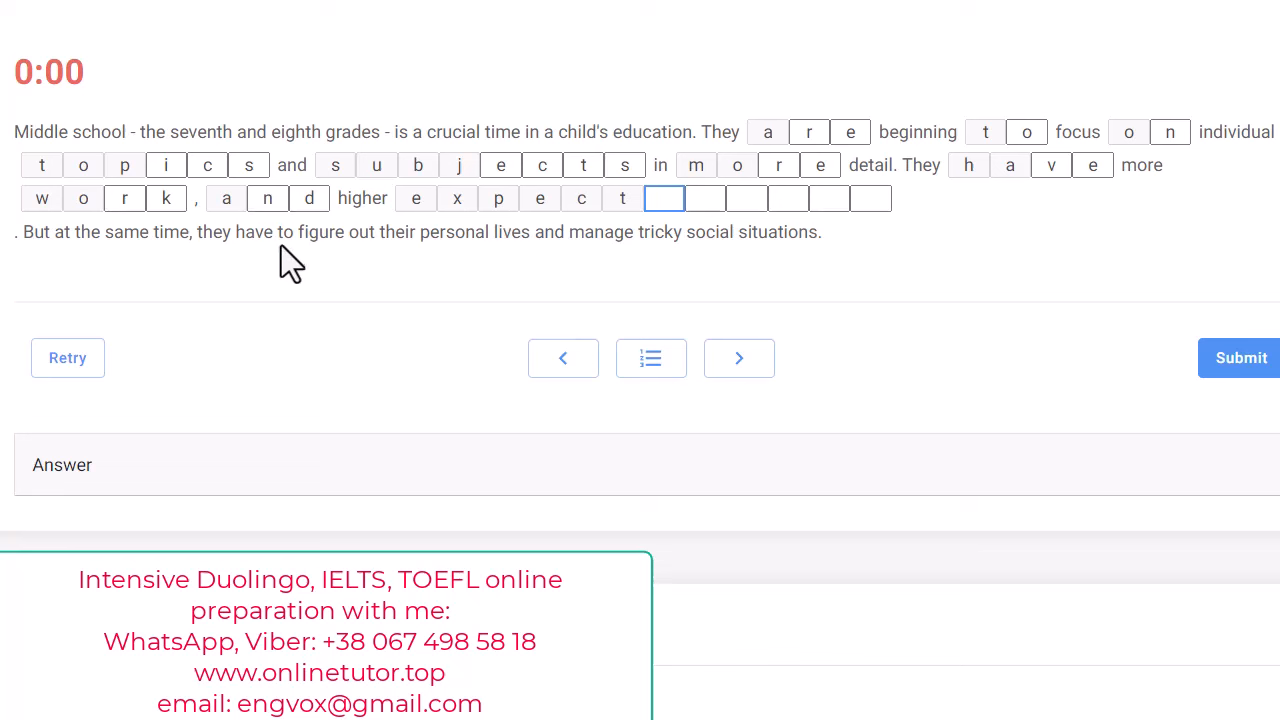
mouse_move(230, 235)
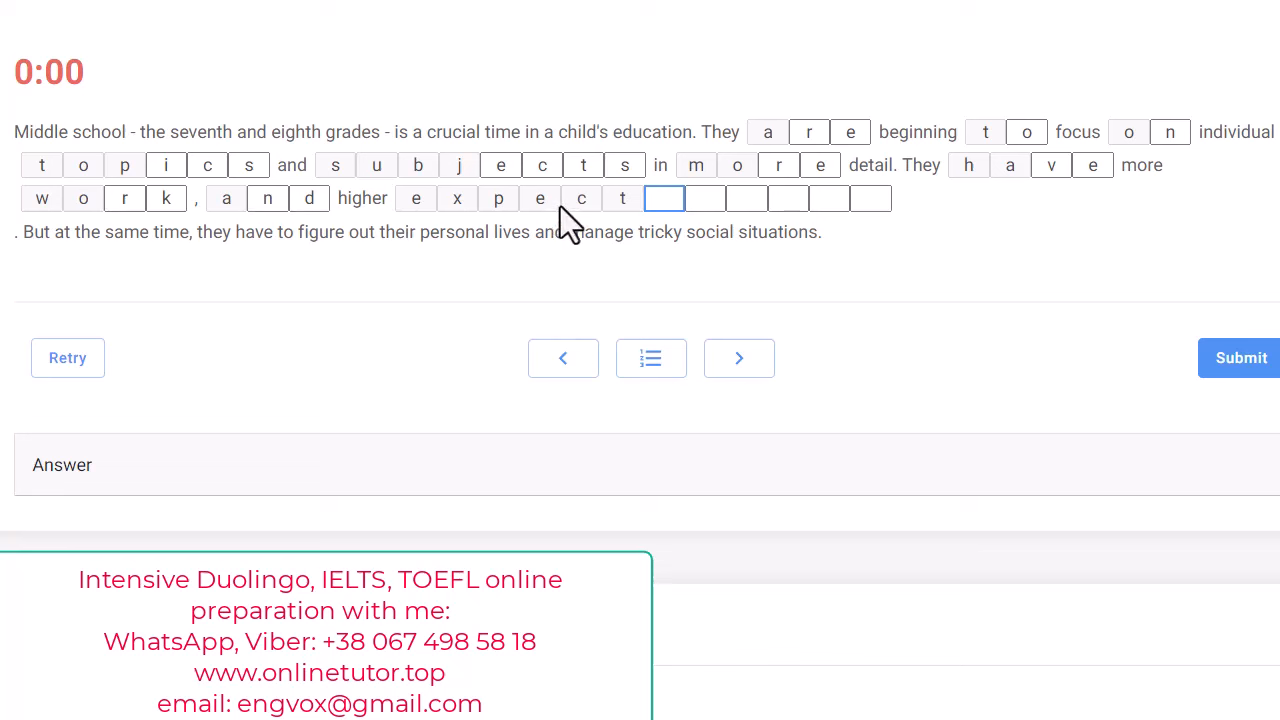
type("h")
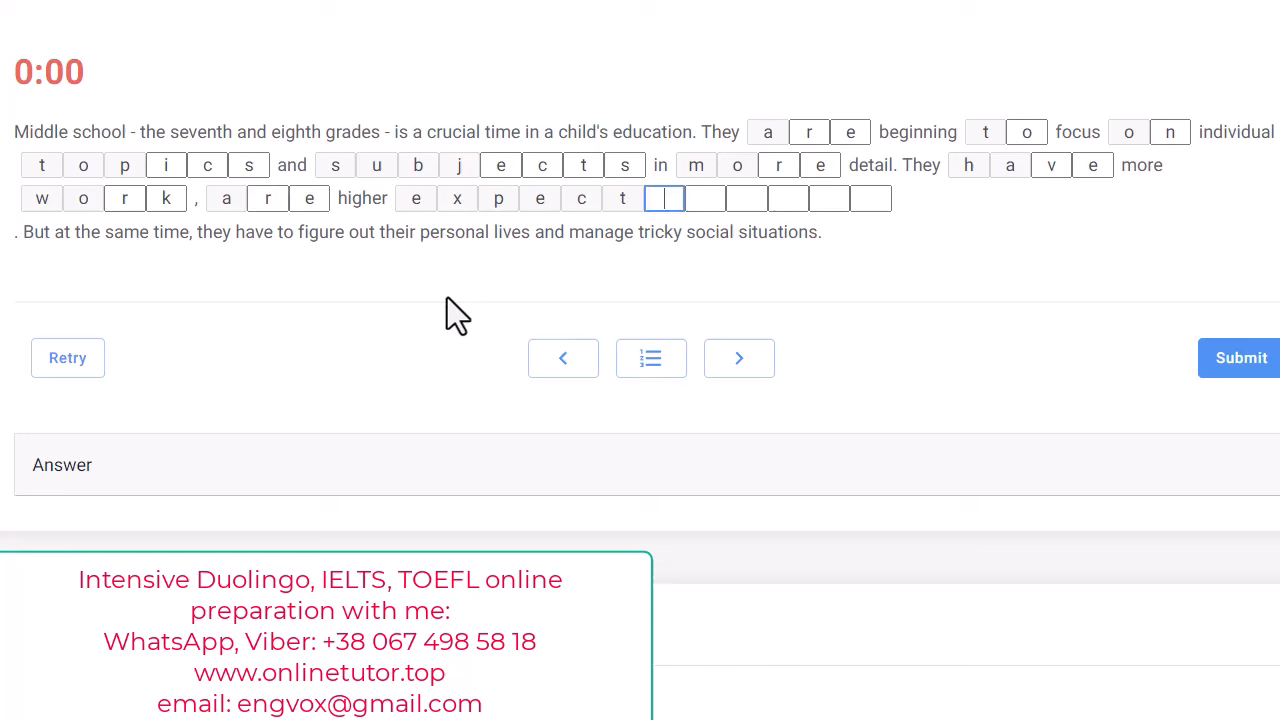
mouse_move(313, 287)
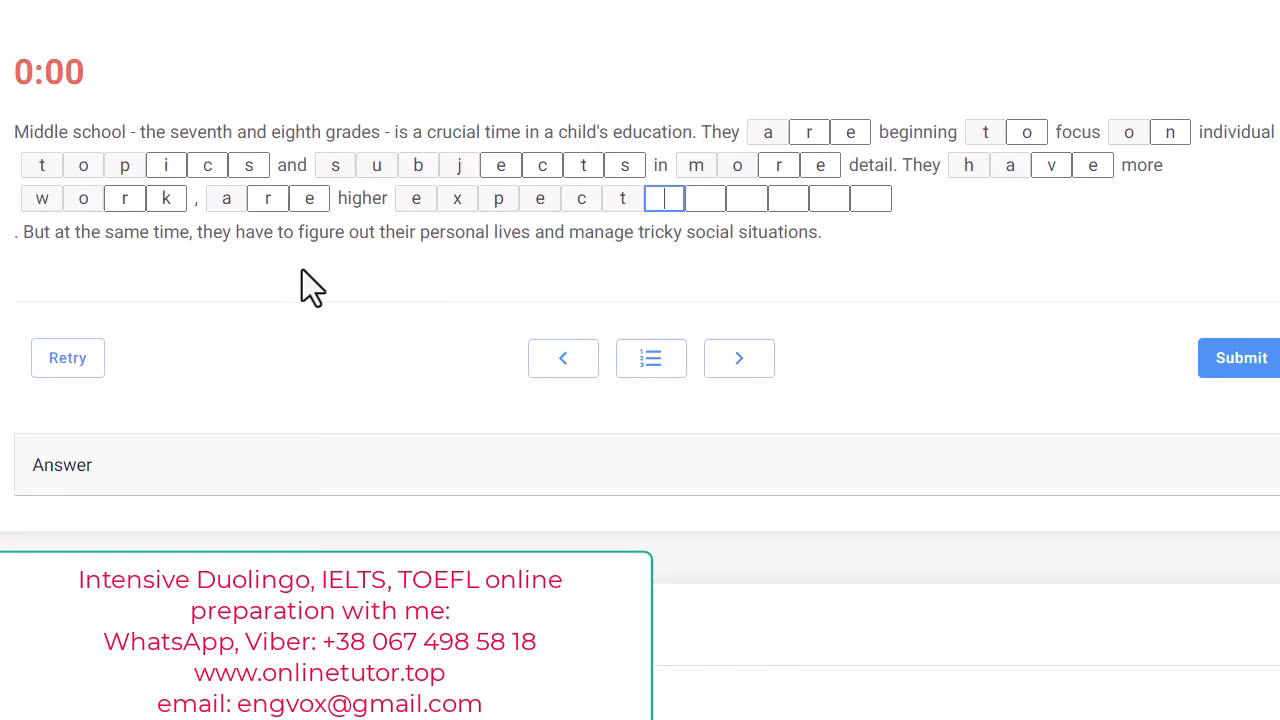
mouse_move(190, 220)
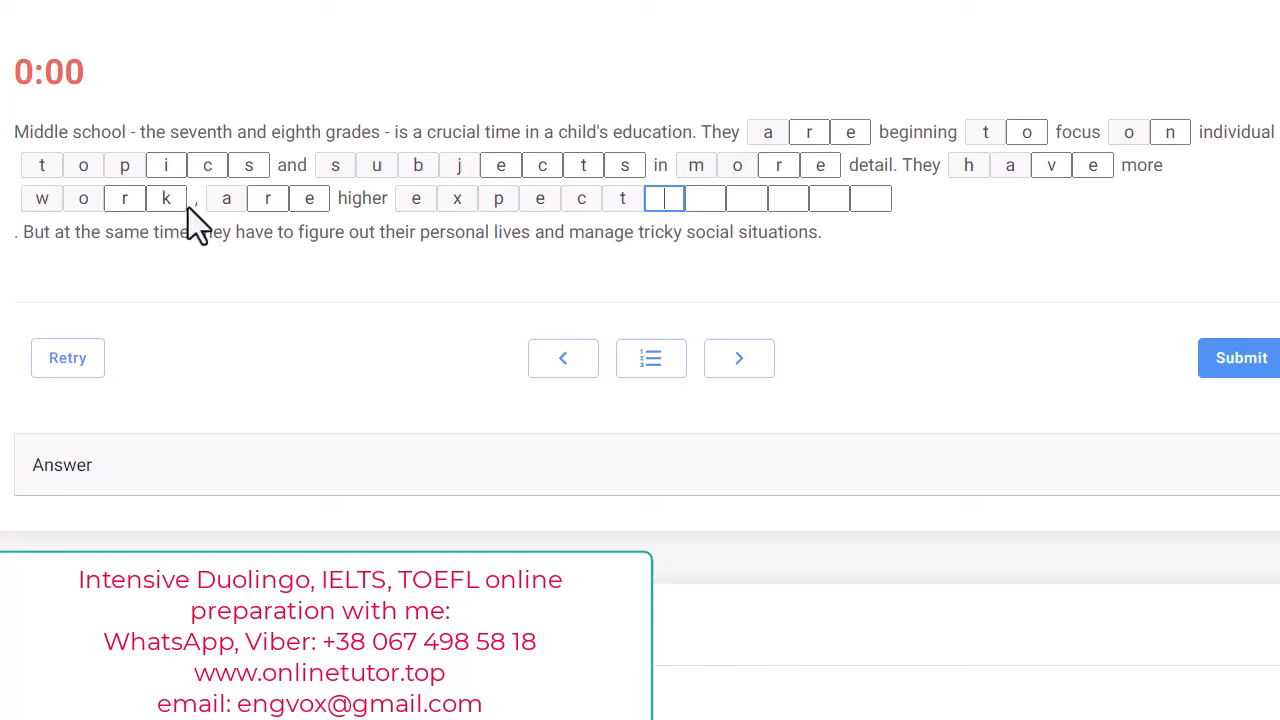
mouse_move(306, 240)
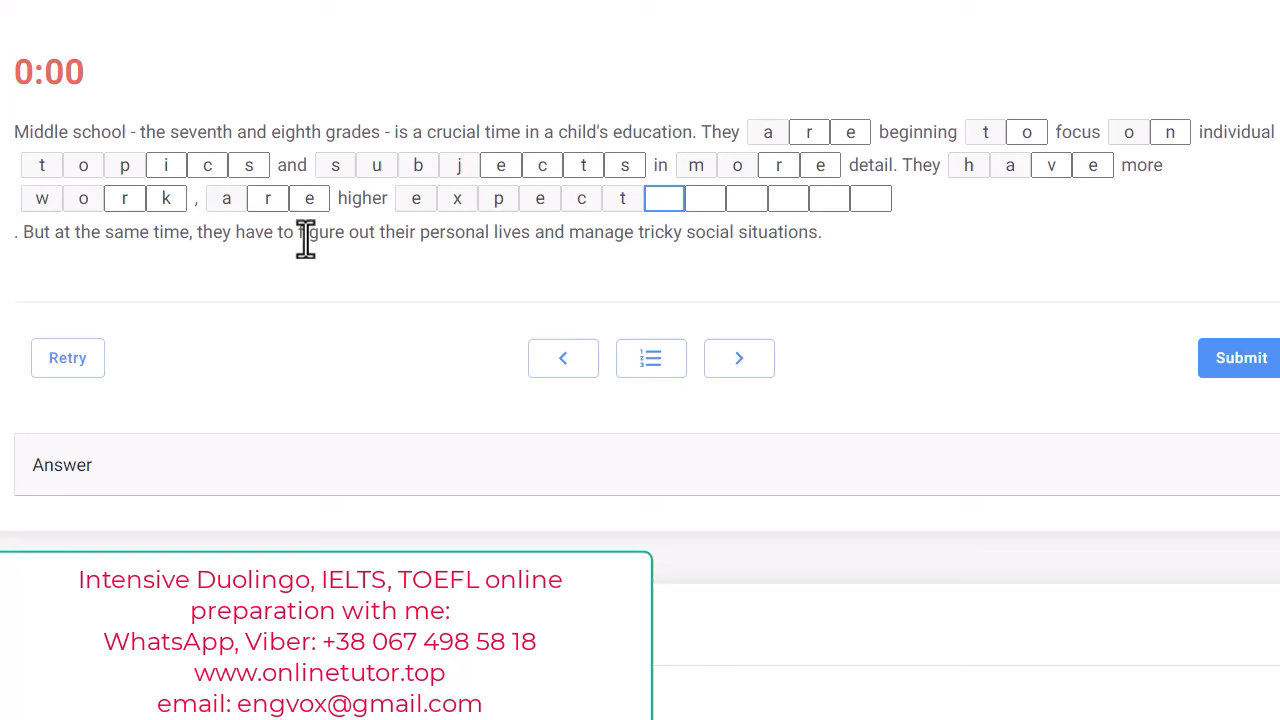
mouse_move(250, 215)
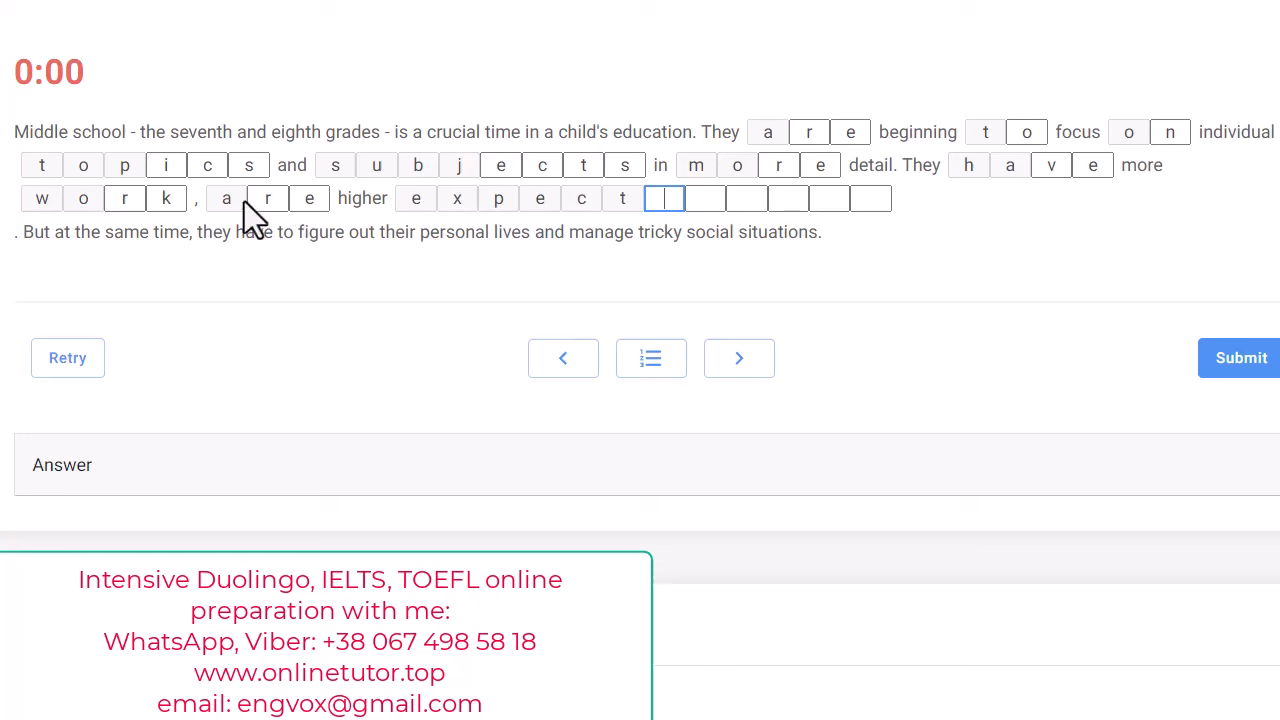
mouse_move(204, 368)
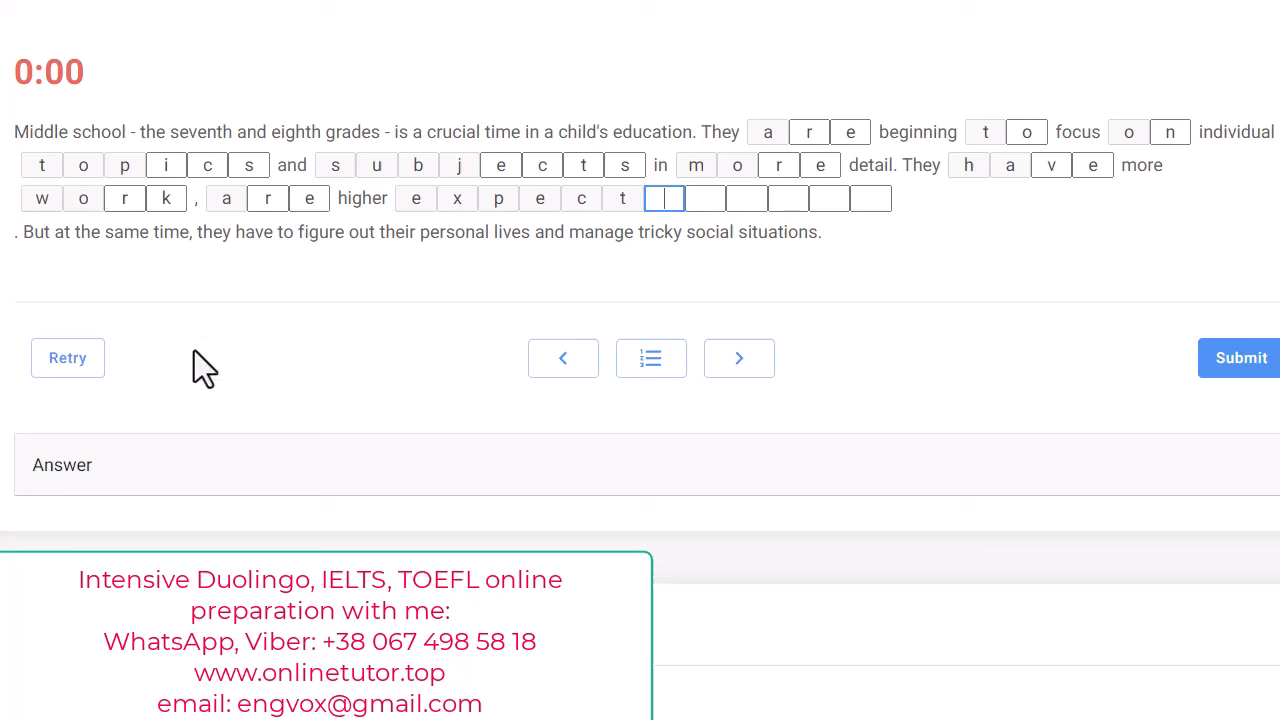
mouse_move(203, 230)
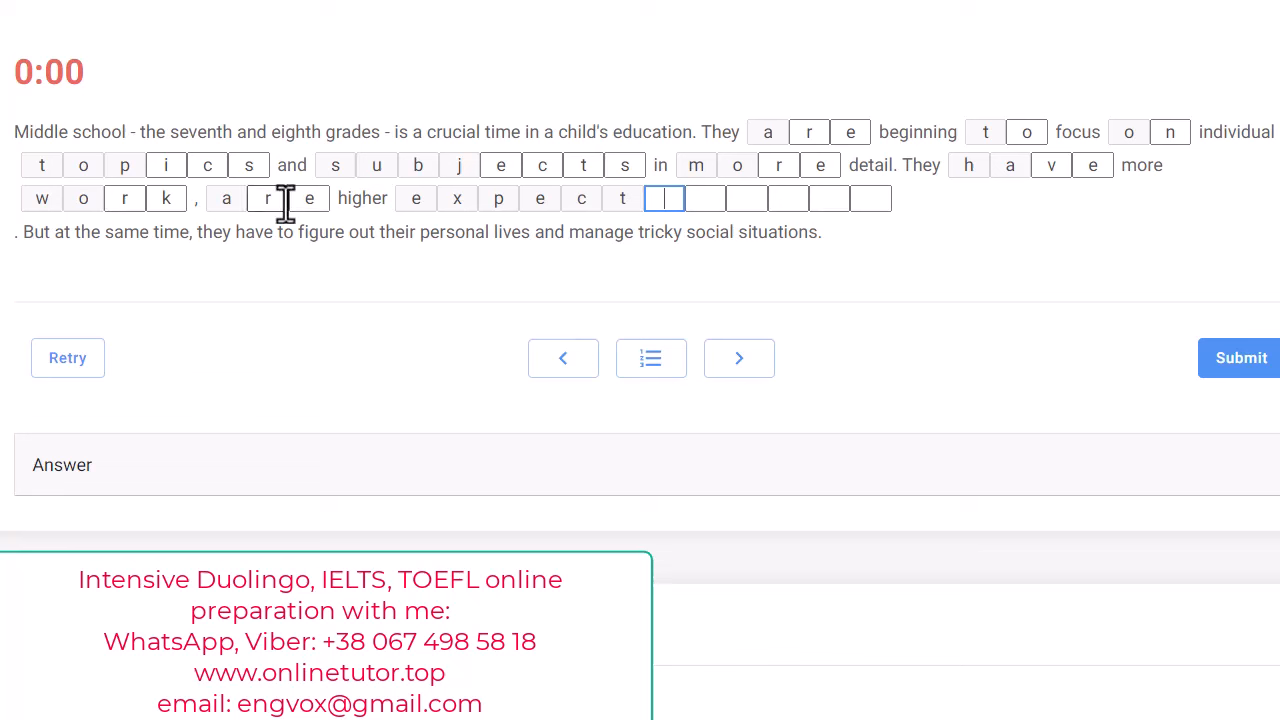
mouse_move(308, 231)
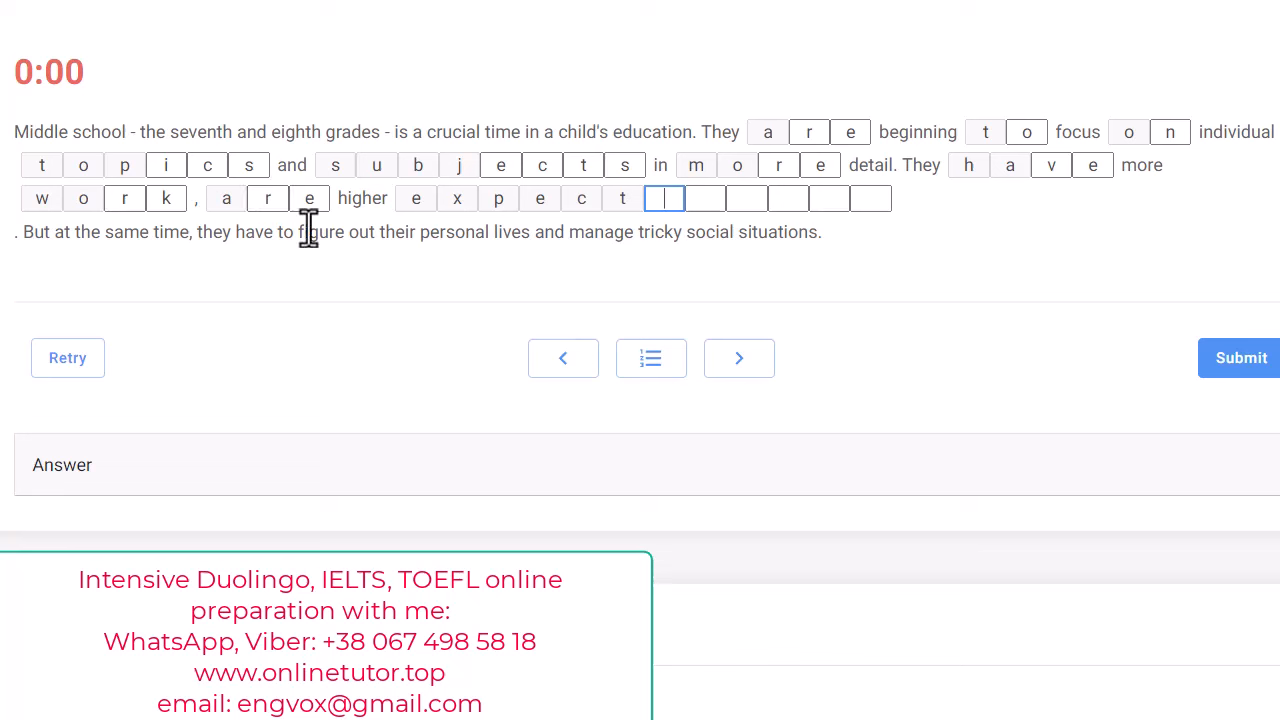
type("ne")
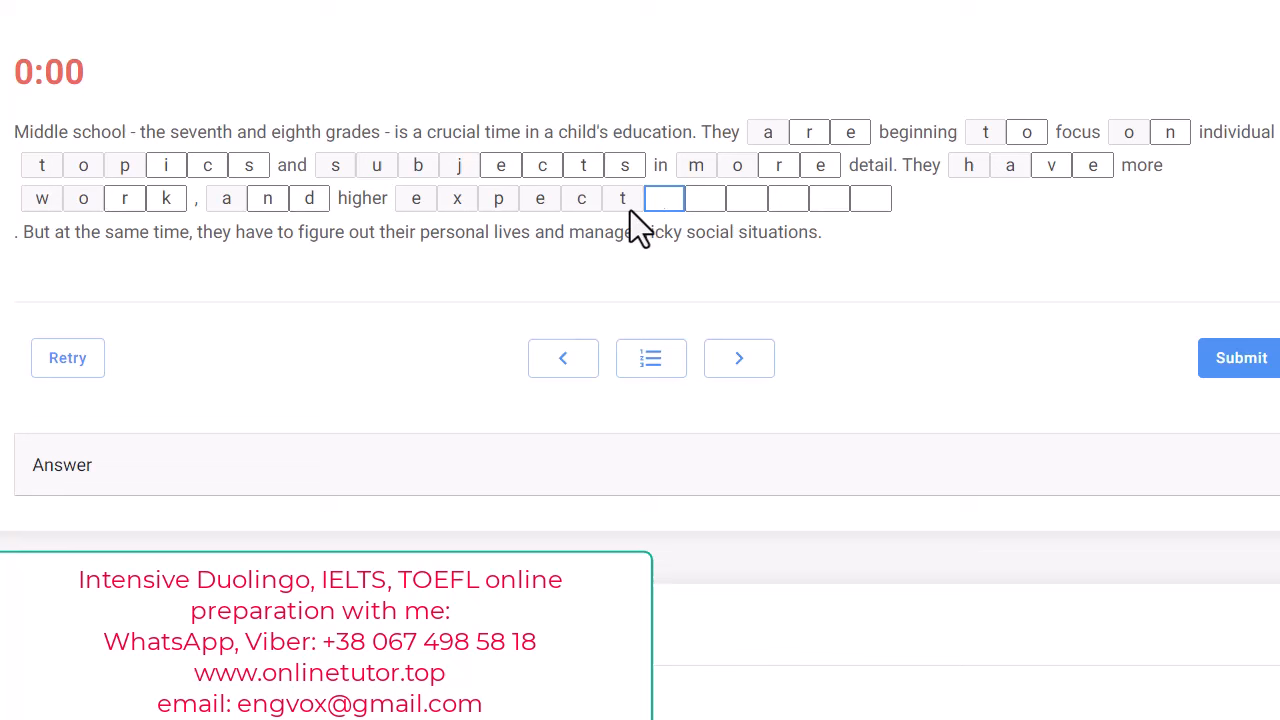
mouse_move(717, 240)
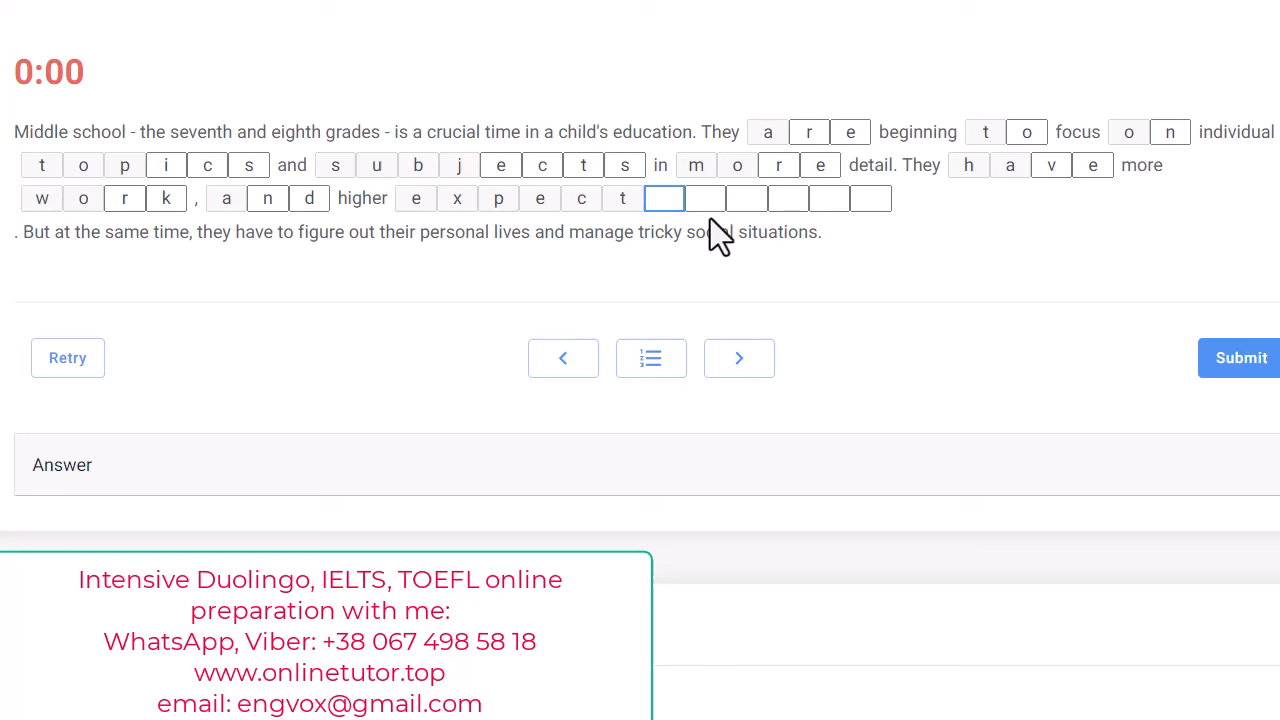
Type 'ations' to finish 'expectations', filling the last blank in the passage.
type("a")
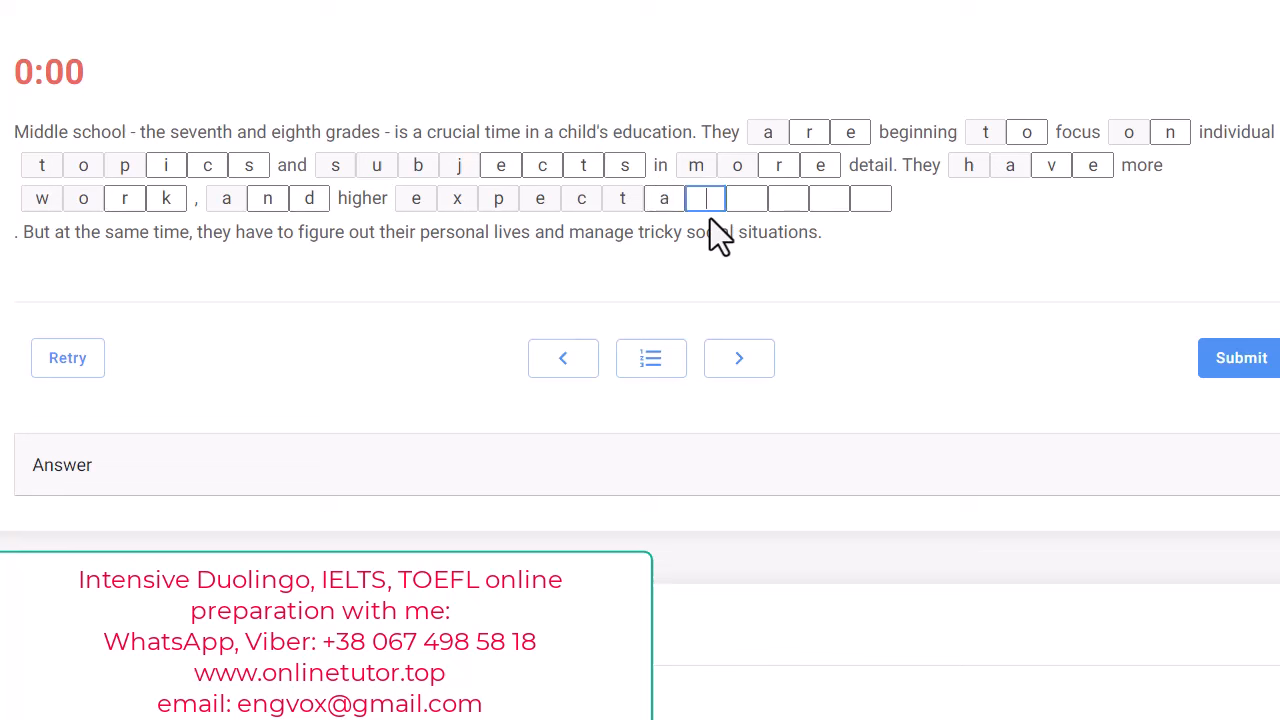
type("tions")
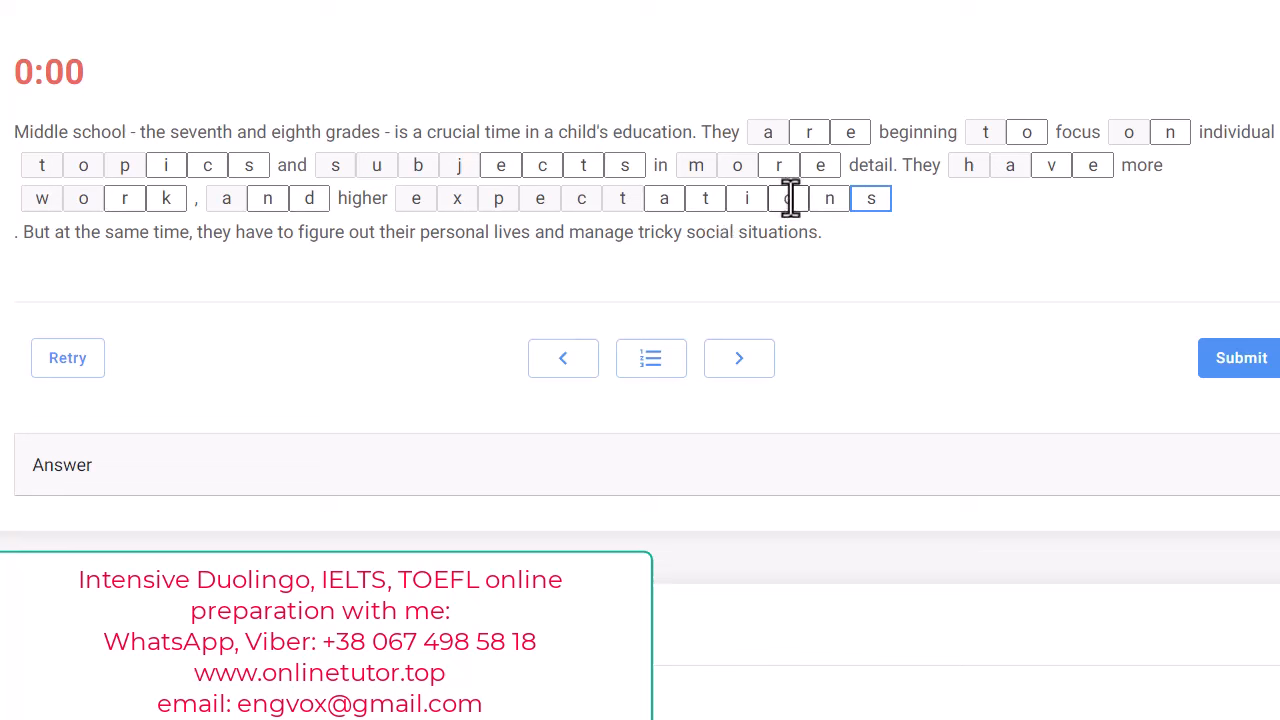
left_click(787, 198)
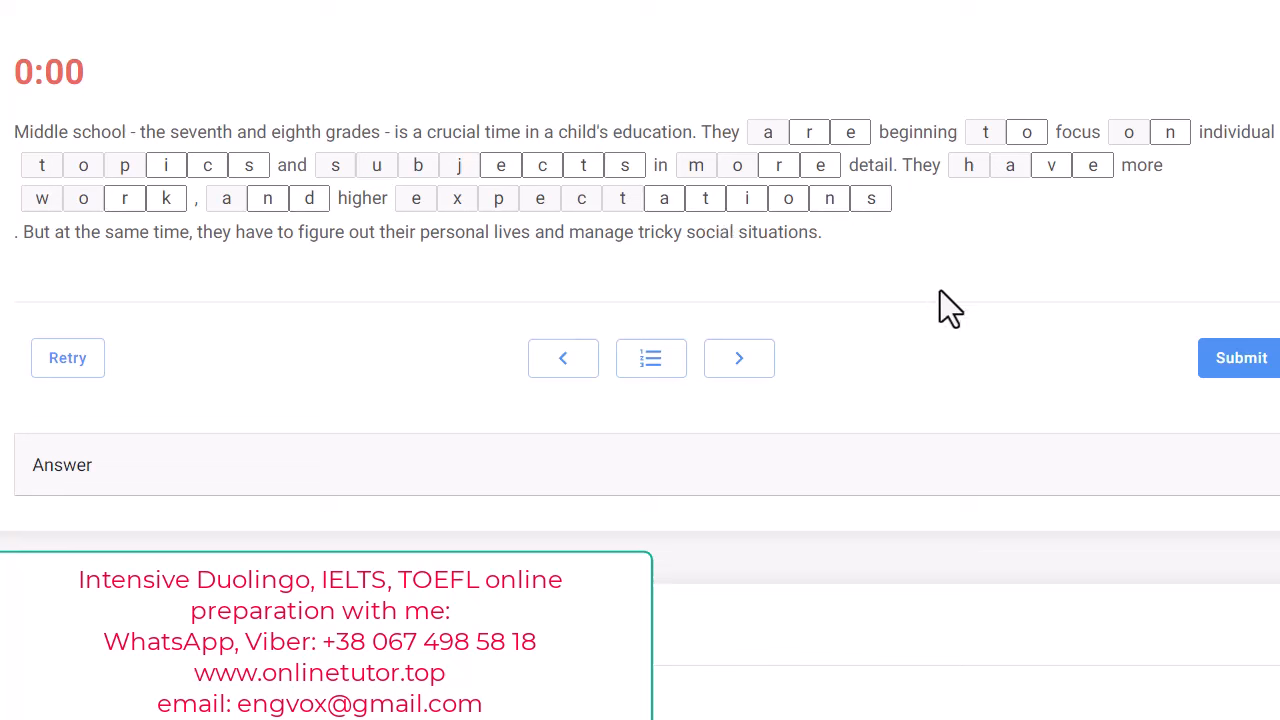
mouse_move(438, 225)
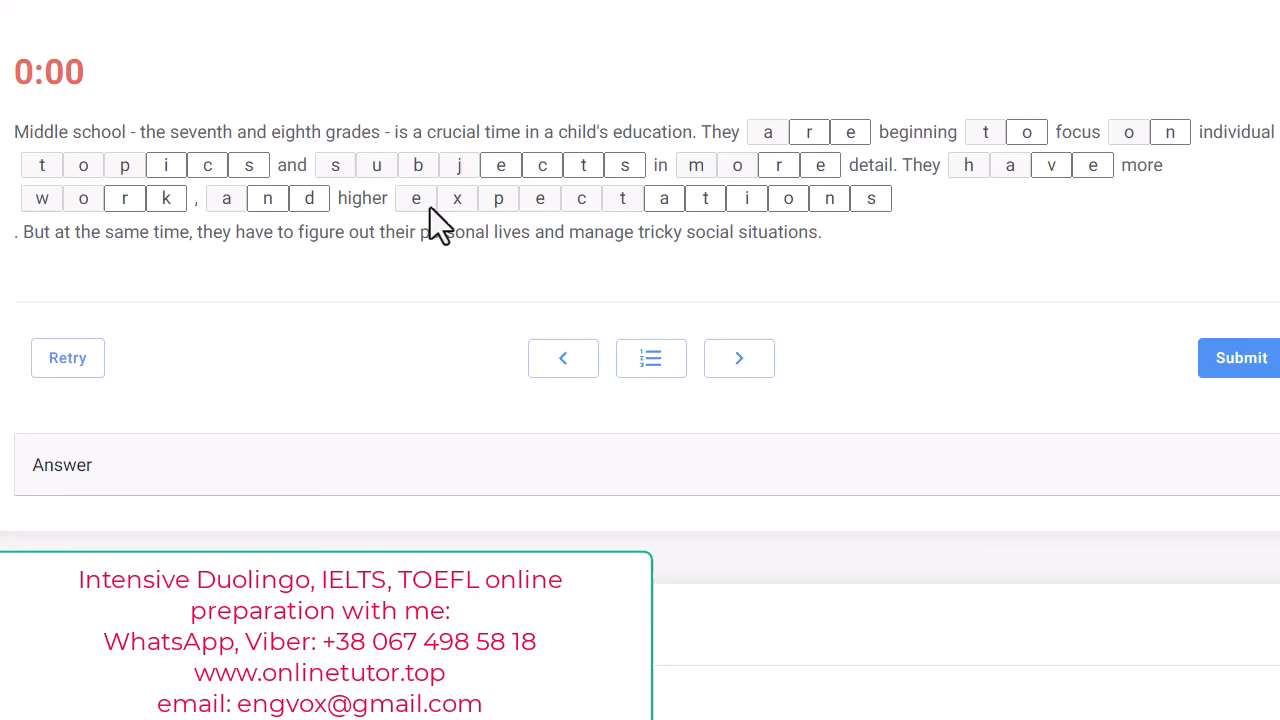
mouse_move(182, 272)
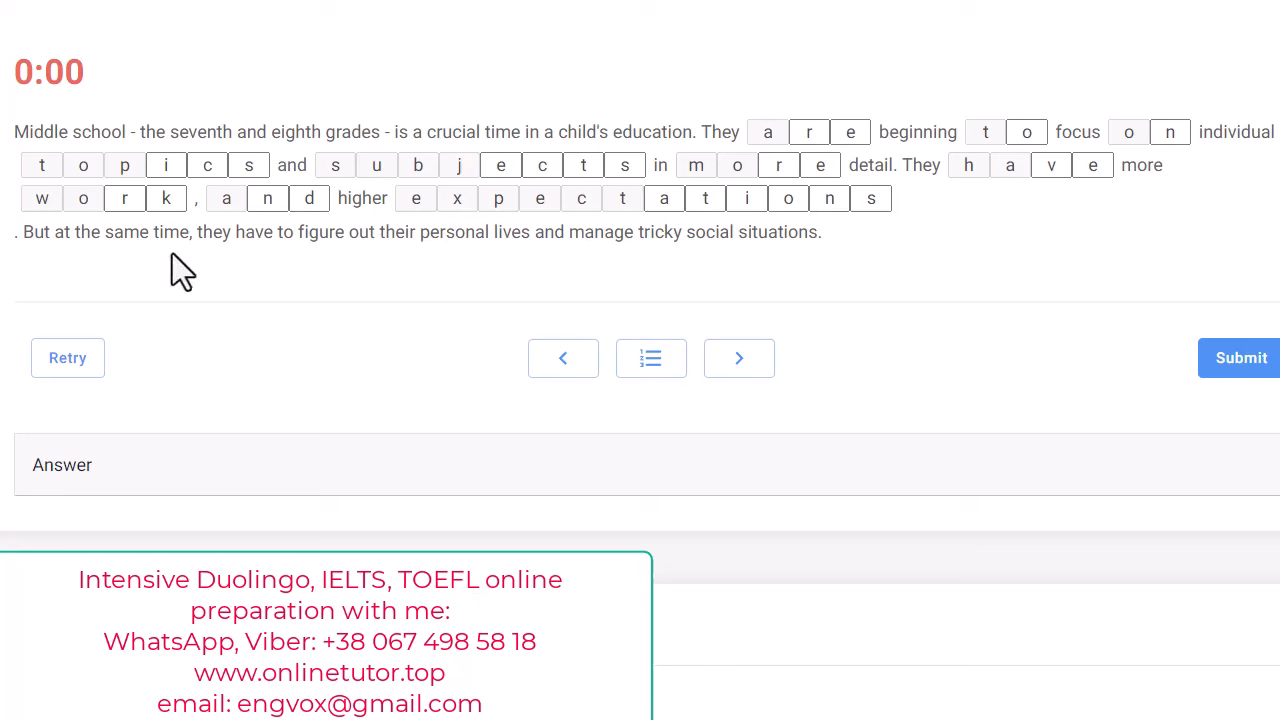
mouse_move(425, 178)
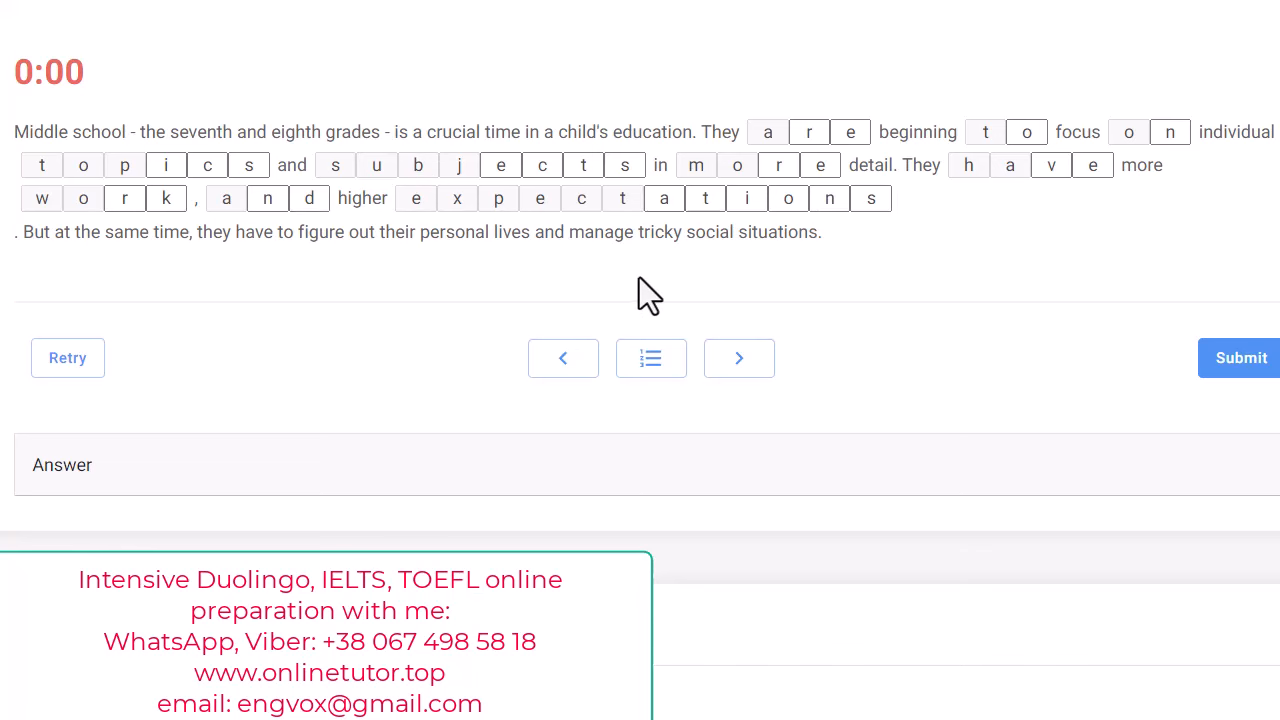
Submit the middle school passage to show the correct words above each answer.
left_click(1240, 358)
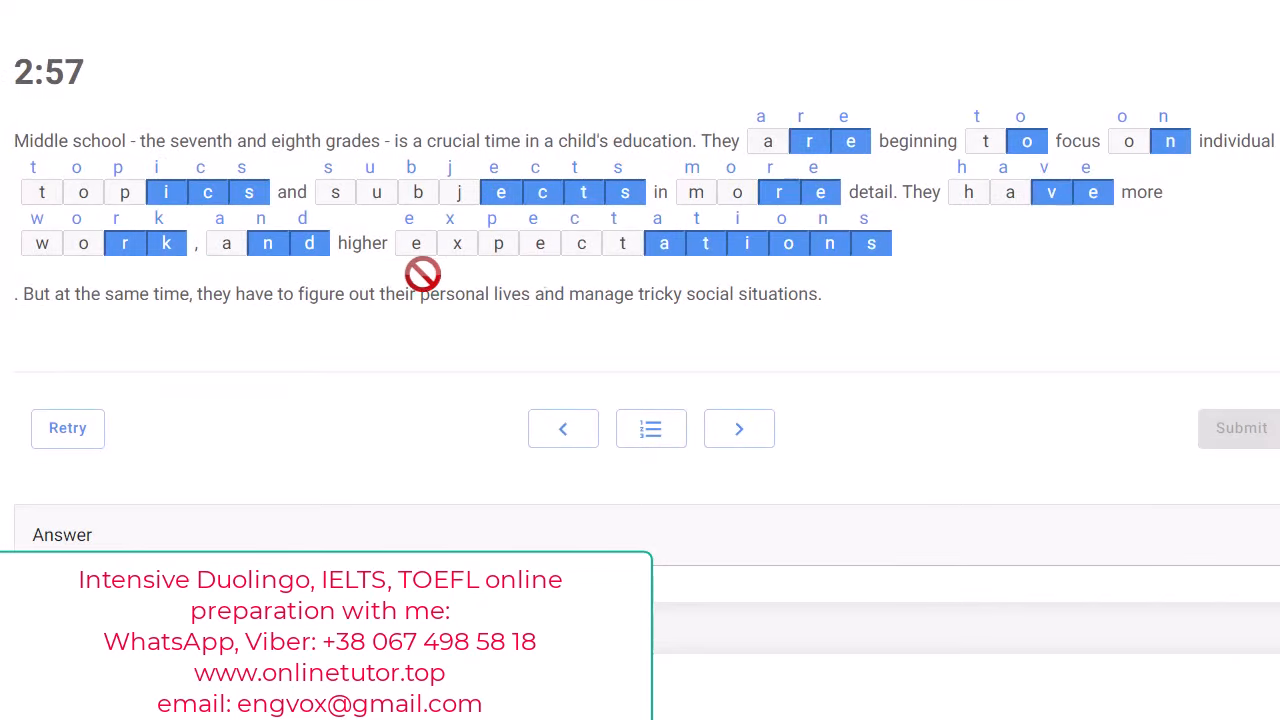
mouse_move(583, 265)
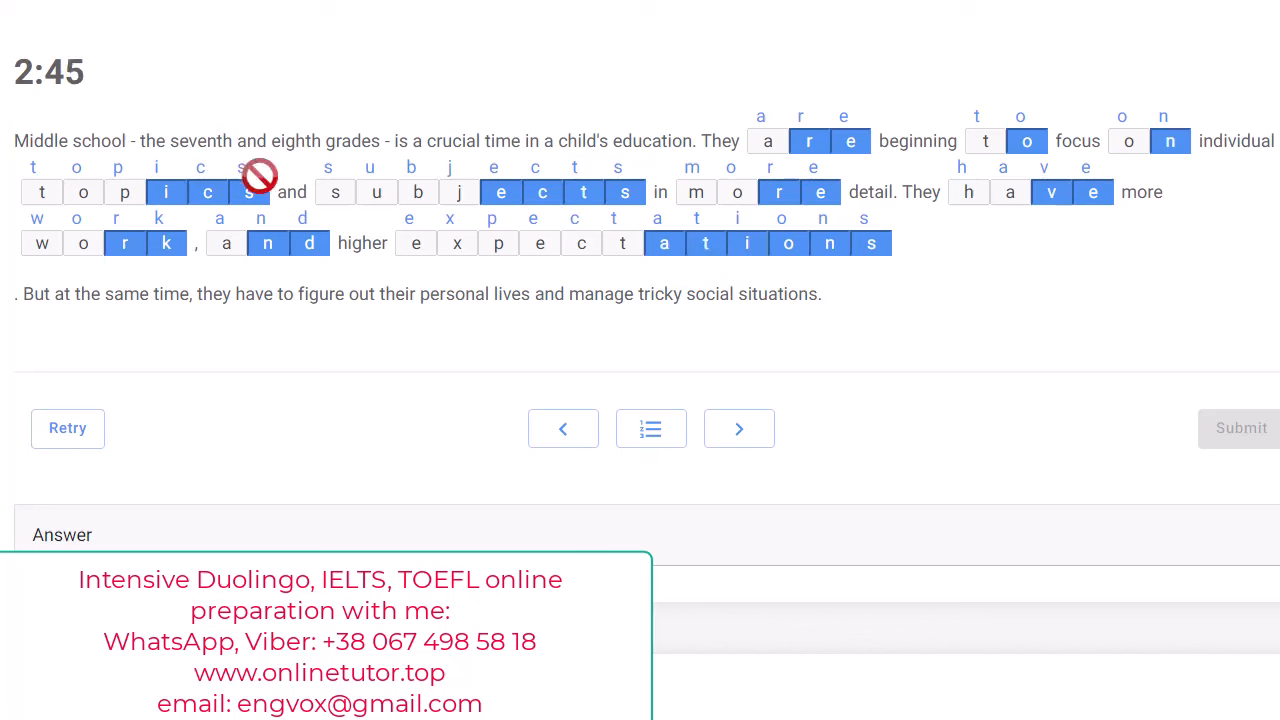
mouse_move(1137, 177)
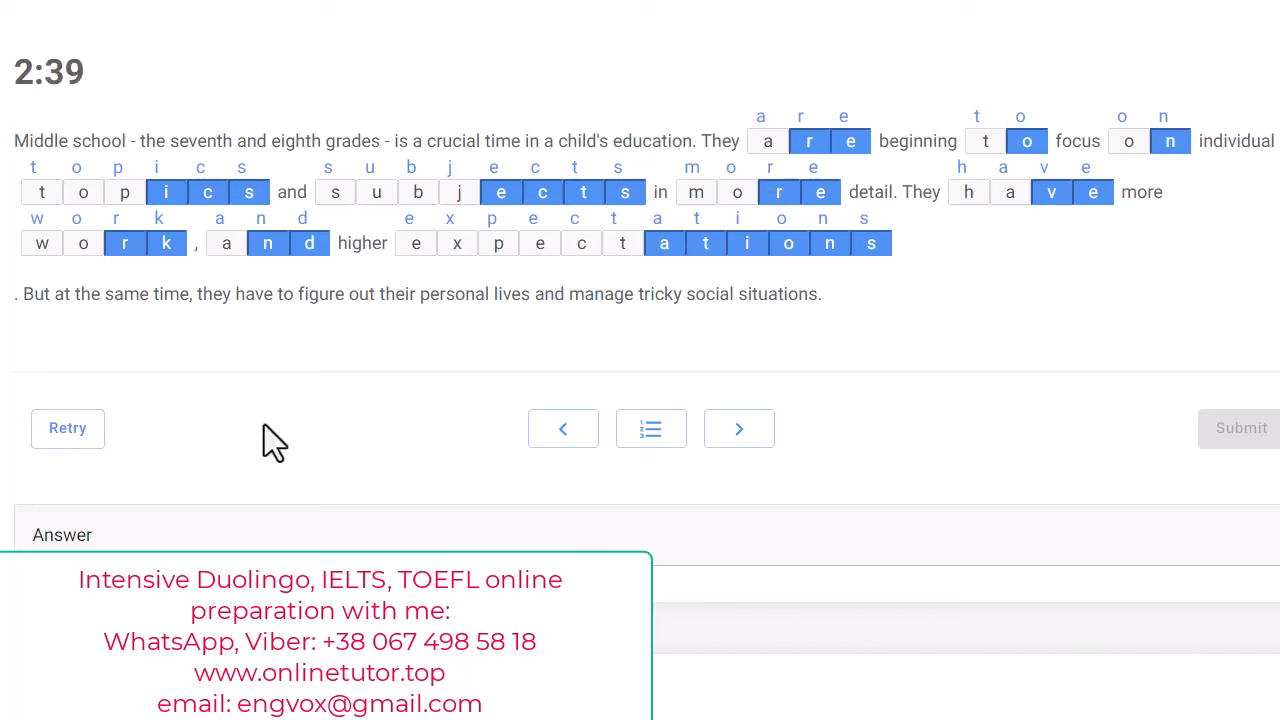
mouse_move(325, 420)
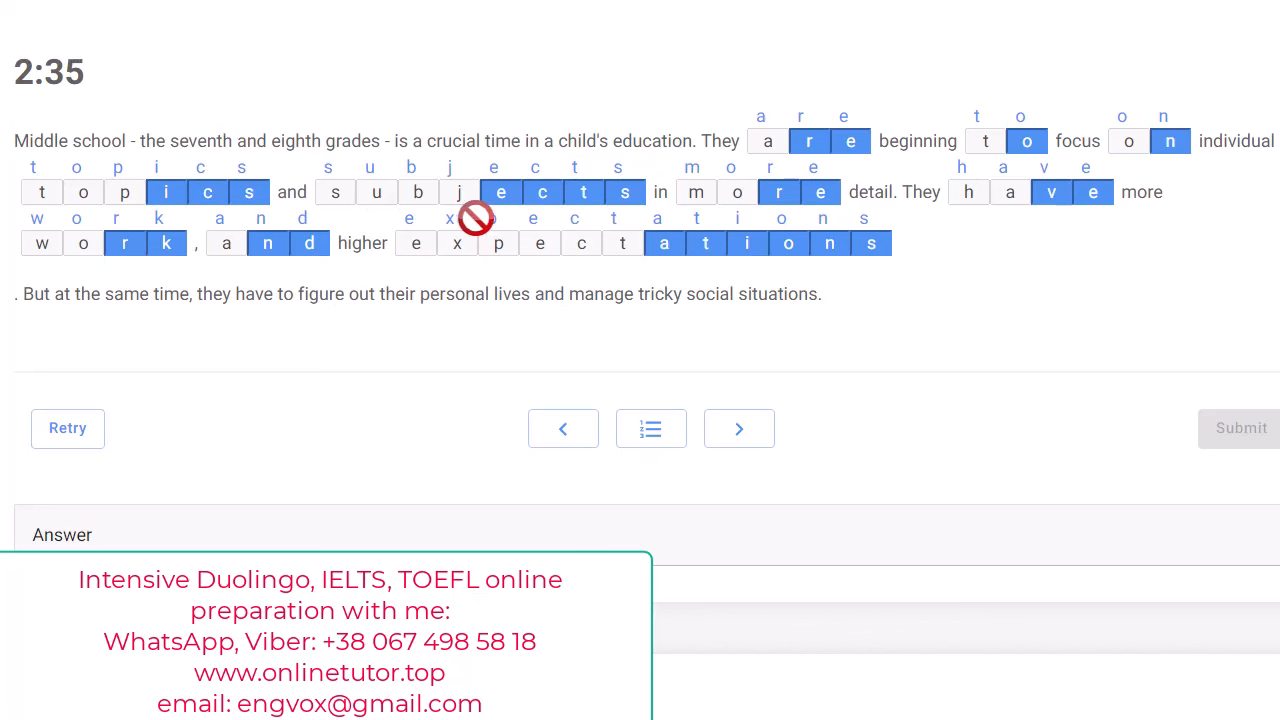
mouse_move(490, 210)
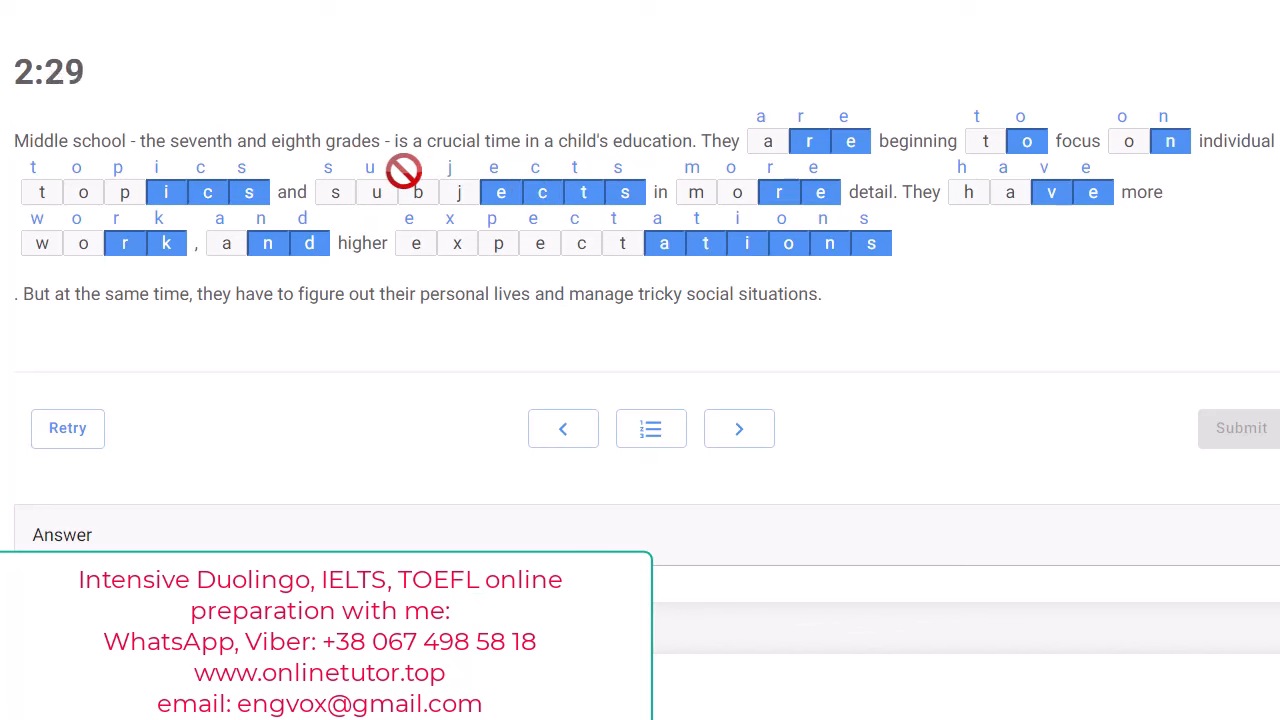
mouse_move(565, 390)
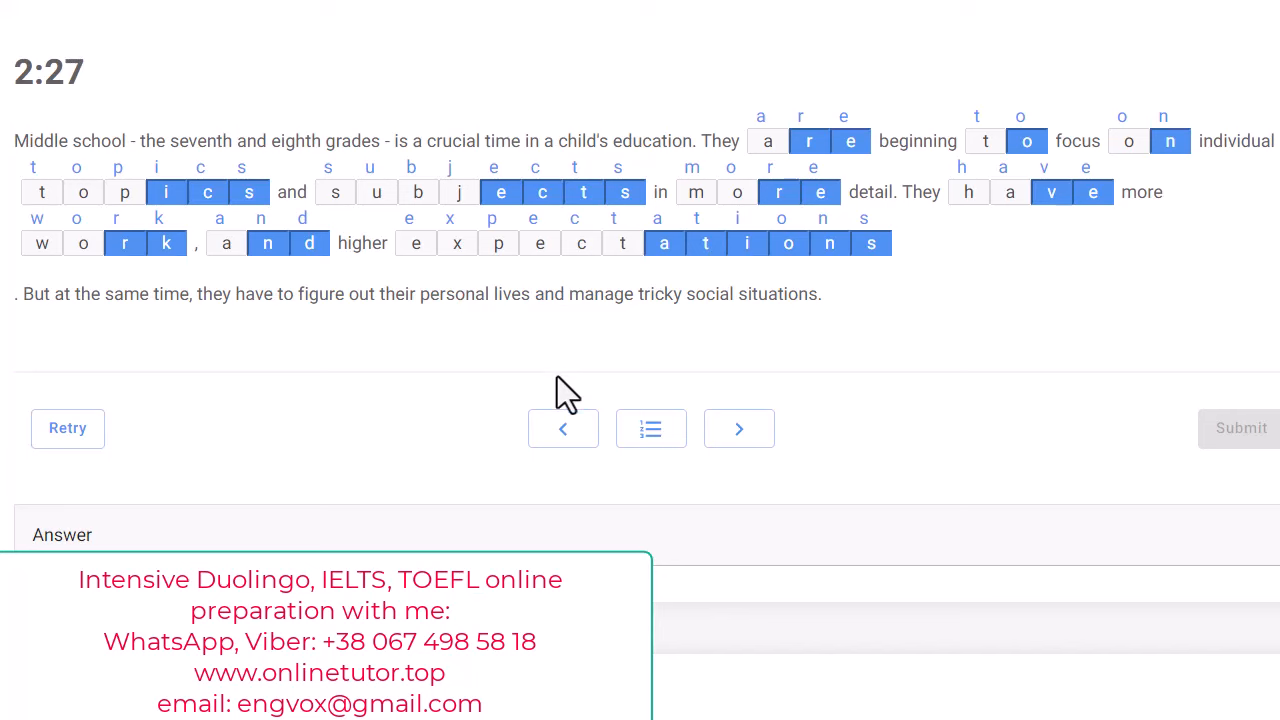
Advance to the Methods of Identity Theft passage with all blanks empty.
left_click(739, 428)
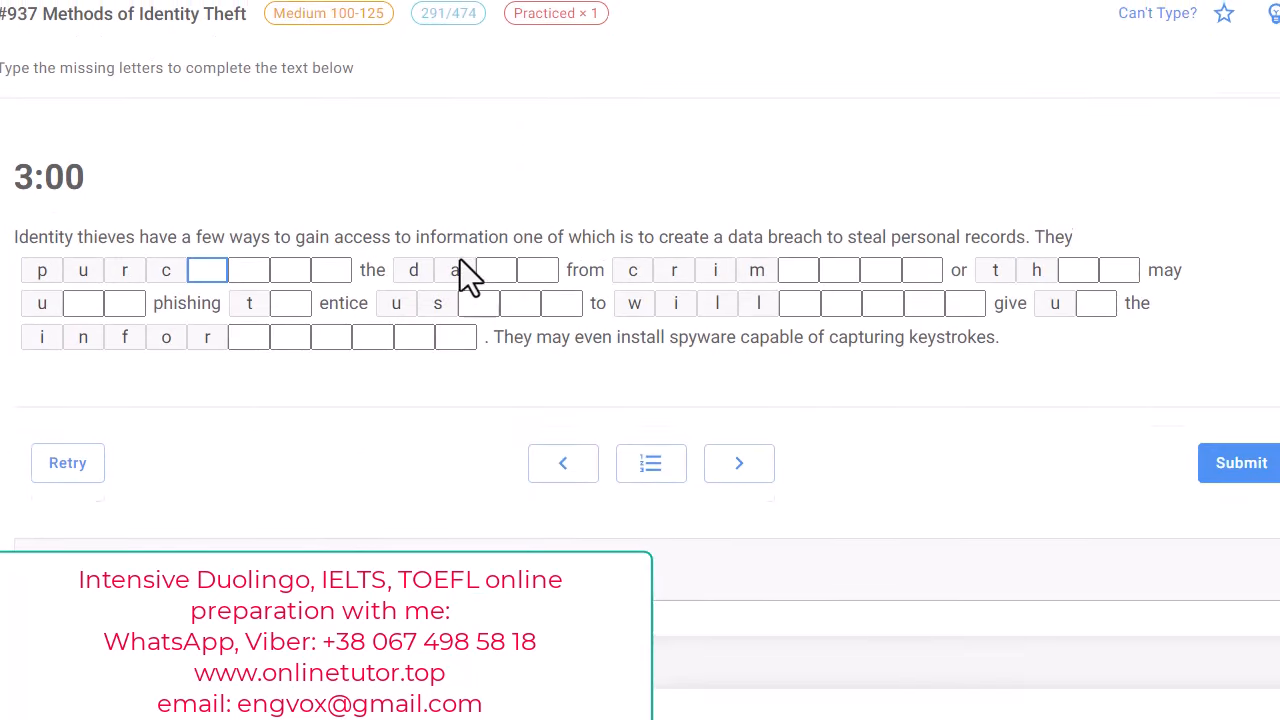
scroll("up", 3)
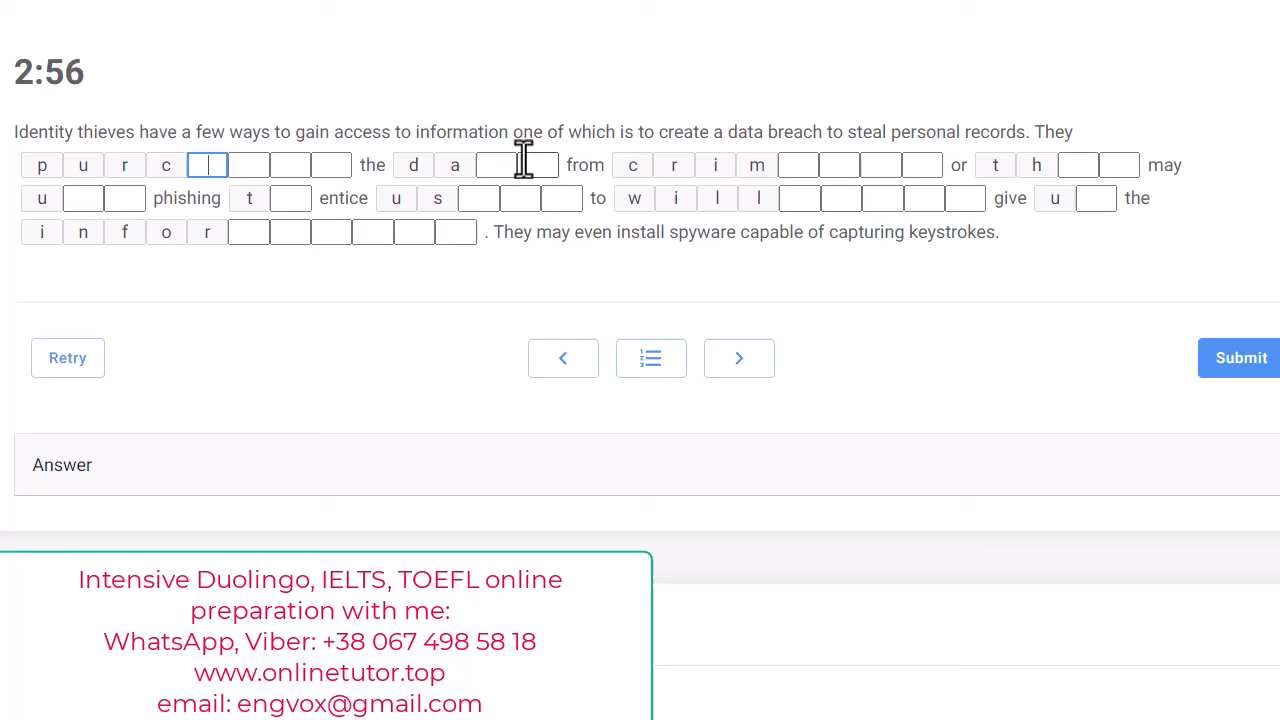
mouse_move(455, 231)
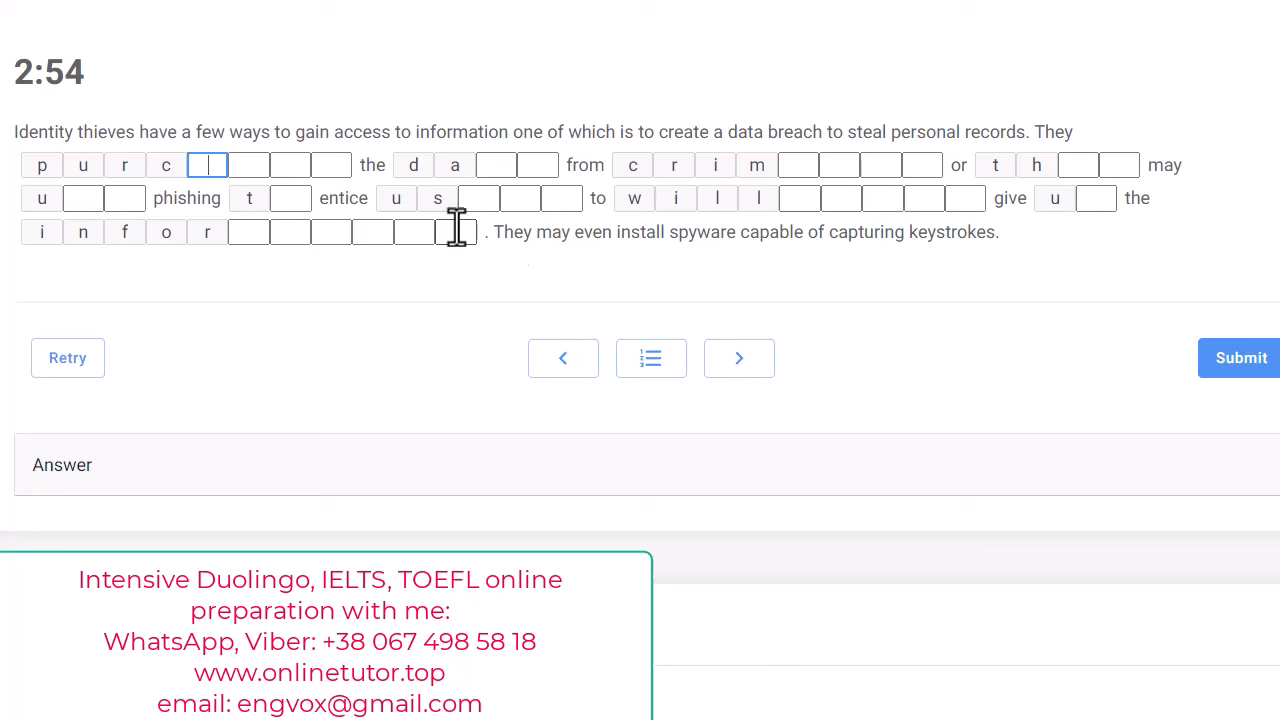
mouse_move(378, 315)
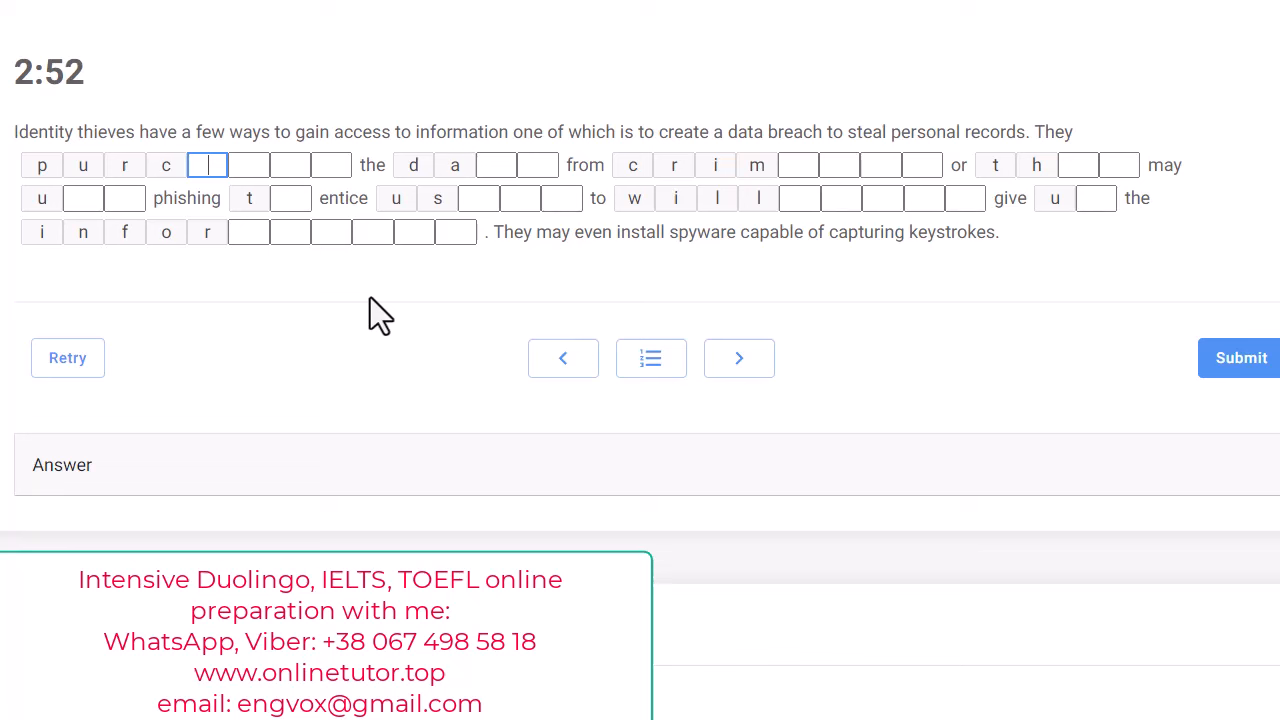